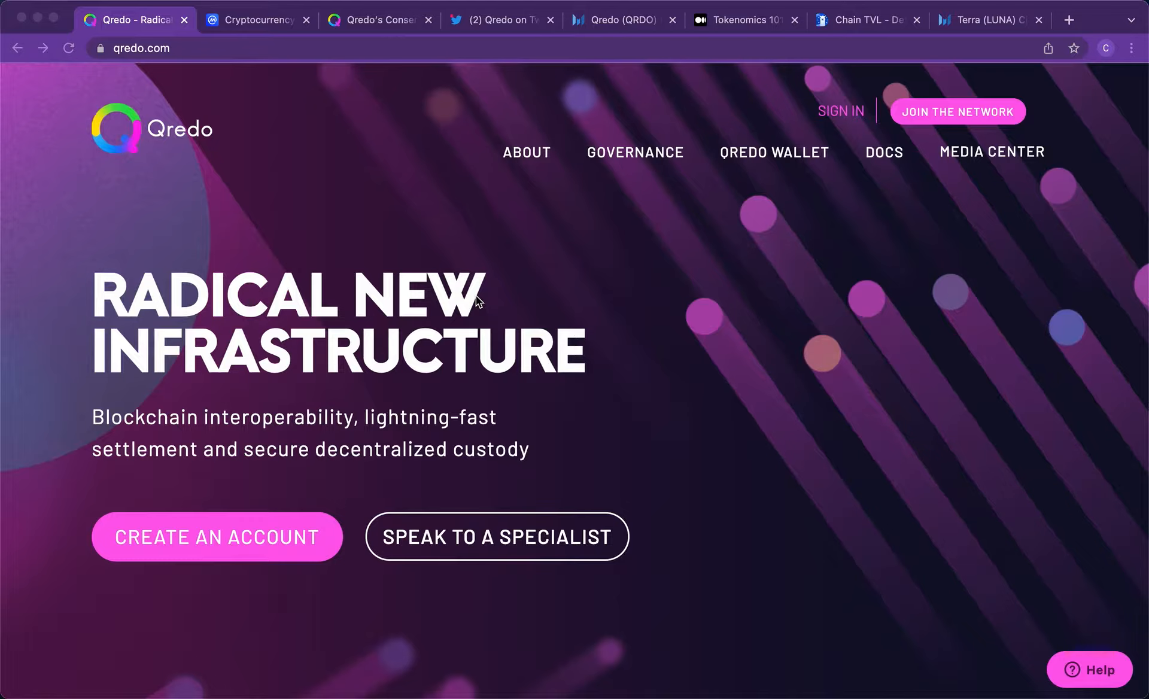
mouse_move(163, 123)
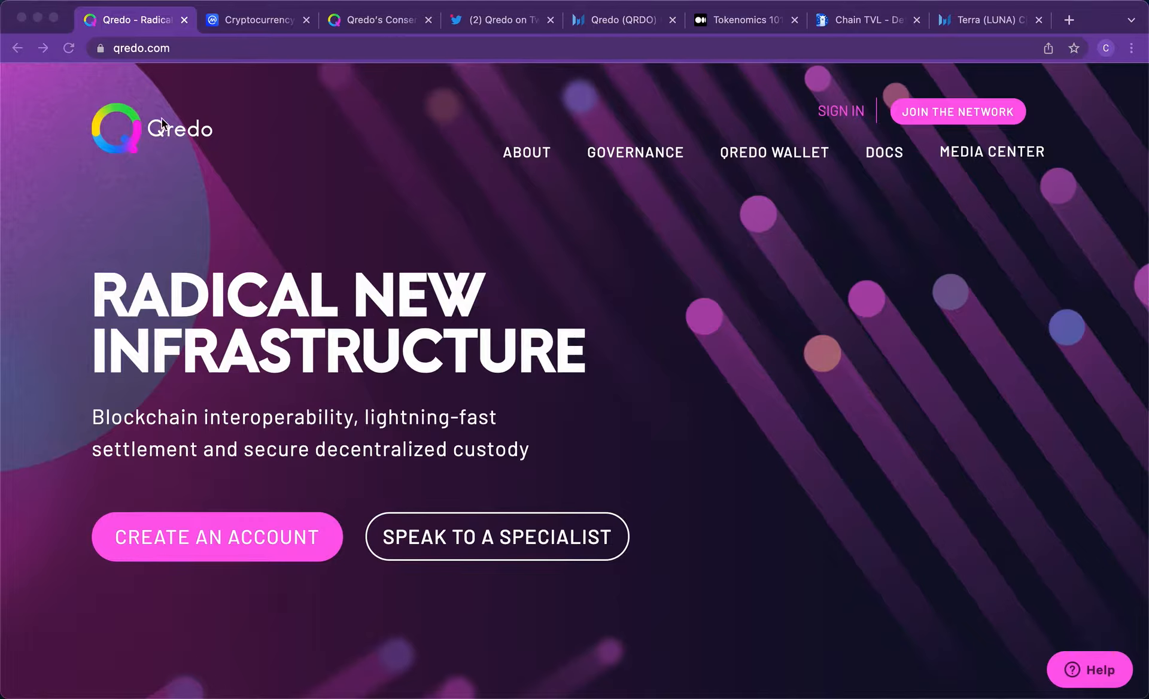
mouse_move(523, 141)
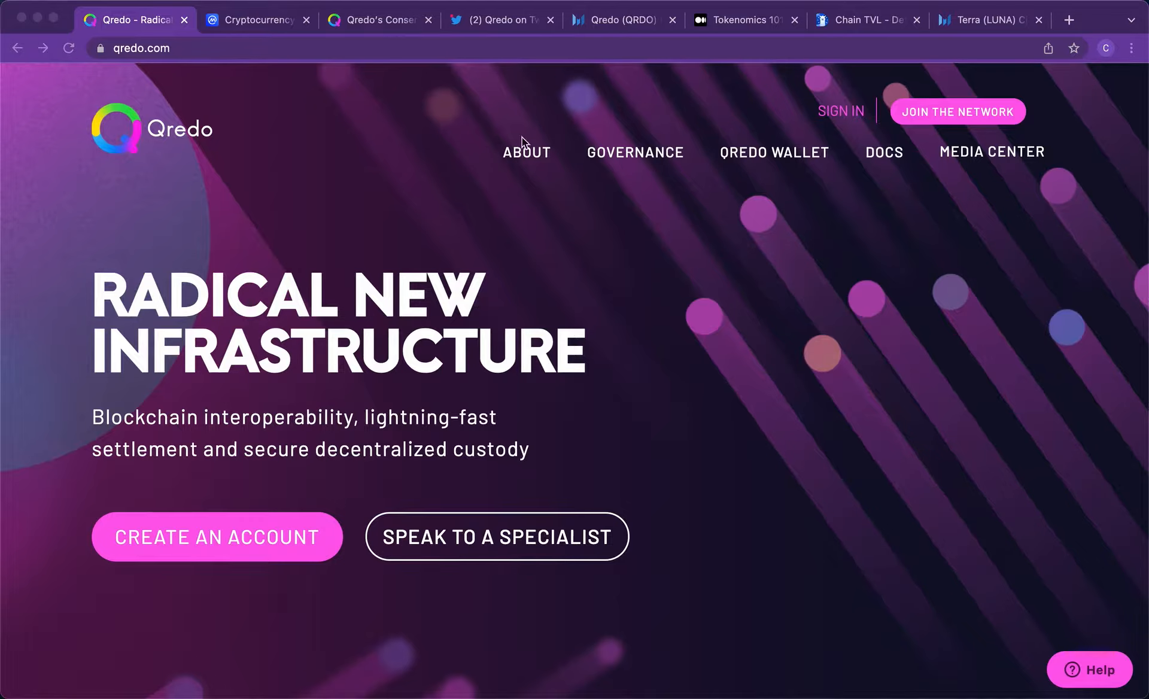
mouse_move(608, 214)
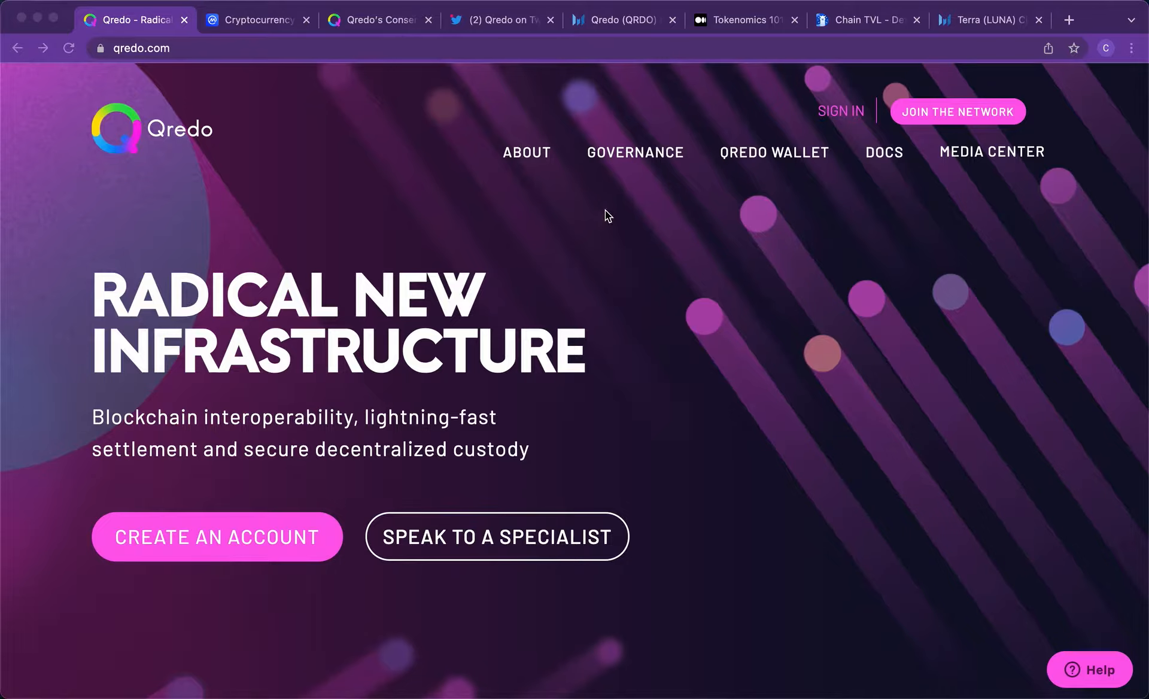
mouse_move(151, 93)
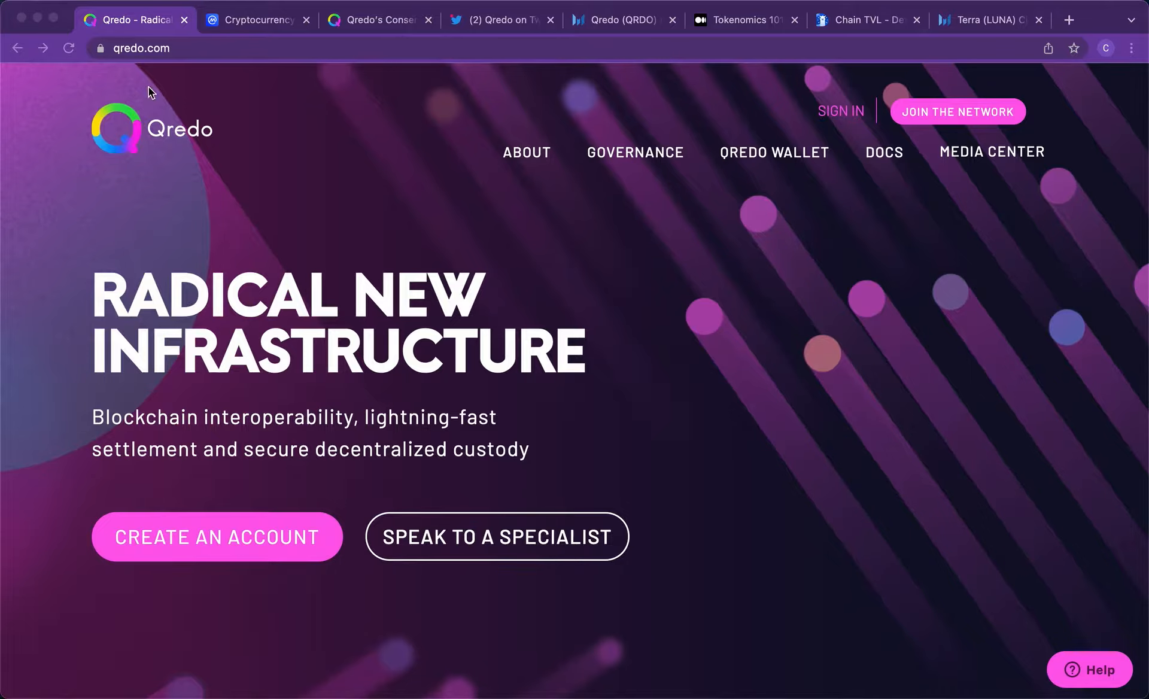
mouse_move(1010, 251)
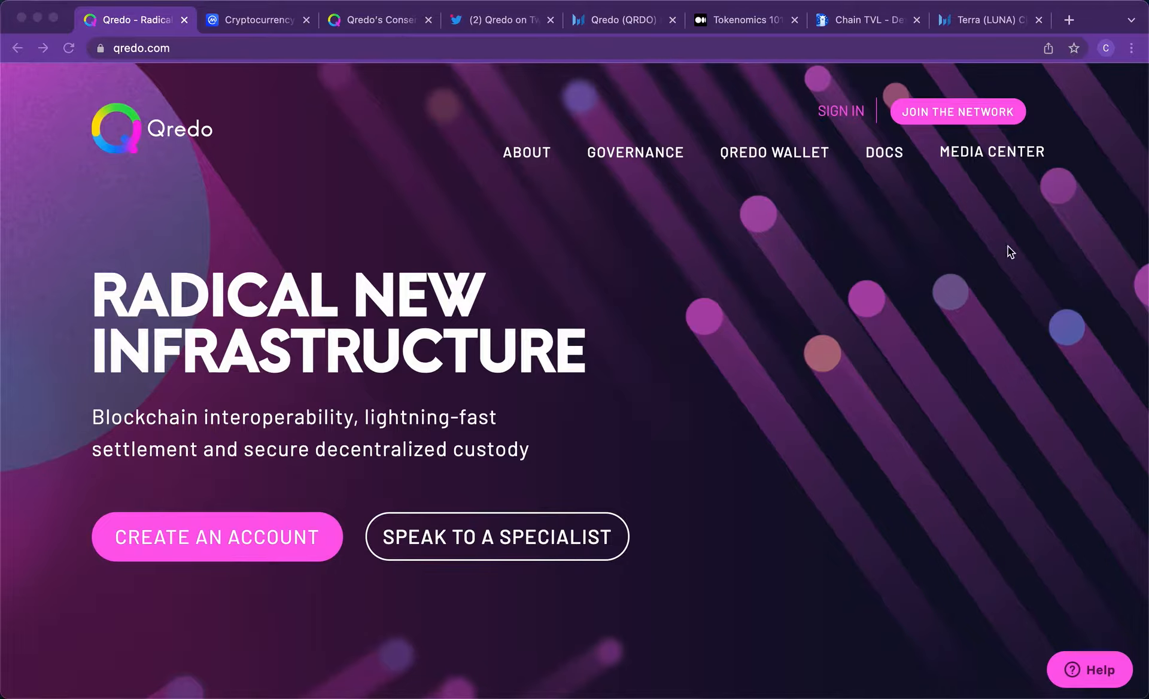
mouse_move(1000, 367)
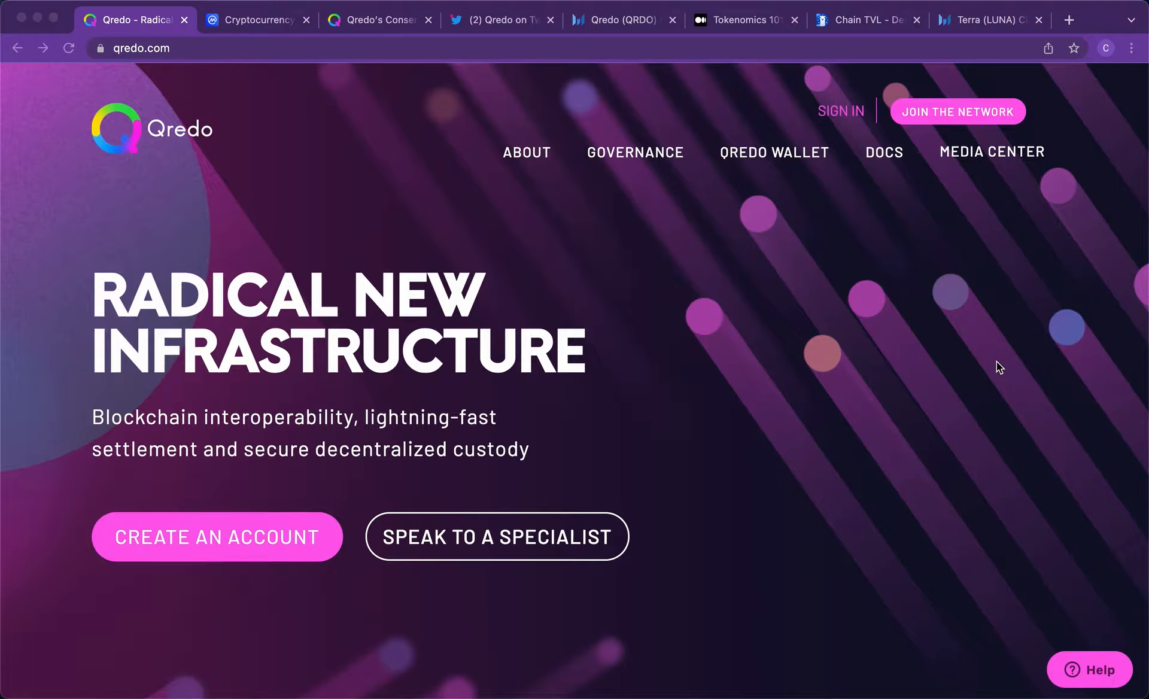
mouse_move(493, 475)
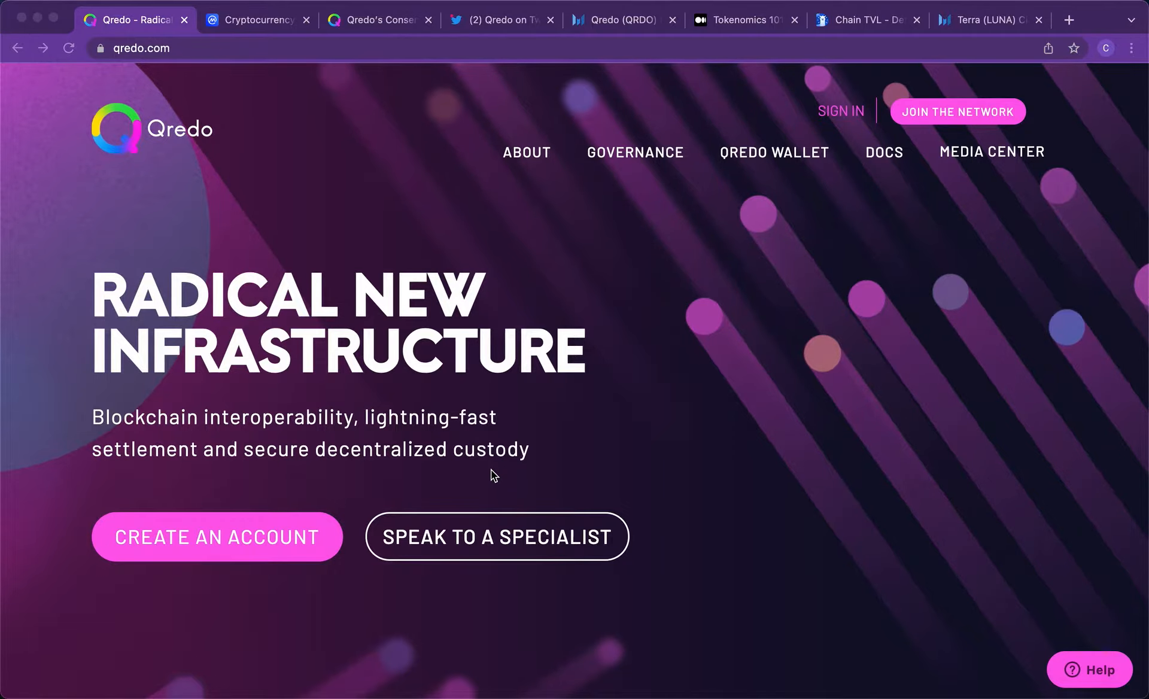
- Scroll the Qredo homepage past the custody features to the billion-dollar-problem card and Qredo Network section
scroll(down, 3)
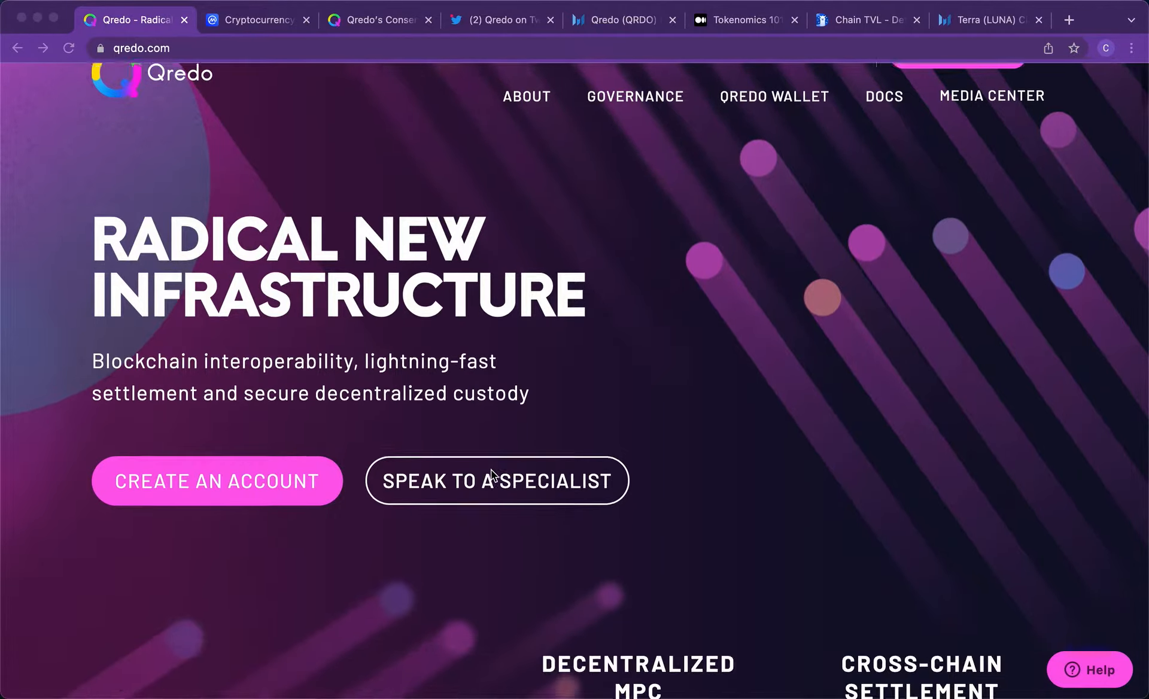
scroll(down, 3)
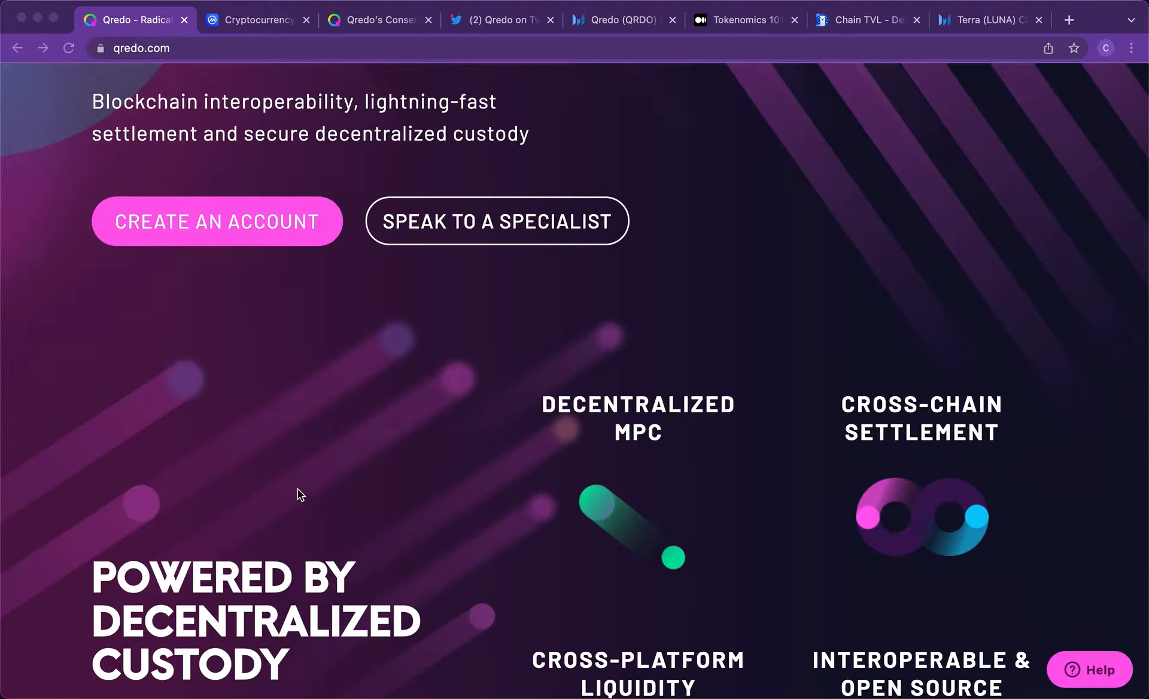
scroll(down, 3)
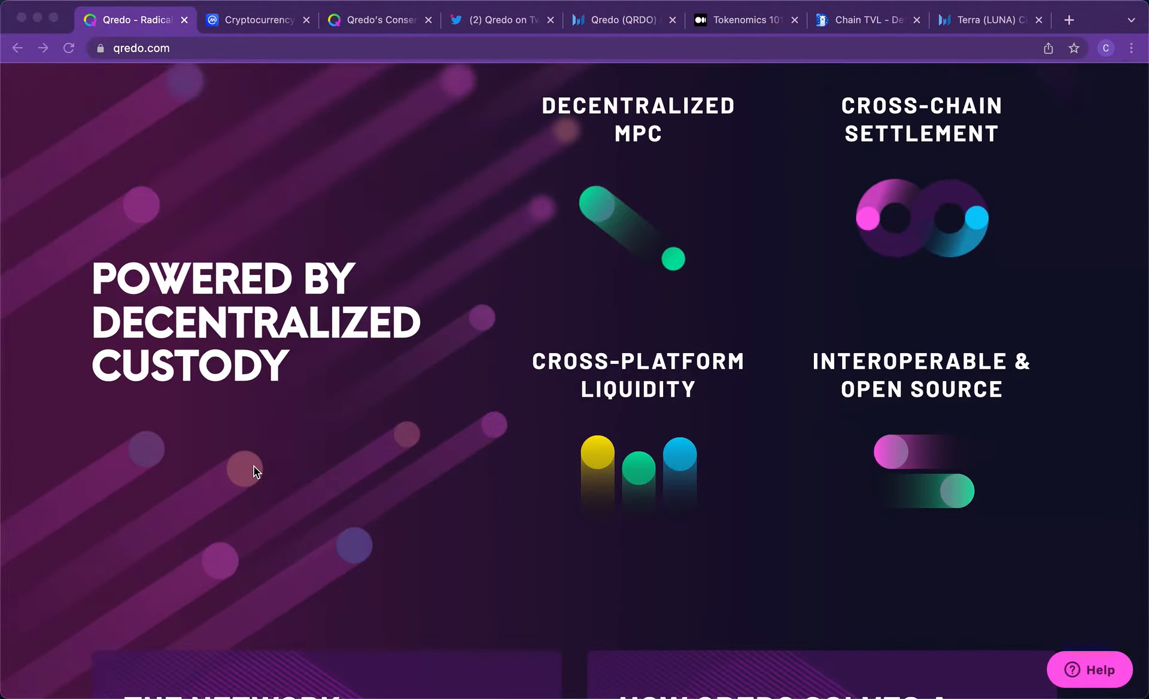
scroll(up, 3)
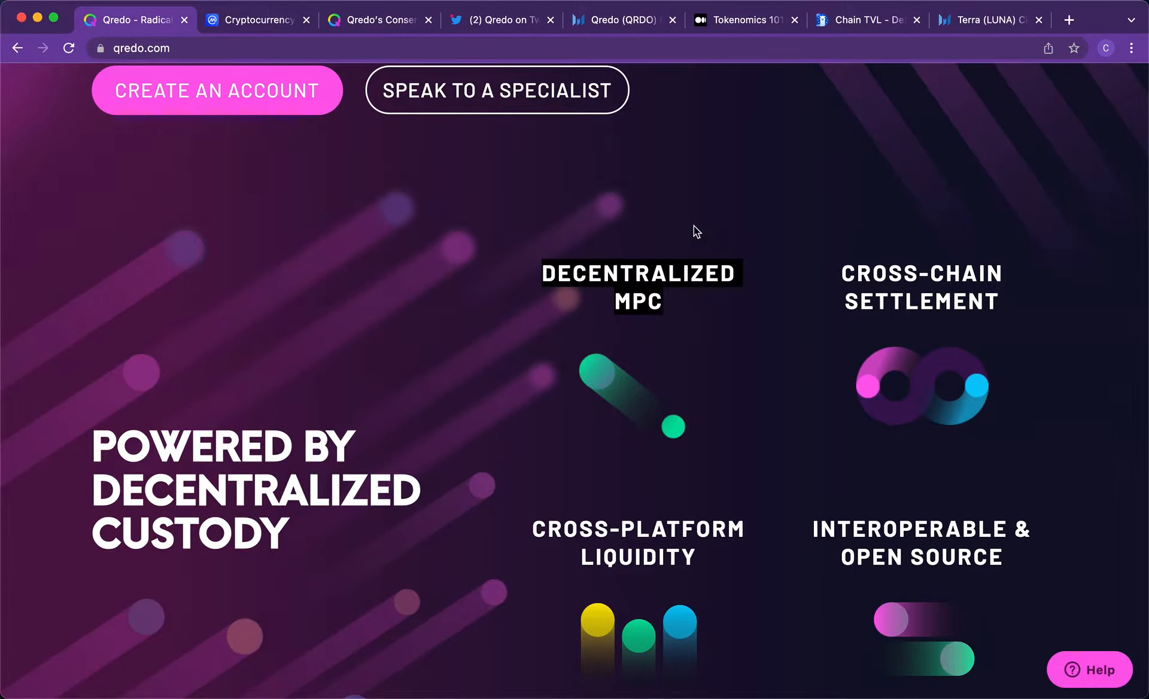
mouse_move(787, 521)
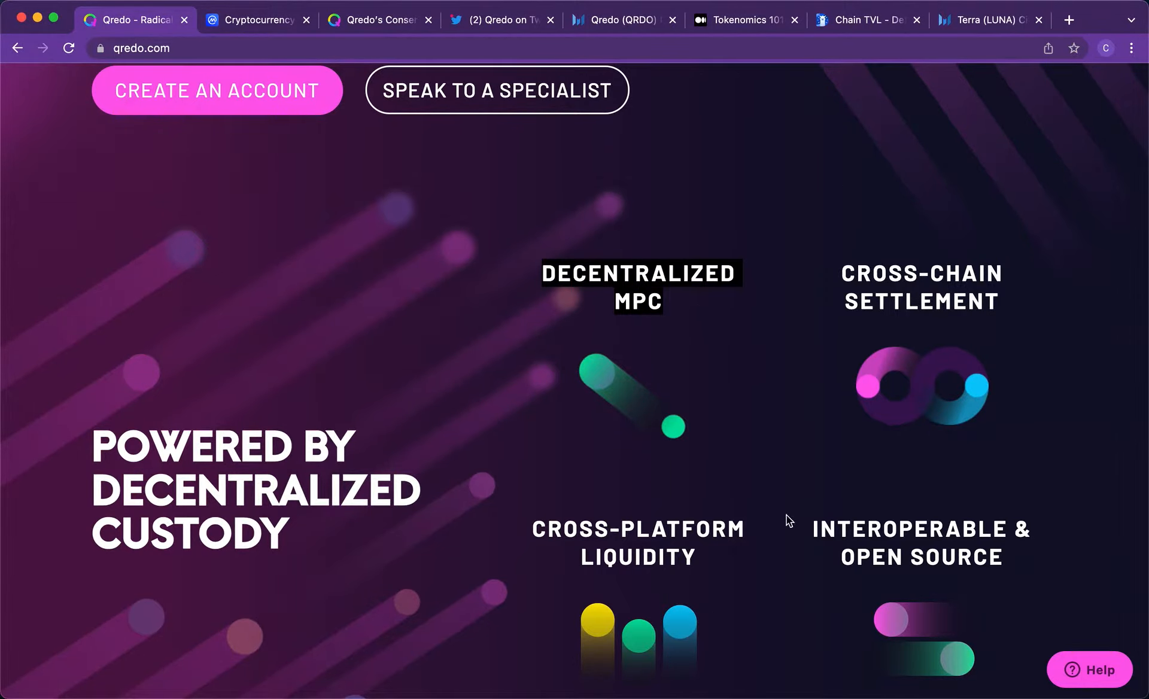
scroll(down, 3)
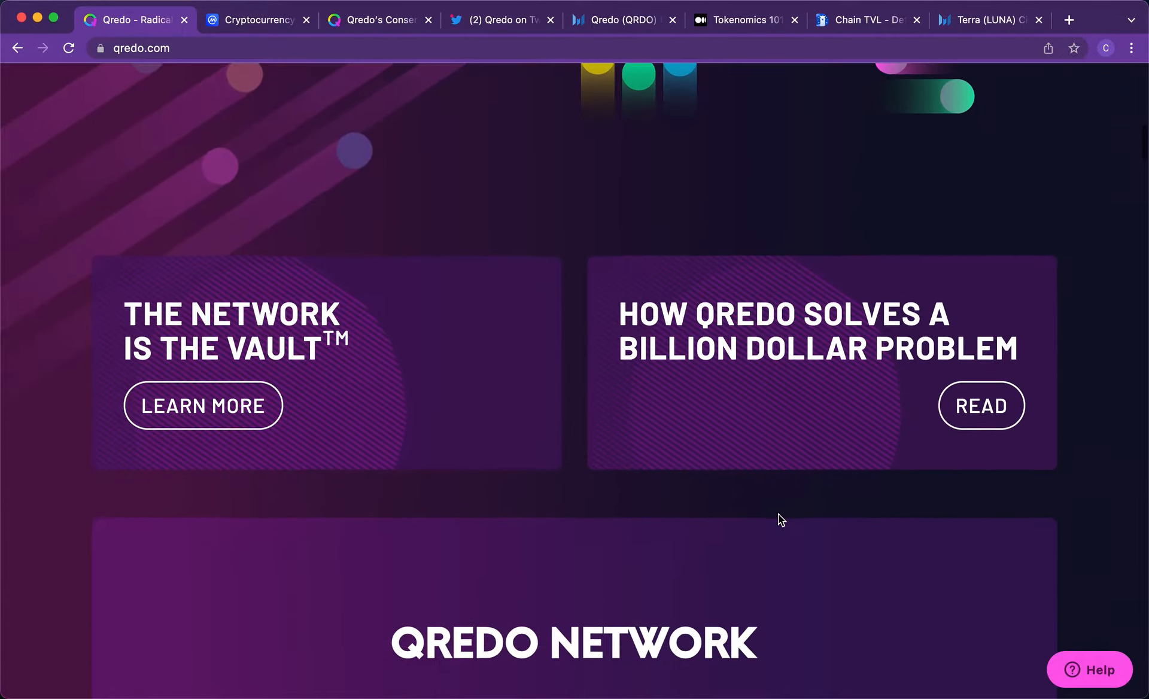
mouse_move(707, 513)
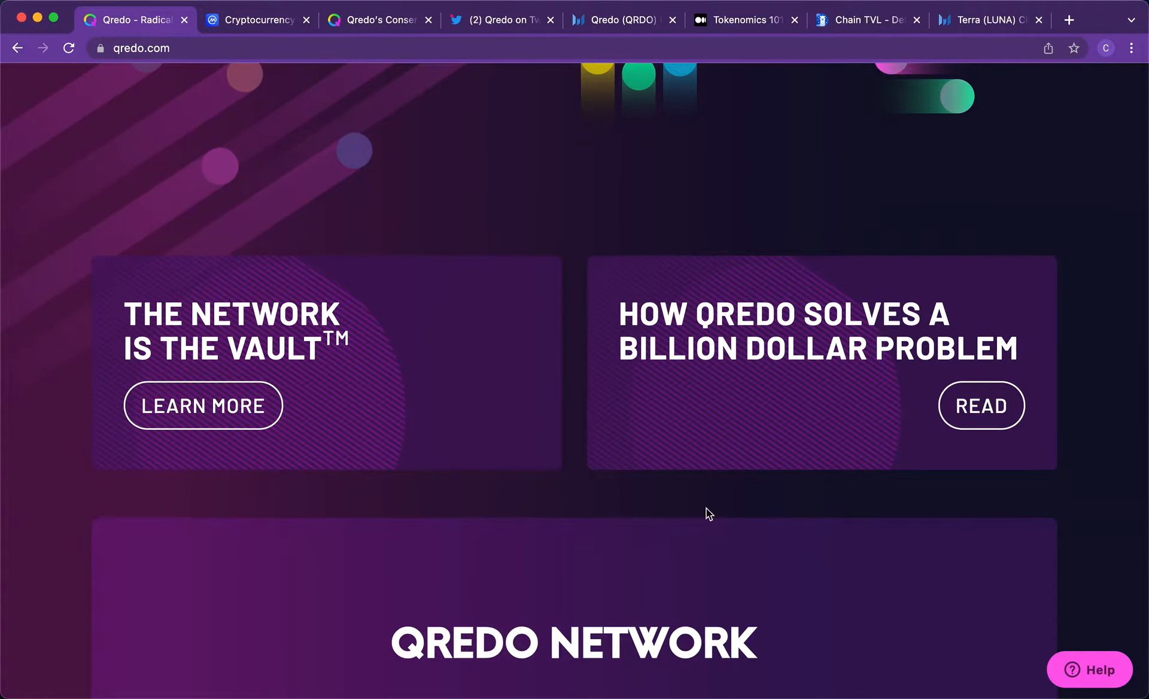
mouse_move(693, 630)
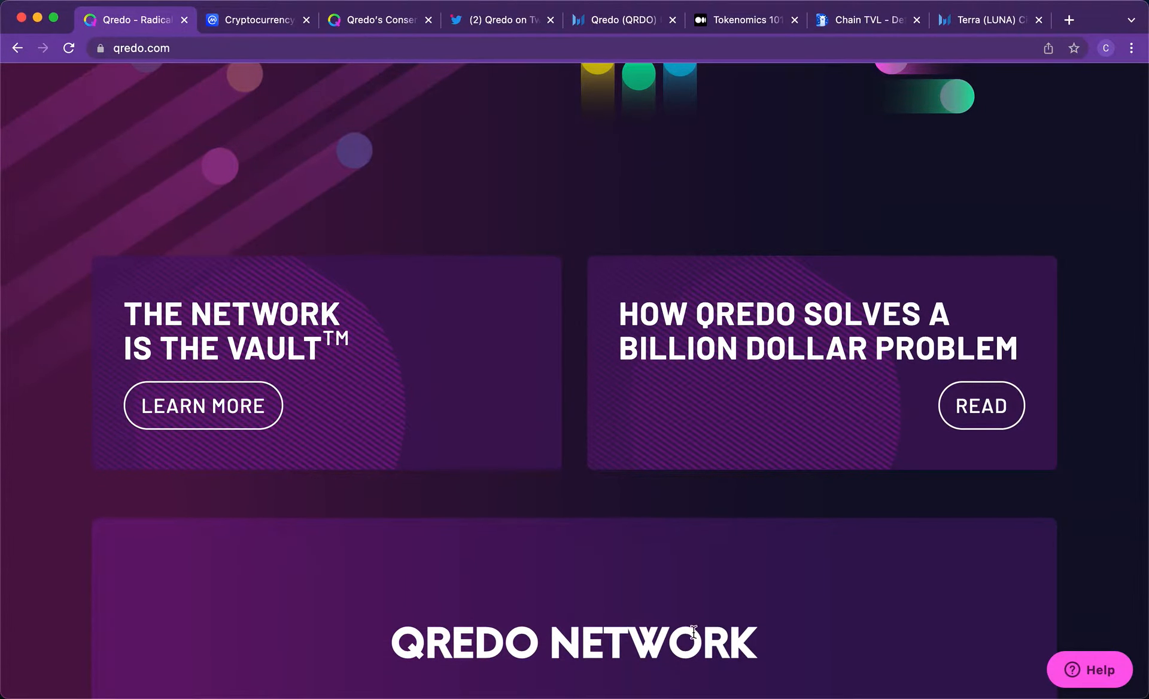
scroll(down, 3)
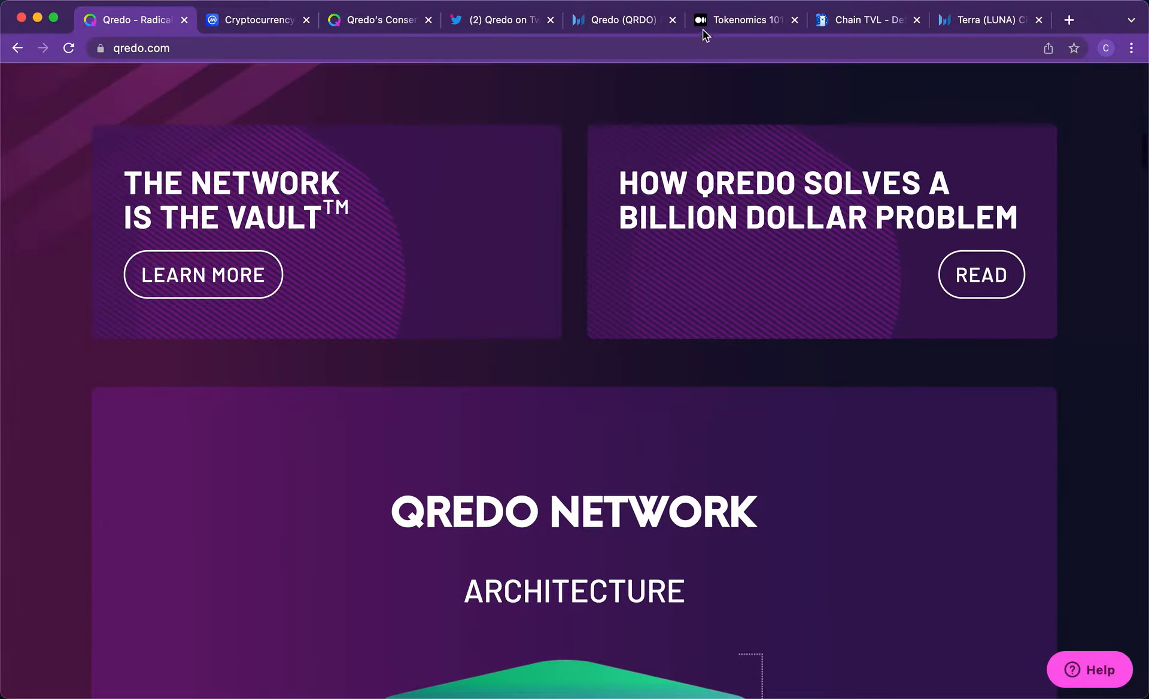
mouse_move(981, 279)
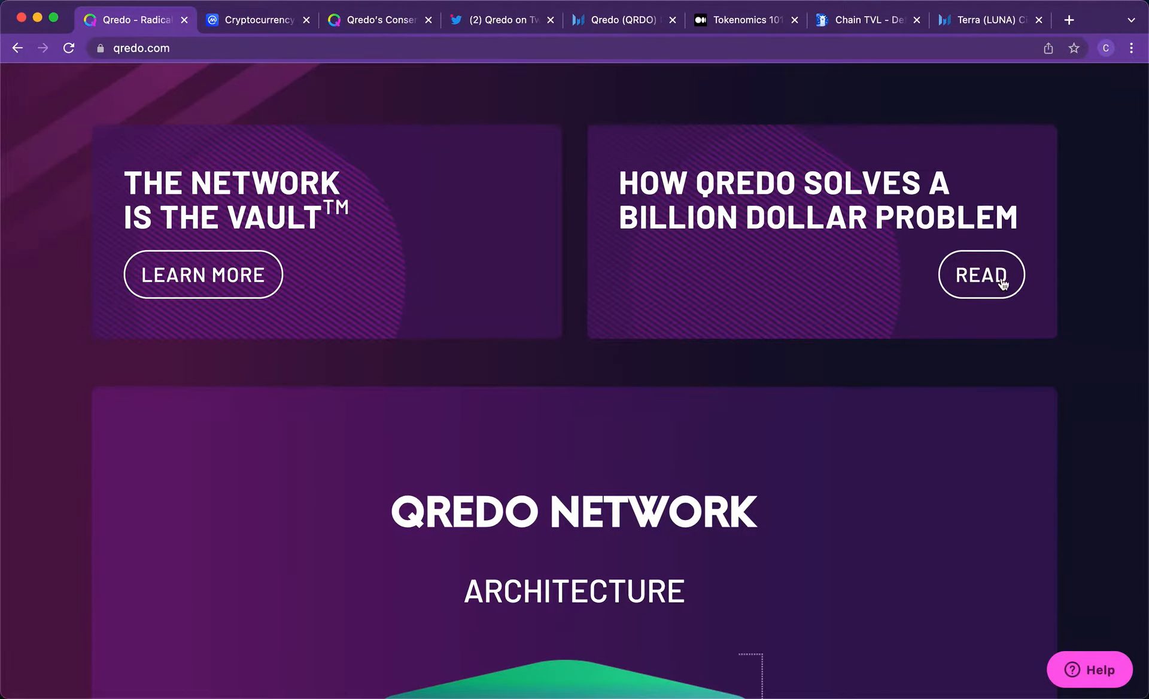
- Open the billion-dollar-problem article from its READ card in a new tab and switch to it
right_click(980, 274)
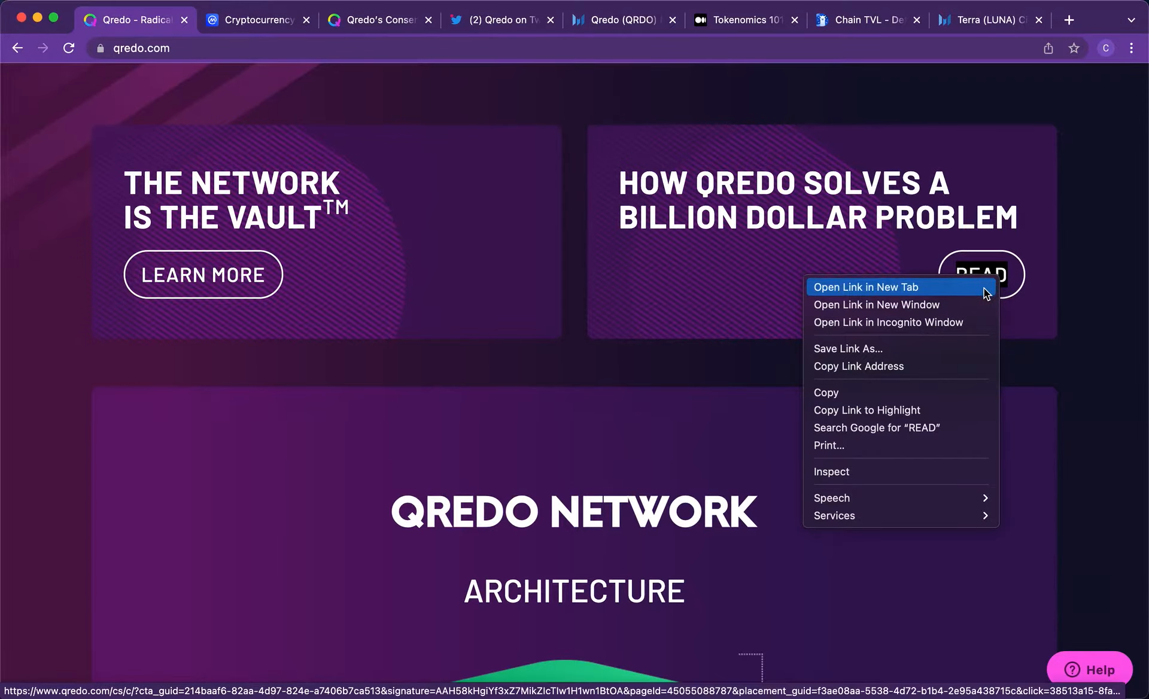
click(869, 286)
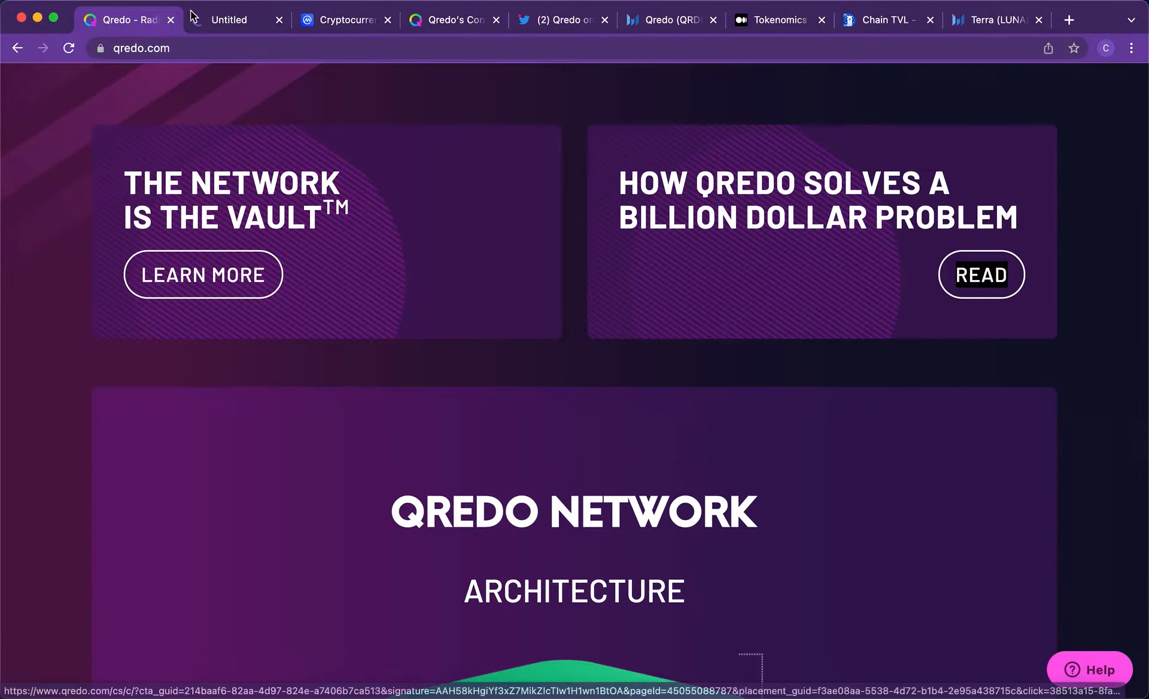
click(980, 276)
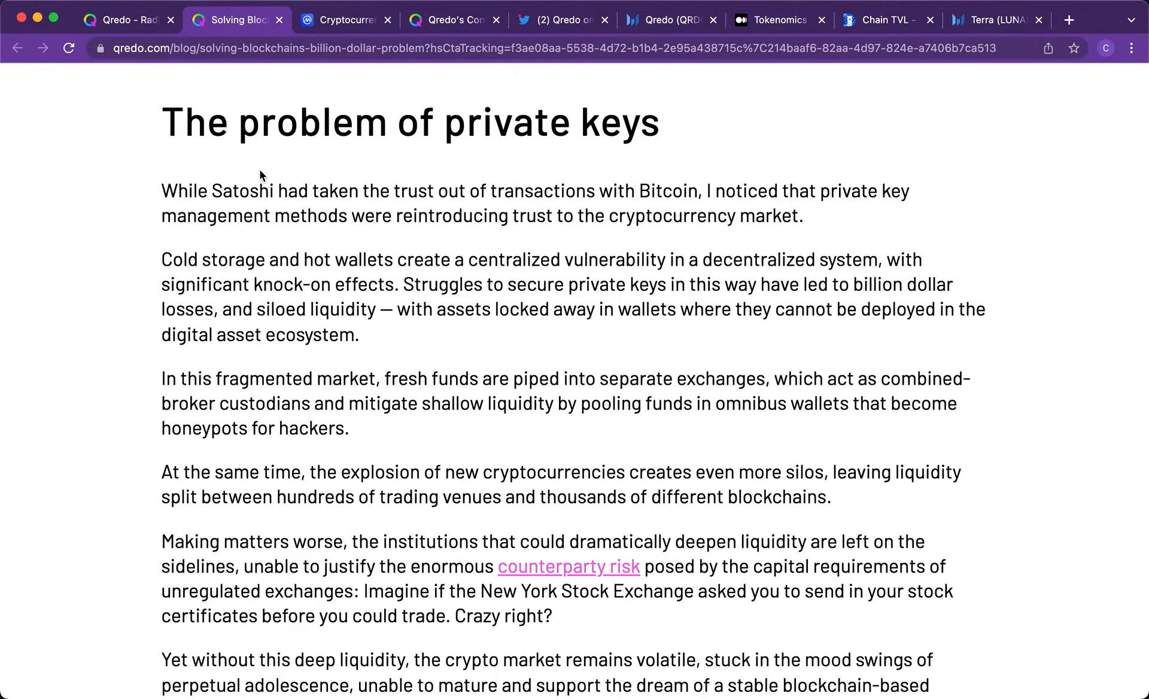
- Skim the article down to 'Mainnet v1 is live', then return to the Qredo homepage tab
scroll(down, 3)
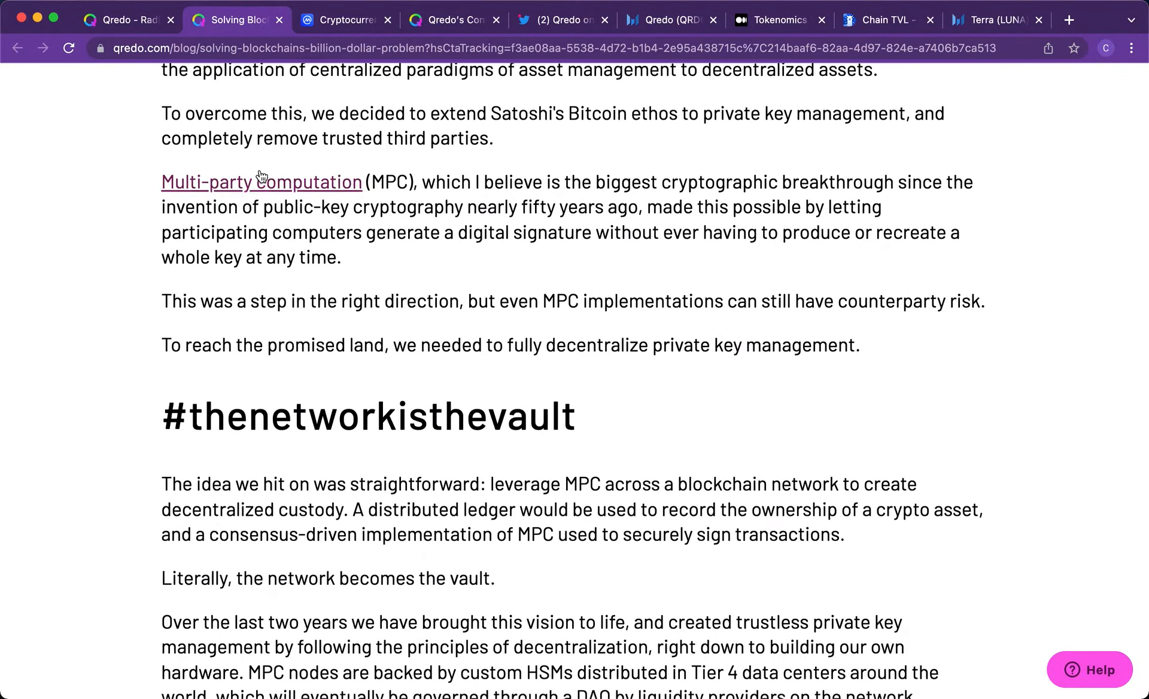
scroll(down, 3)
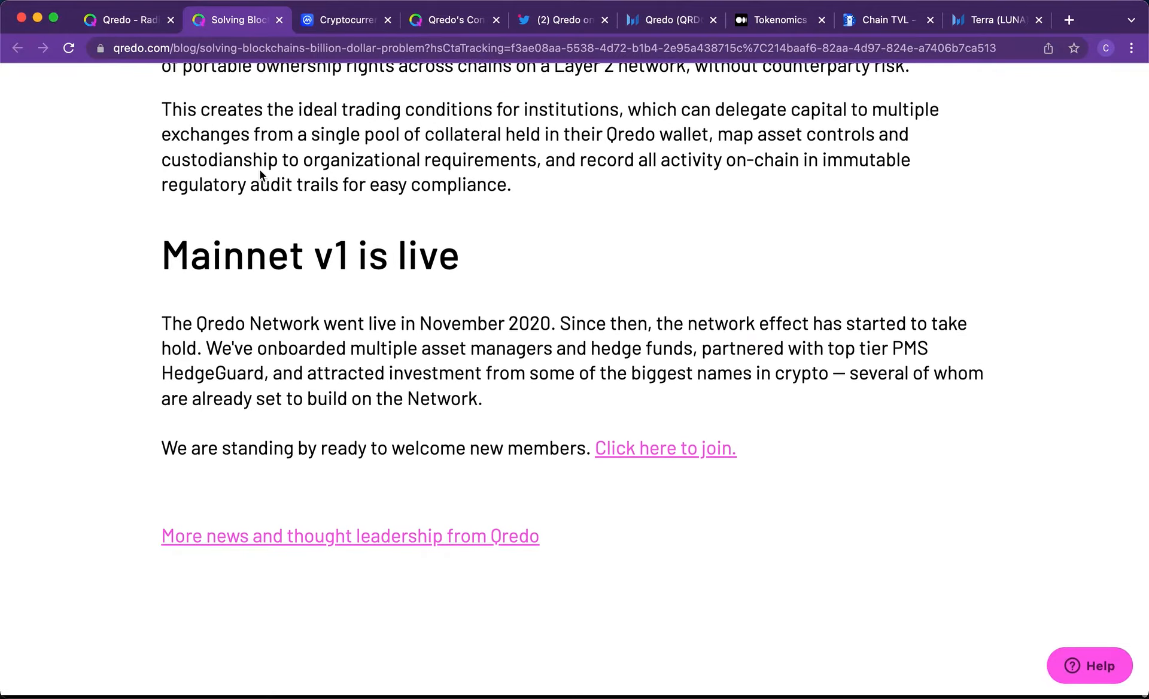
click(126, 21)
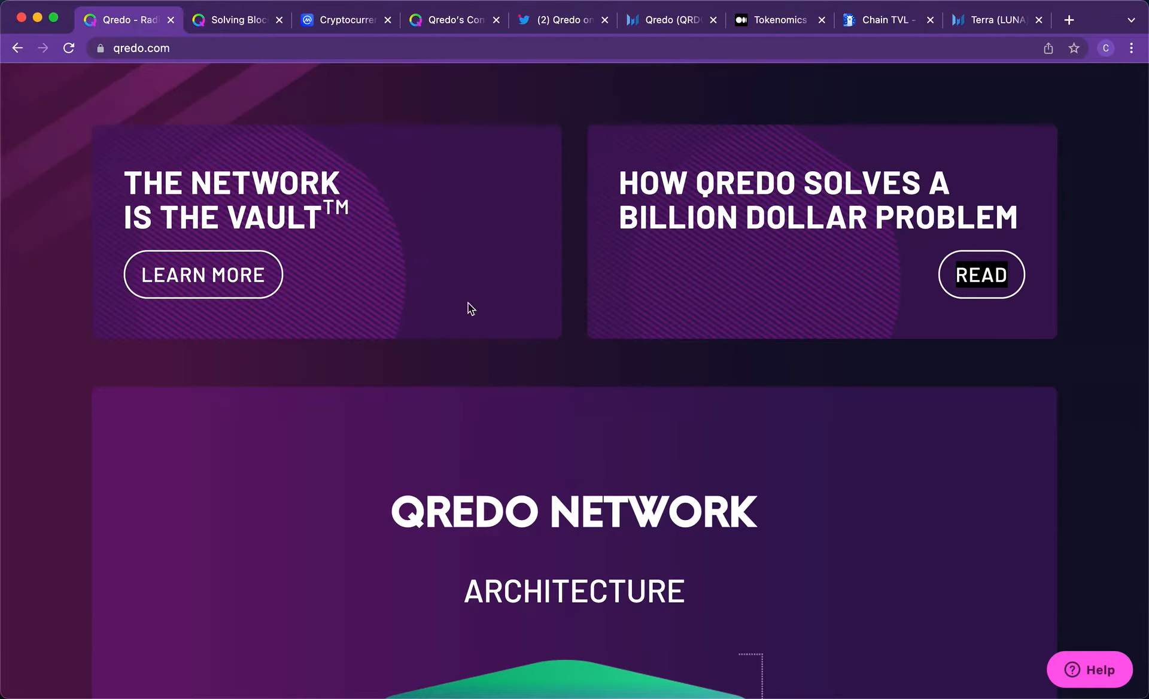
scroll(down, 3)
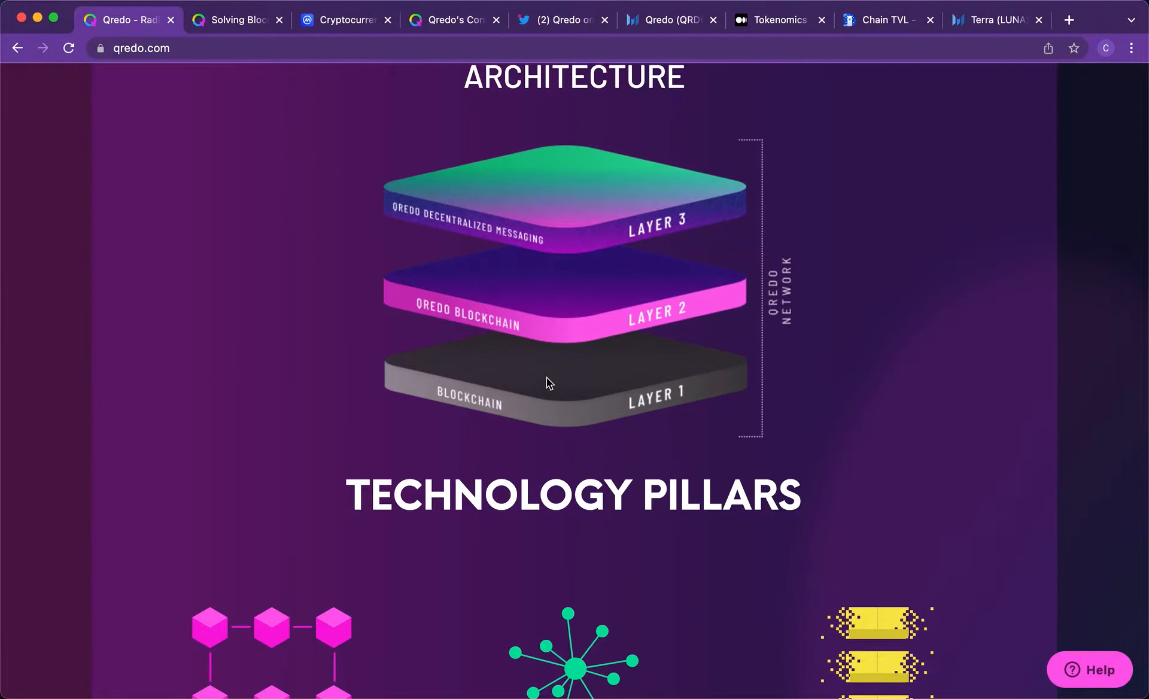
scroll(down, 3)
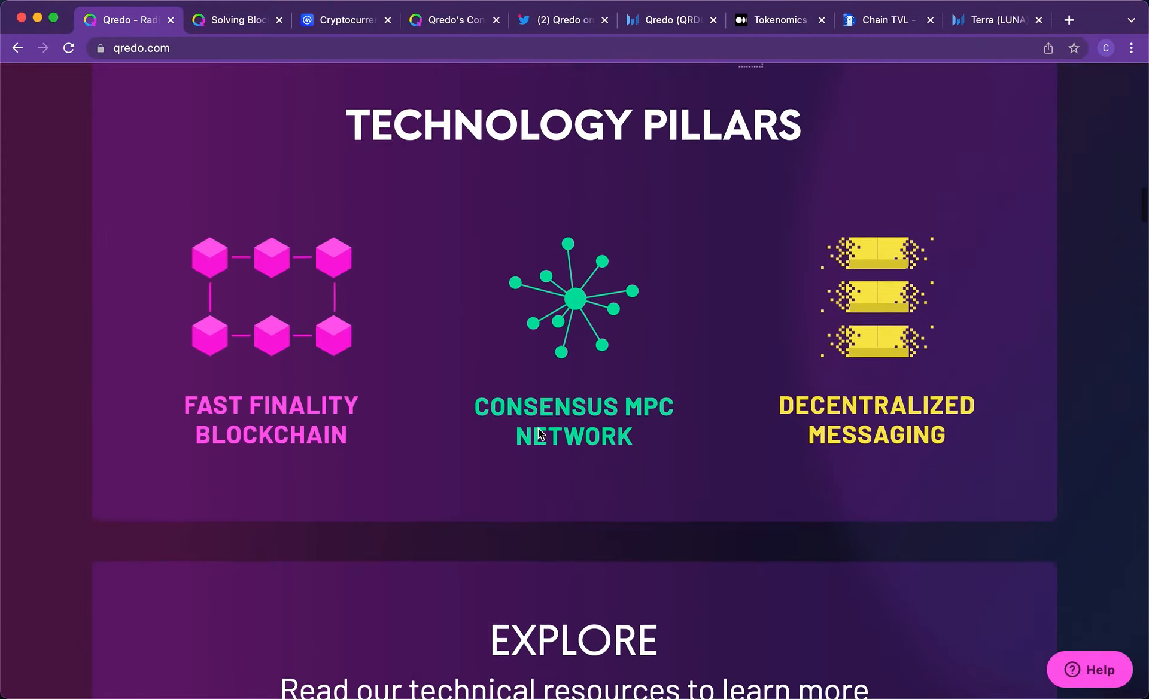
scroll(up, 3)
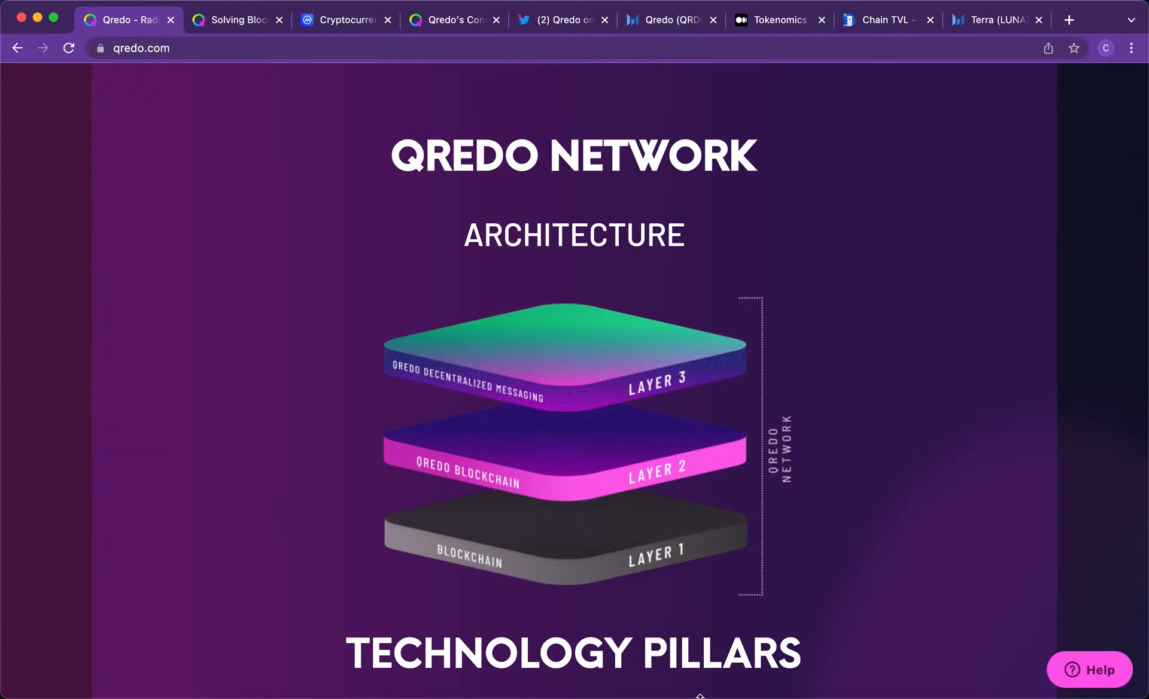
mouse_move(408, 500)
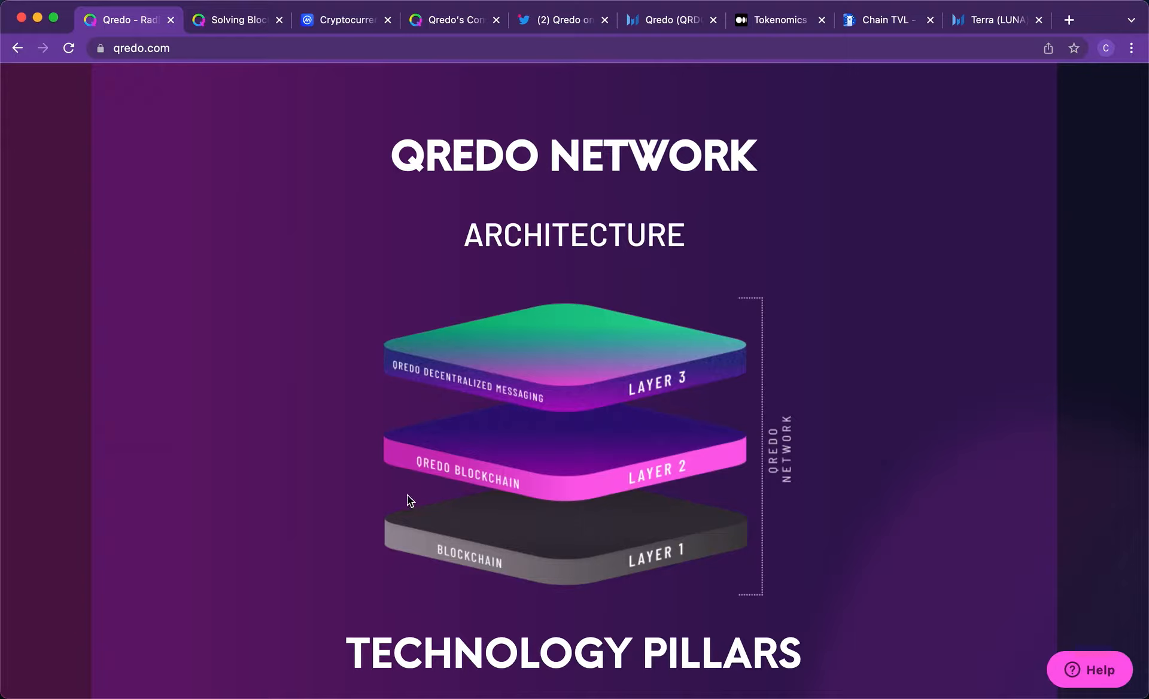
mouse_move(411, 322)
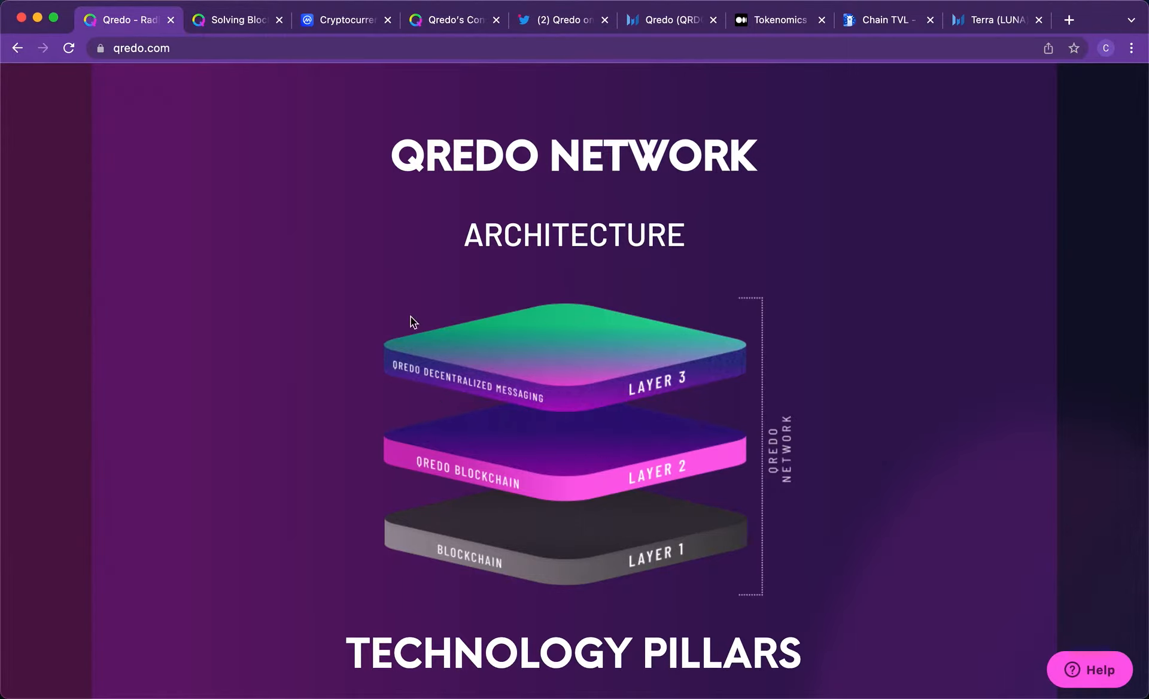
scroll(down, 3)
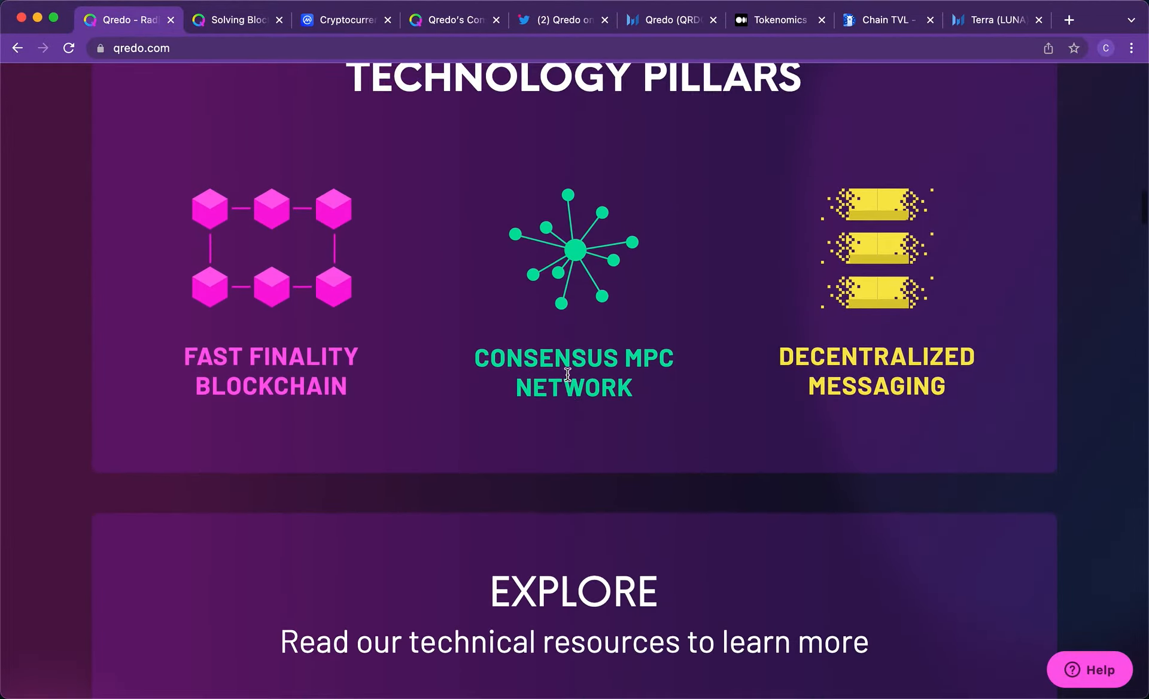
scroll(down, 3)
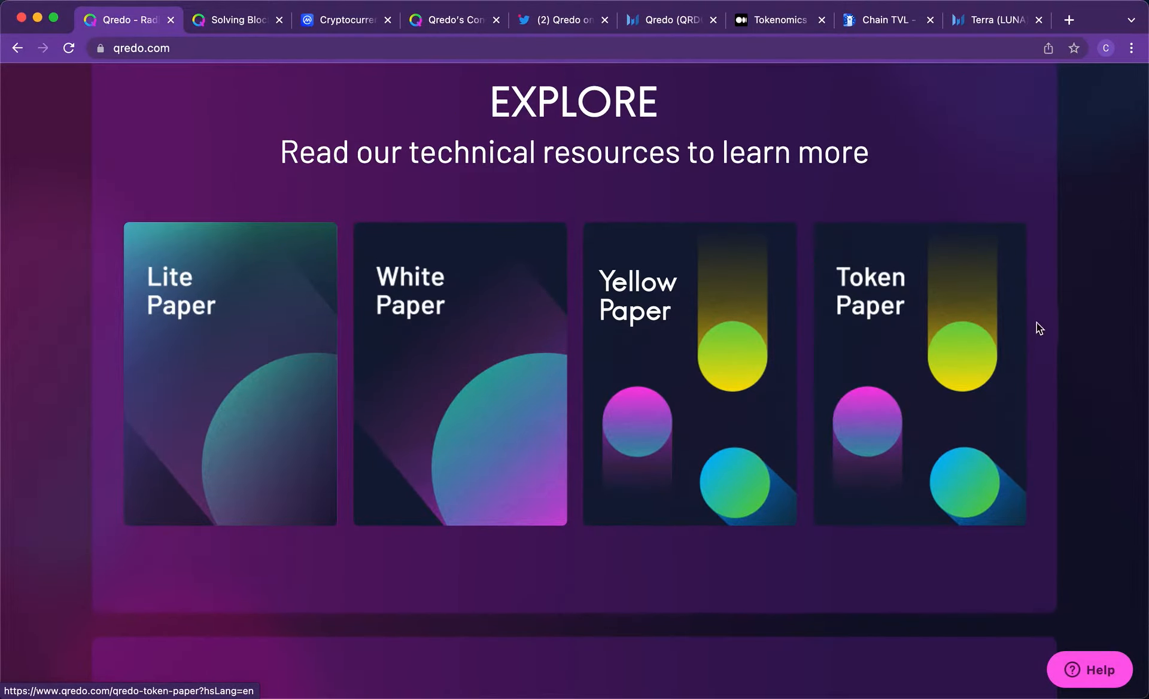
scroll(down, 3)
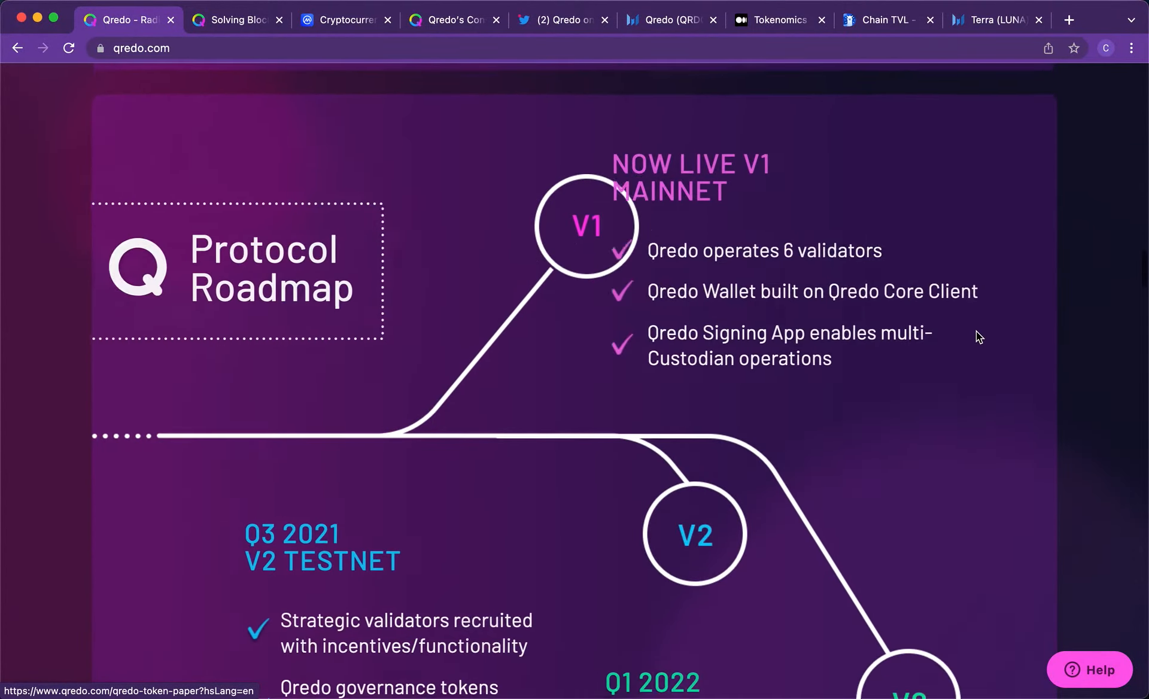
scroll(down, 3)
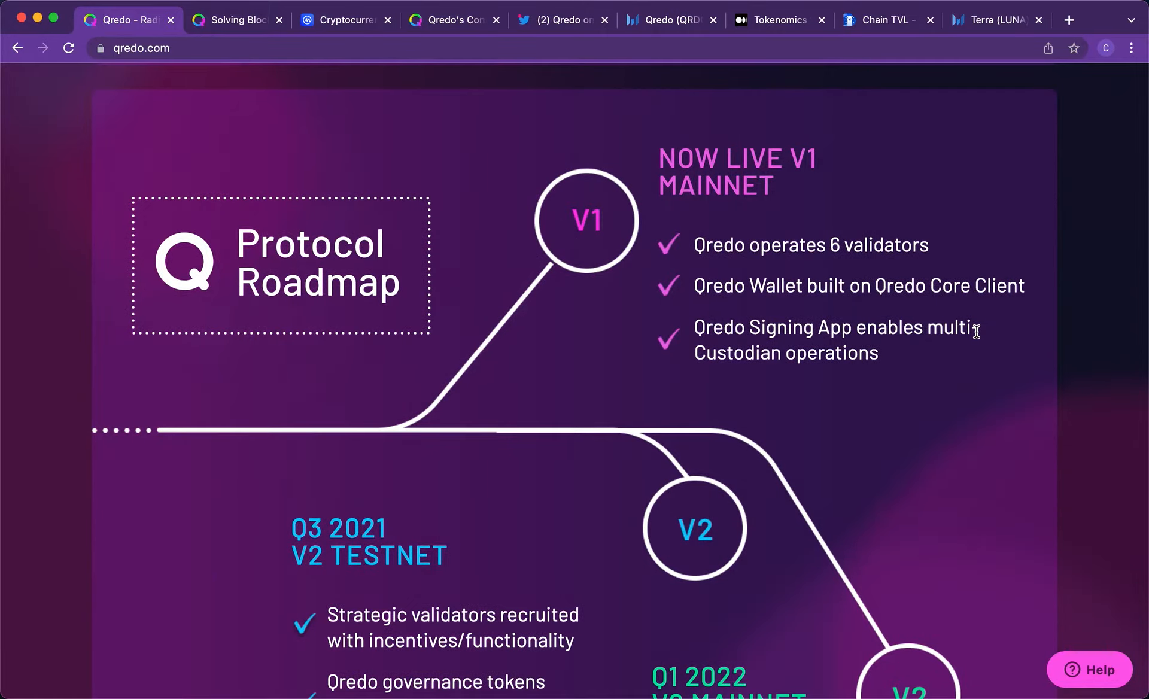
mouse_move(370, 158)
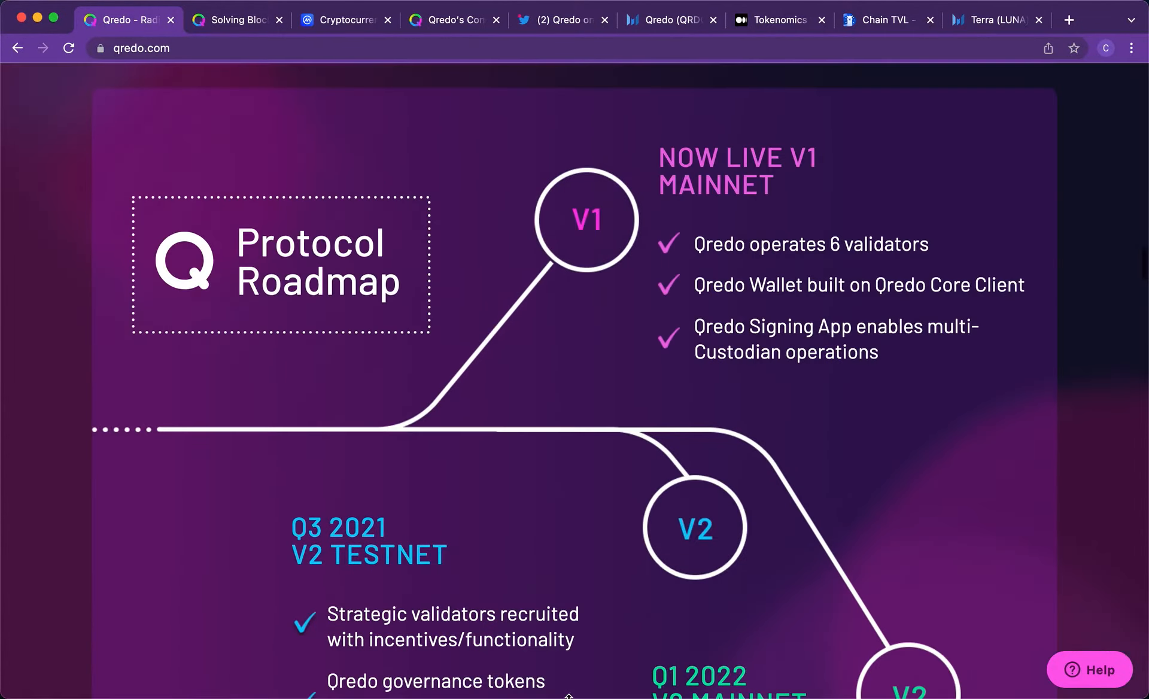
mouse_move(783, 469)
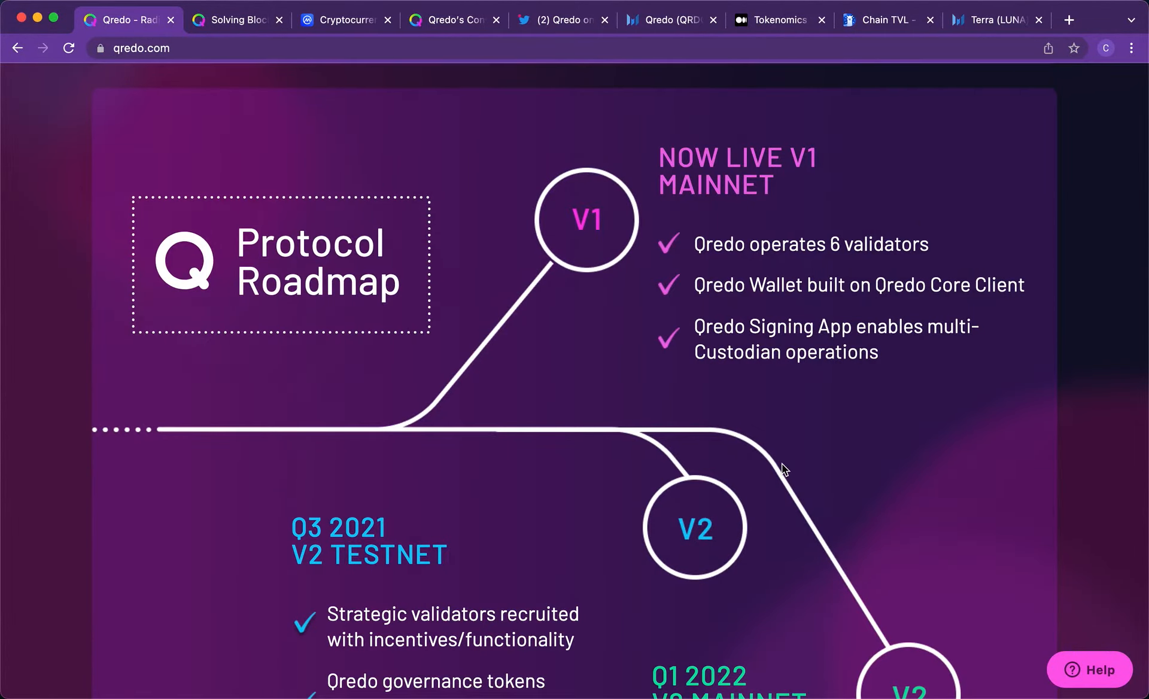
scroll(down, 3)
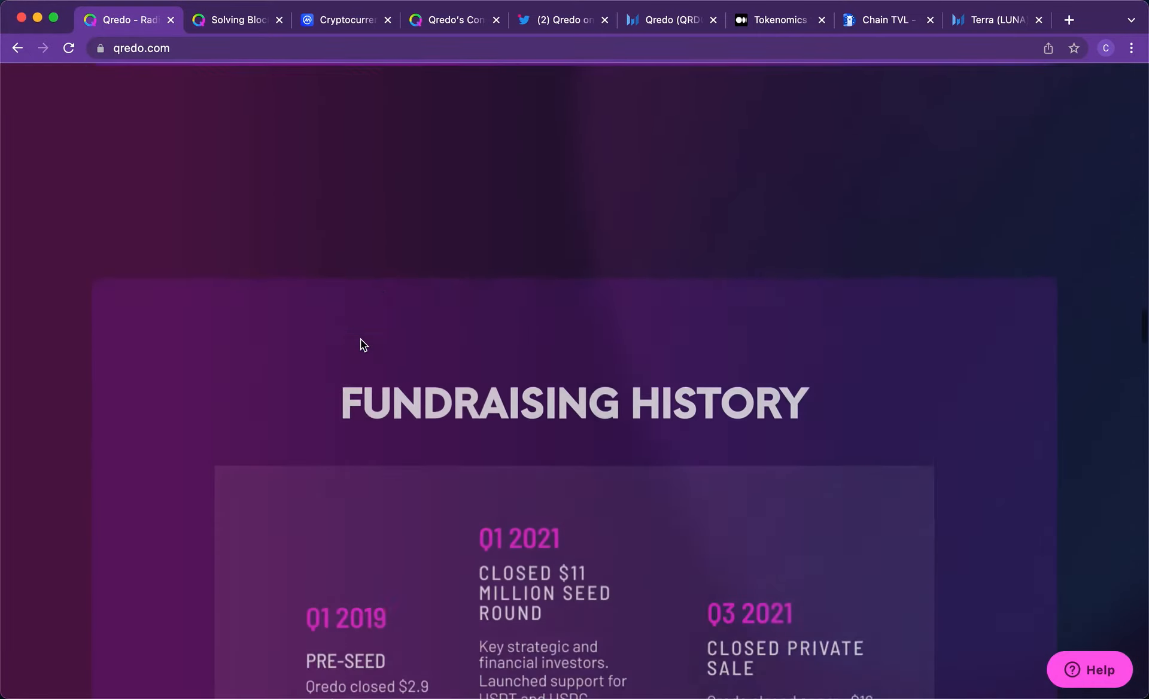
scroll(up, 3)
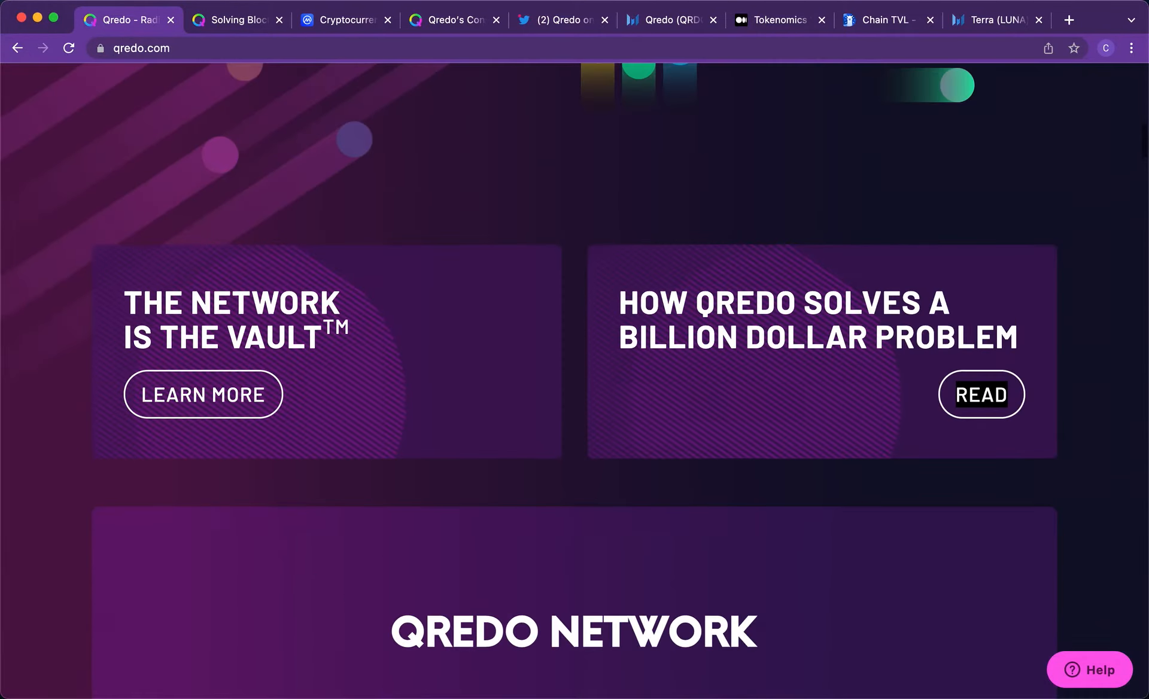
- On CoinMarketCap, search 'qrdo' and open the Qredo (QRDO) coin page
click(344, 21)
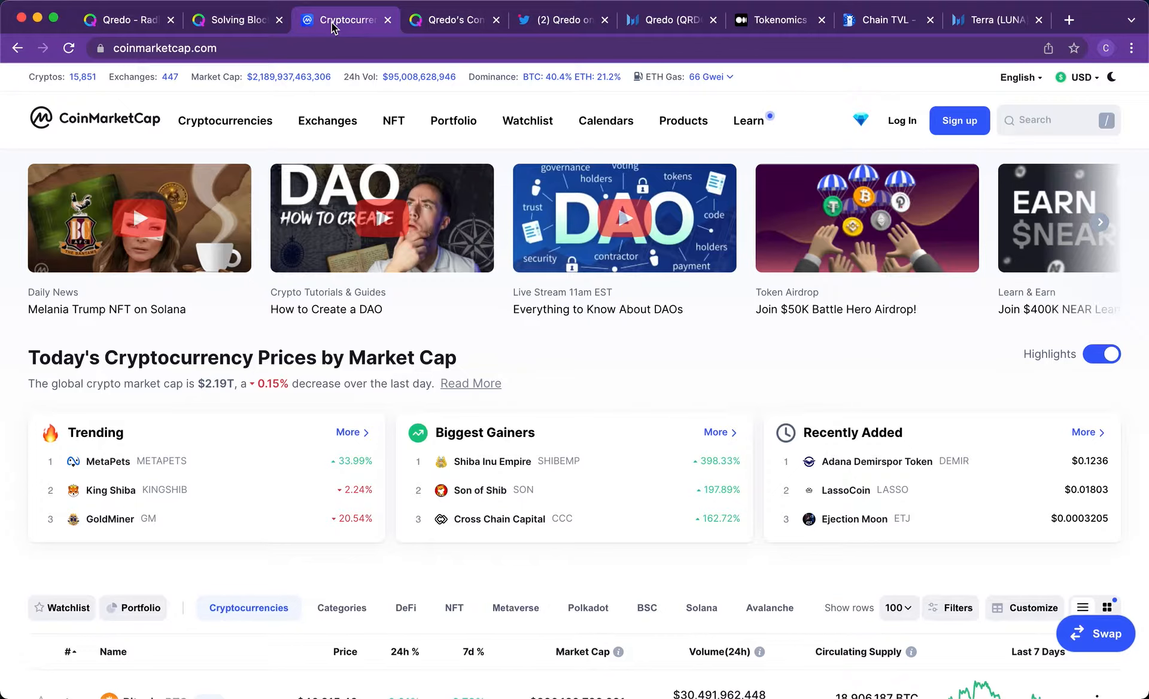
mouse_move(1050, 137)
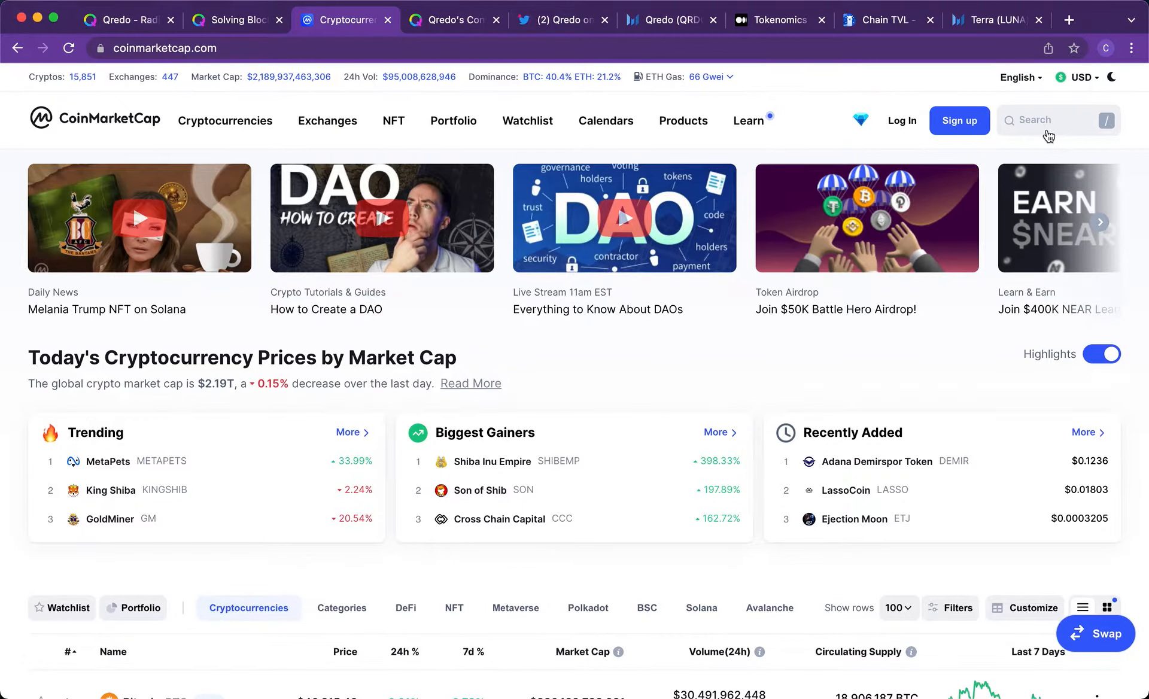
click(1057, 120)
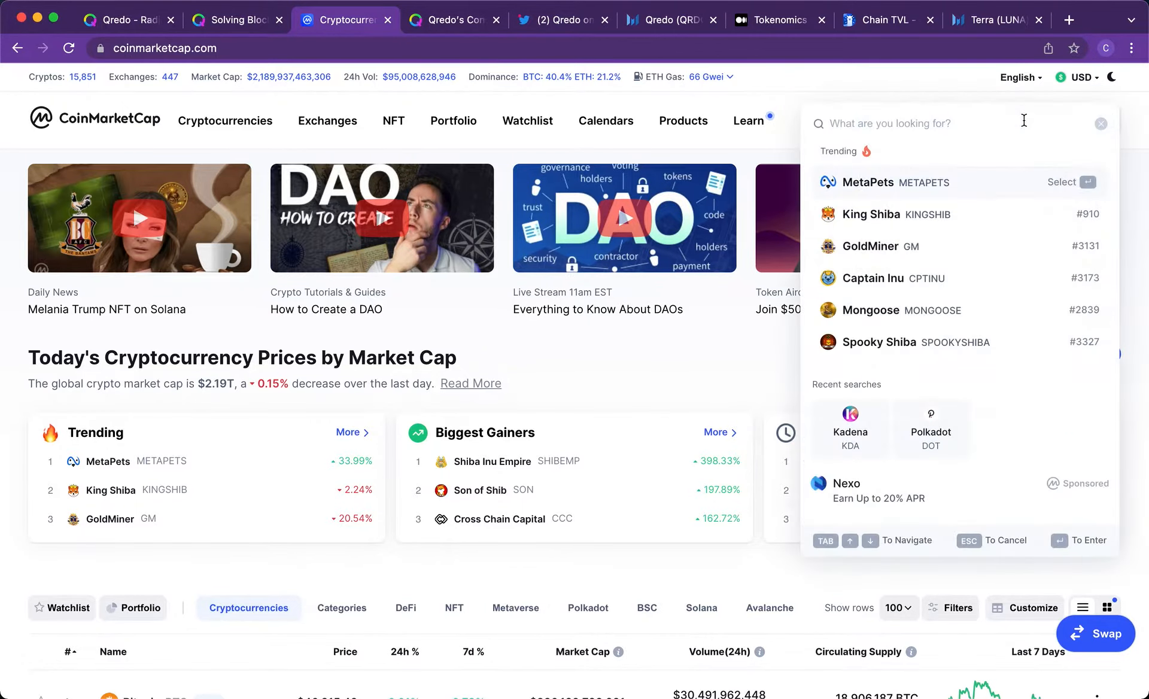
text(q)
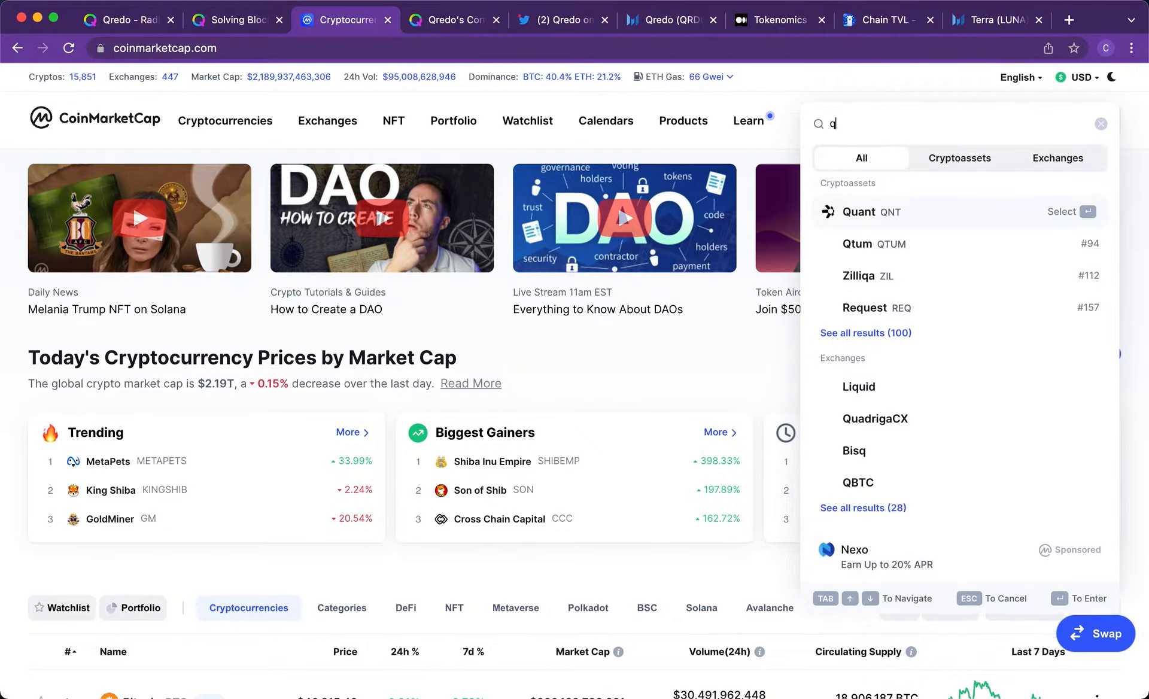
text(rd)
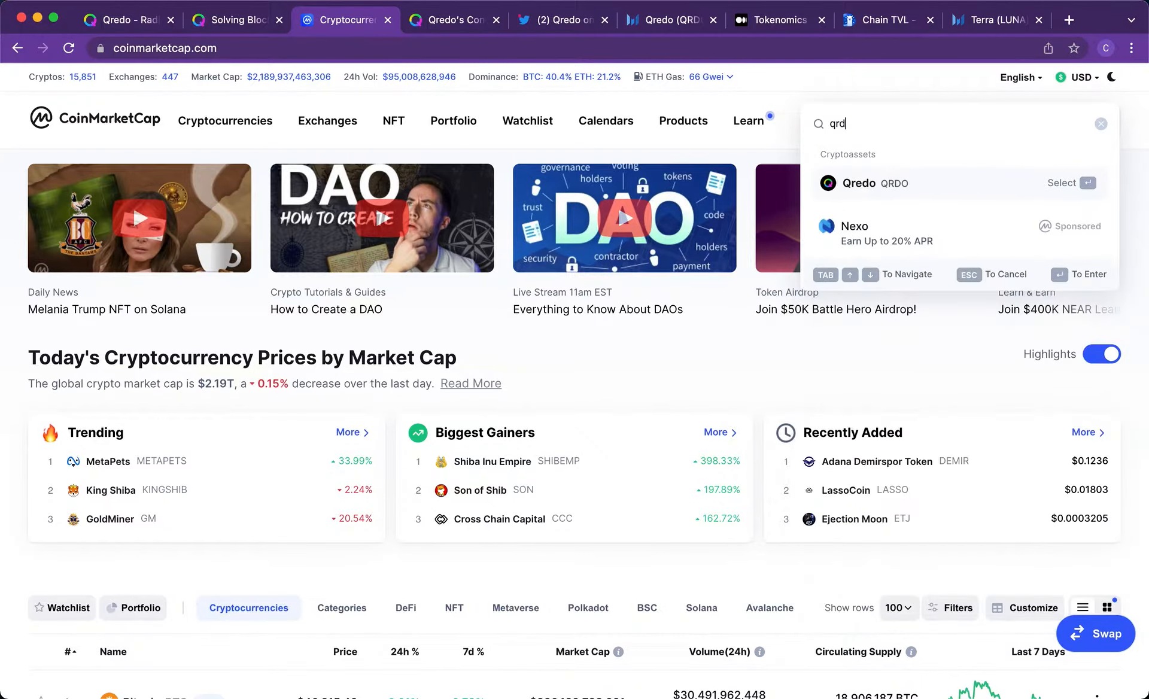
text(o)
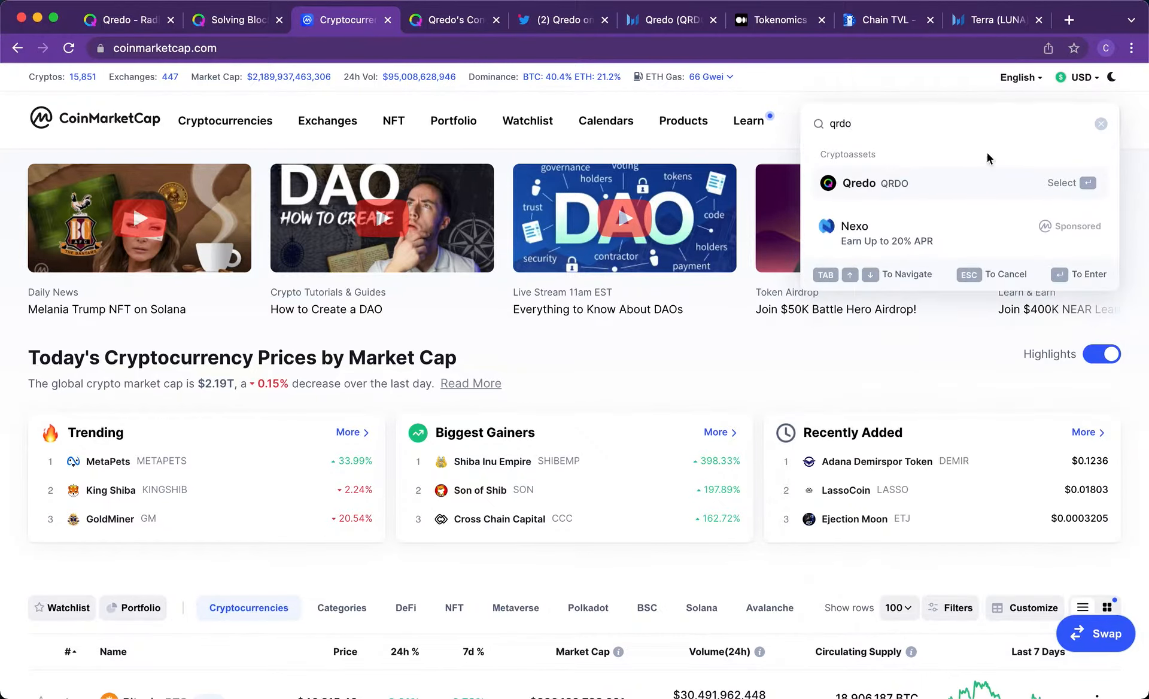
click(868, 184)
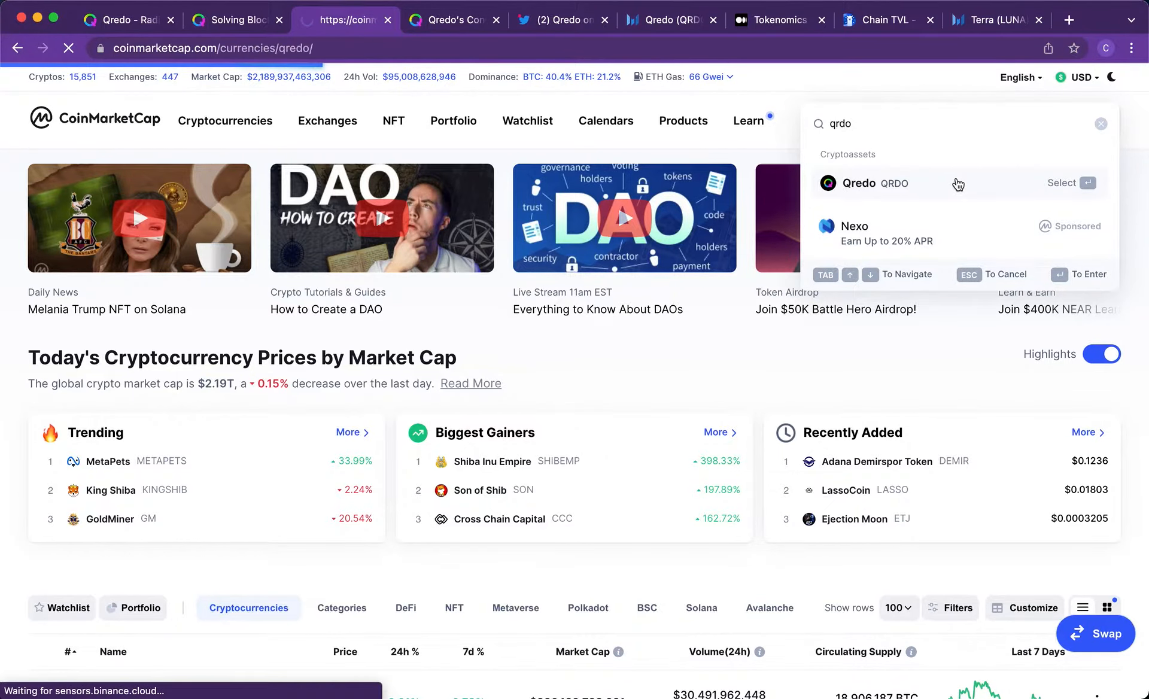
click(857, 183)
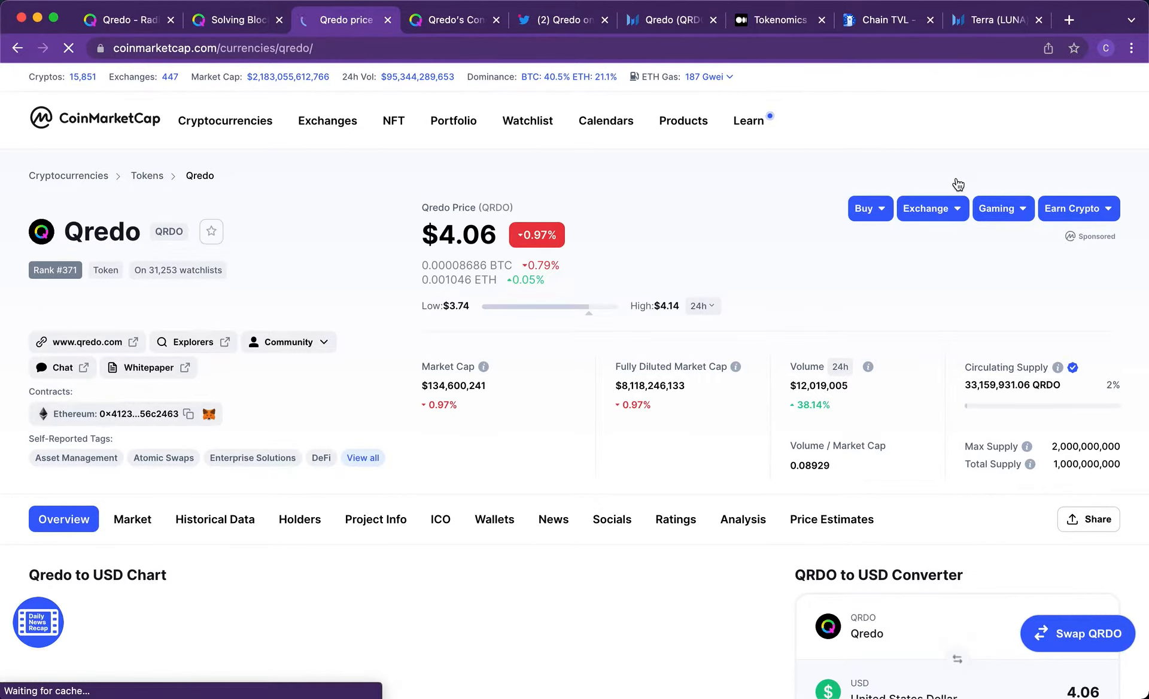
- Review Qredo's $4.03 price, market statistics and USD price chart on the coin page
scroll(down, 3)
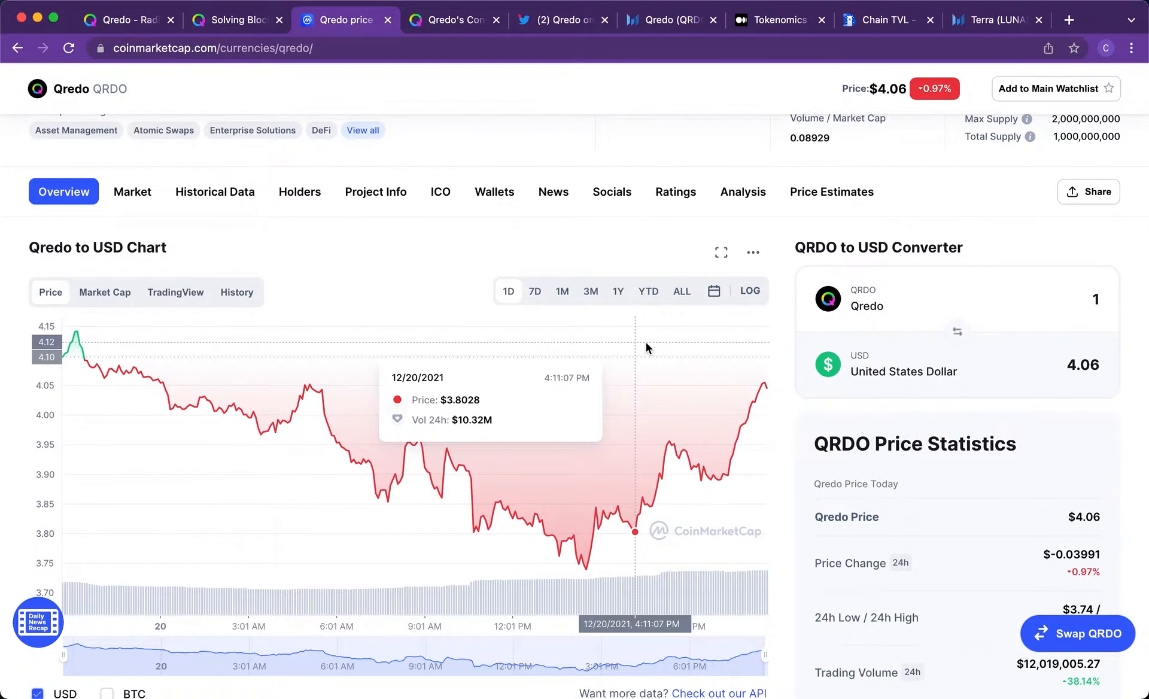
scroll(down, 3)
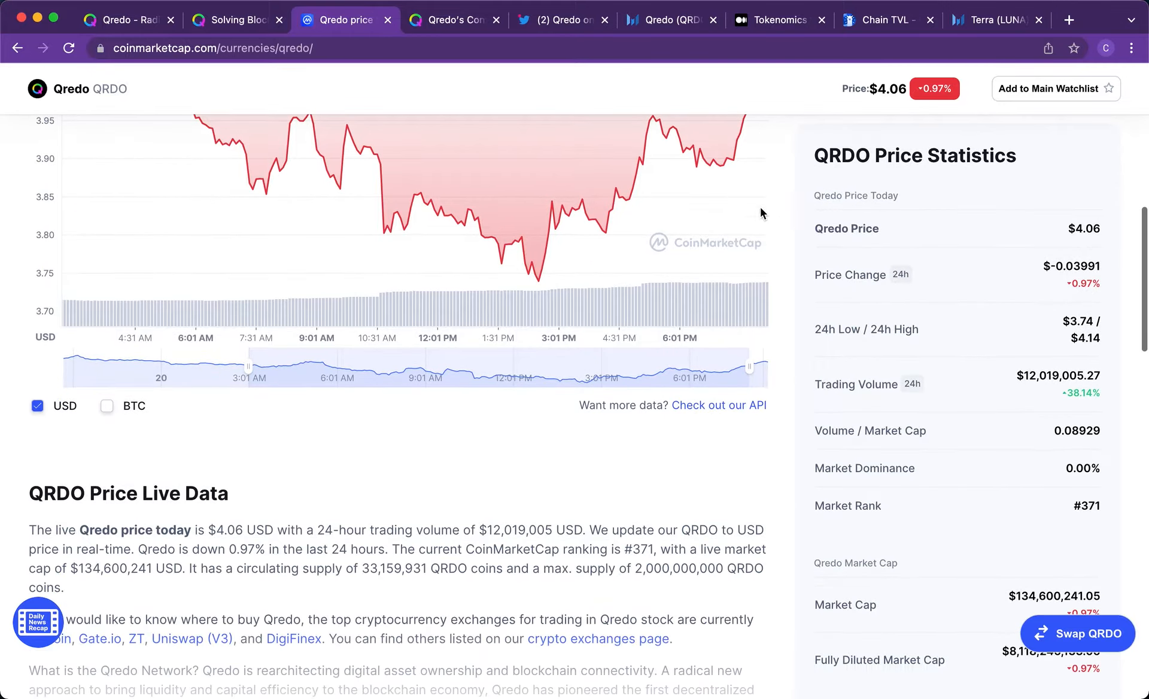
scroll(down, 3)
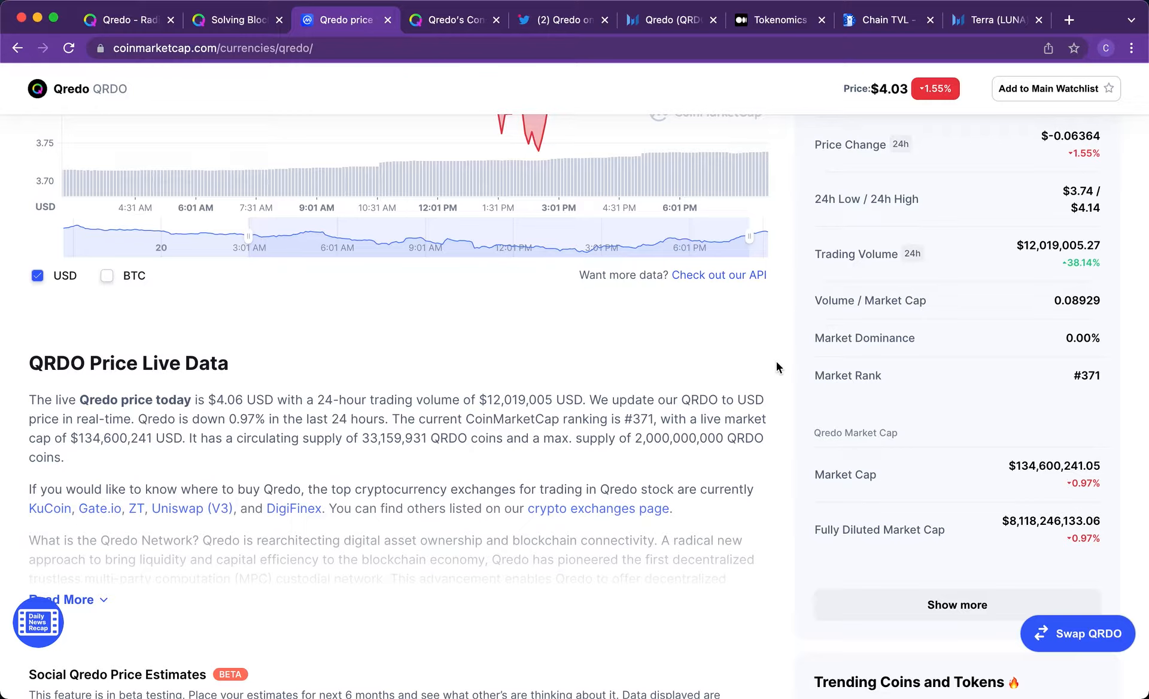
mouse_move(734, 370)
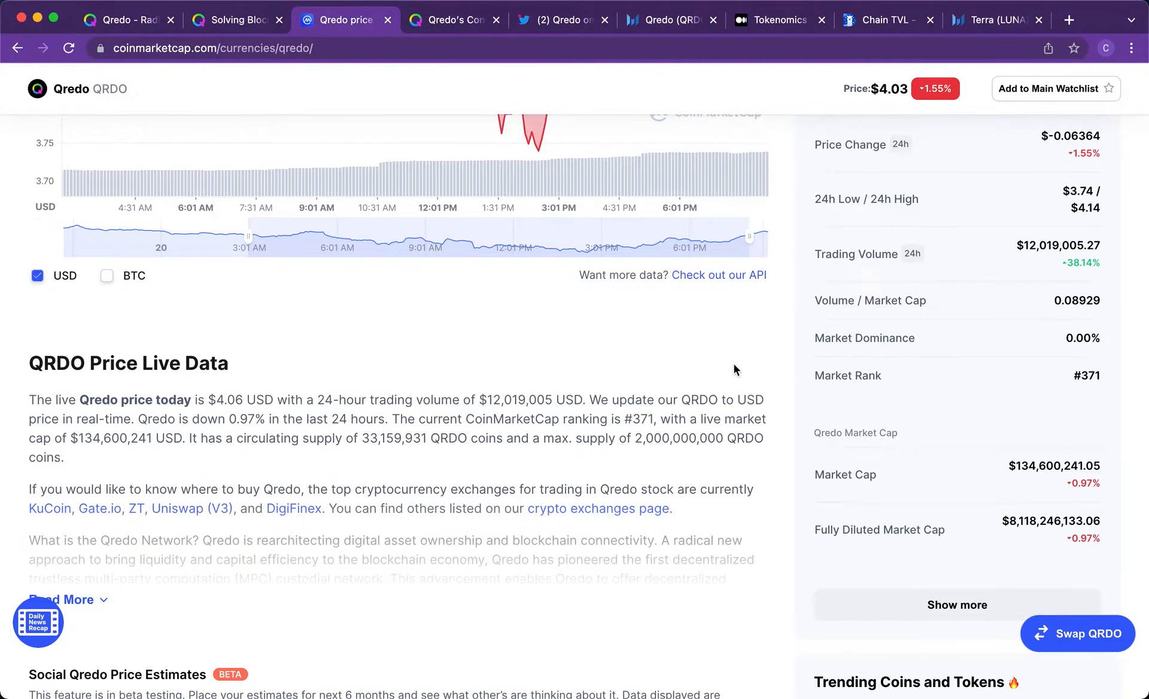
scroll(down, 3)
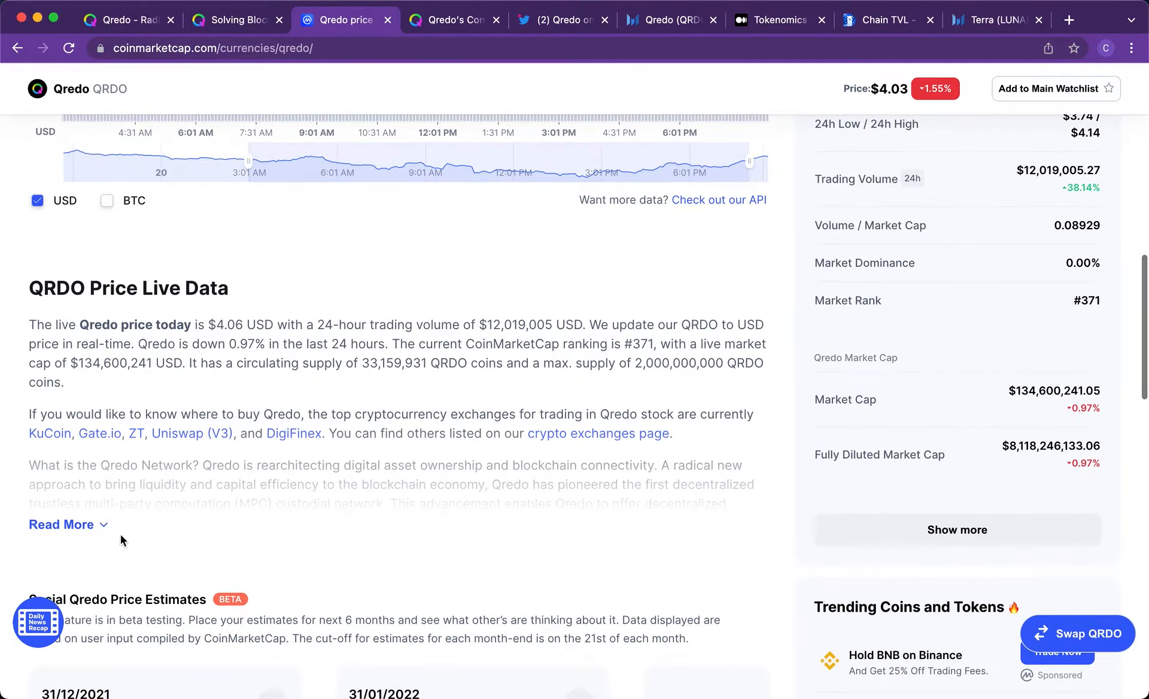
scroll(up, 3)
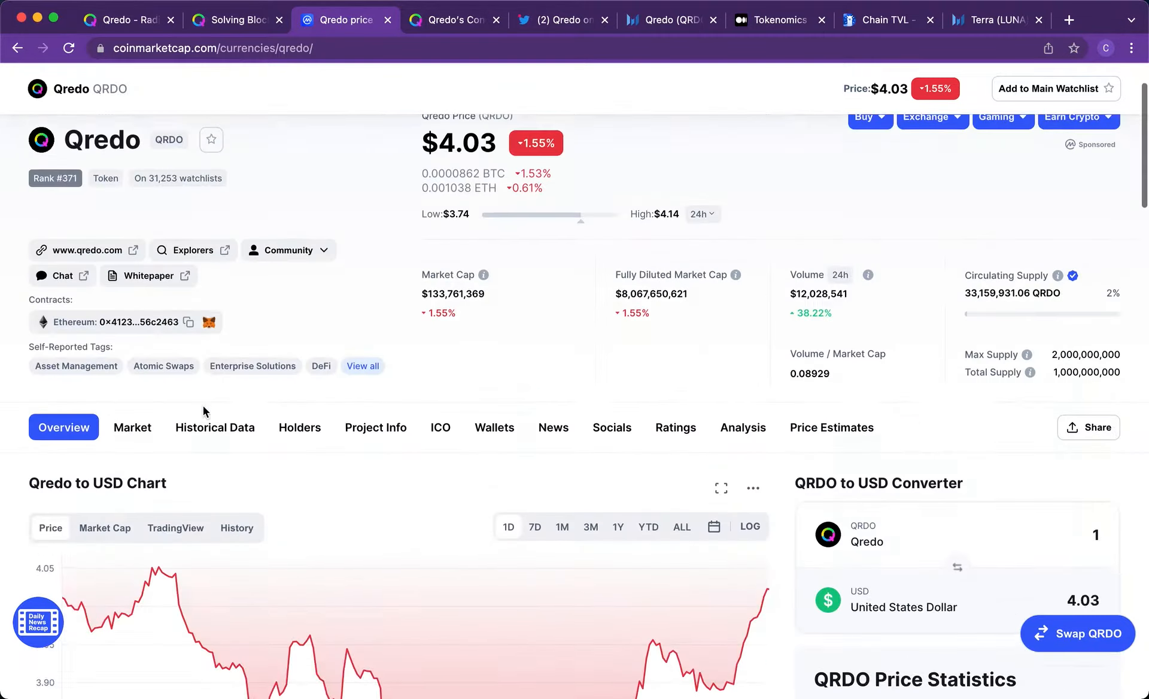
scroll(up, 3)
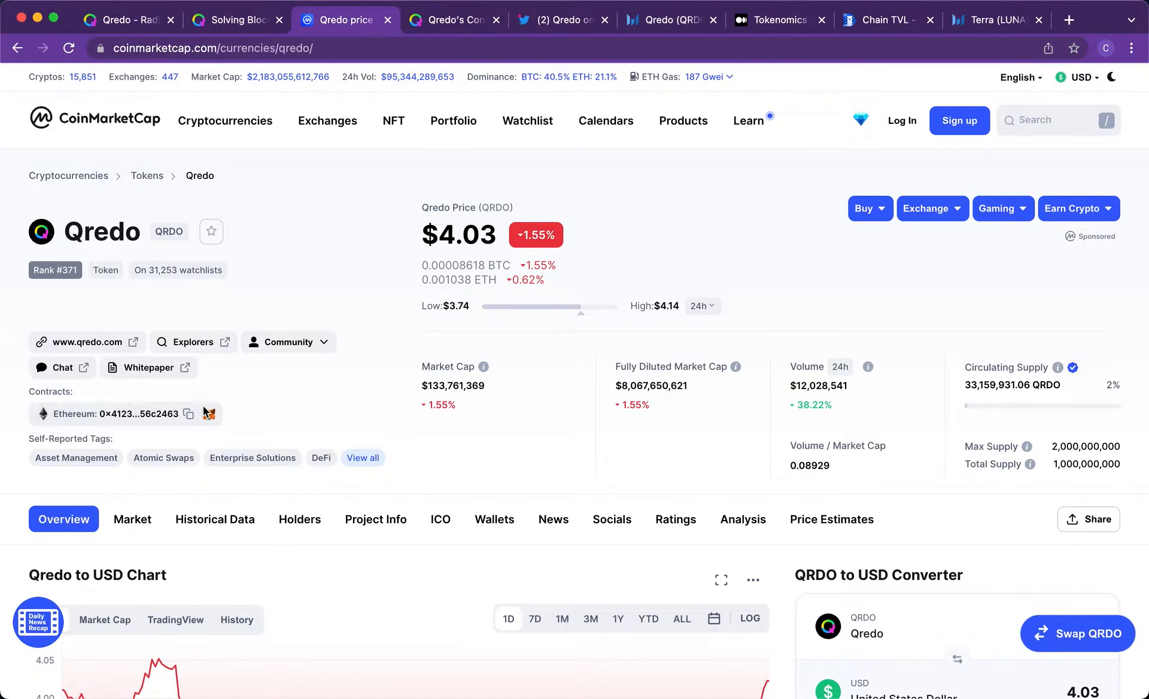
scroll(down, 3)
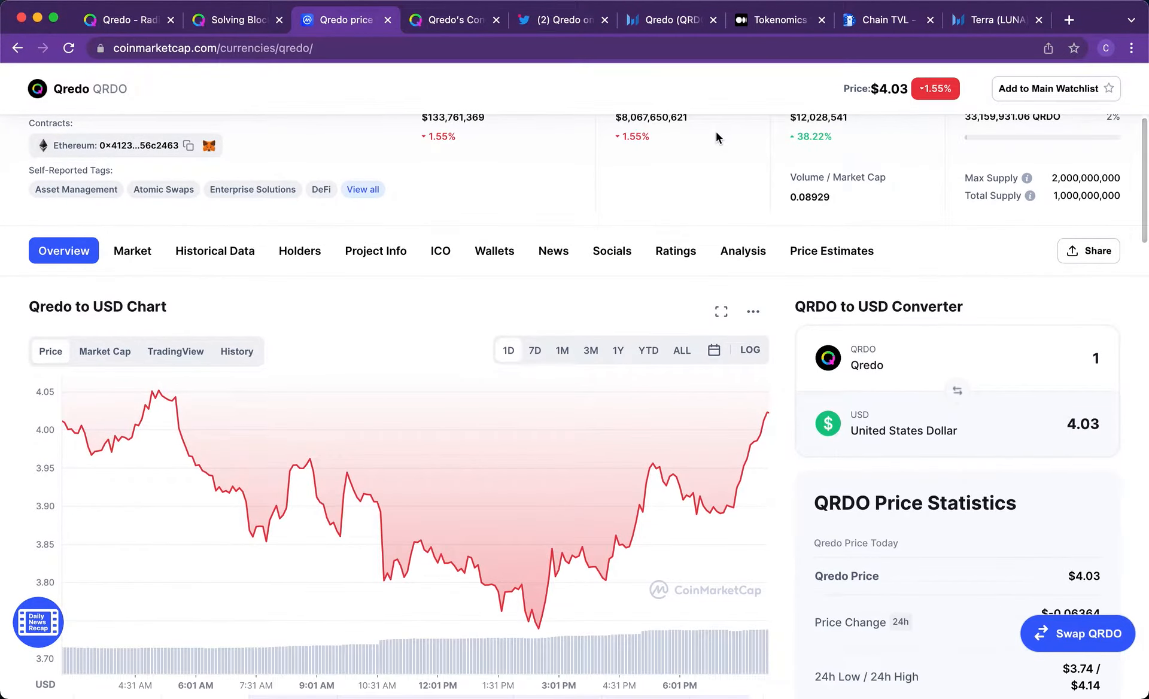
scroll(up, 3)
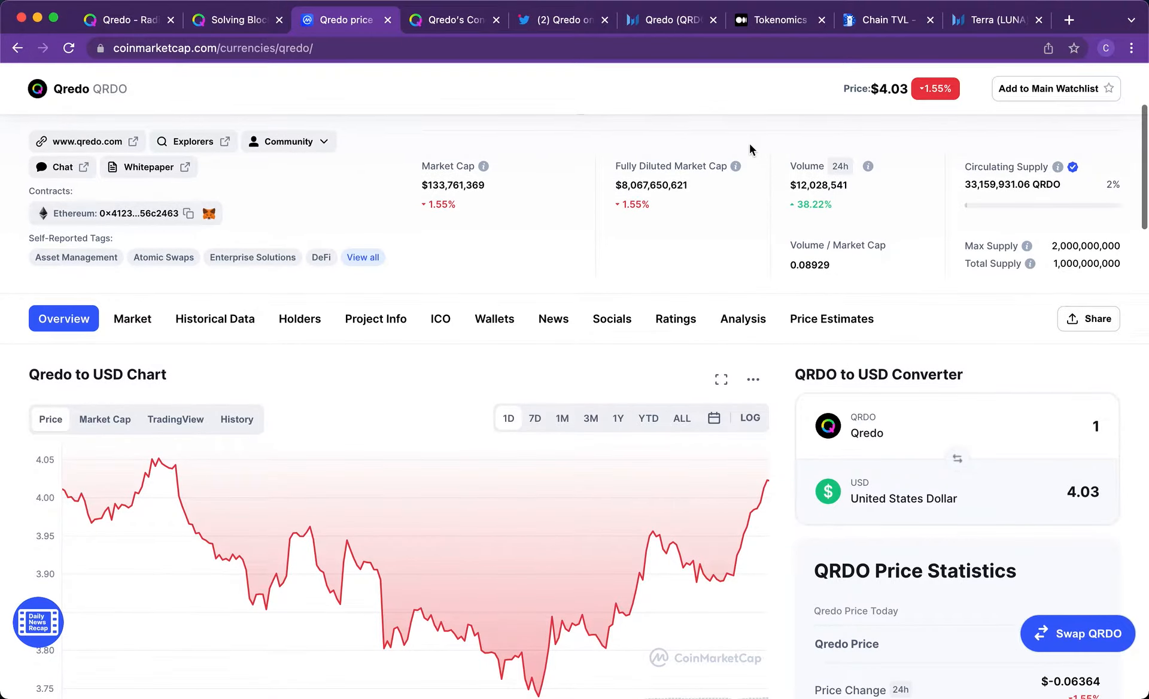
scroll(up, 3)
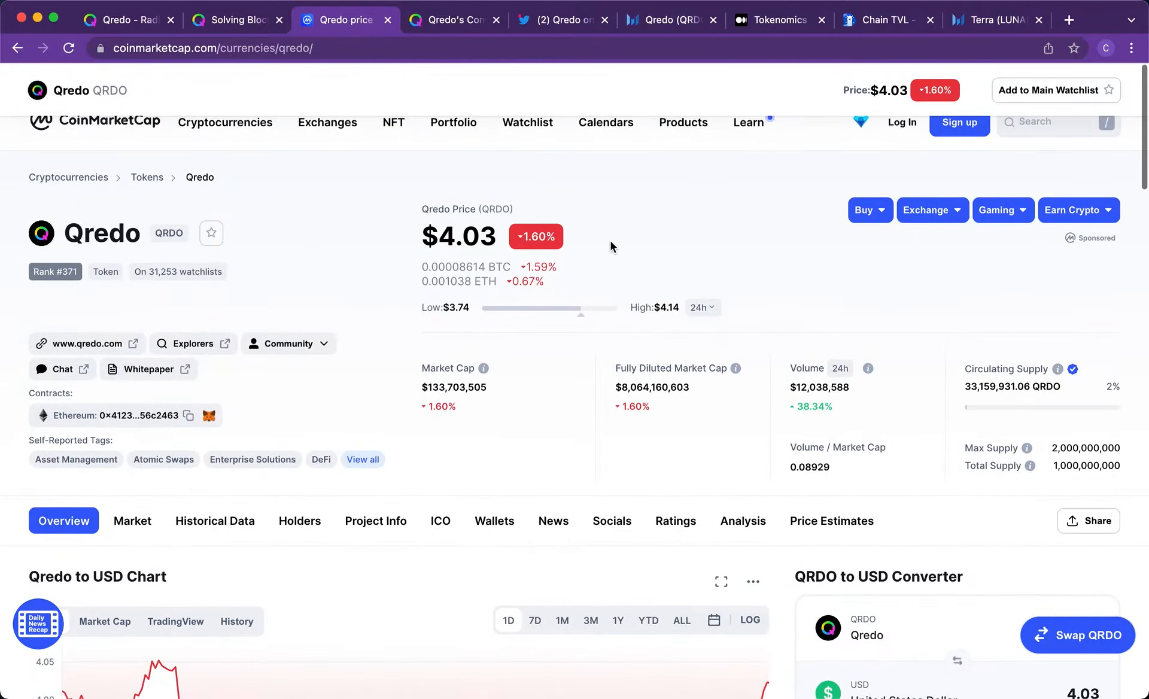
scroll(down, 3)
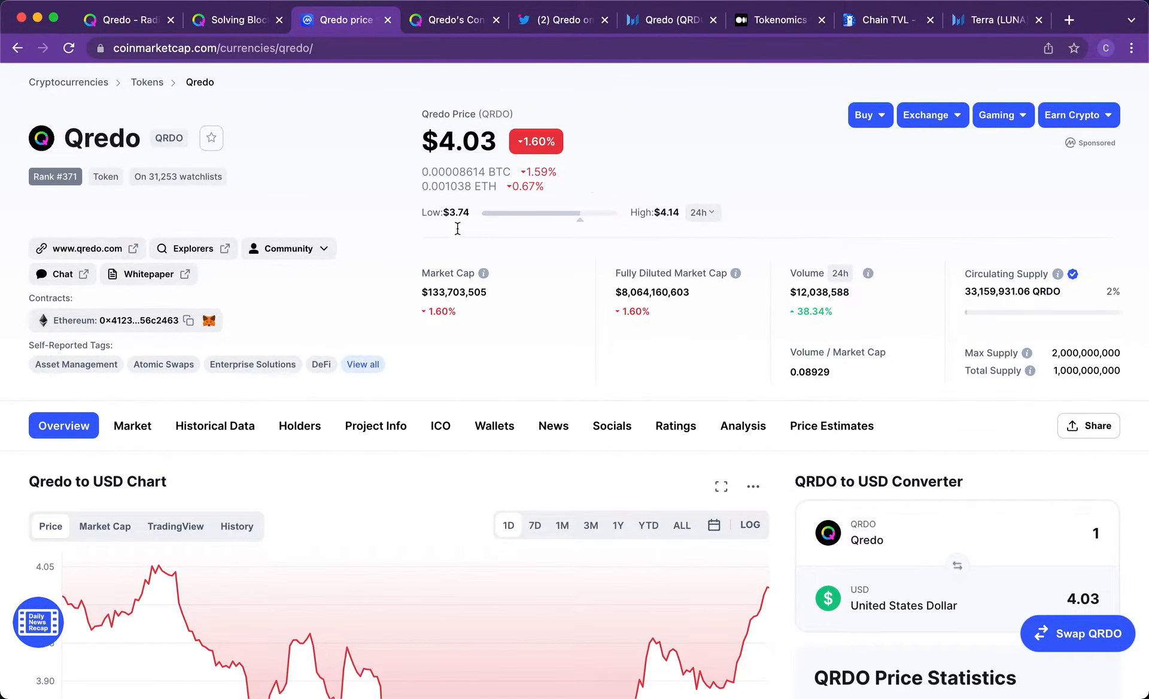
scroll(down, 3)
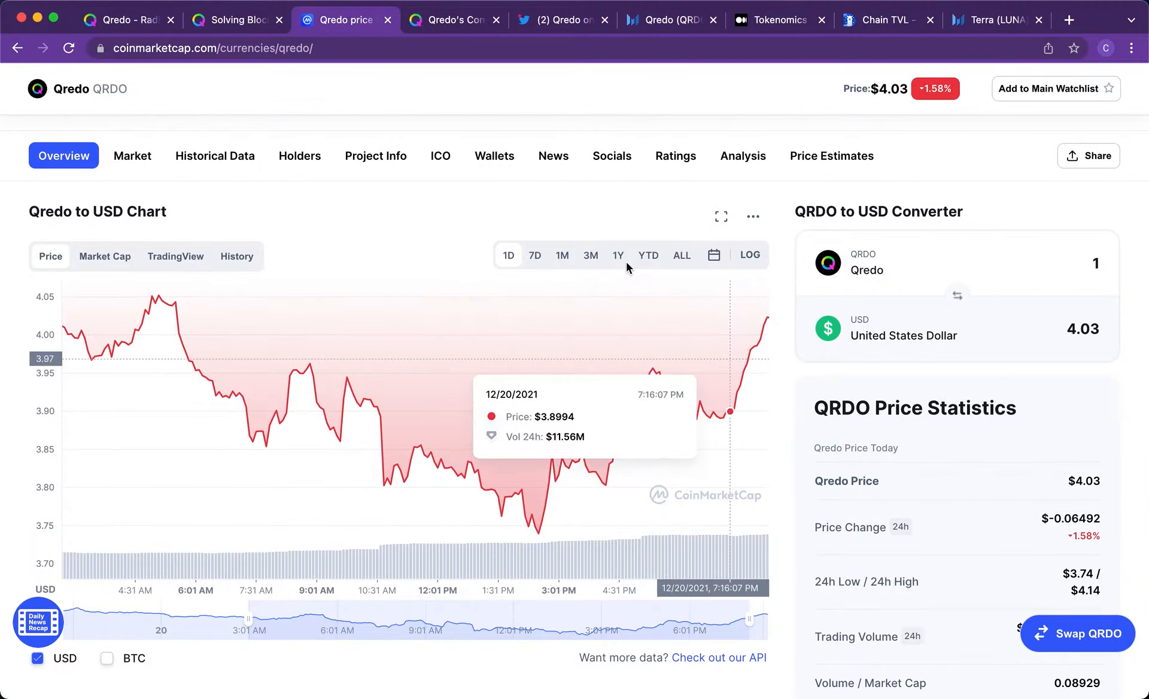
click(647, 255)
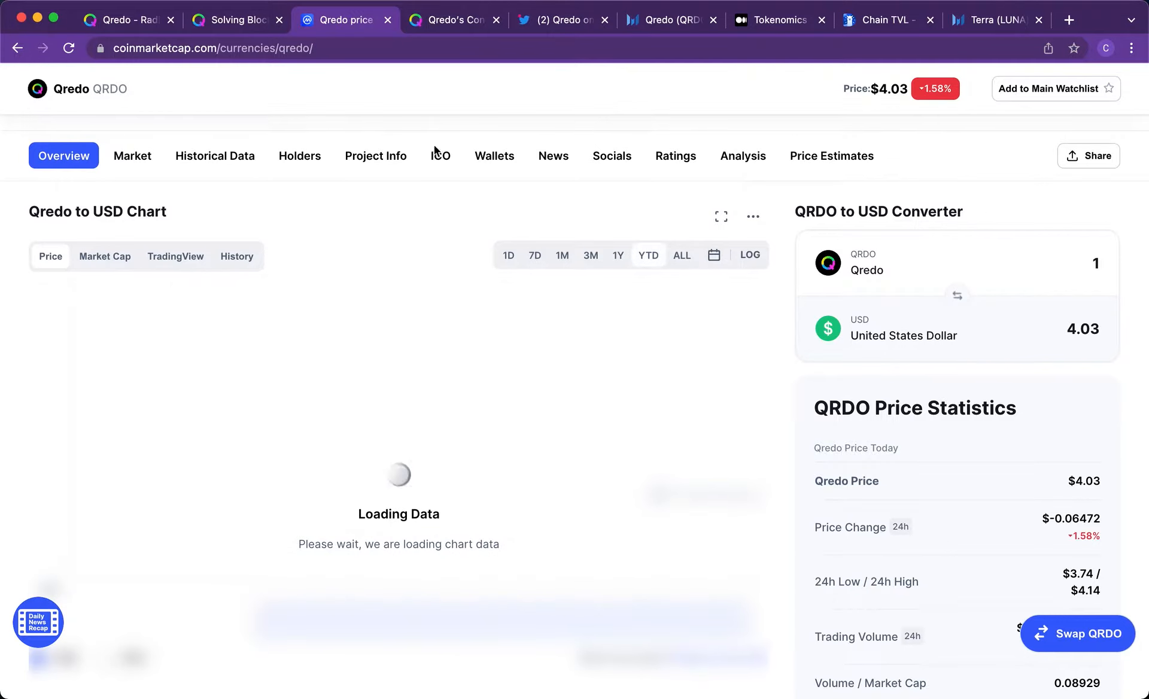
scroll(down, 3)
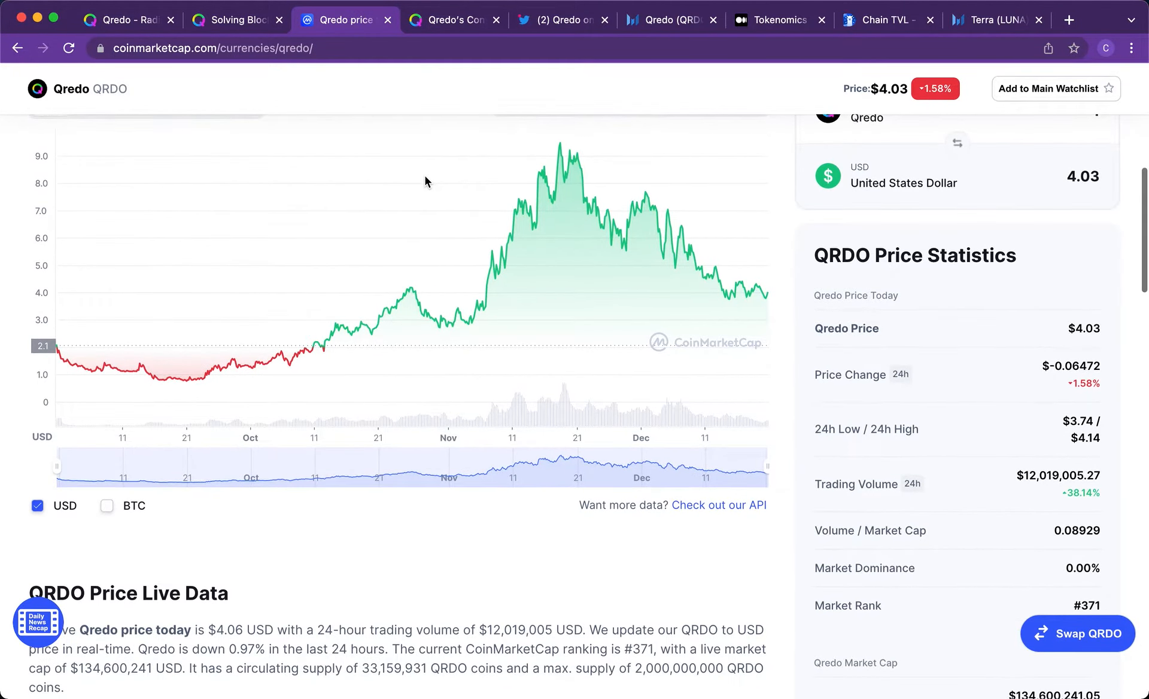
mouse_move(550, 225)
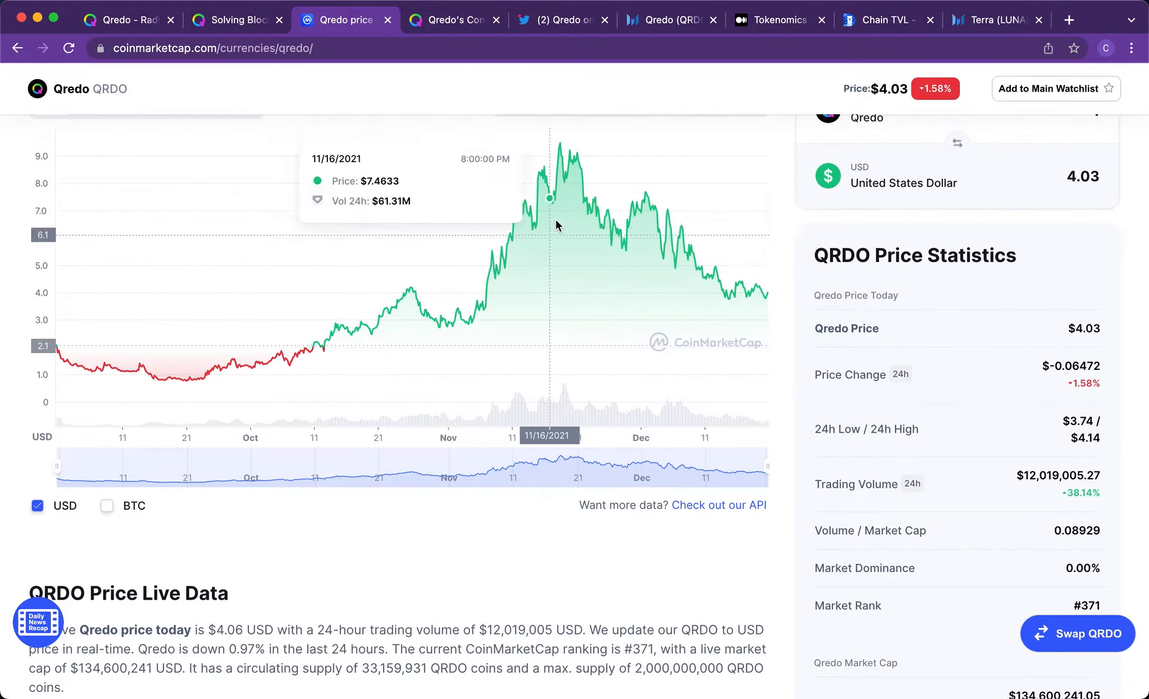
mouse_move(495, 288)
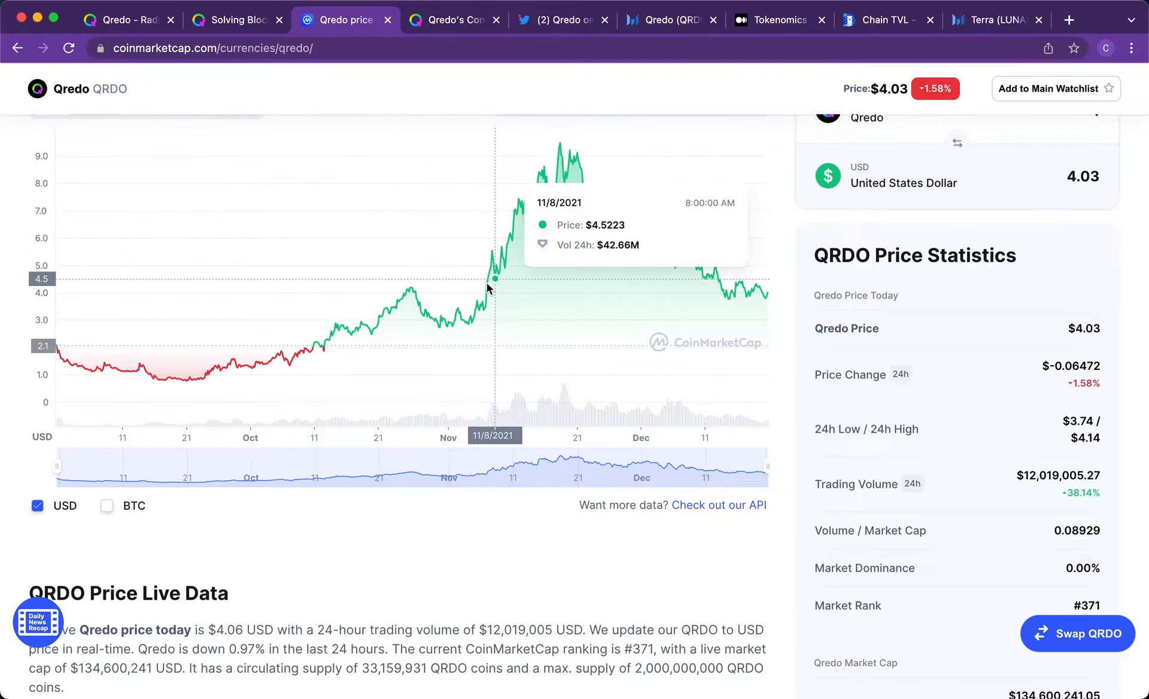
mouse_move(556, 237)
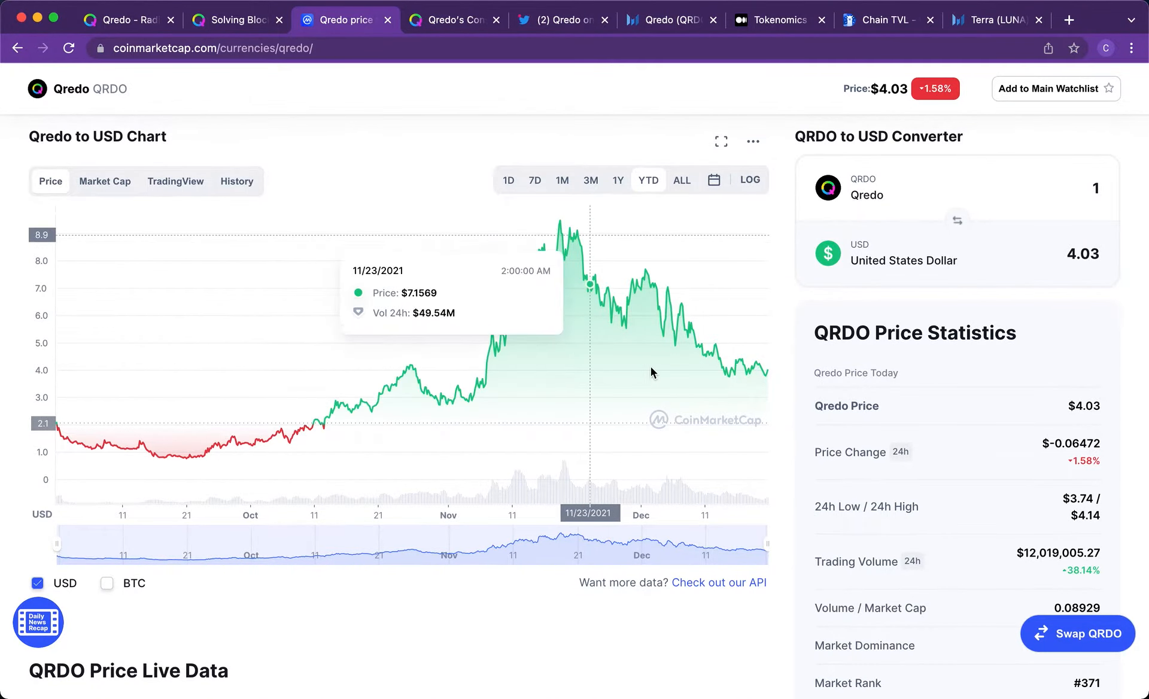
mouse_move(749, 373)
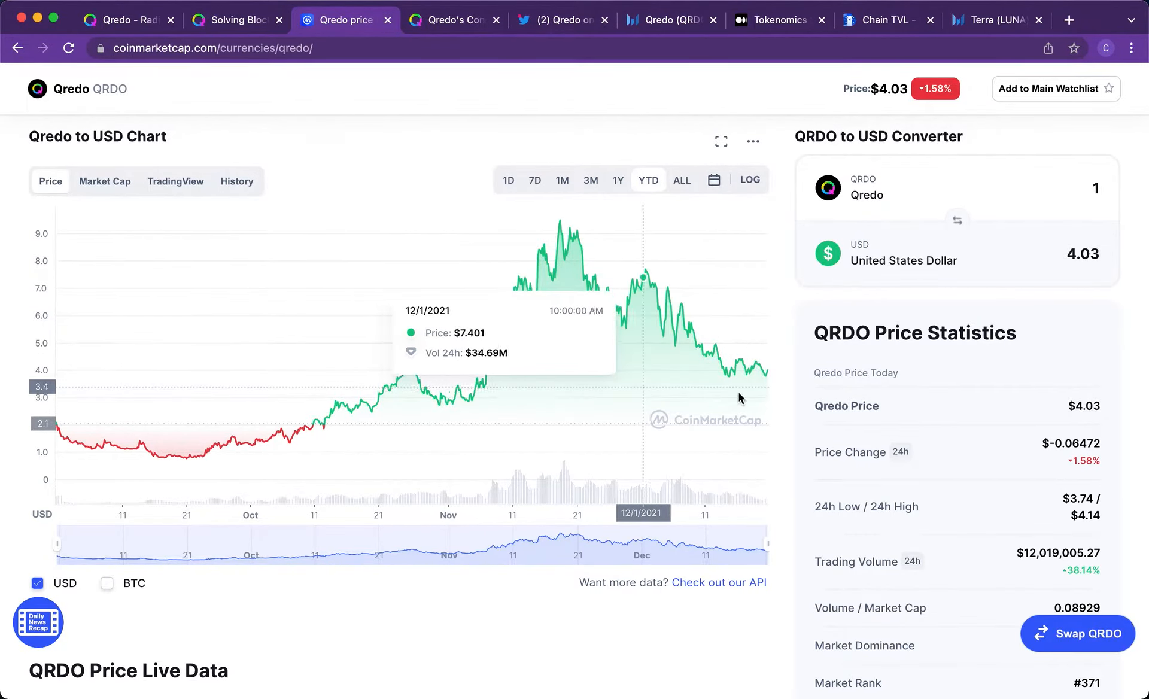
mouse_move(754, 381)
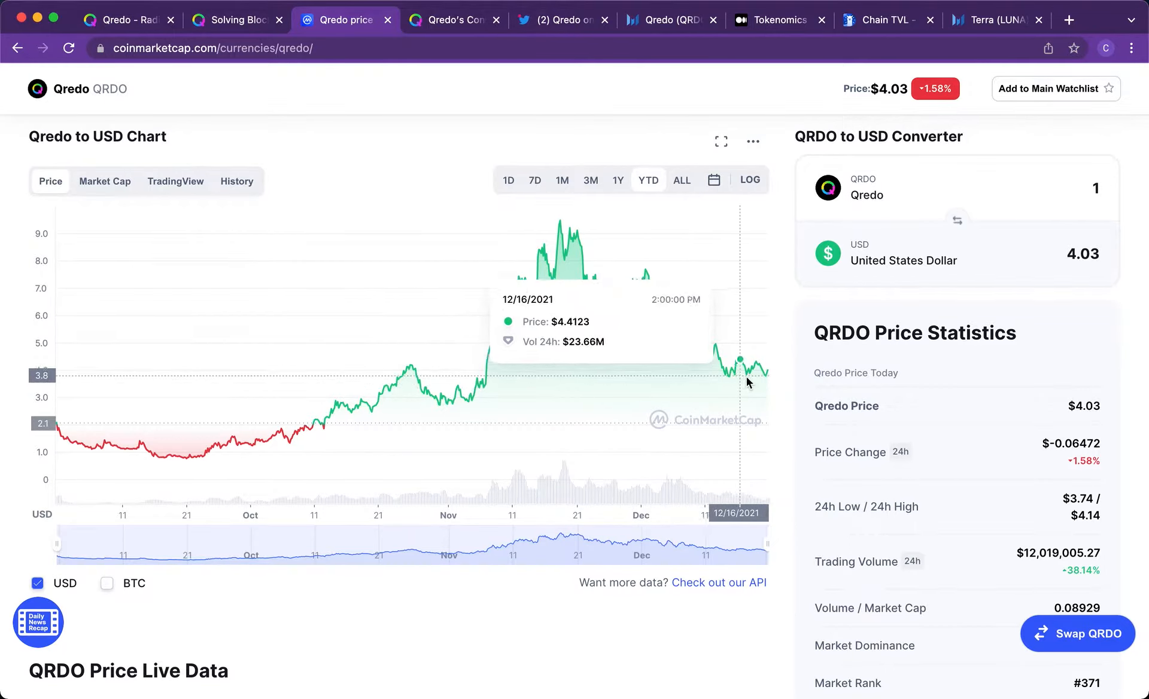
mouse_move(469, 385)
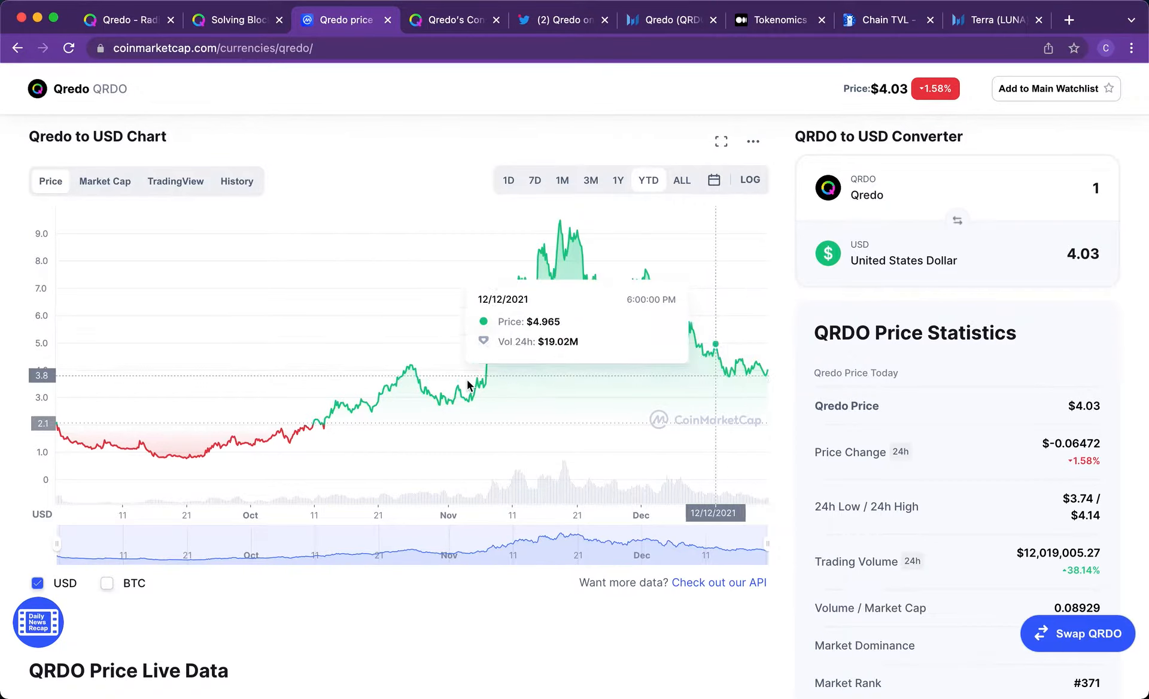
mouse_move(592, 276)
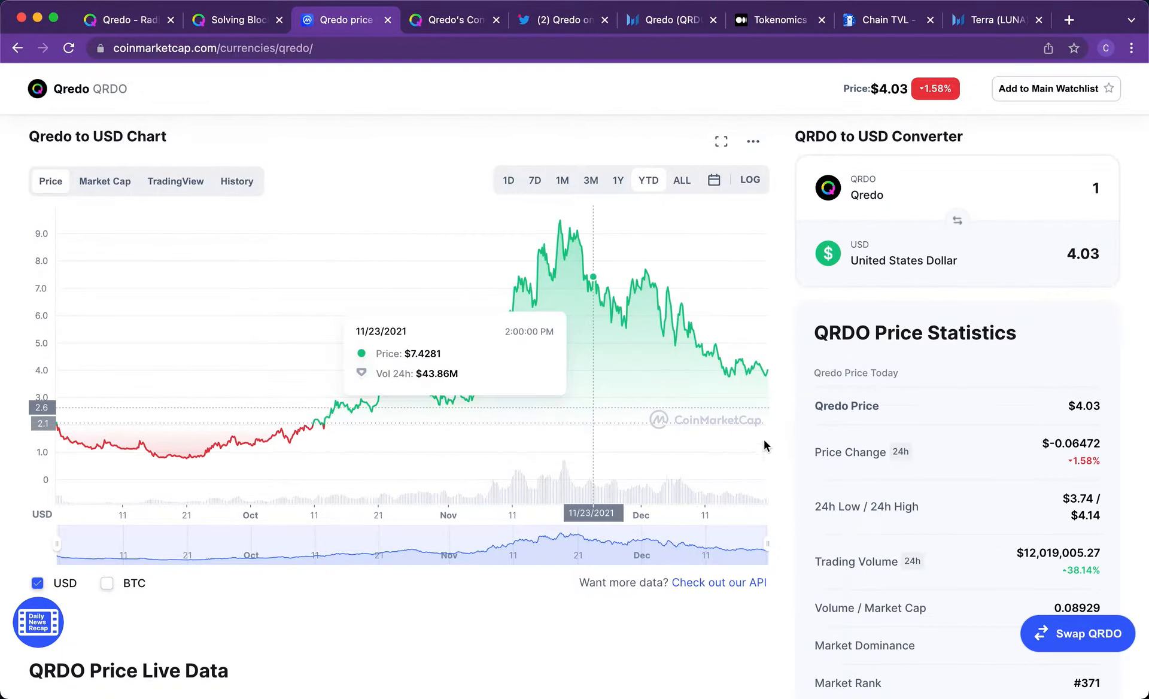
mouse_move(420, 628)
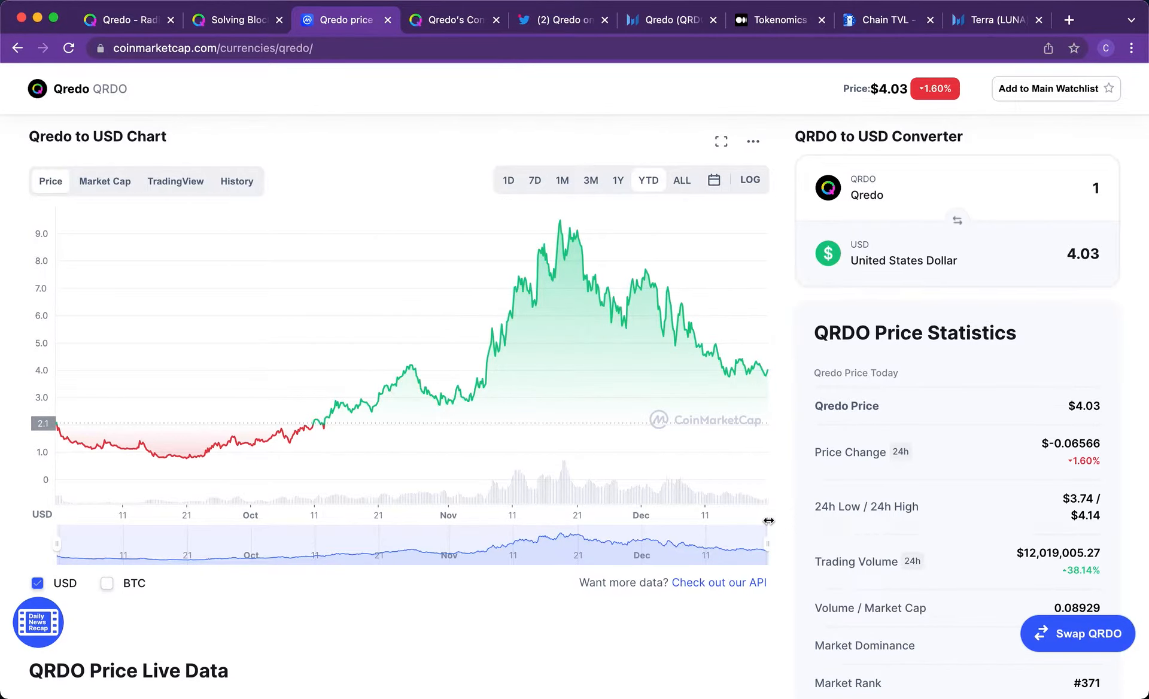
- Read down through Qredo's Price Live Data, team description and QRDO token utility text
scroll(down, 3)
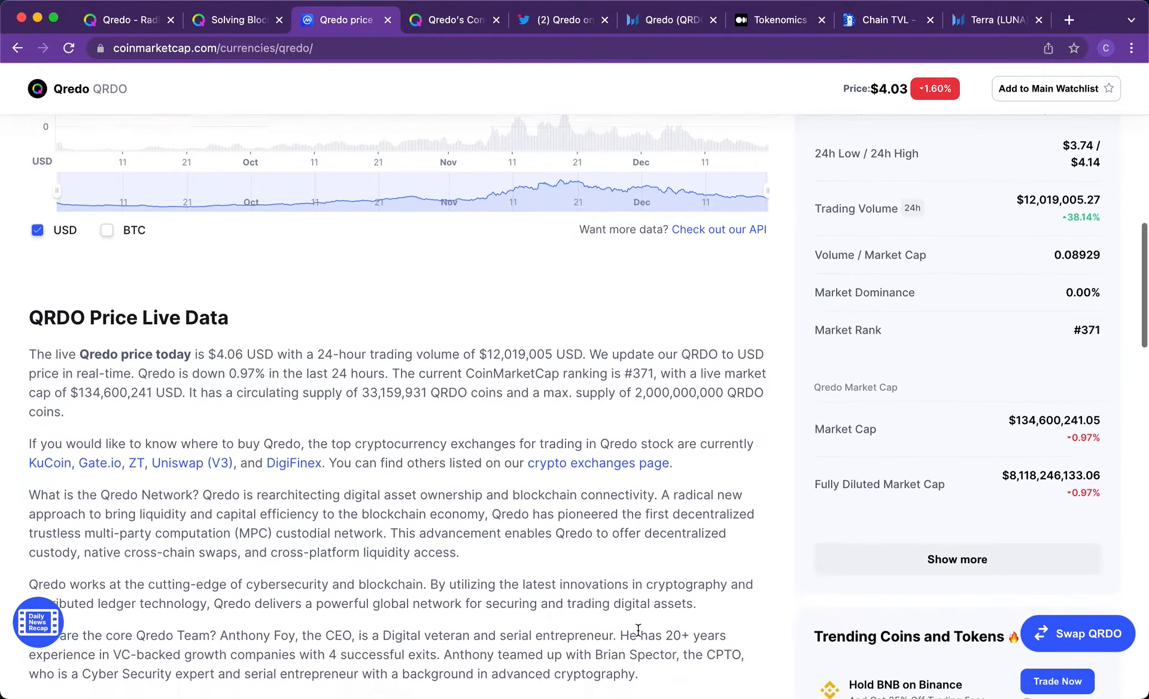
scroll(down, 3)
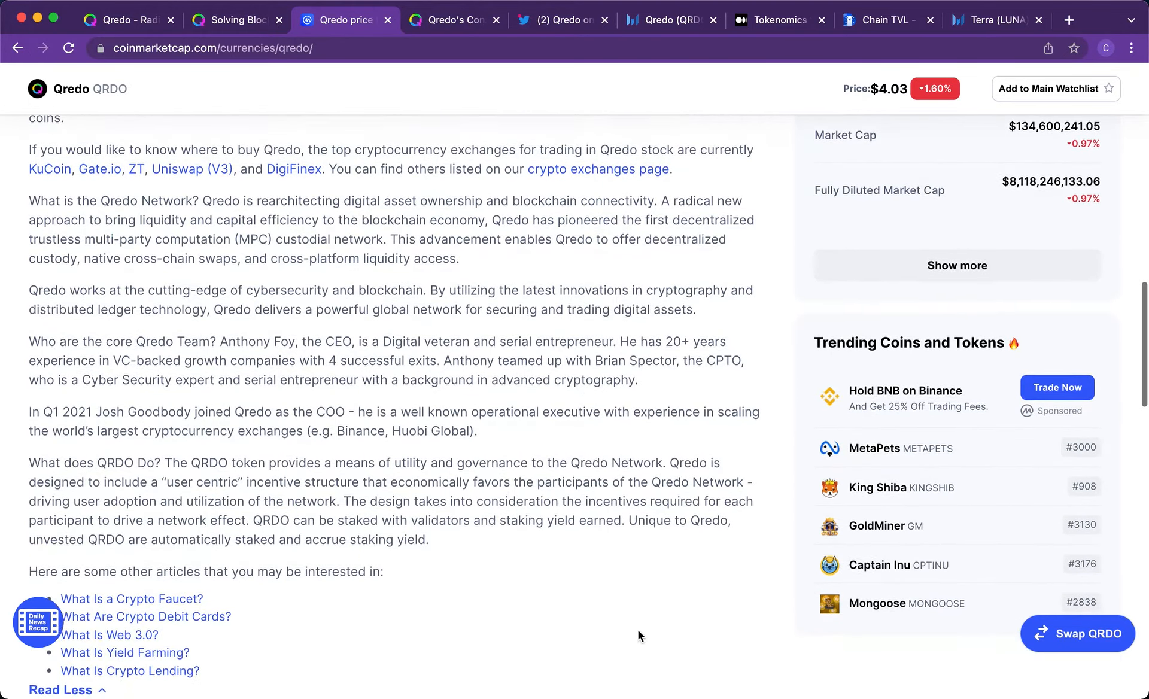
scroll(down, 3)
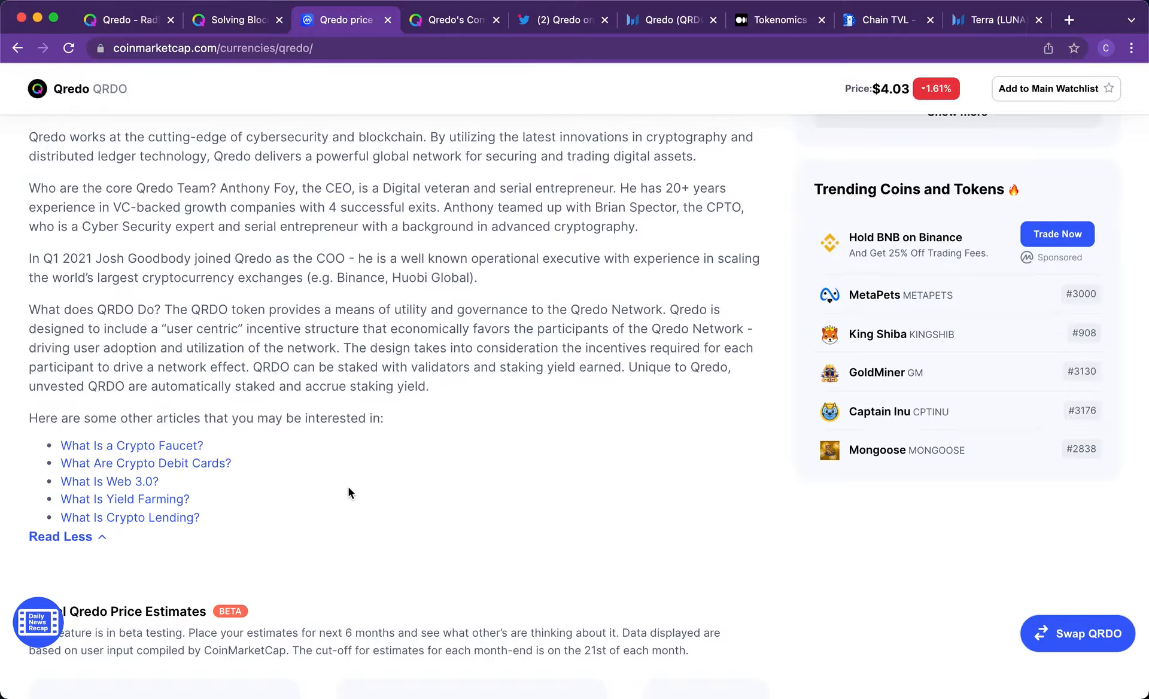
mouse_move(128, 21)
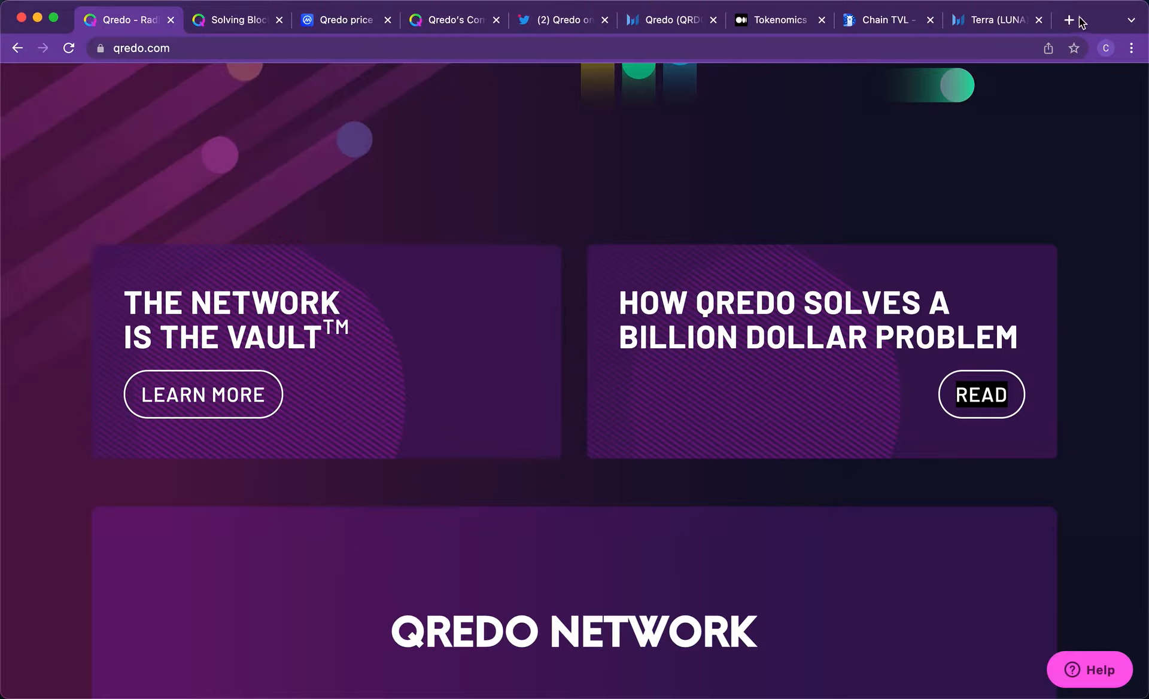
- Open a new browser tab for the Twitter home feed
click(1069, 21)
text(twitter.com/home)
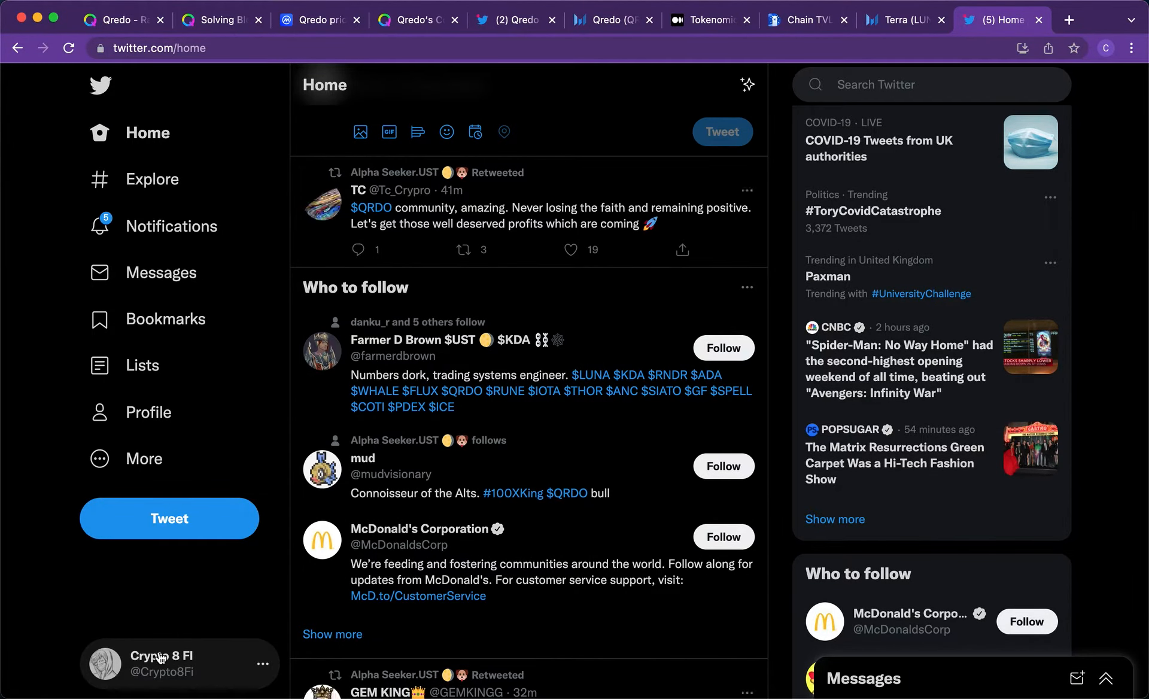
click(169, 663)
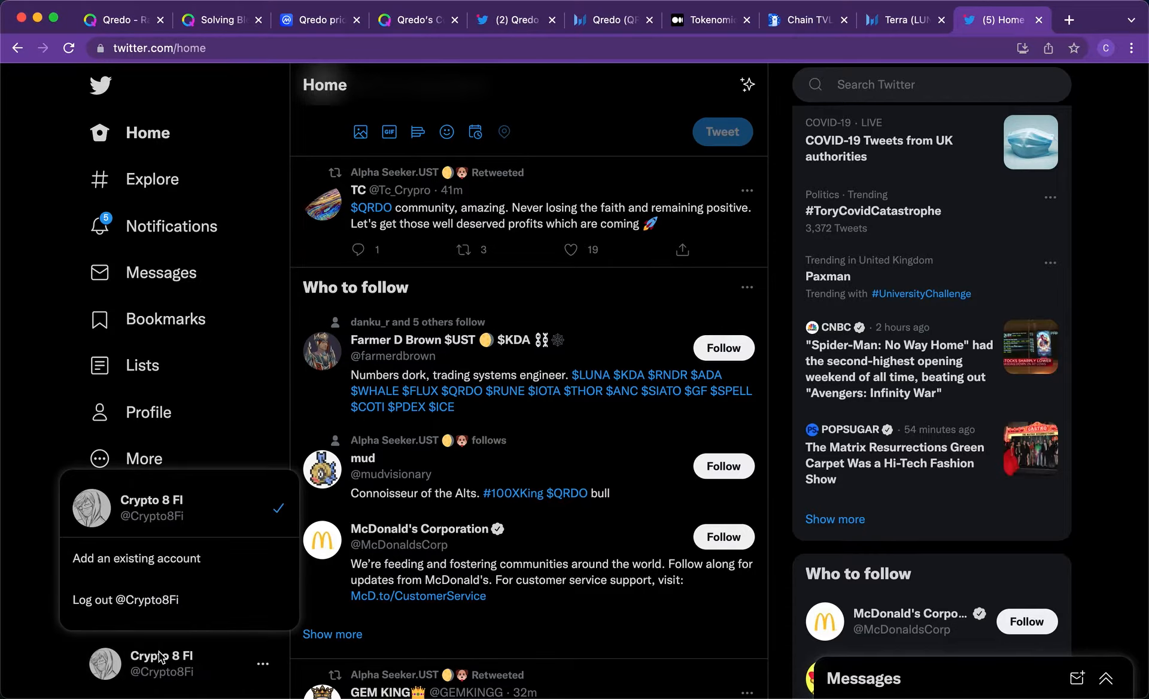
mouse_move(165, 612)
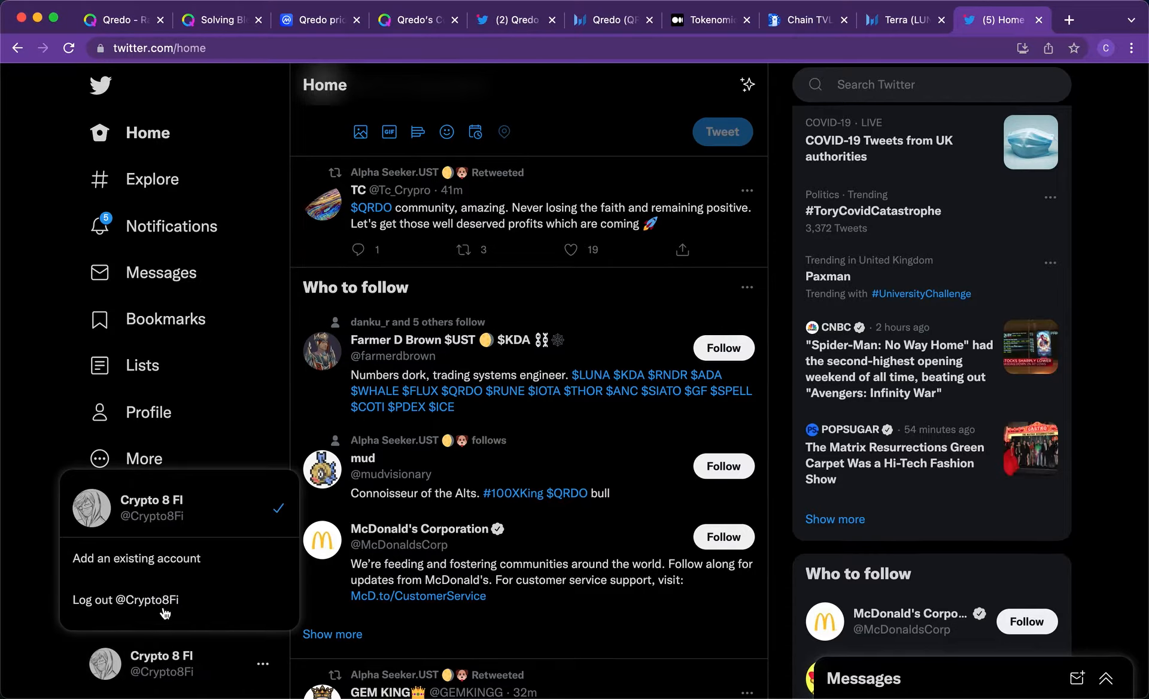
mouse_move(168, 564)
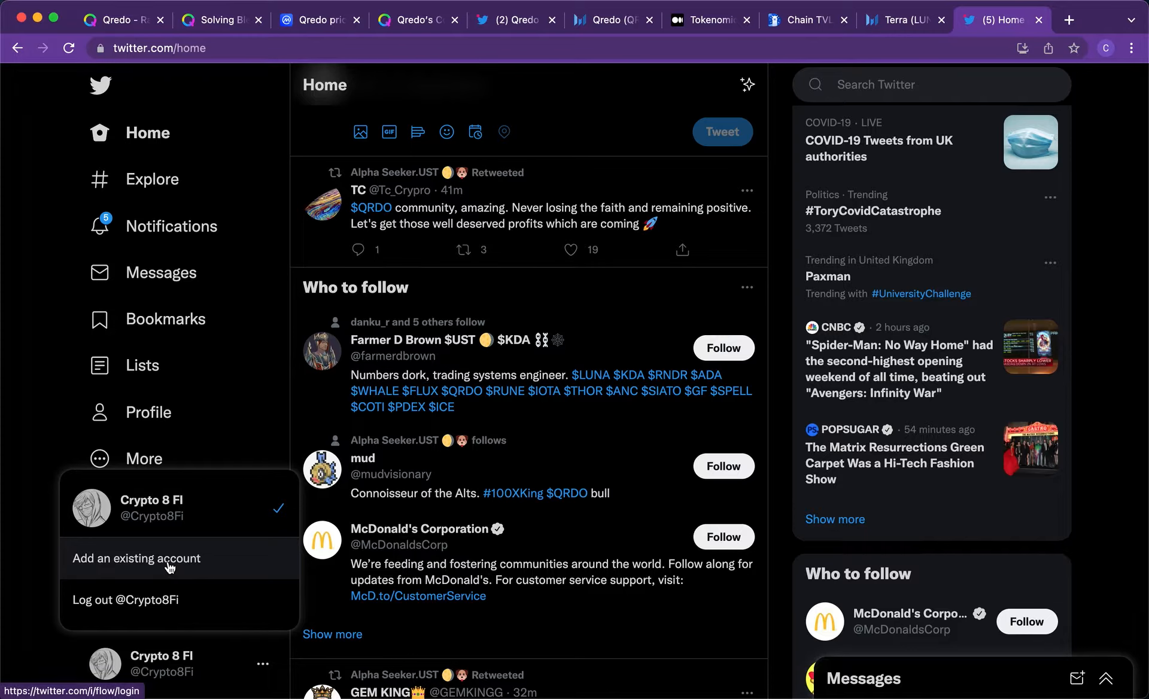
mouse_move(111, 501)
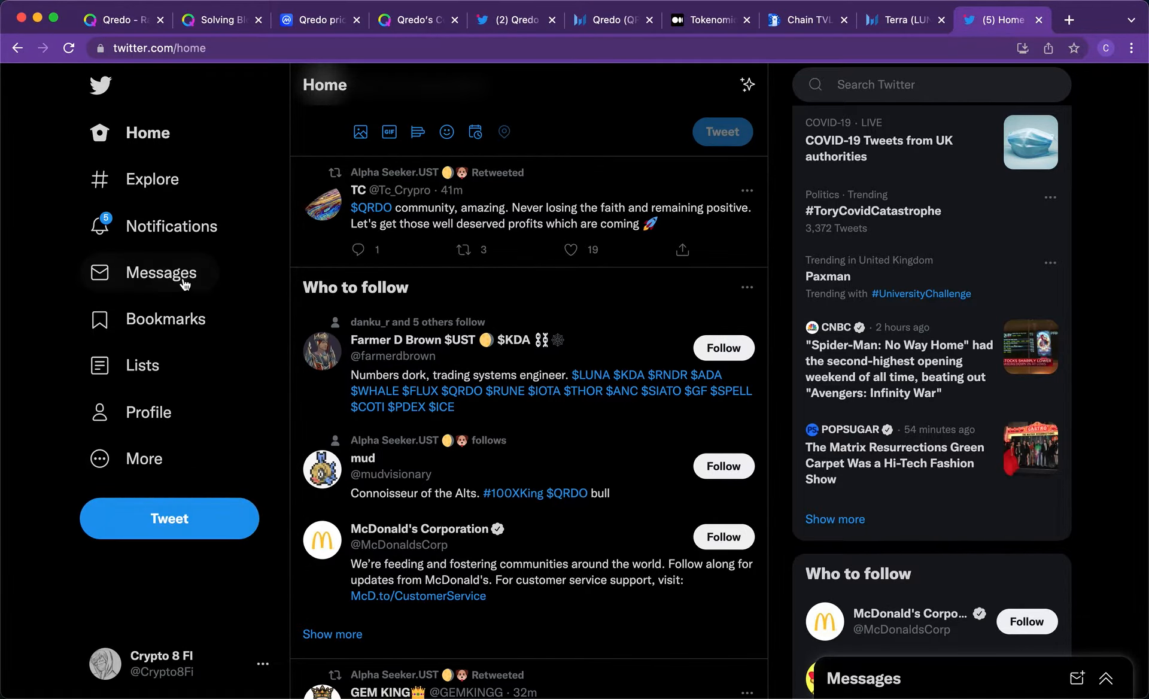
- Open the Crypto 8 FI profile and scroll to its pinned $QRDO giveaway tweet
click(150, 412)
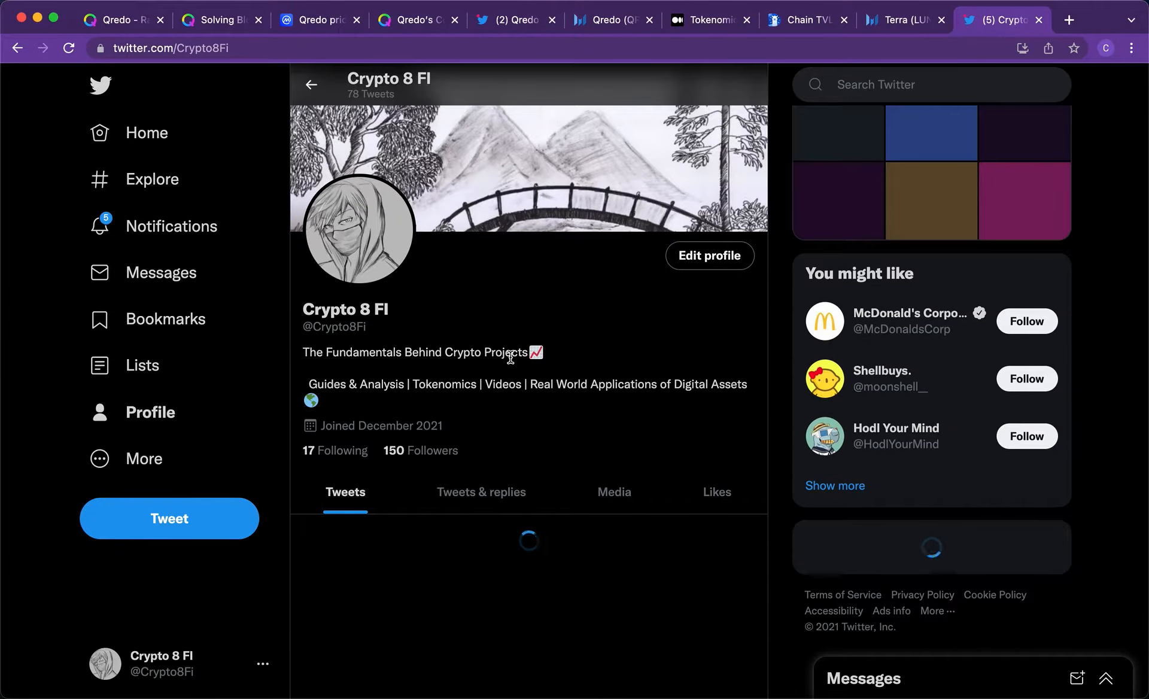
scroll(down, 3)
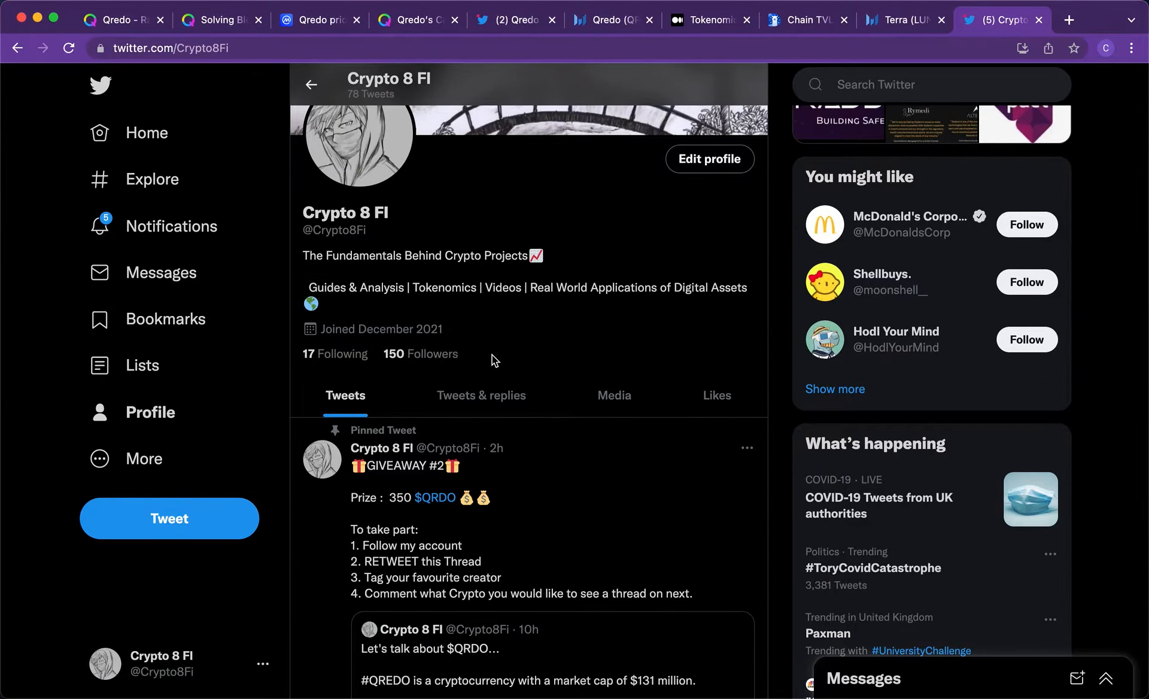
scroll(down, 3)
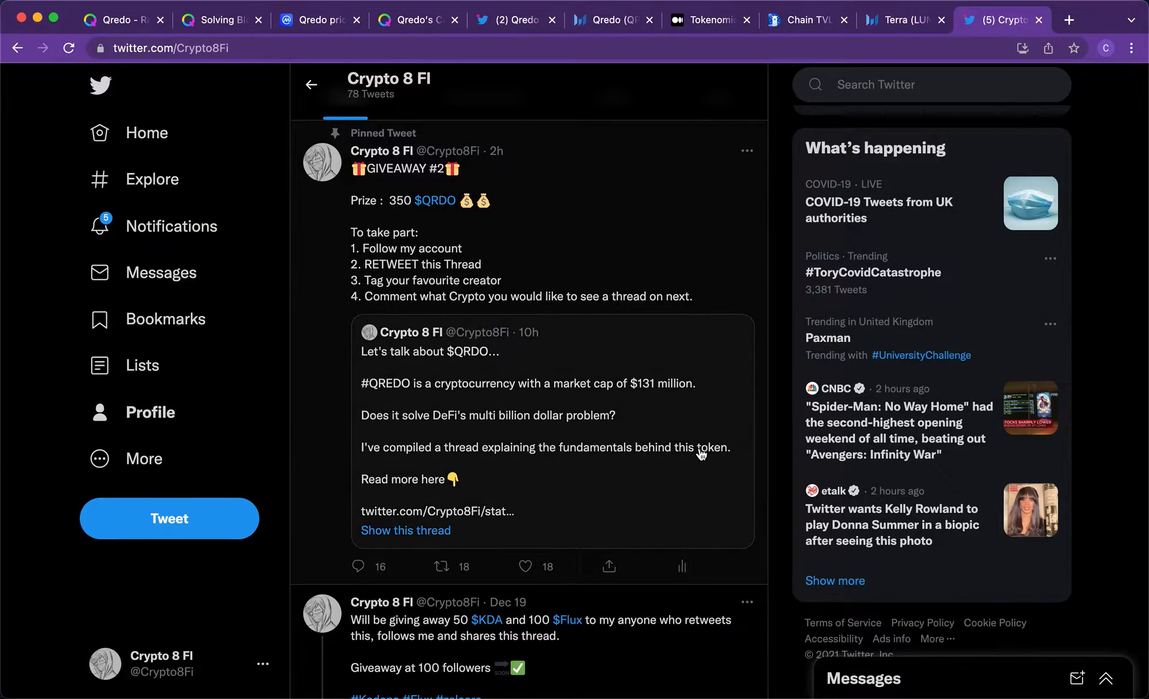
mouse_move(628, 471)
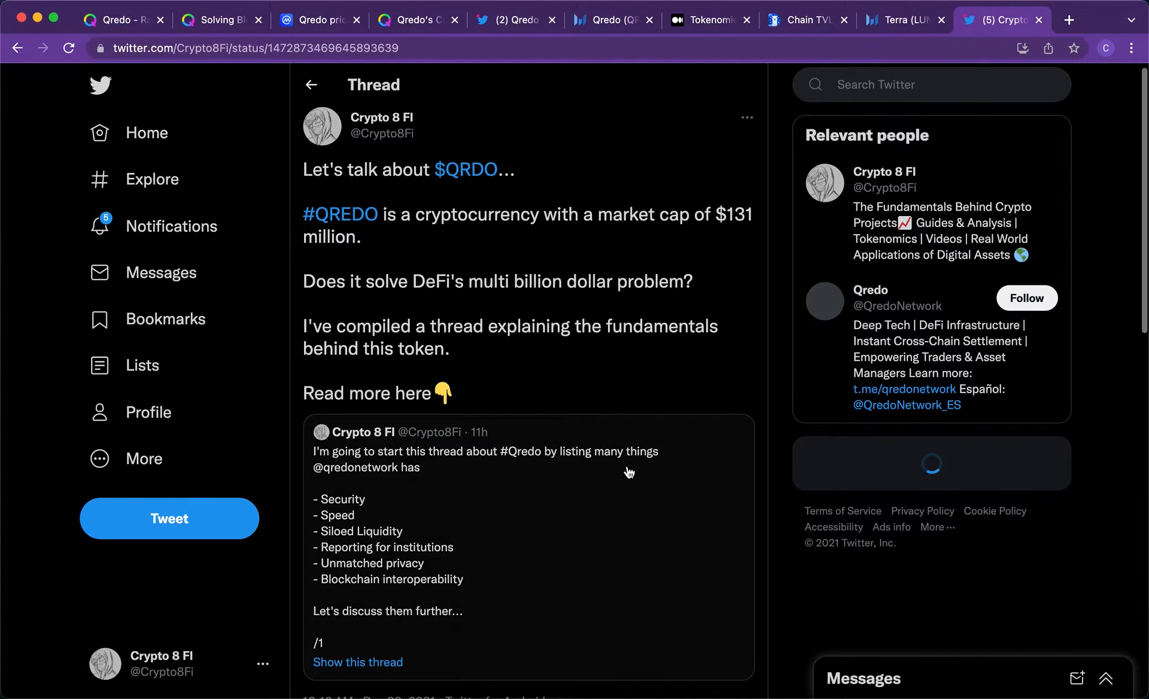
scroll(down, 3)
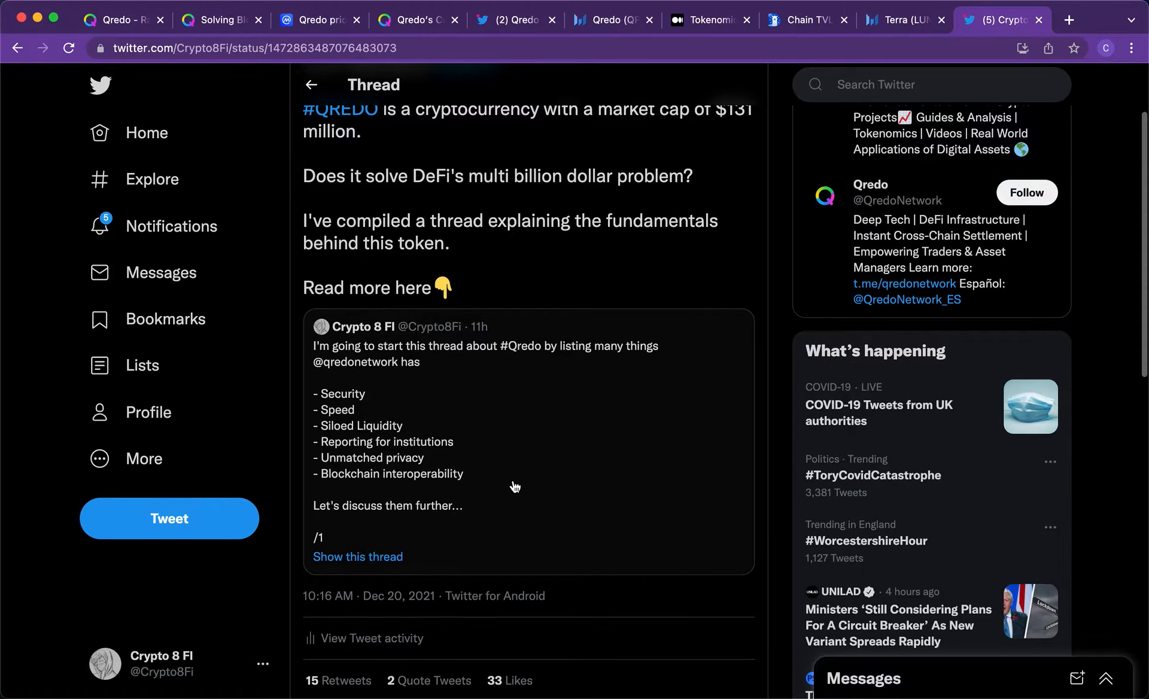
scroll(down, 3)
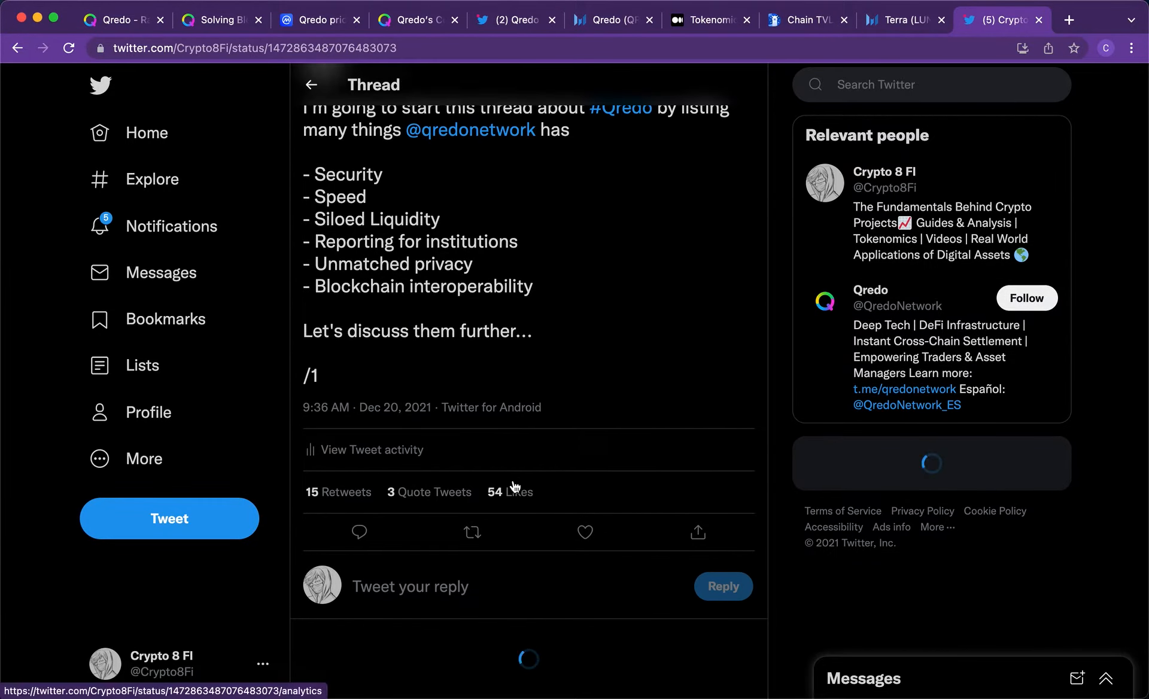
scroll(down, 3)
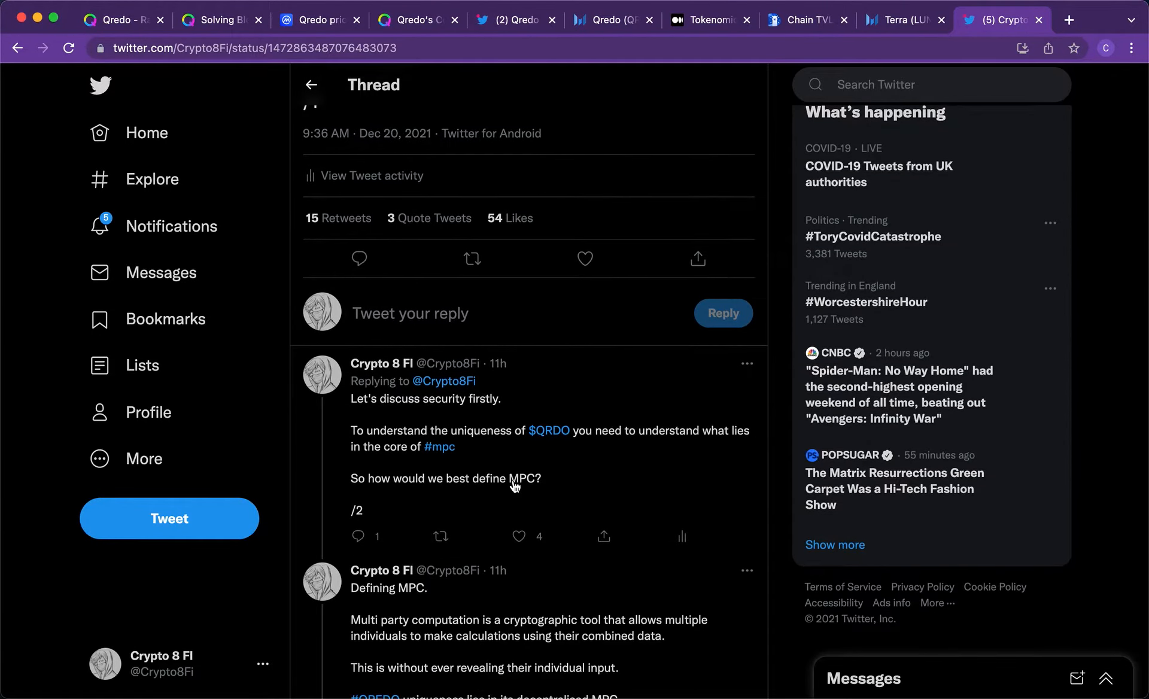
scroll(down, 3)
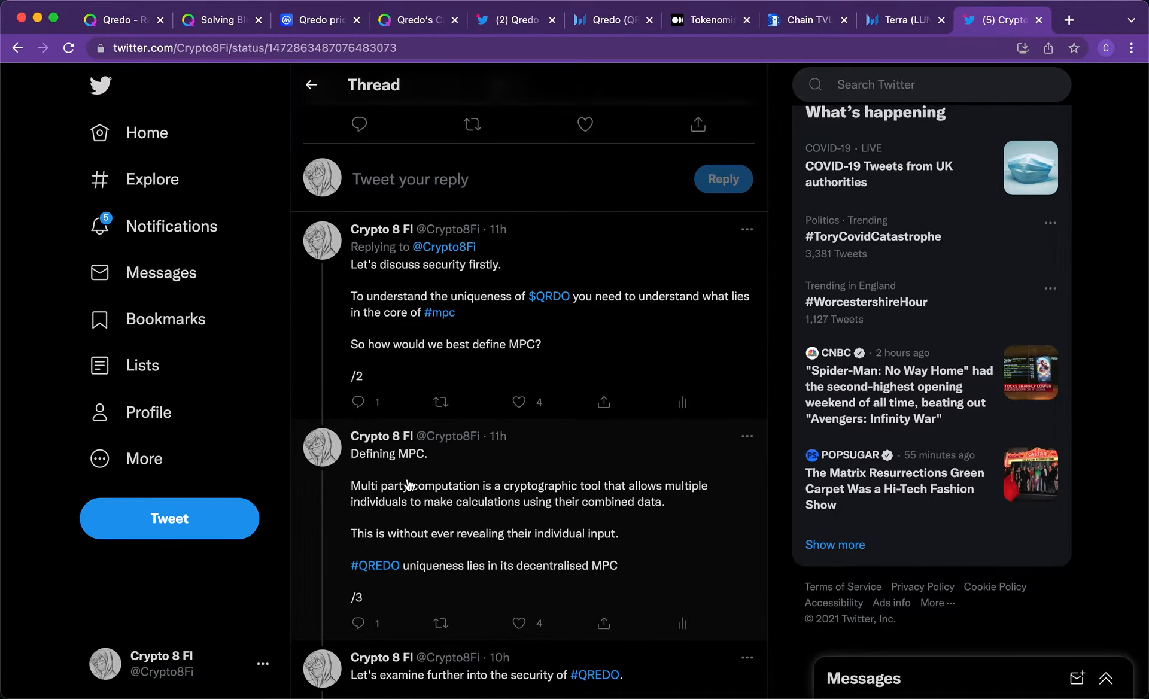
scroll(down, 3)
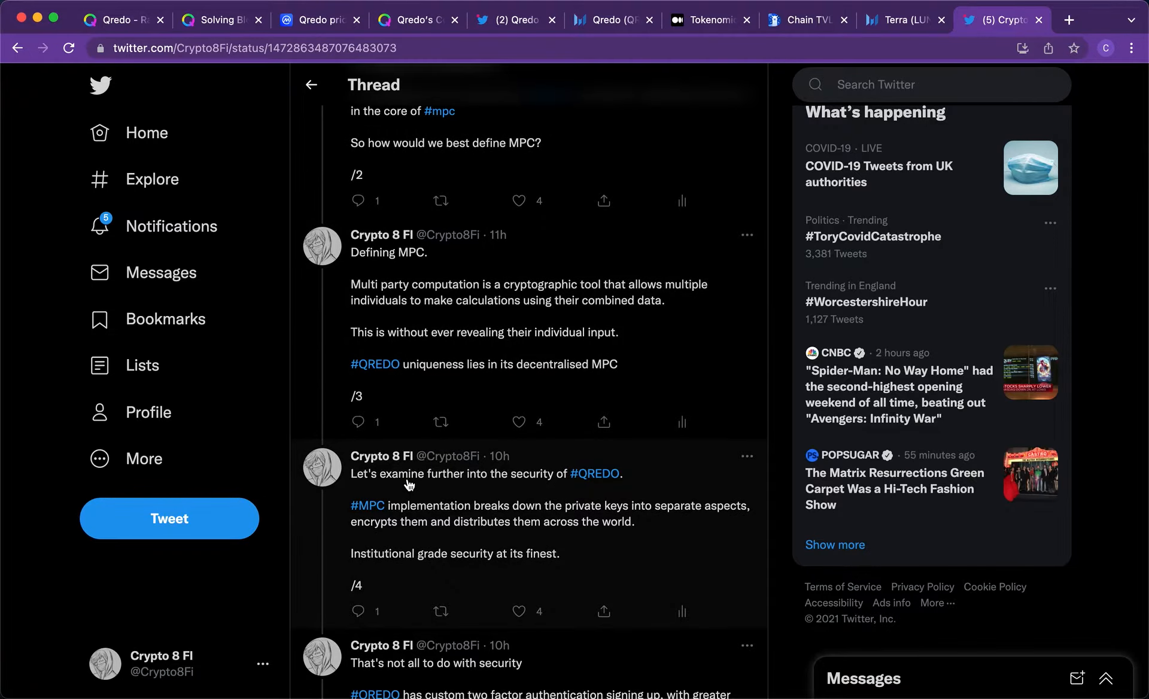
scroll(down, 3)
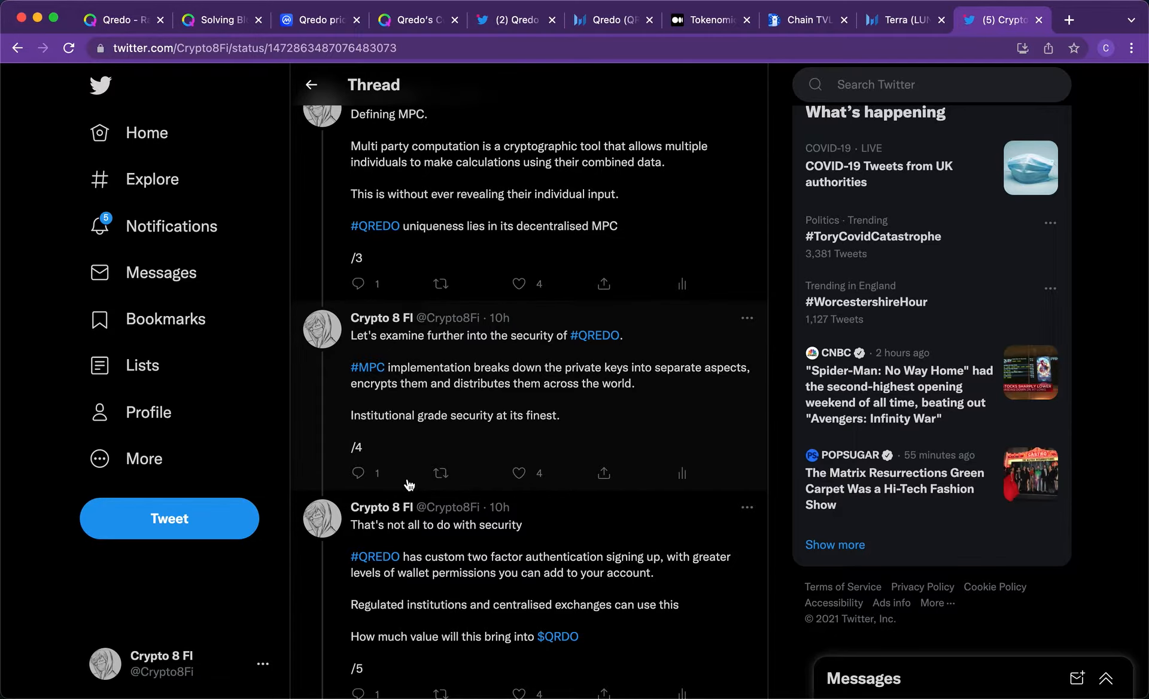
scroll(down, 3)
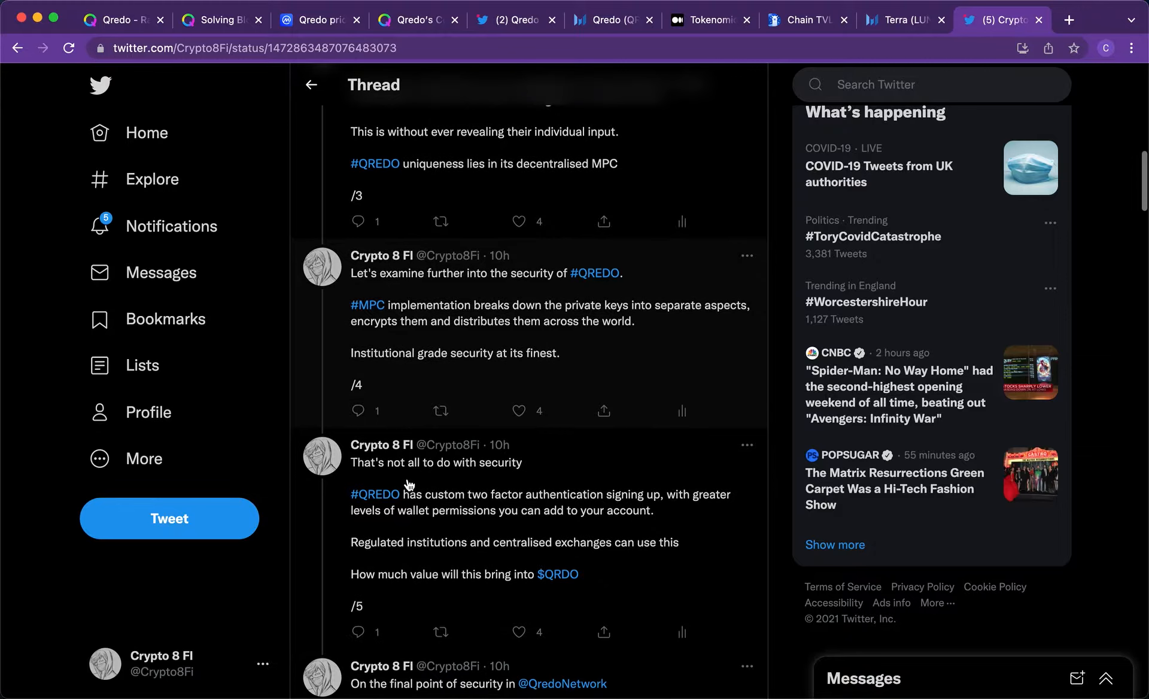
mouse_move(651, 436)
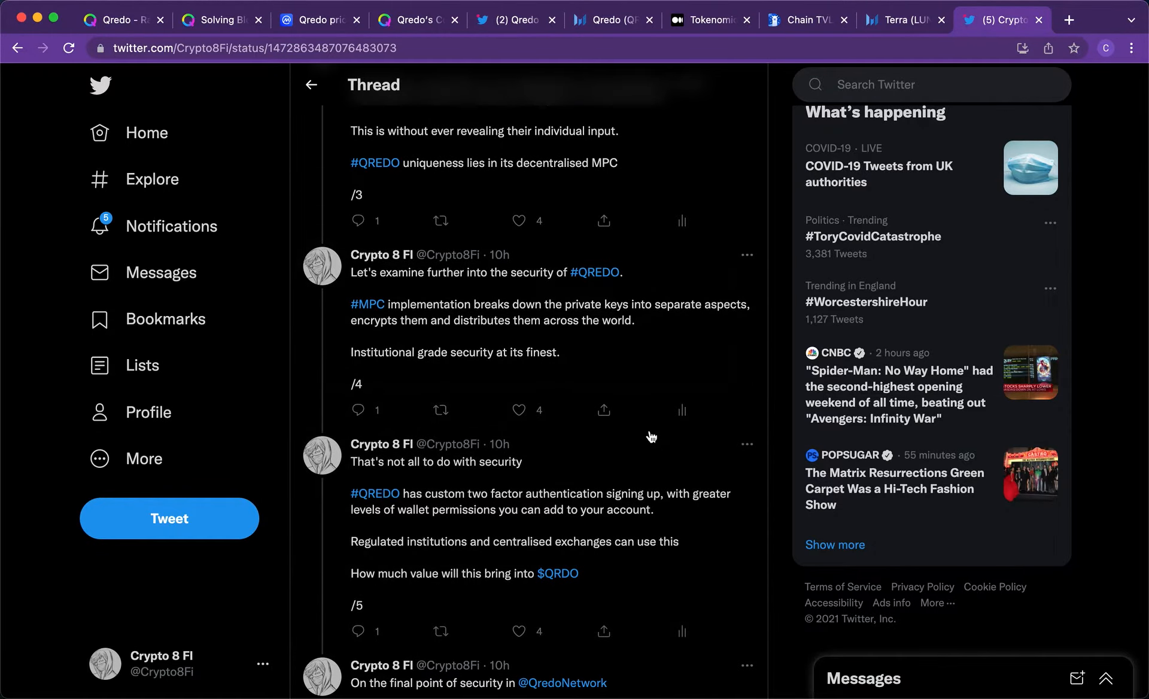
mouse_move(607, 351)
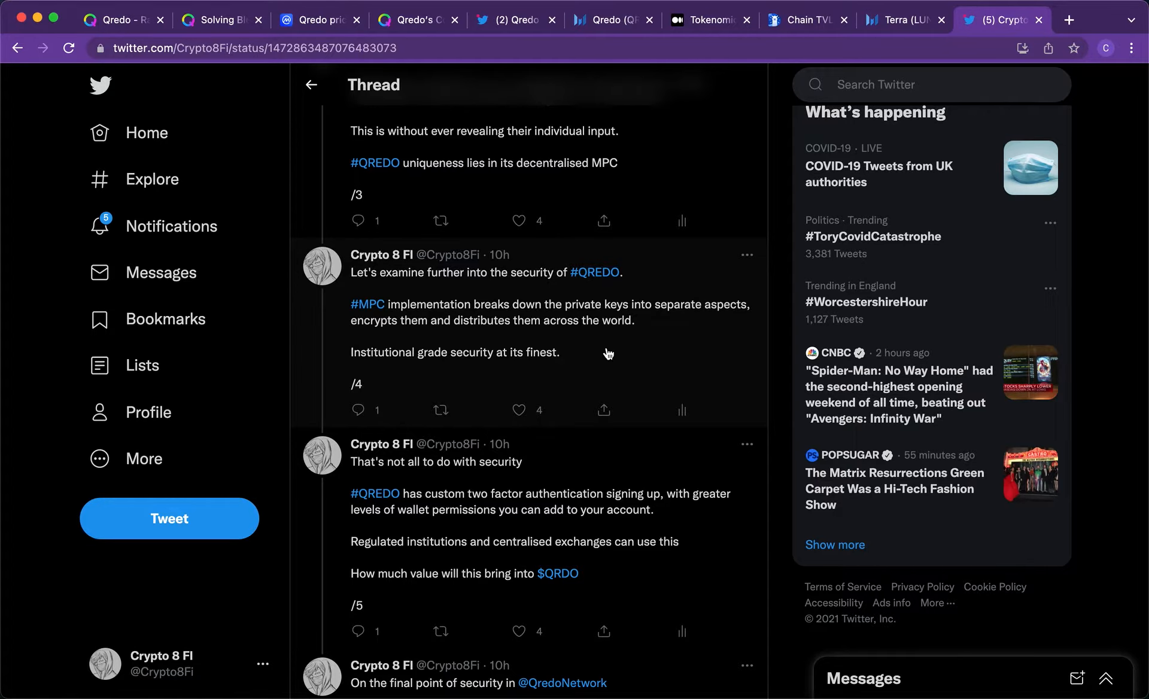
mouse_move(694, 555)
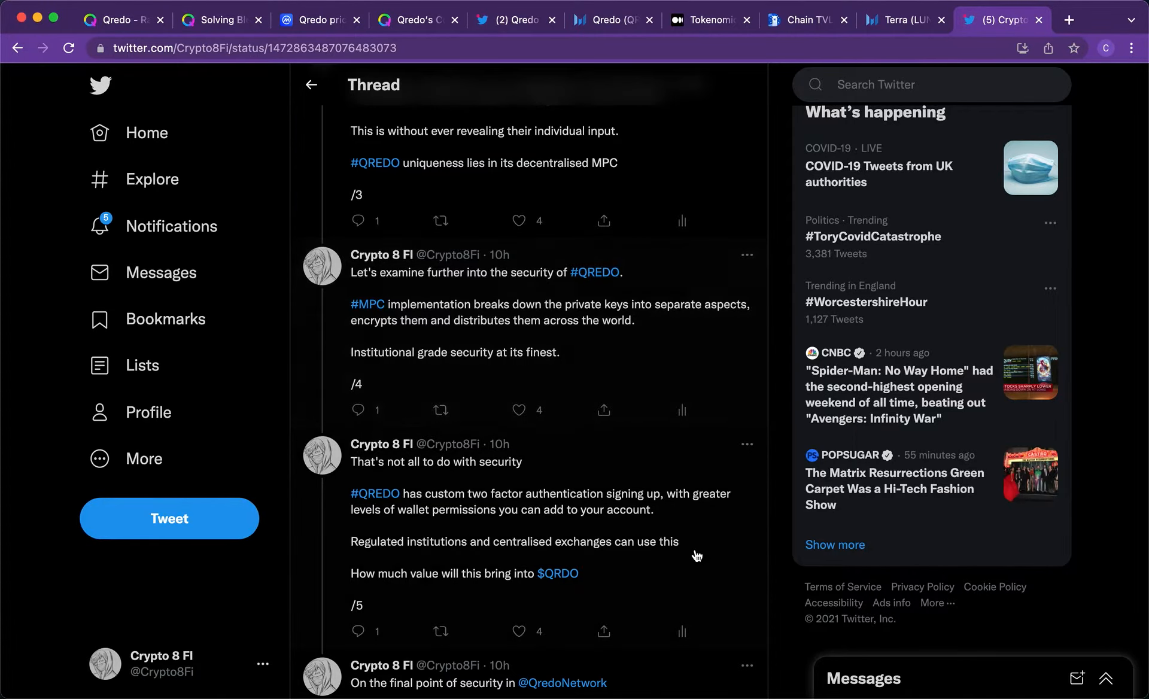
scroll(down, 3)
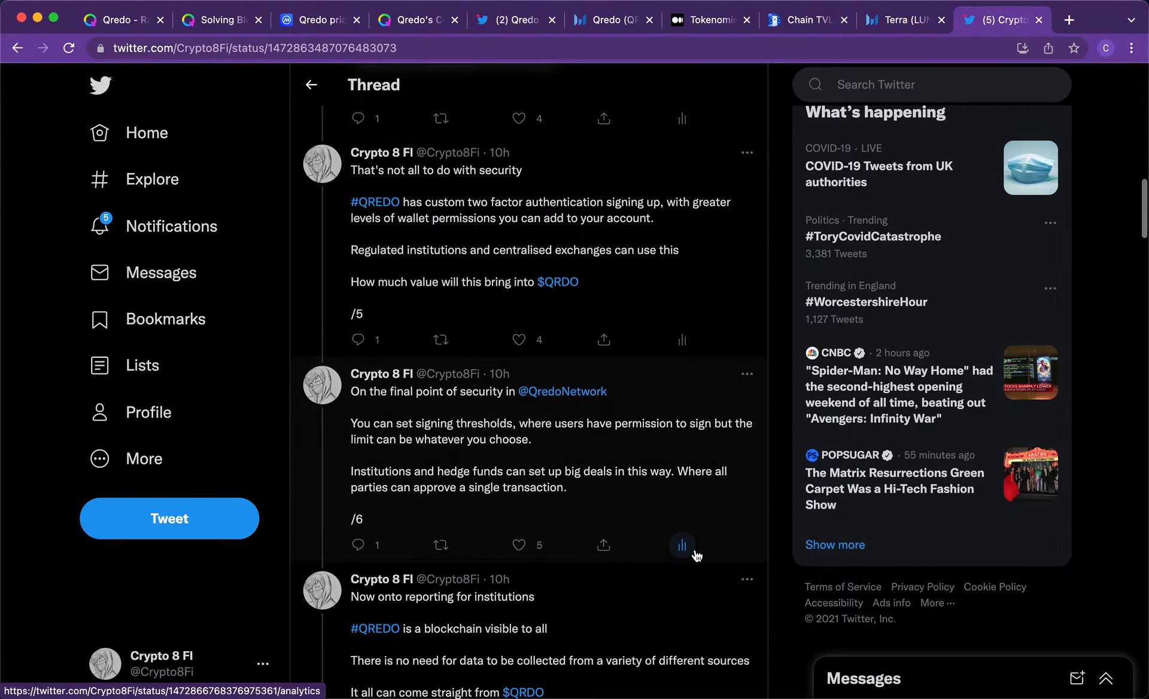
scroll(down, 3)
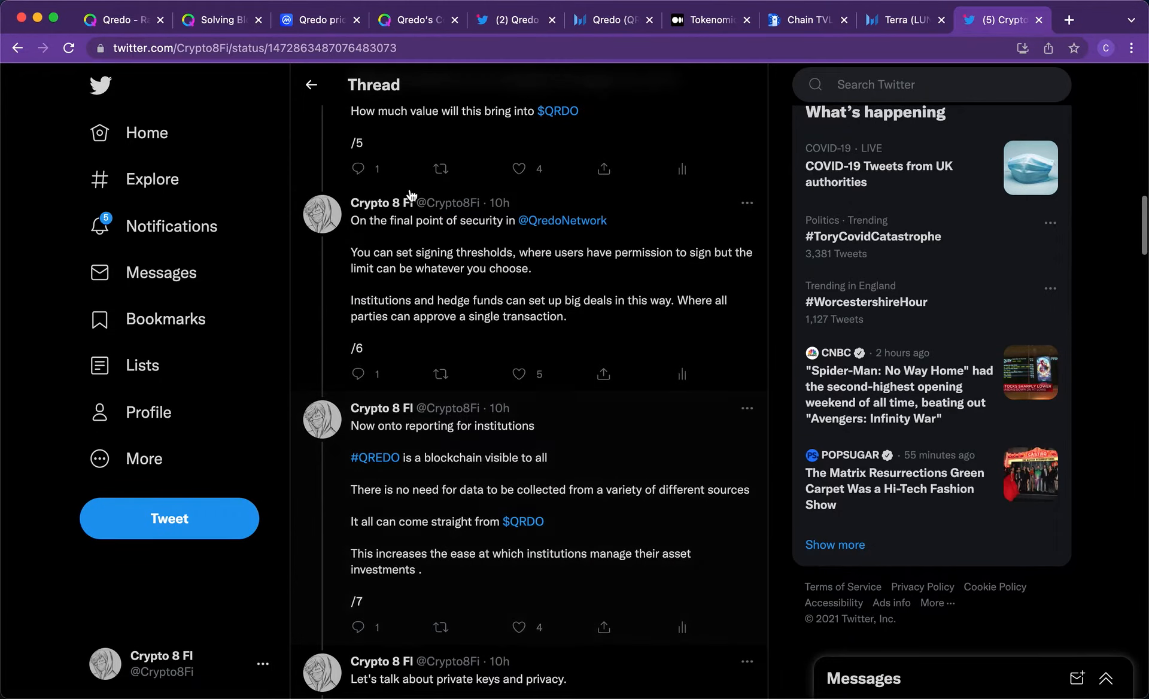
mouse_move(642, 438)
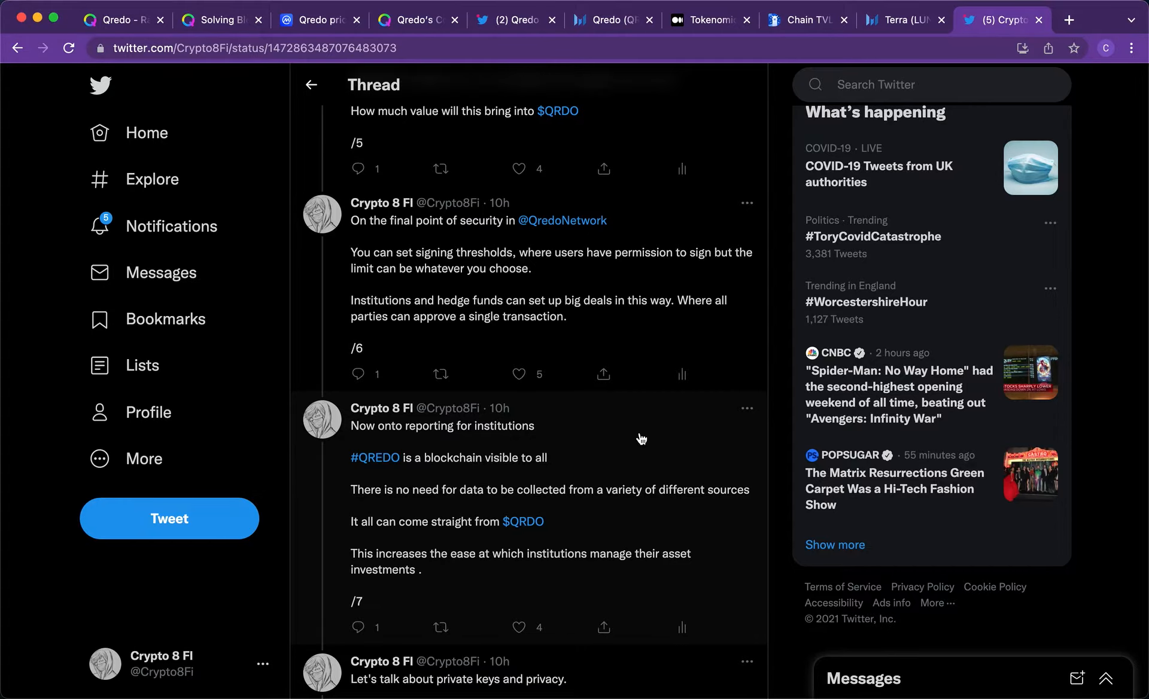
scroll(up, 3)
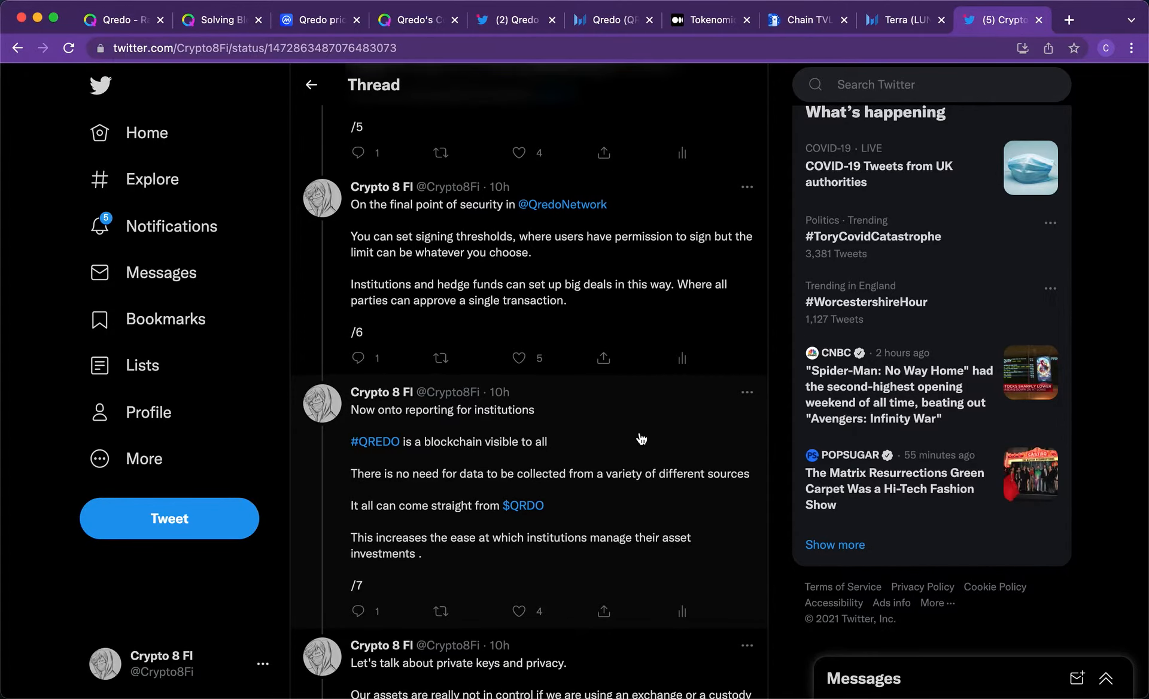
scroll(down, 3)
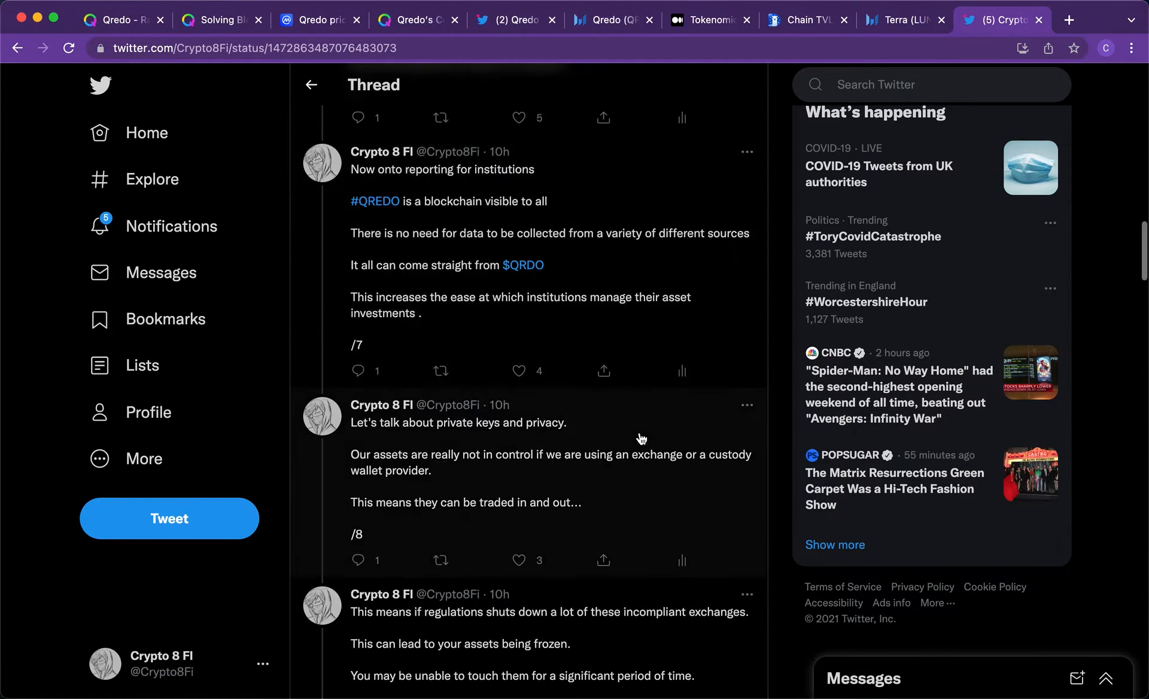
mouse_move(611, 525)
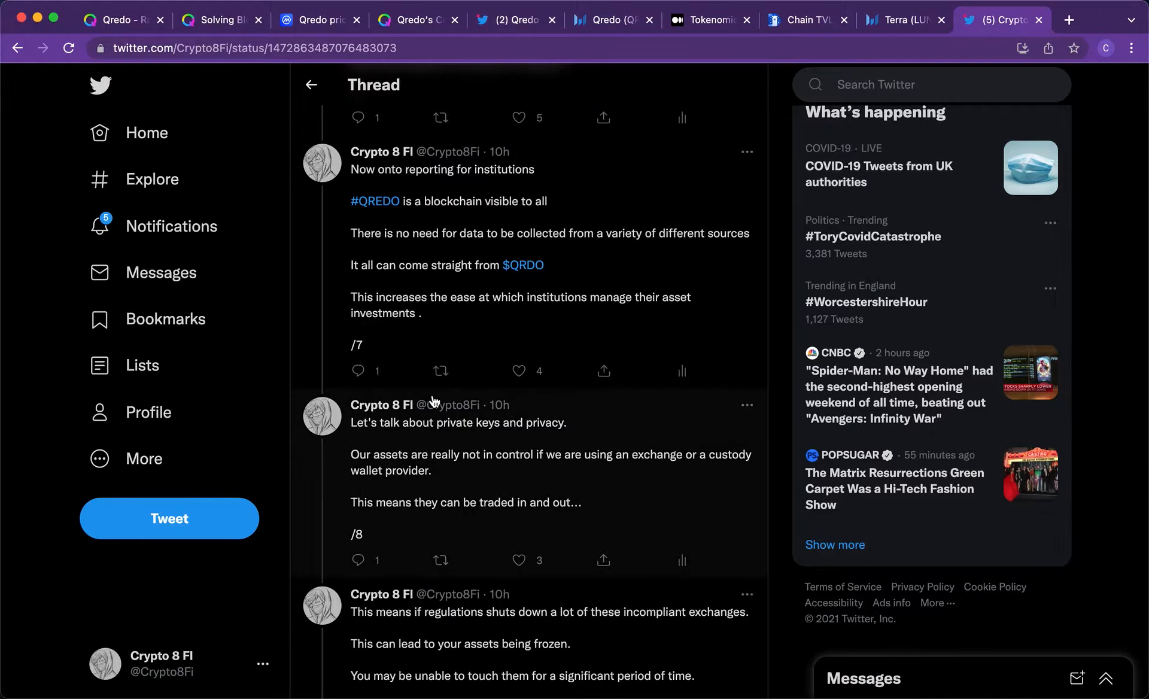
mouse_move(702, 385)
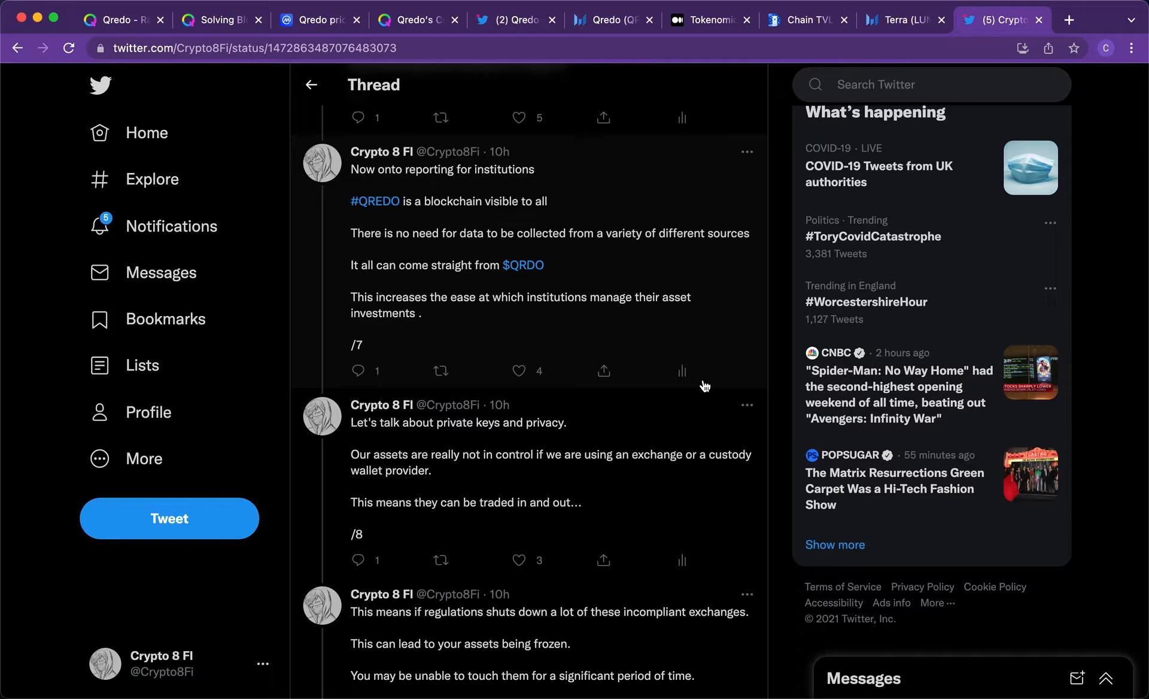
scroll(down, 3)
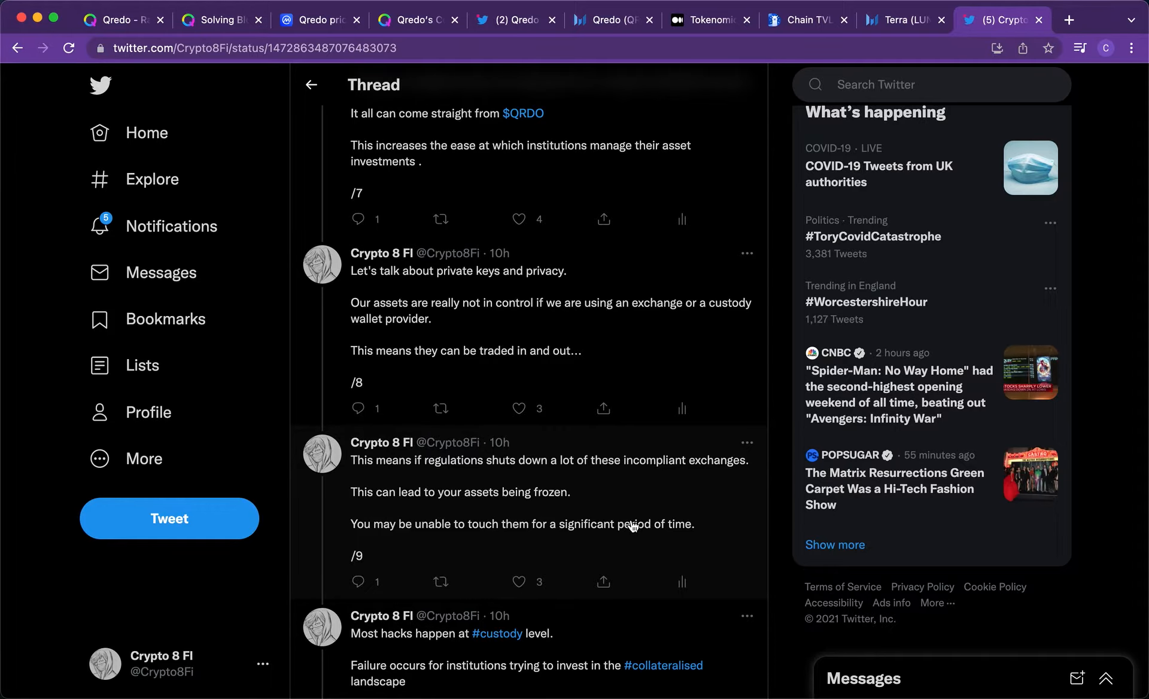
scroll(down, 3)
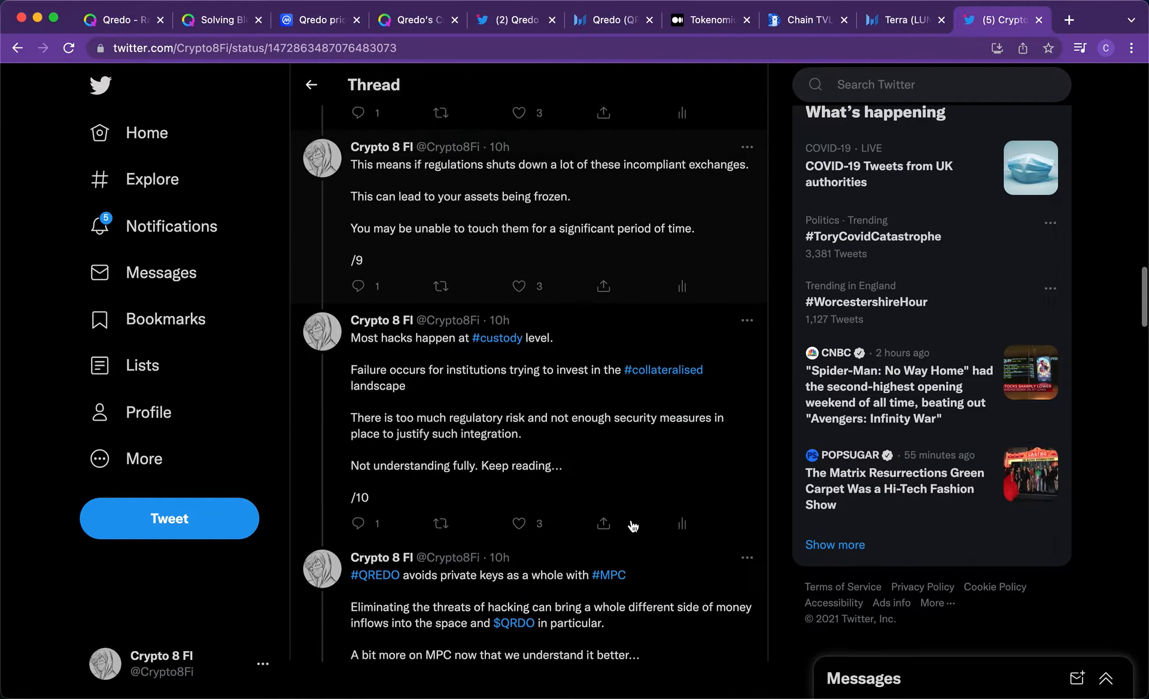
scroll(down, 3)
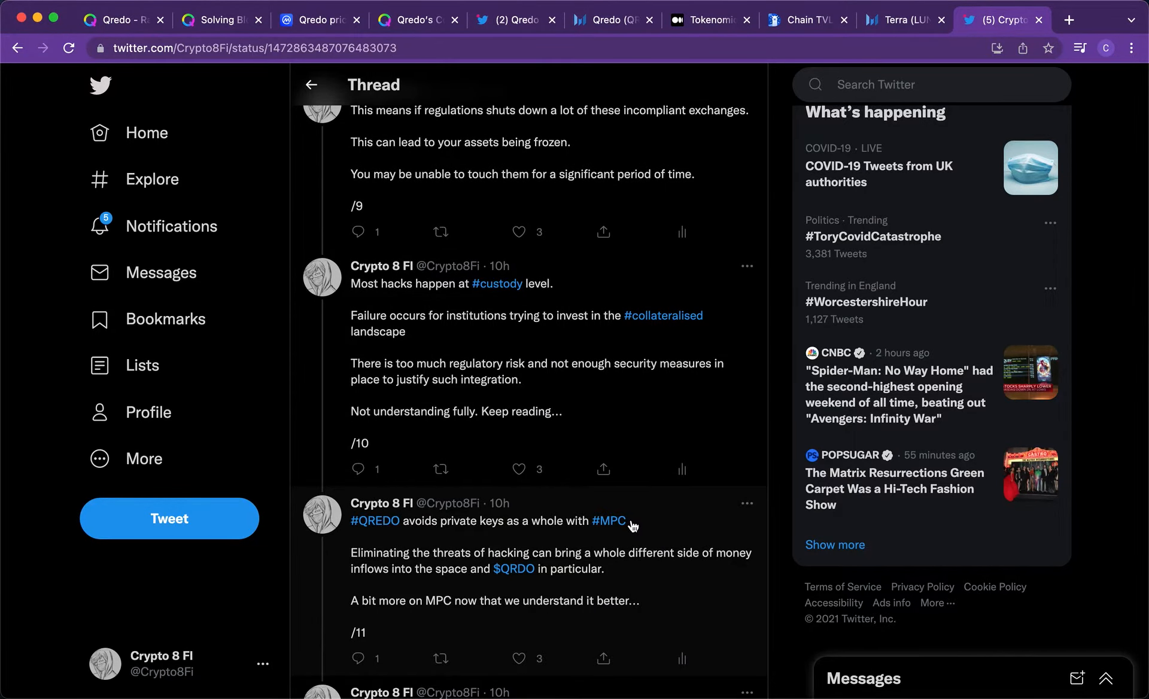
scroll(down, 3)
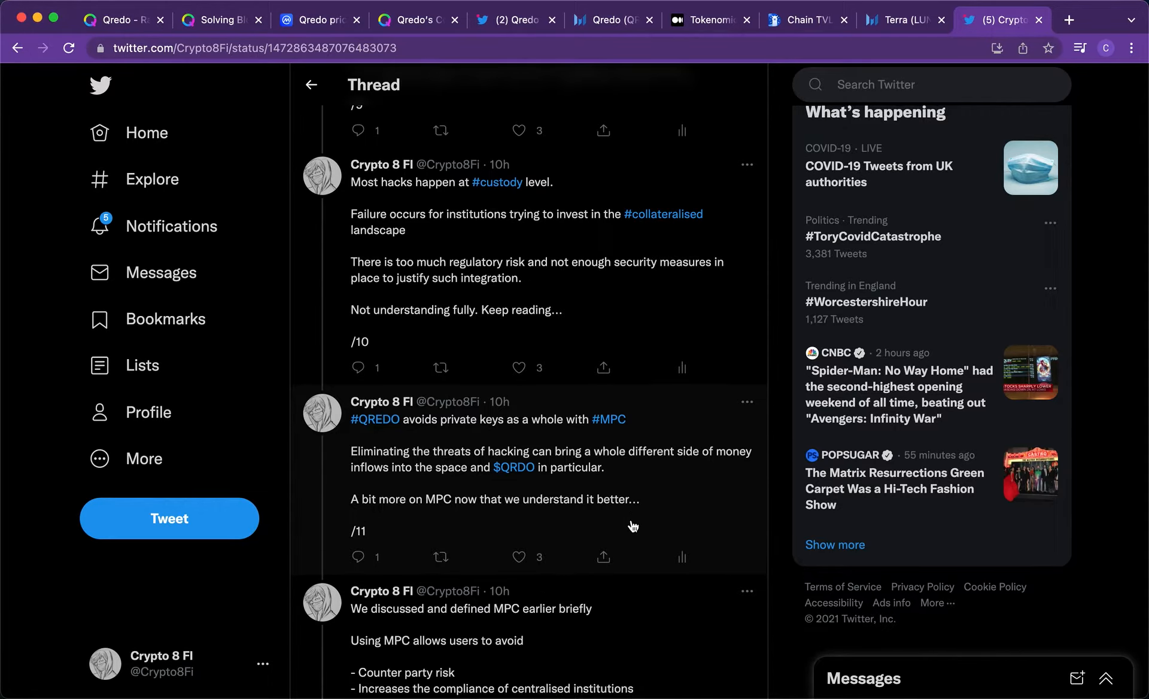
scroll(down, 3)
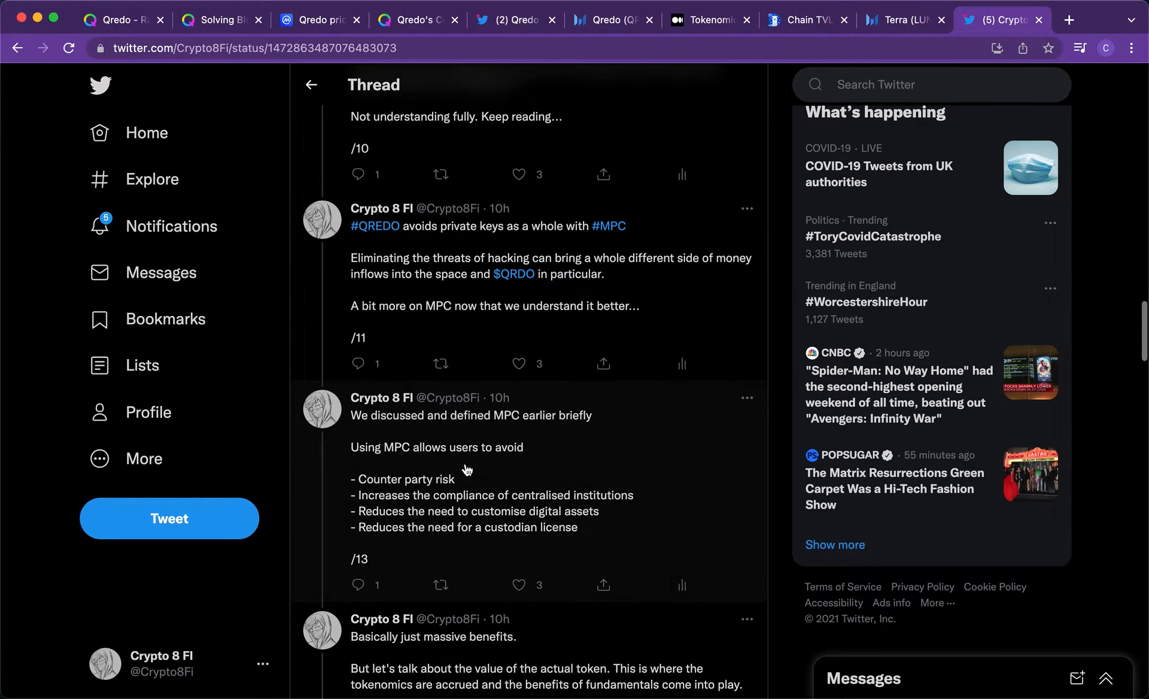
scroll(down, 3)
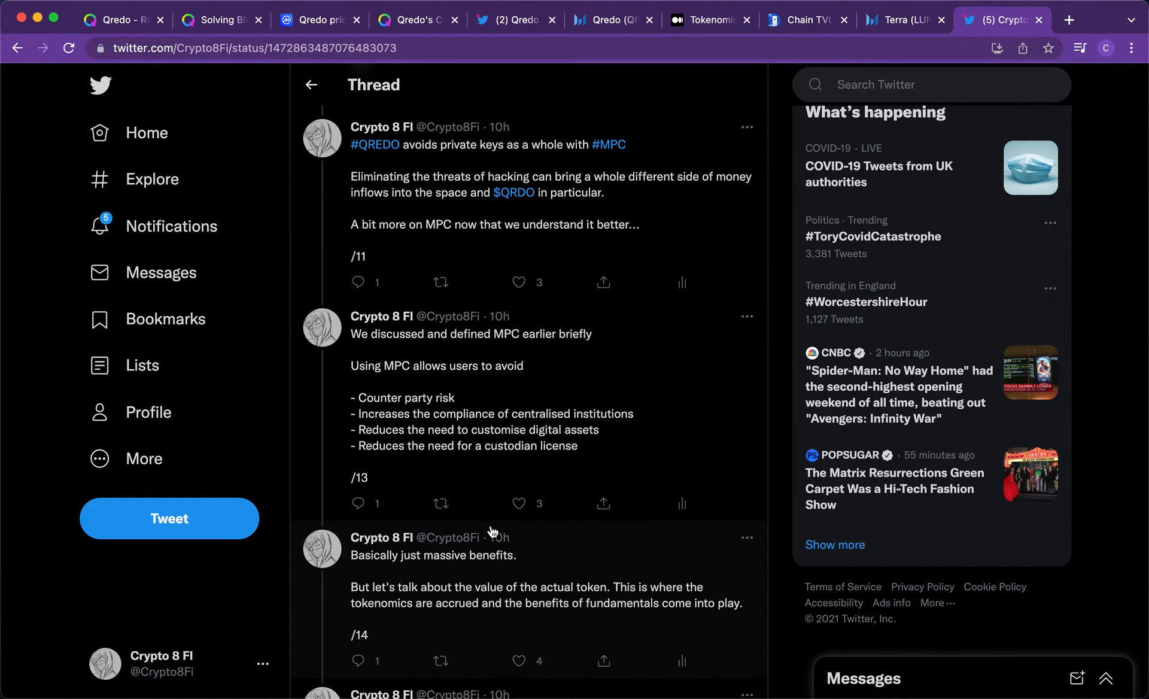
scroll(down, 3)
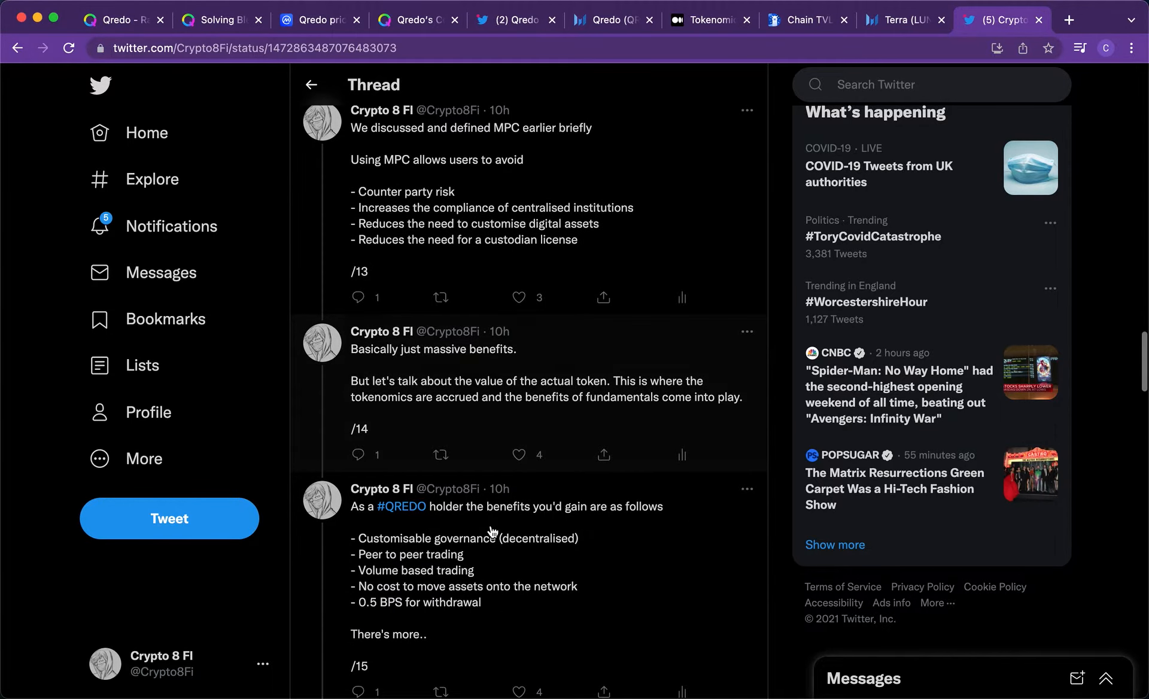
scroll(down, 3)
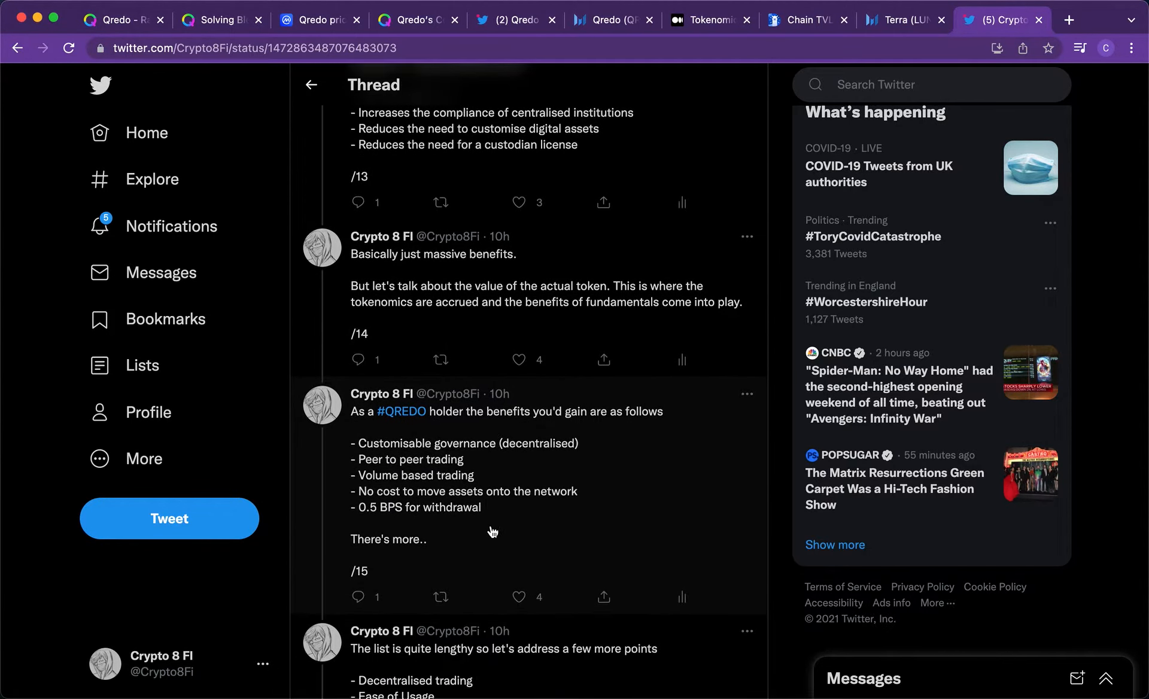
scroll(down, 3)
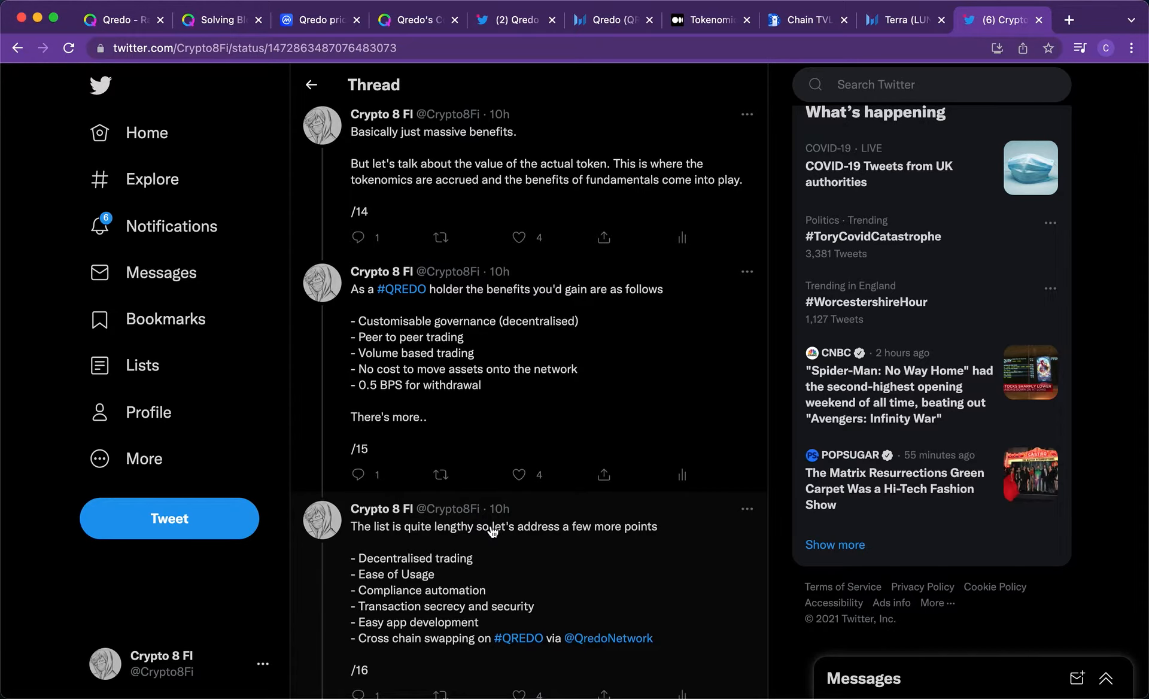
scroll(down, 3)
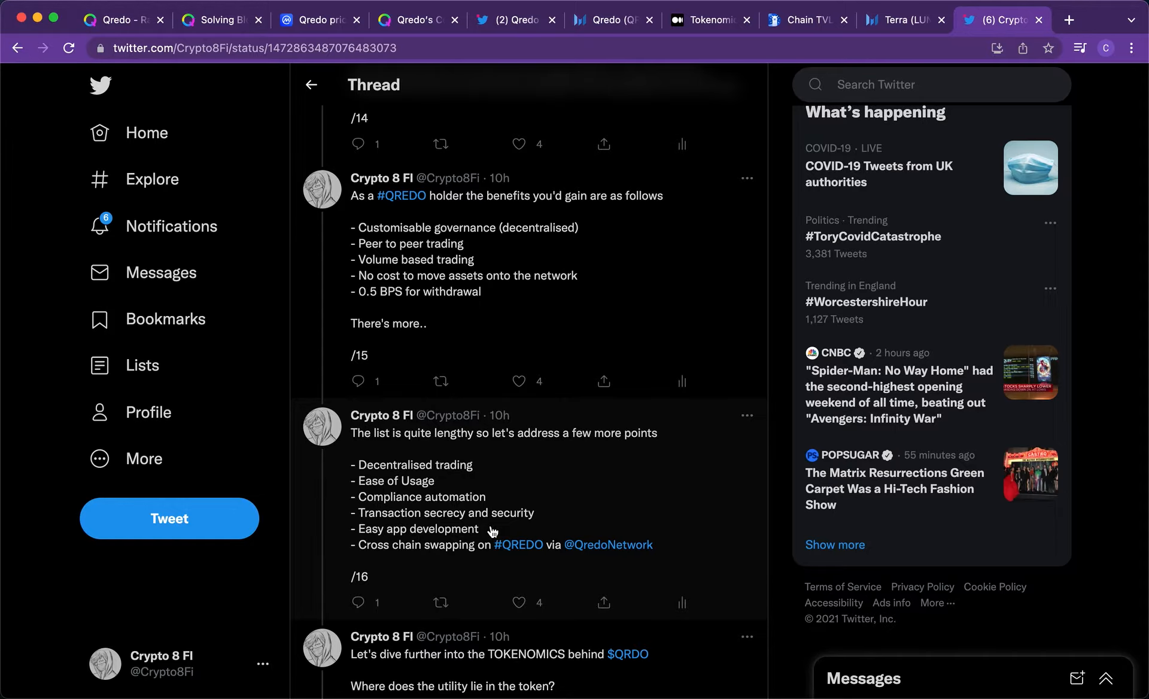
scroll(down, 3)
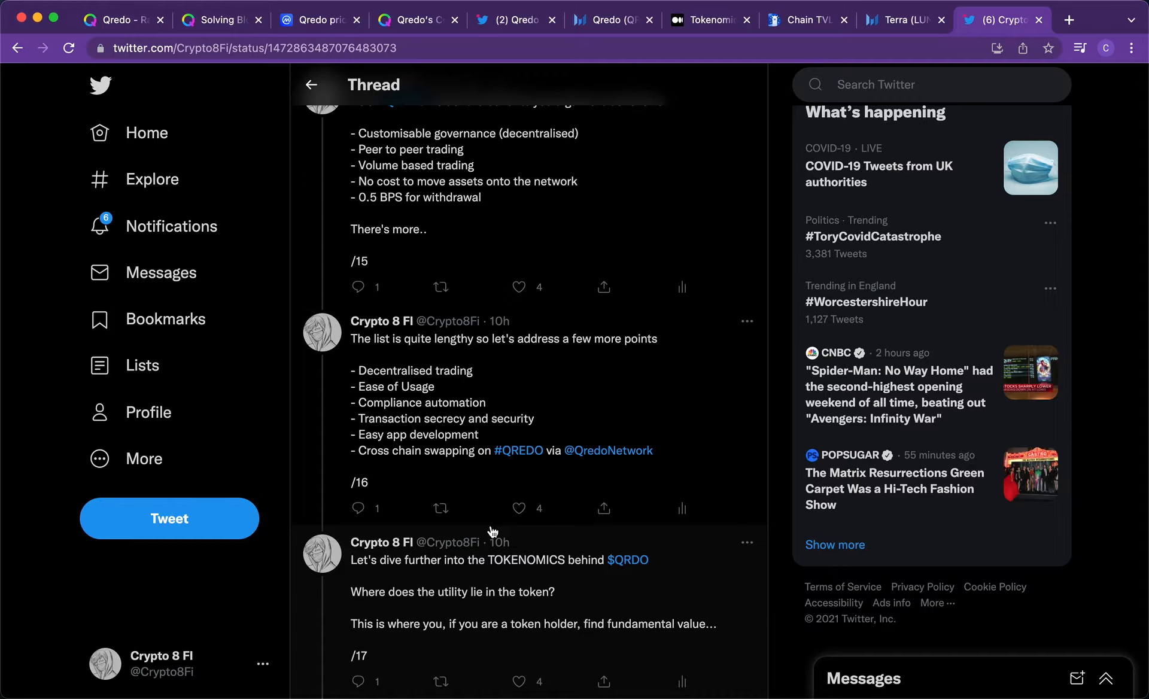
mouse_move(428, 351)
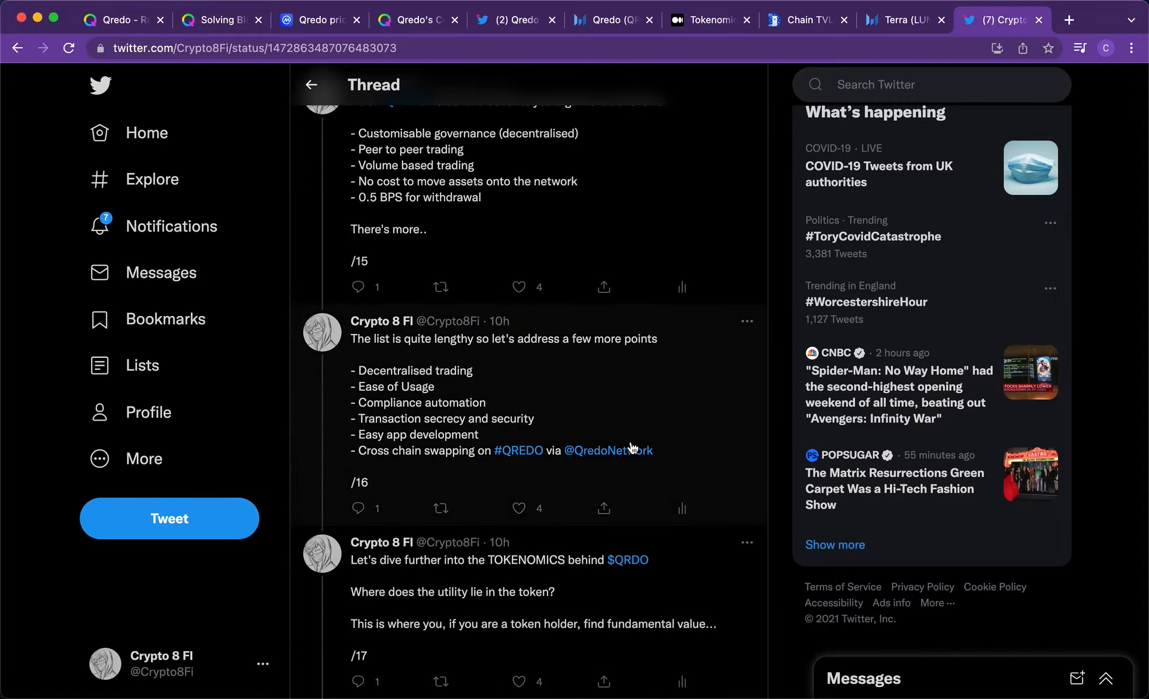
scroll(down, 3)
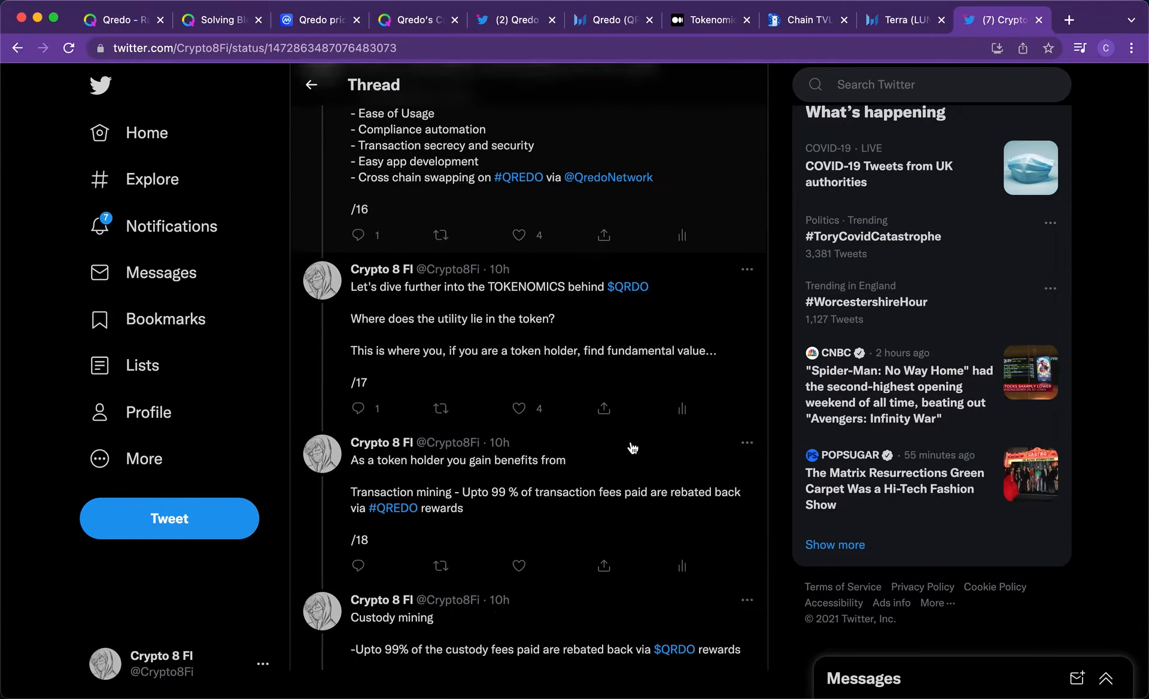
scroll(down, 3)
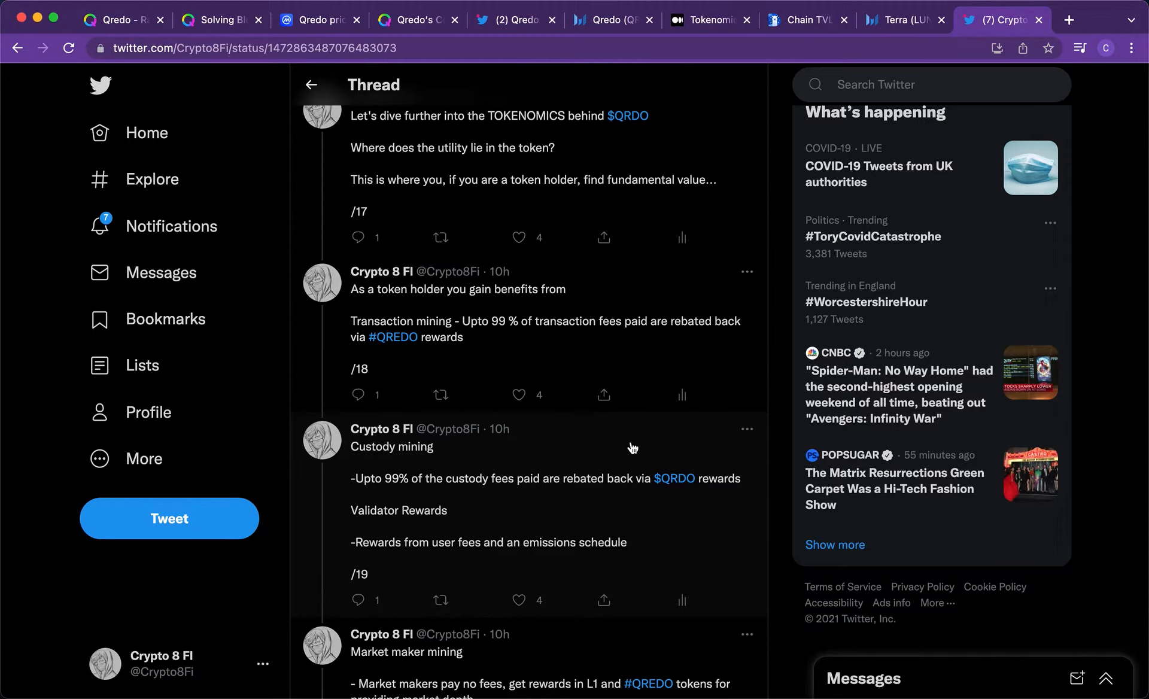
scroll(down, 3)
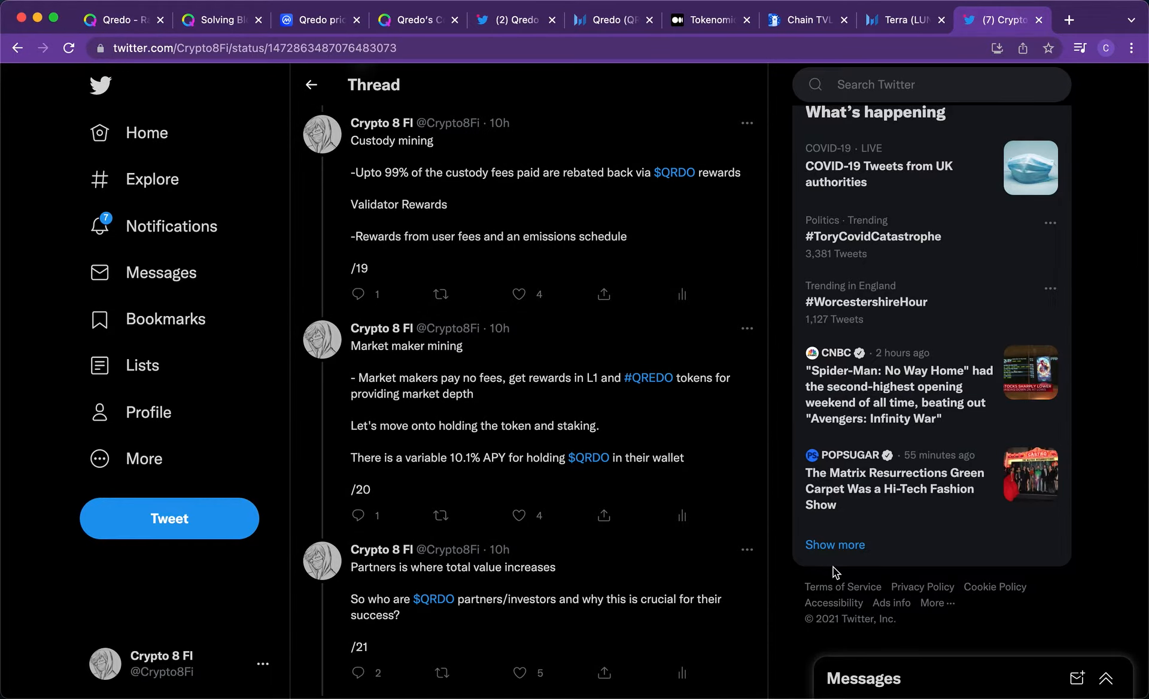
scroll(down, 3)
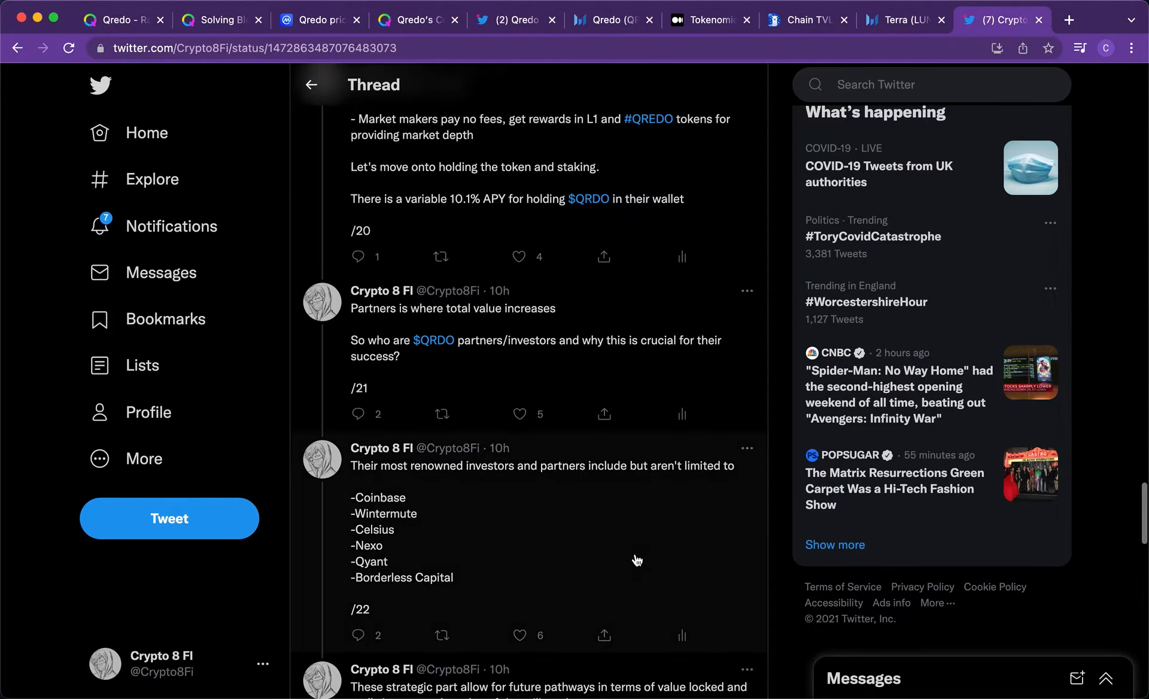
scroll(down, 3)
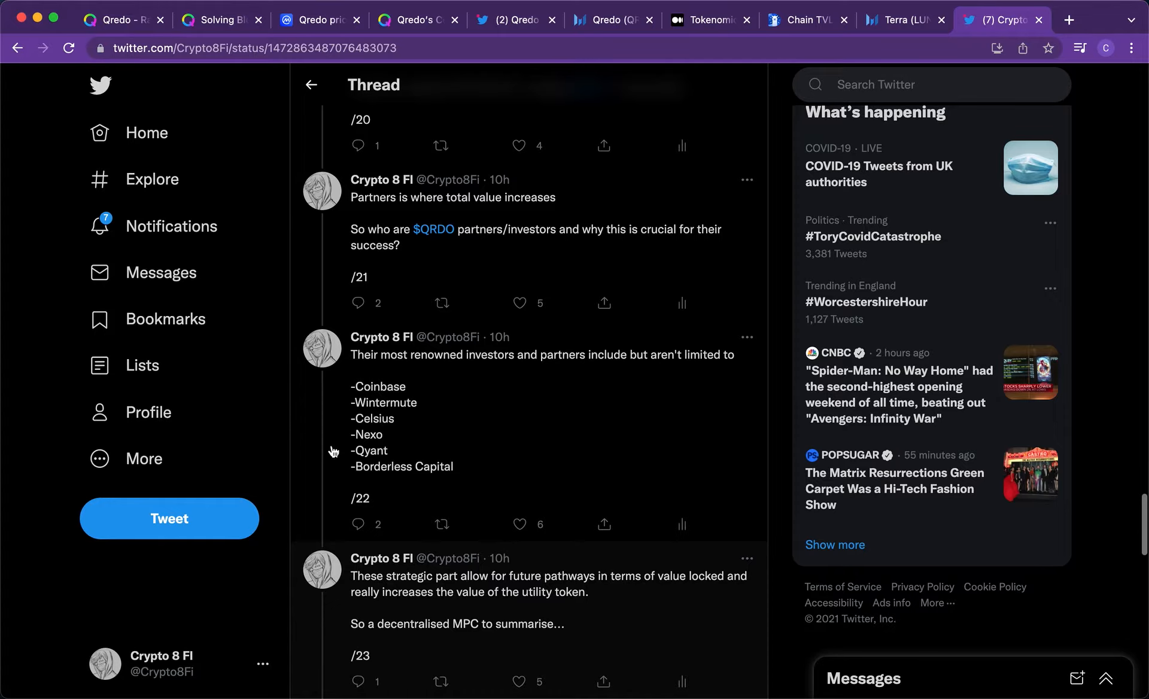
mouse_move(639, 552)
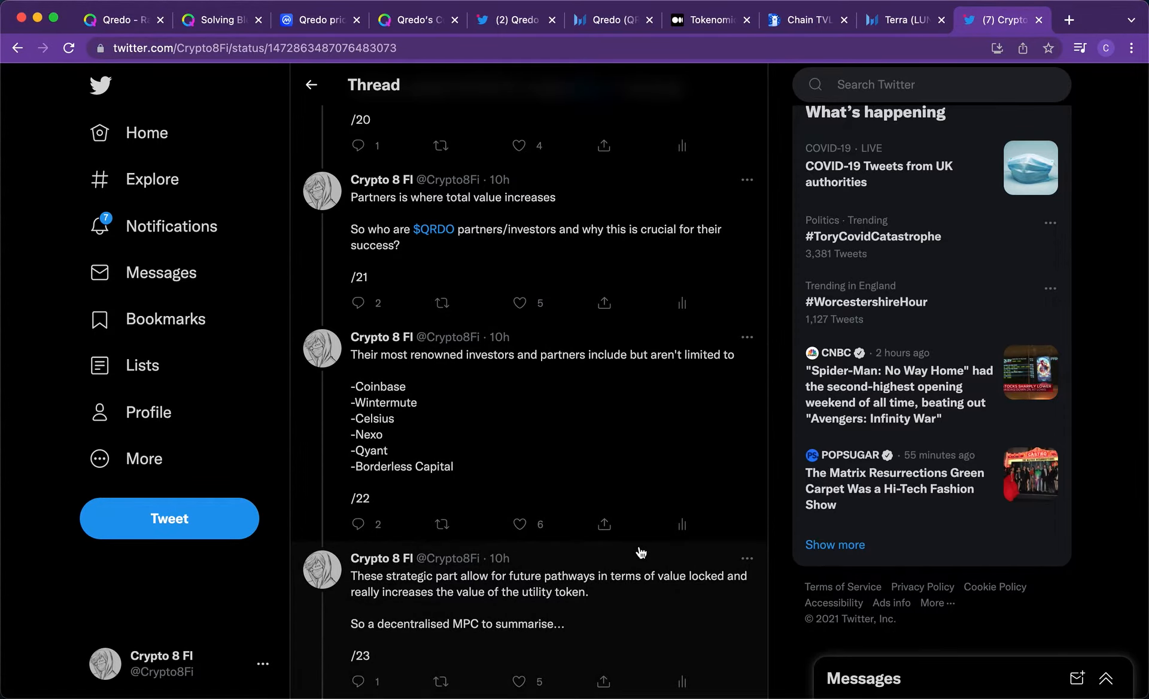
scroll(down, 3)
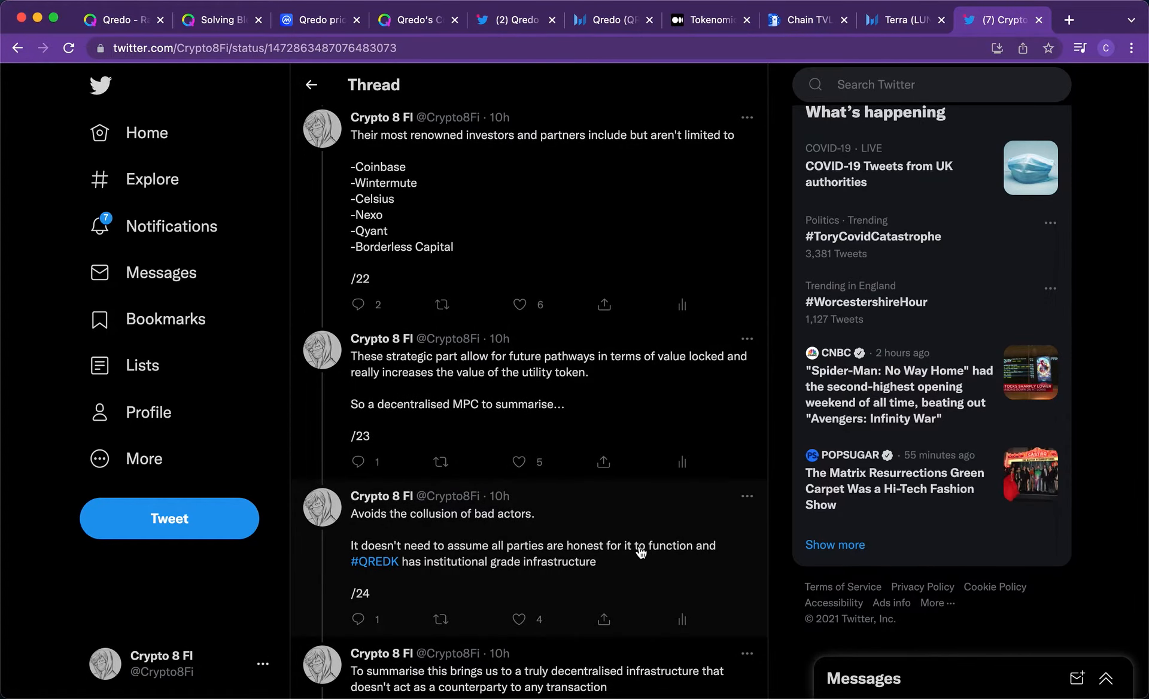
scroll(down, 3)
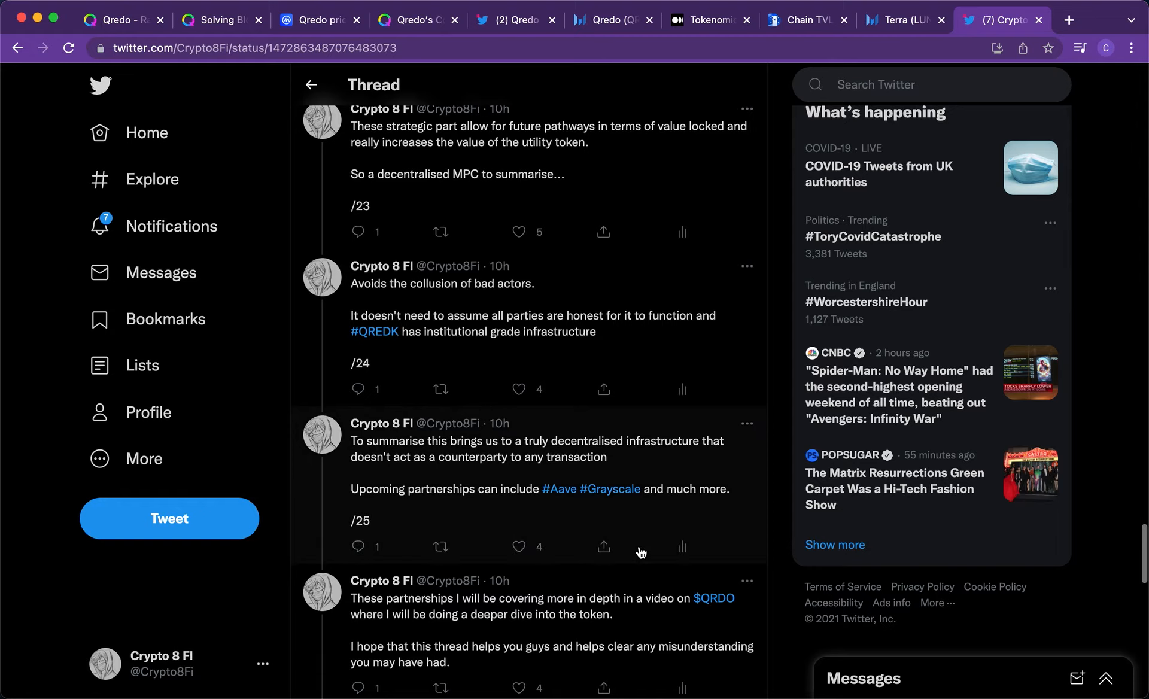
scroll(down, 3)
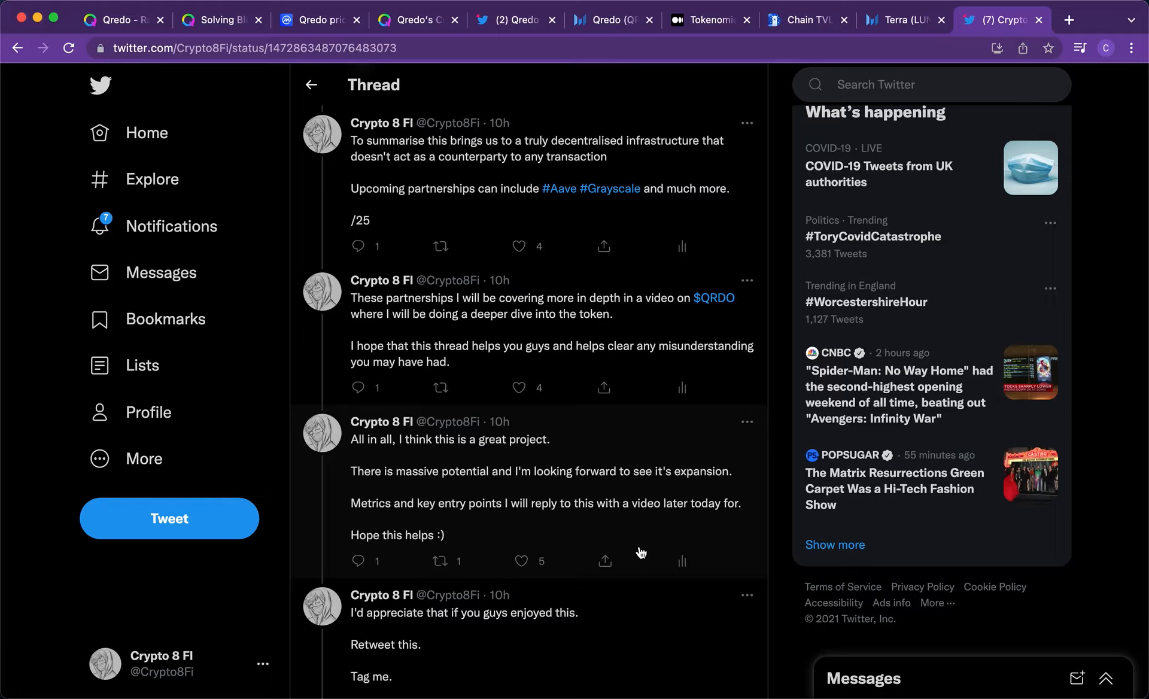
scroll(down, 3)
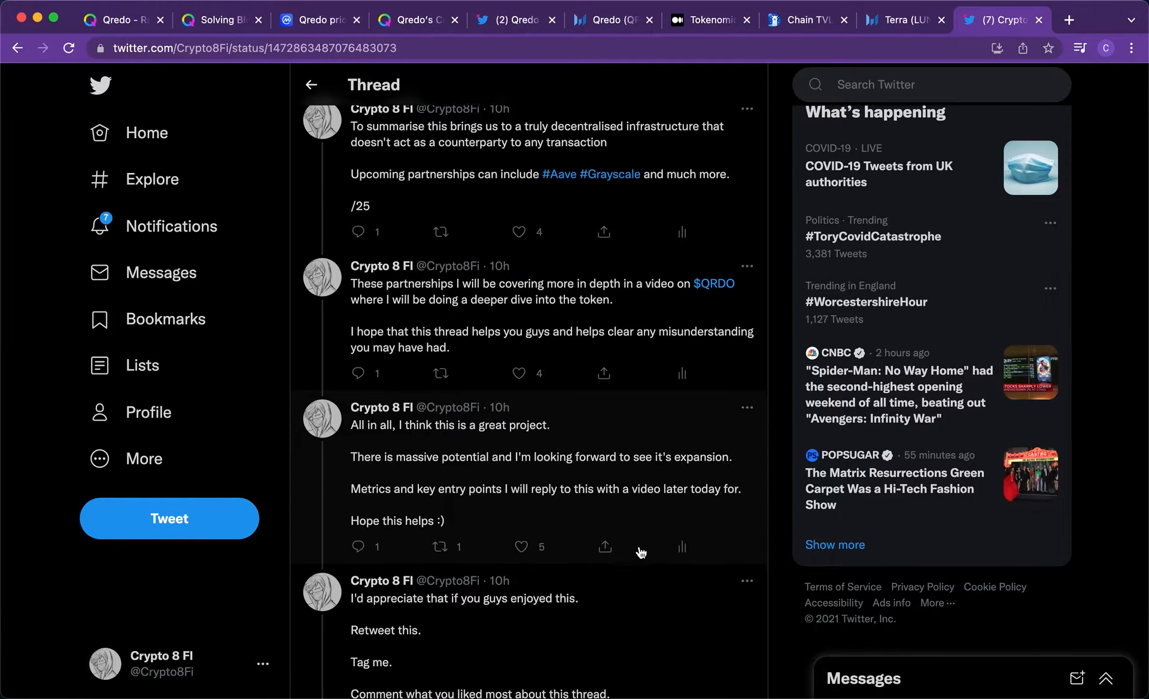
scroll(down, 3)
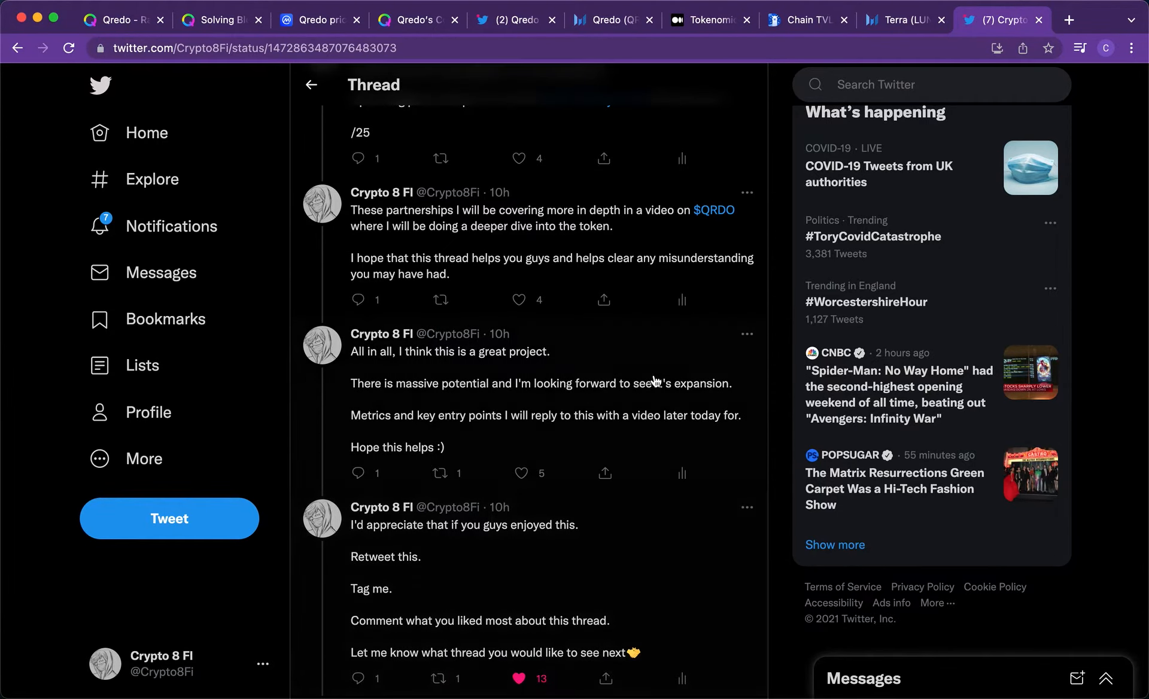
scroll(down, 3)
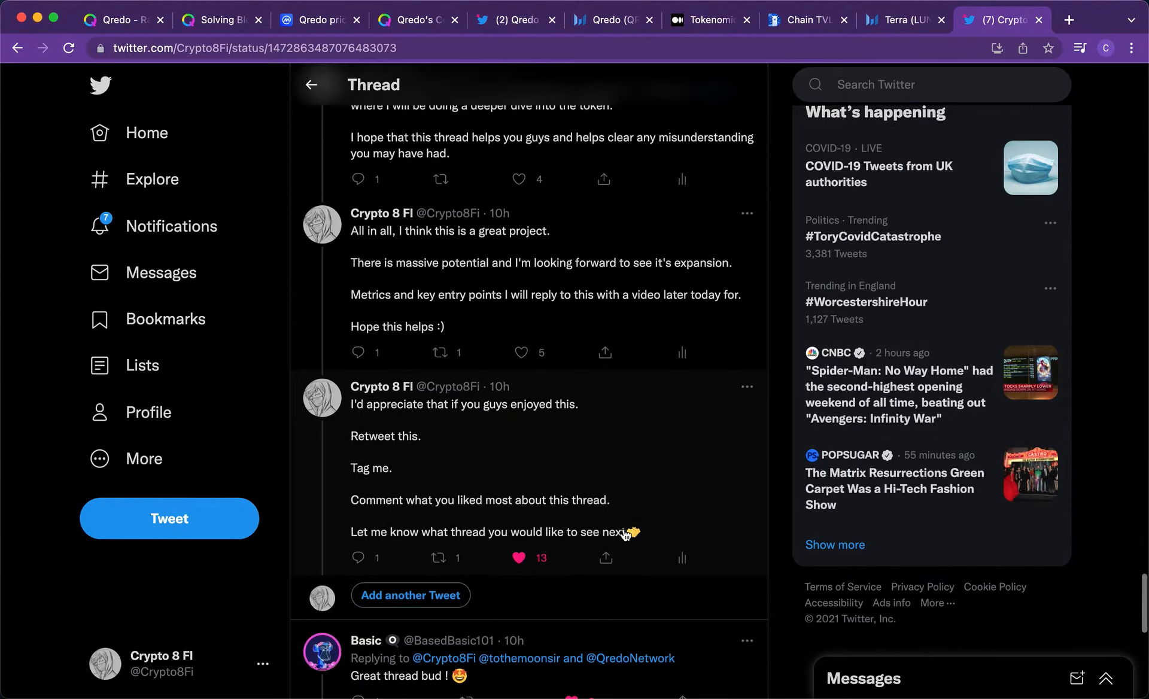
scroll(up, 3)
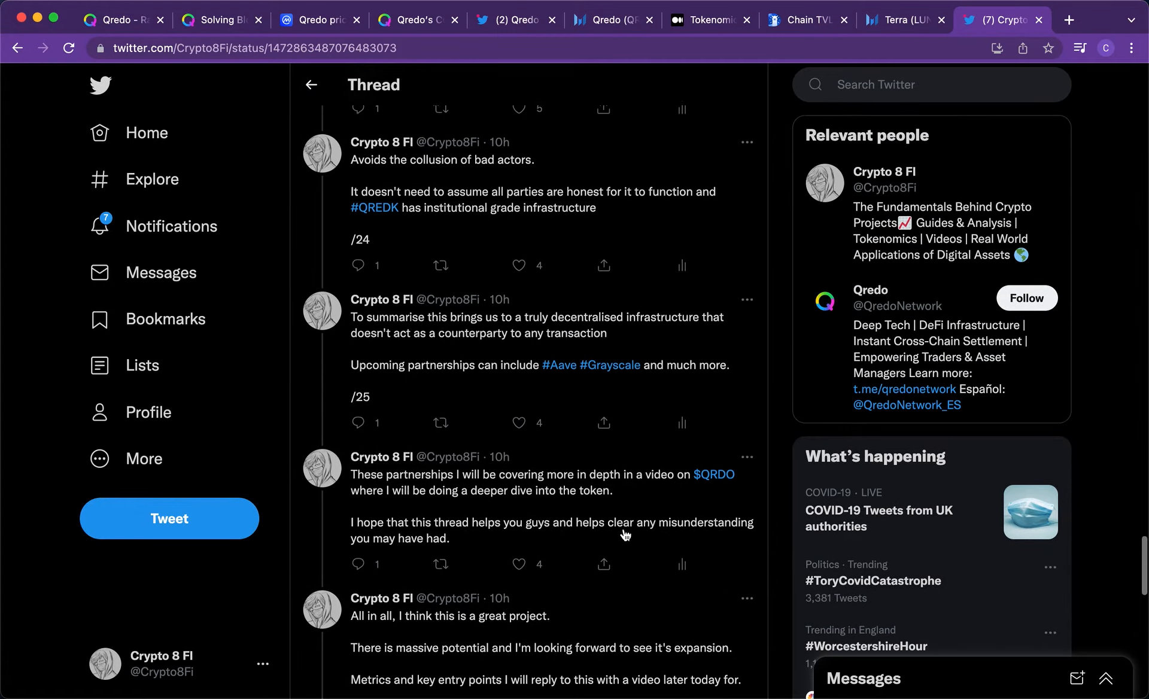
- Return to the 'Solving Blockchain's Billion Dollar Problem' tab and scroll to its title
click(213, 20)
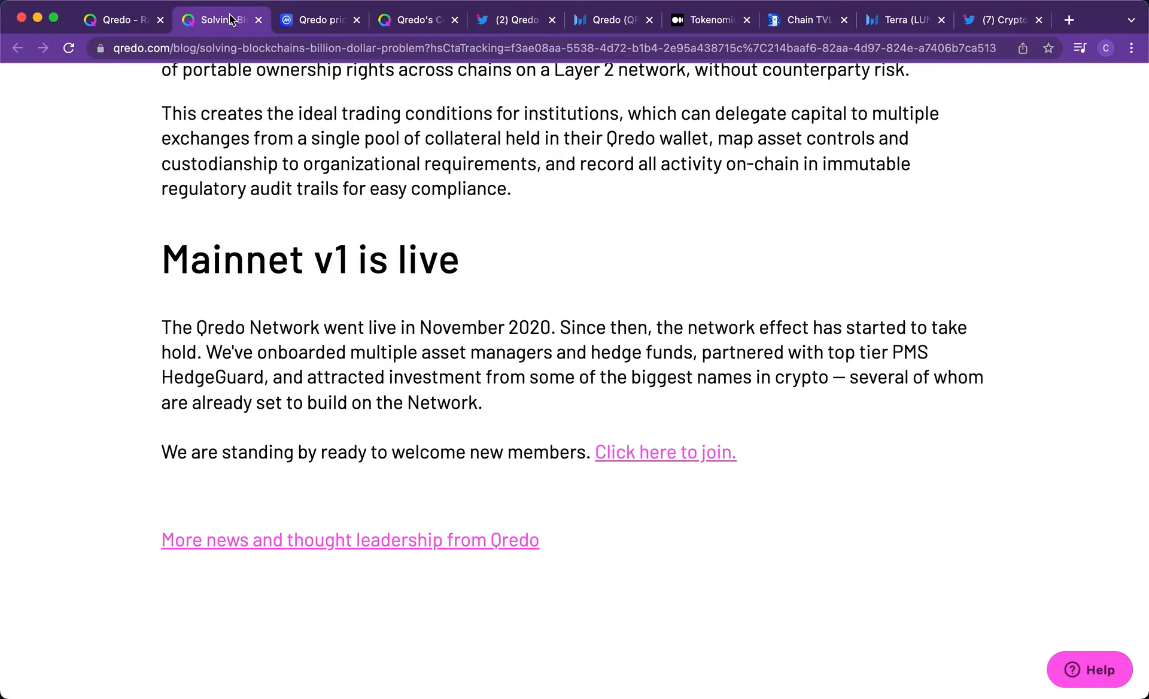
scroll(up, 3)
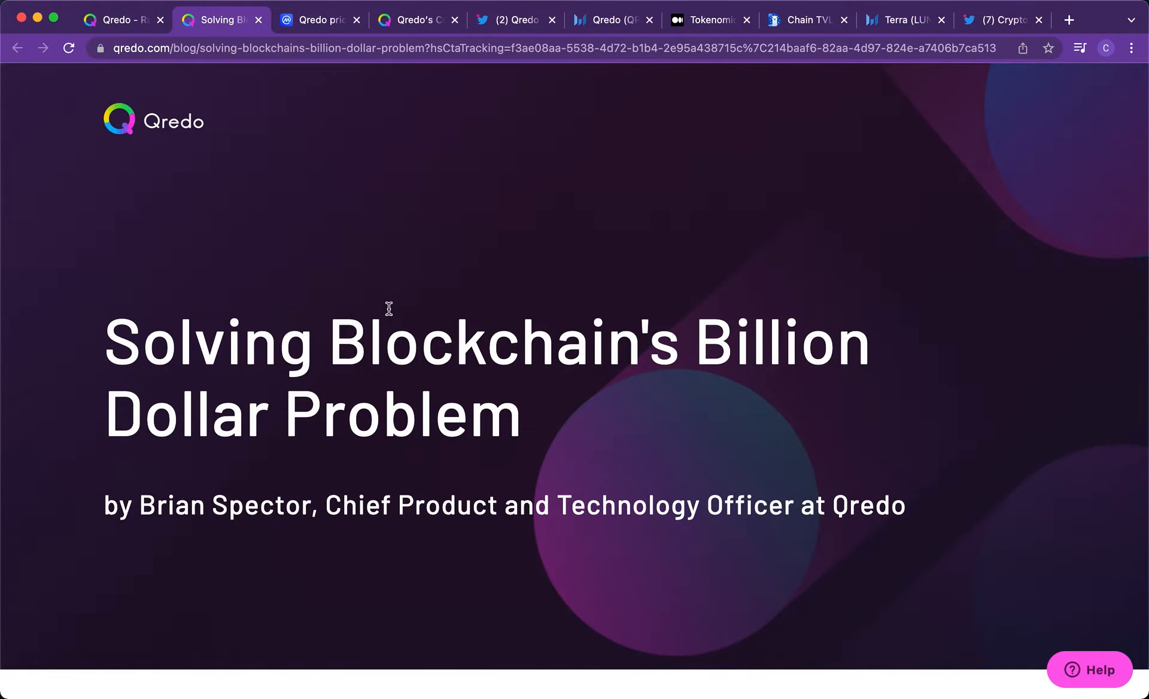
mouse_move(326, 140)
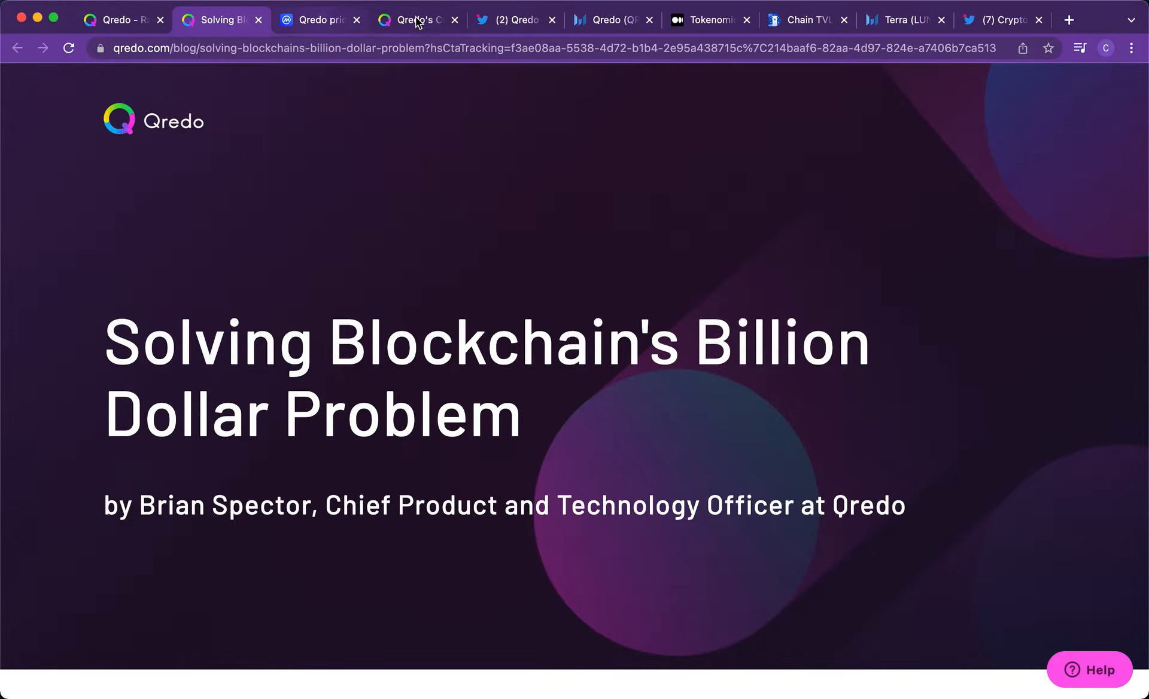
- Read Qredo's Consensus-driven MPC article through its settlement, security and records sections, then back to the title
click(416, 20)
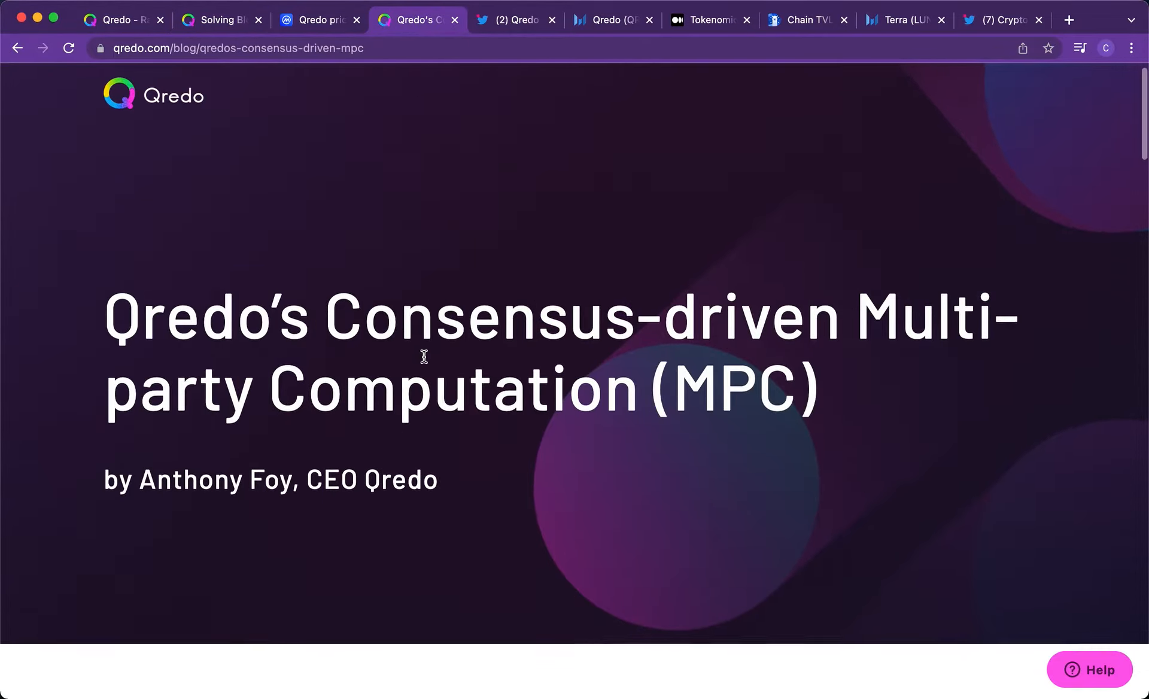
scroll(down, 3)
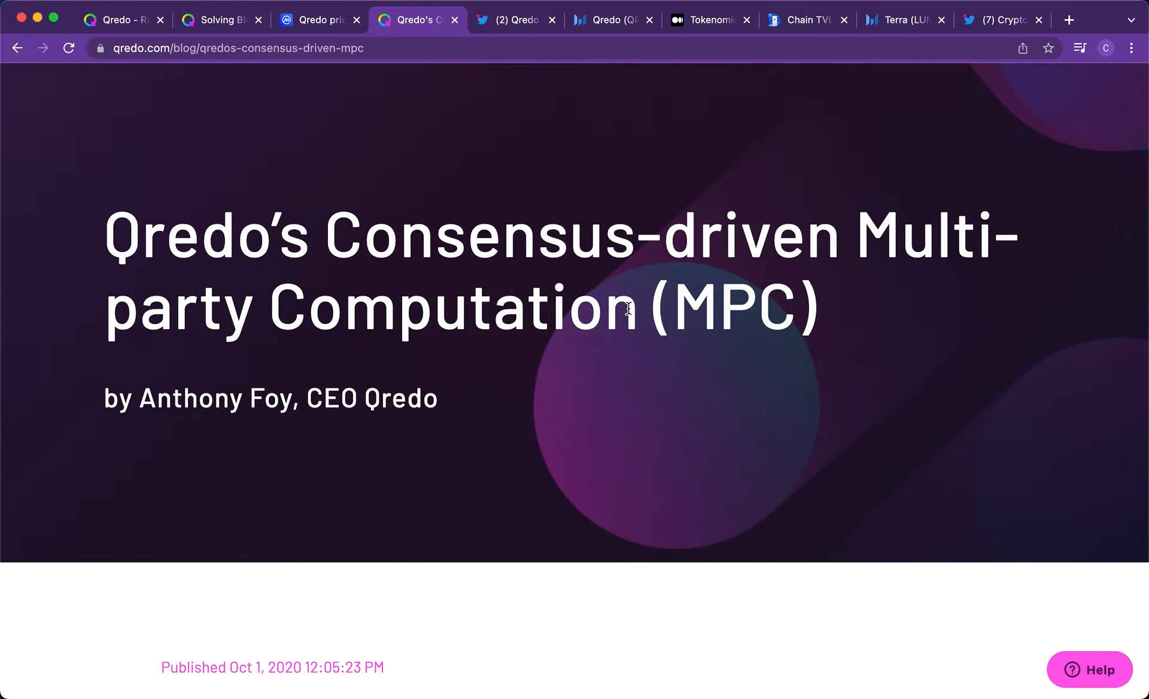
scroll(down, 3)
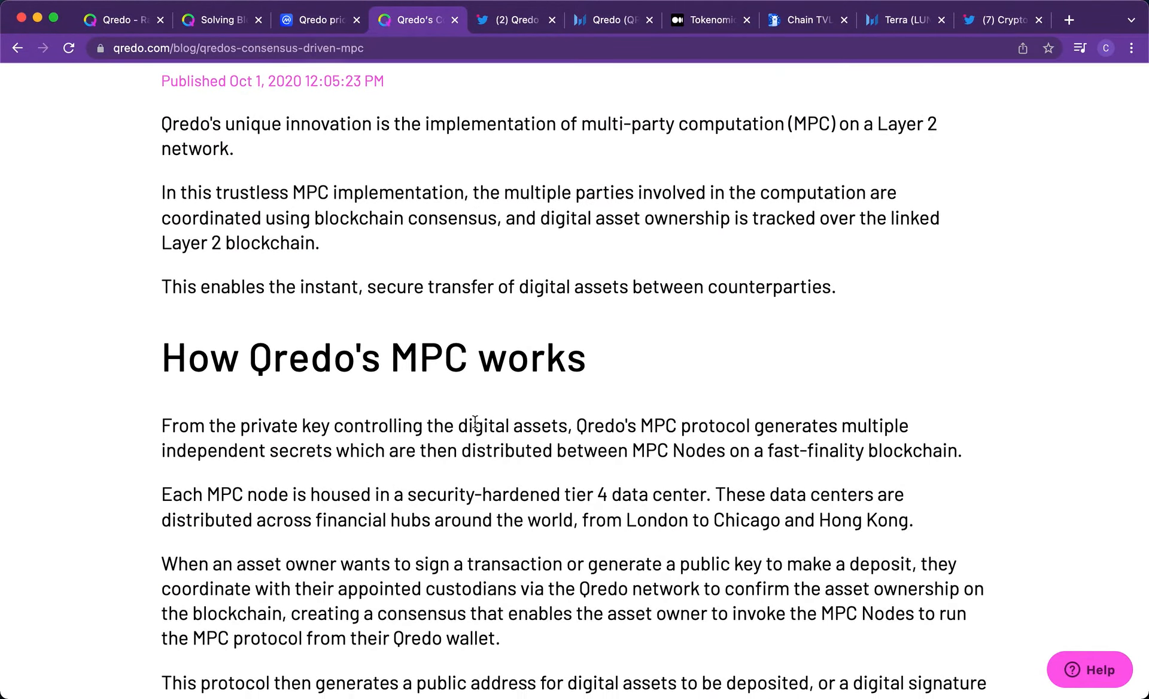
scroll(down, 3)
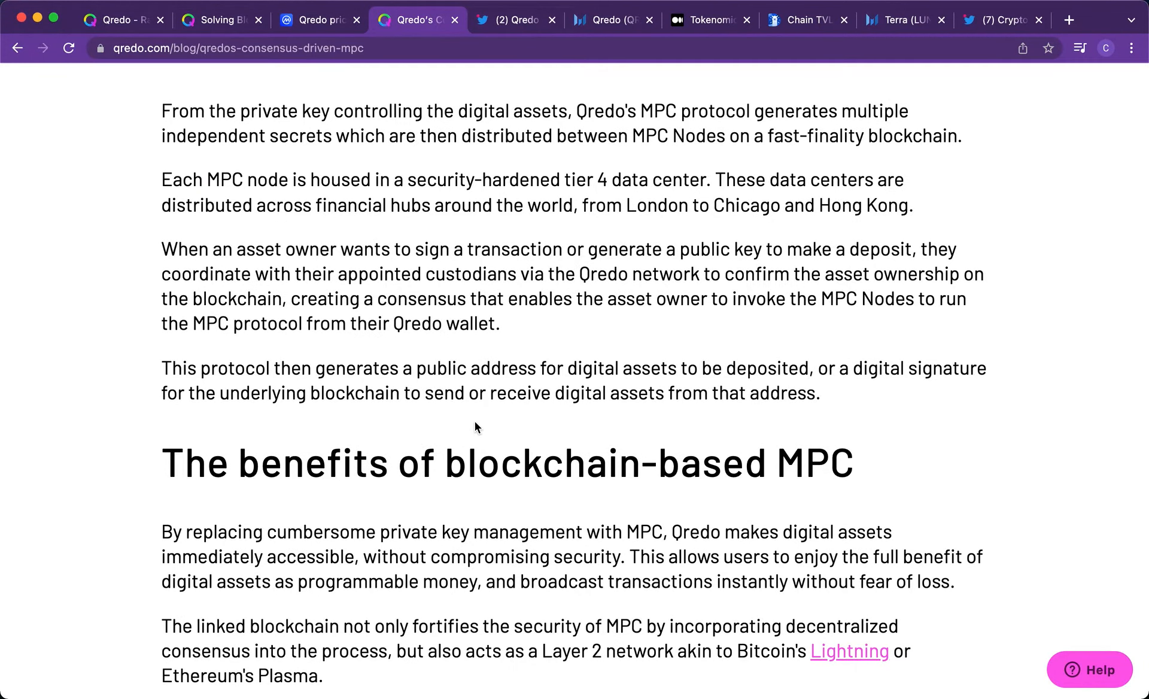
scroll(down, 3)
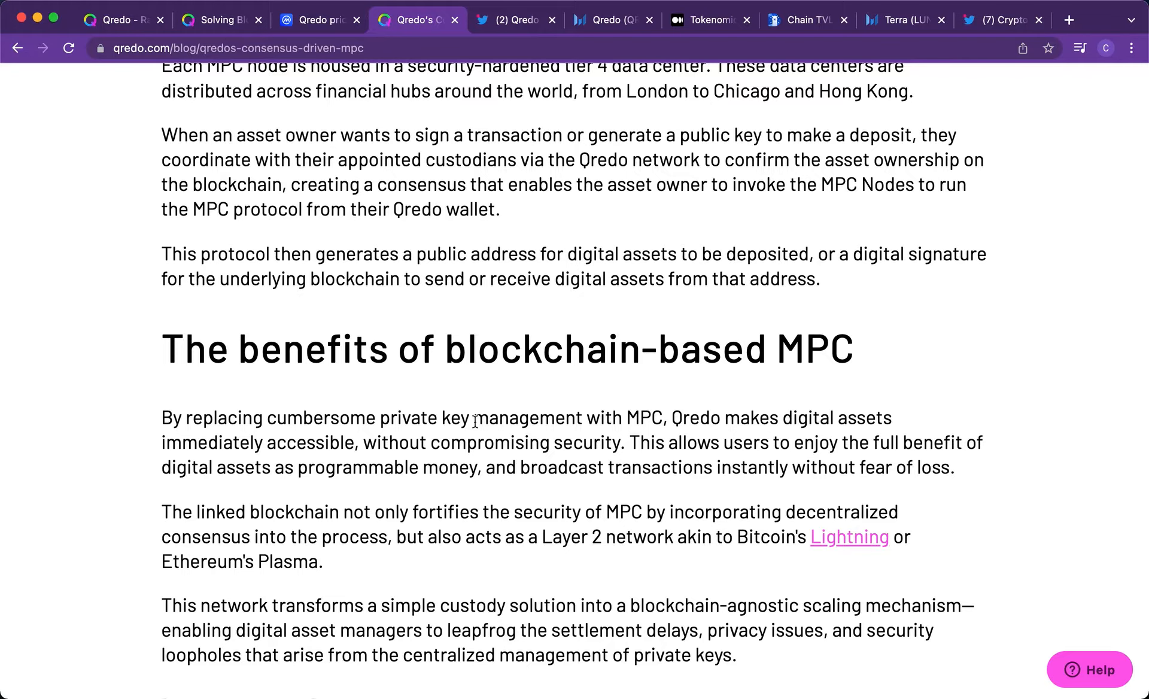
scroll(down, 3)
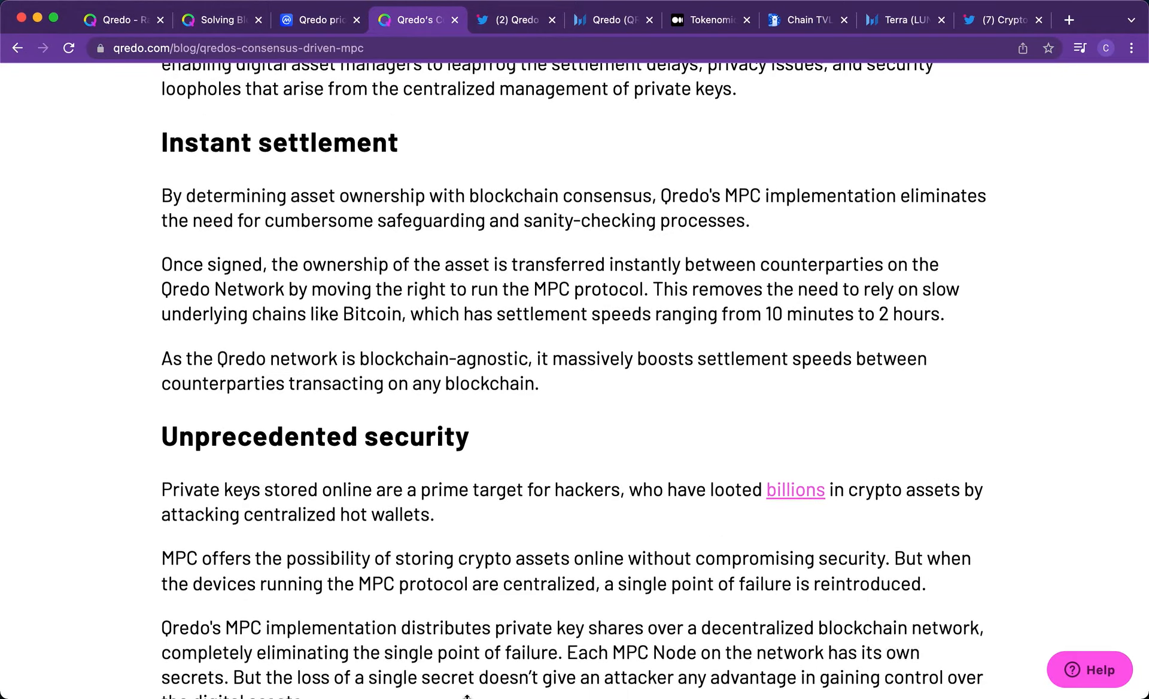
scroll(down, 3)
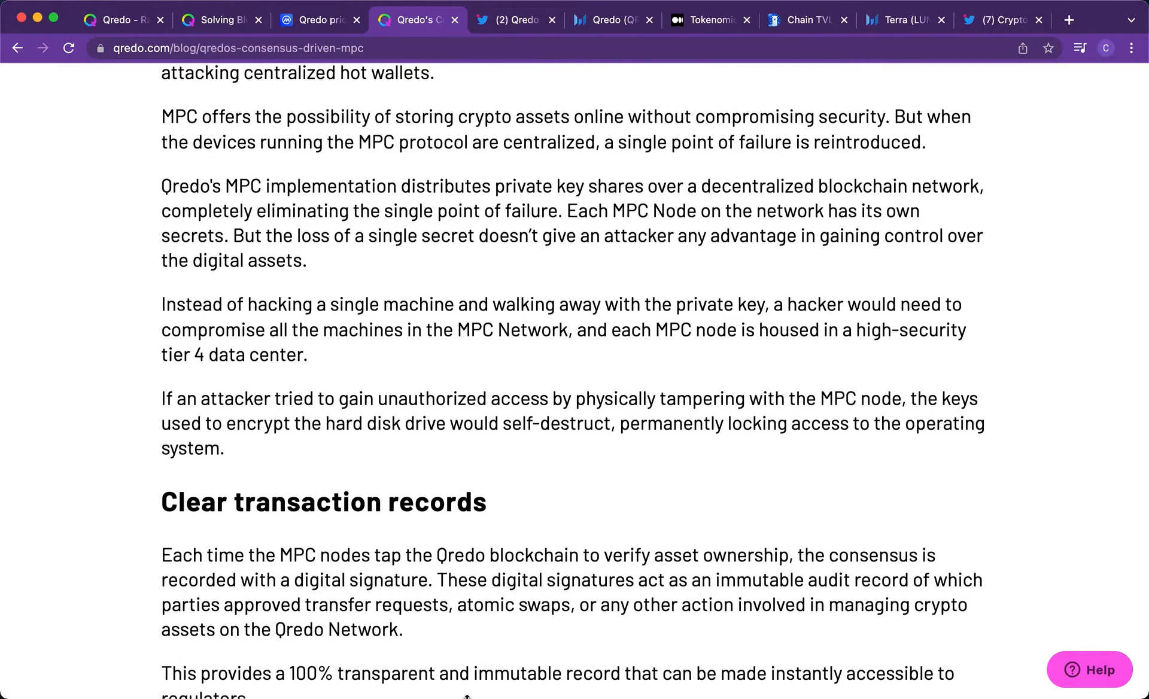
scroll(up, 3)
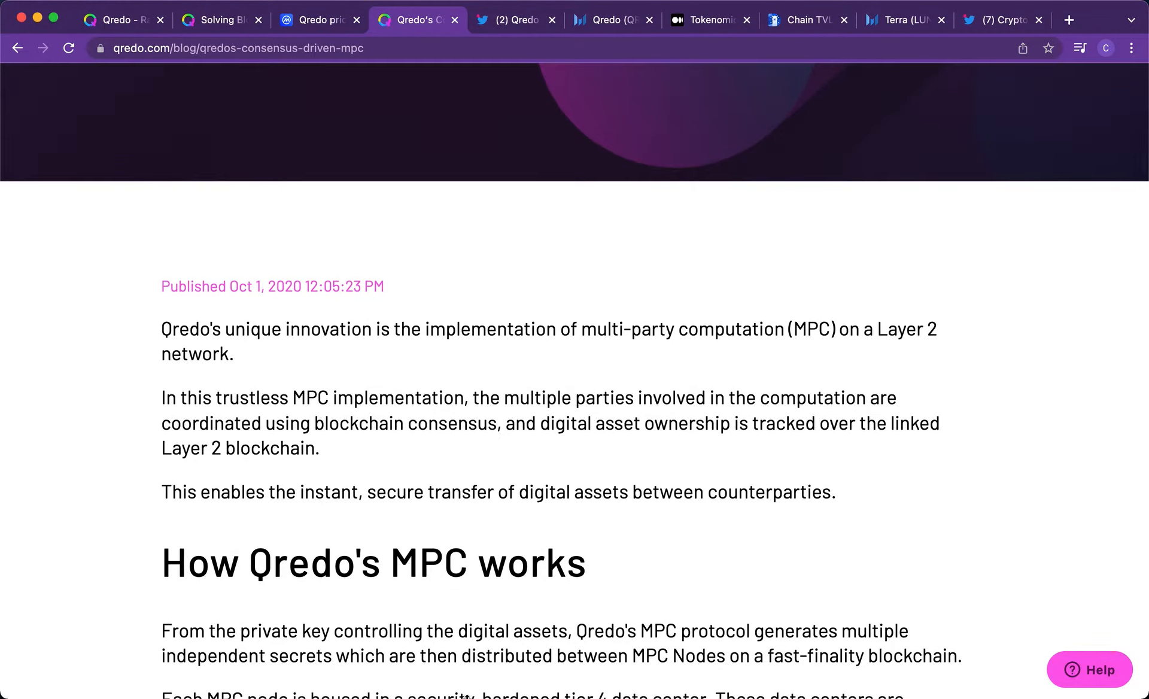
scroll(up, 3)
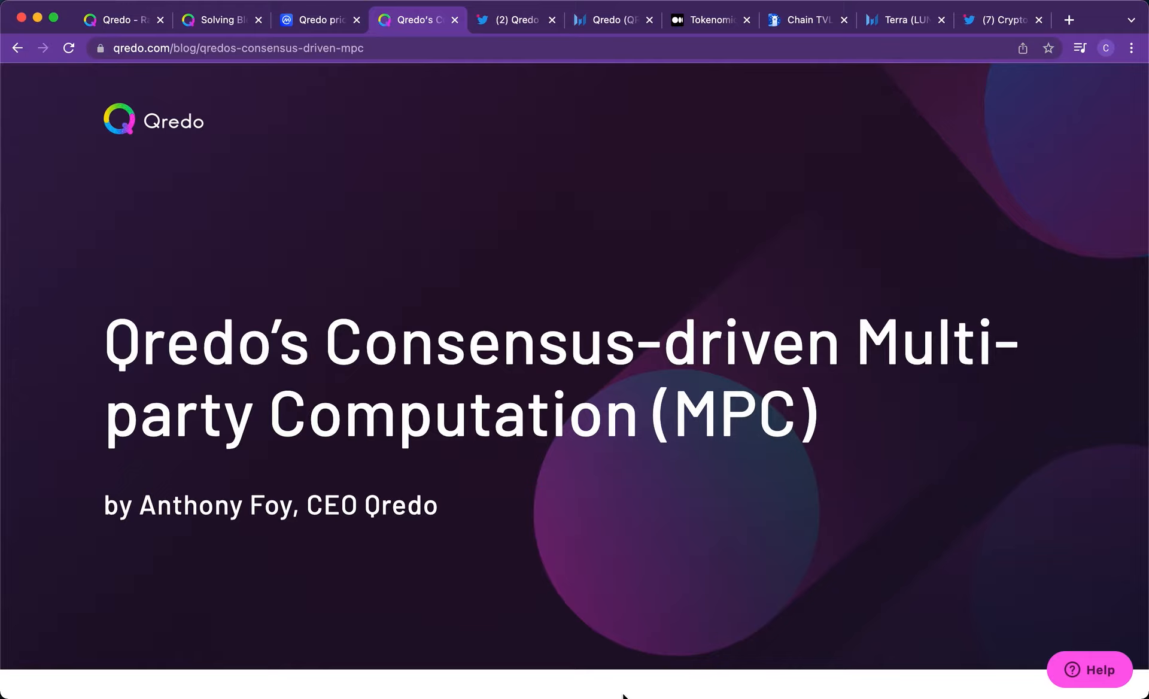
mouse_move(568, 119)
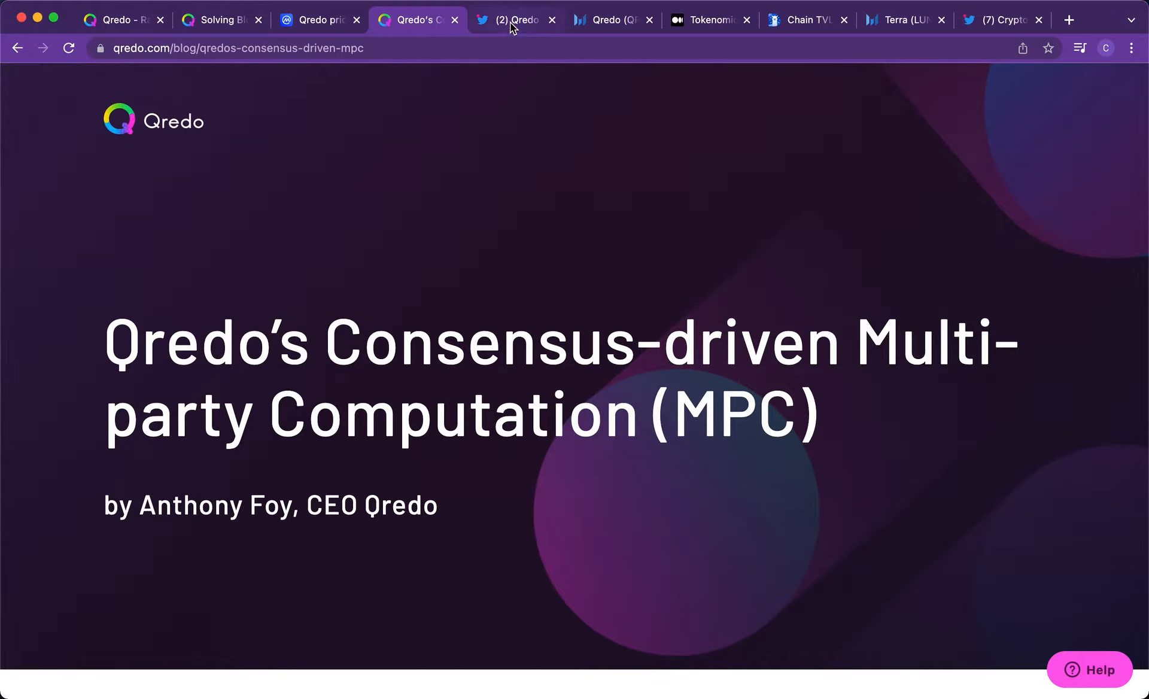
- View Qredo's Validator Buybacks tweet, its stats and first replies, then return to the tweet
click(516, 20)
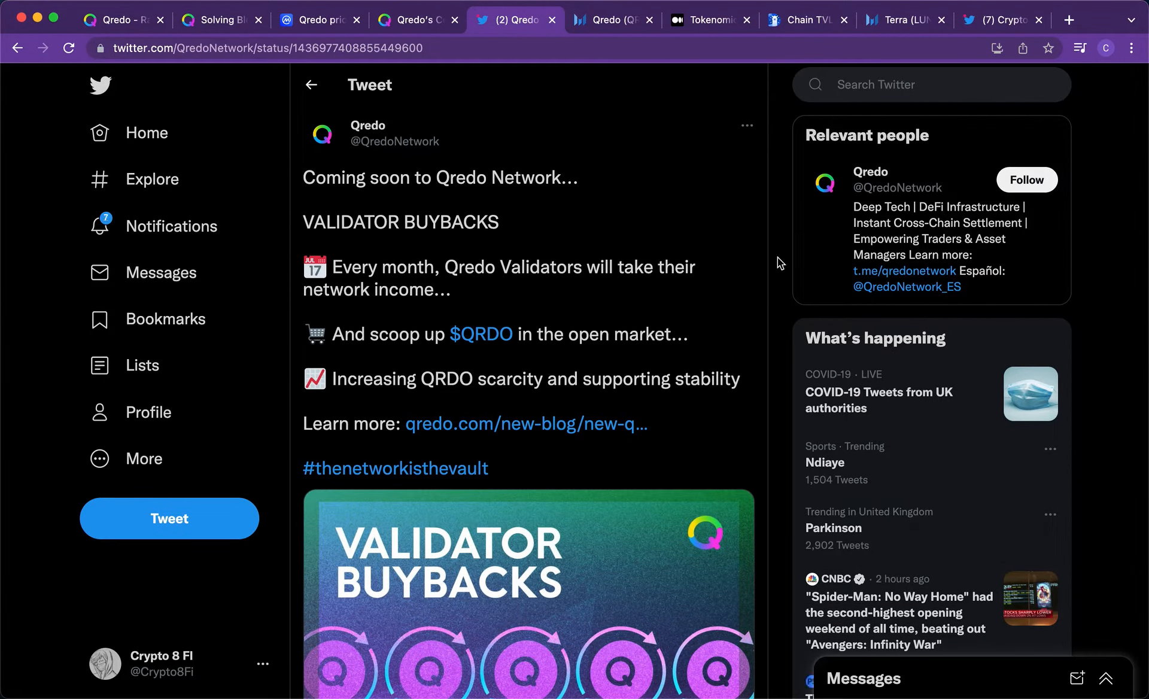
scroll(up, 3)
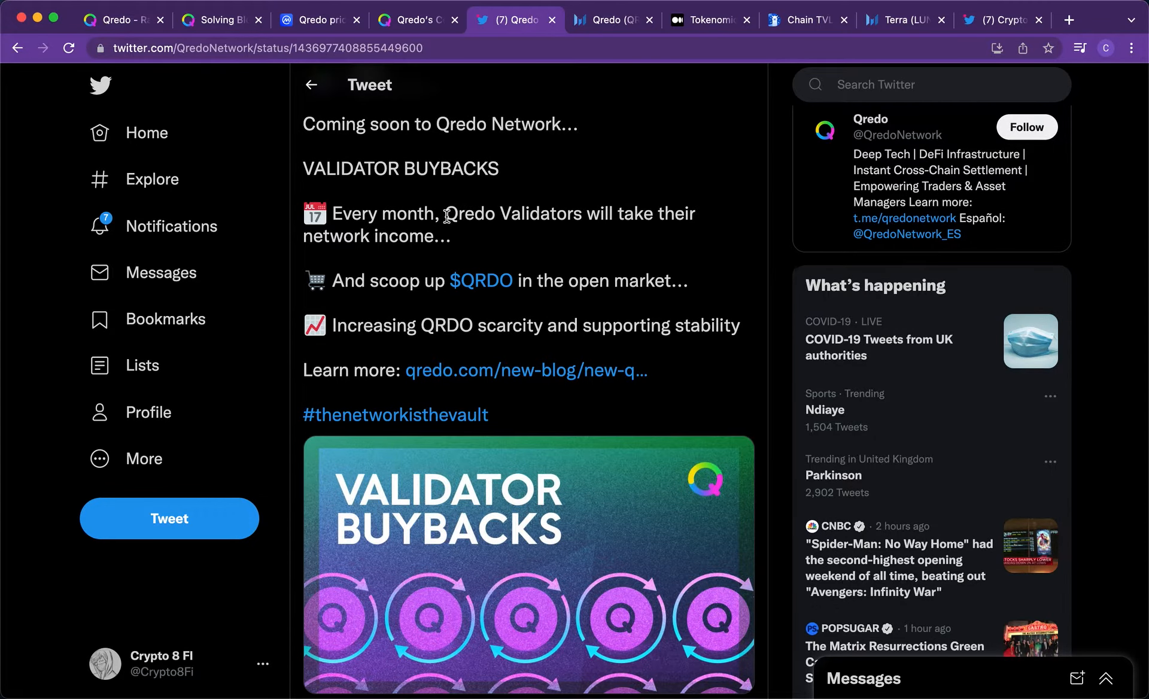
mouse_move(503, 236)
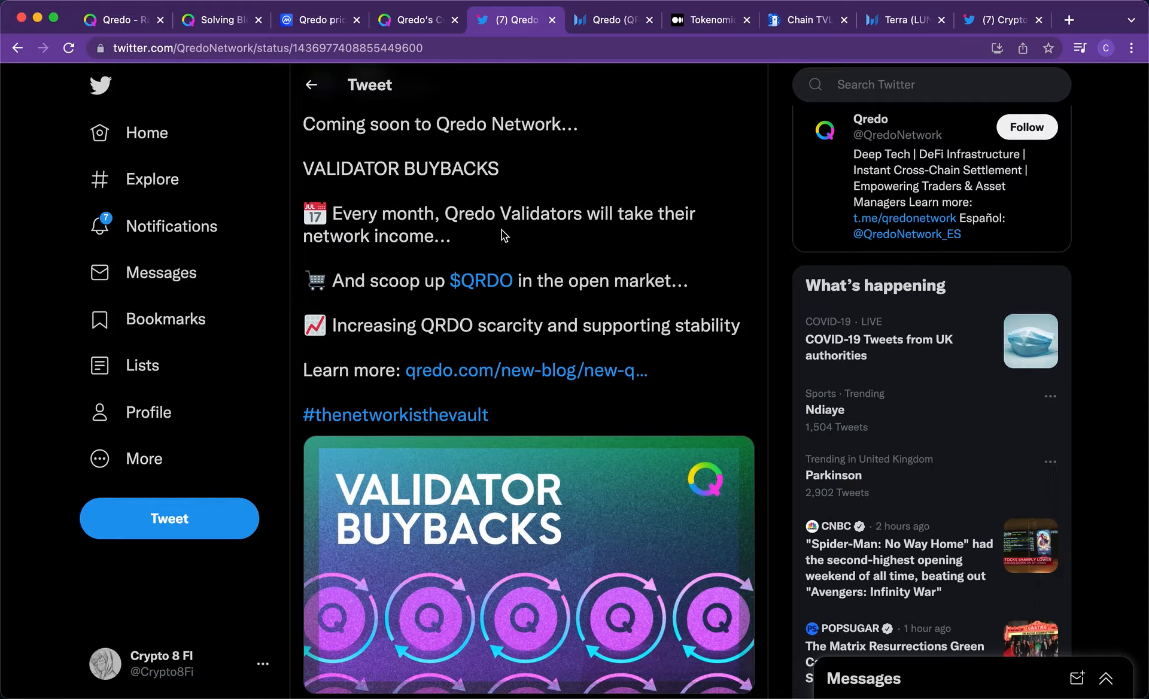
mouse_move(490, 360)
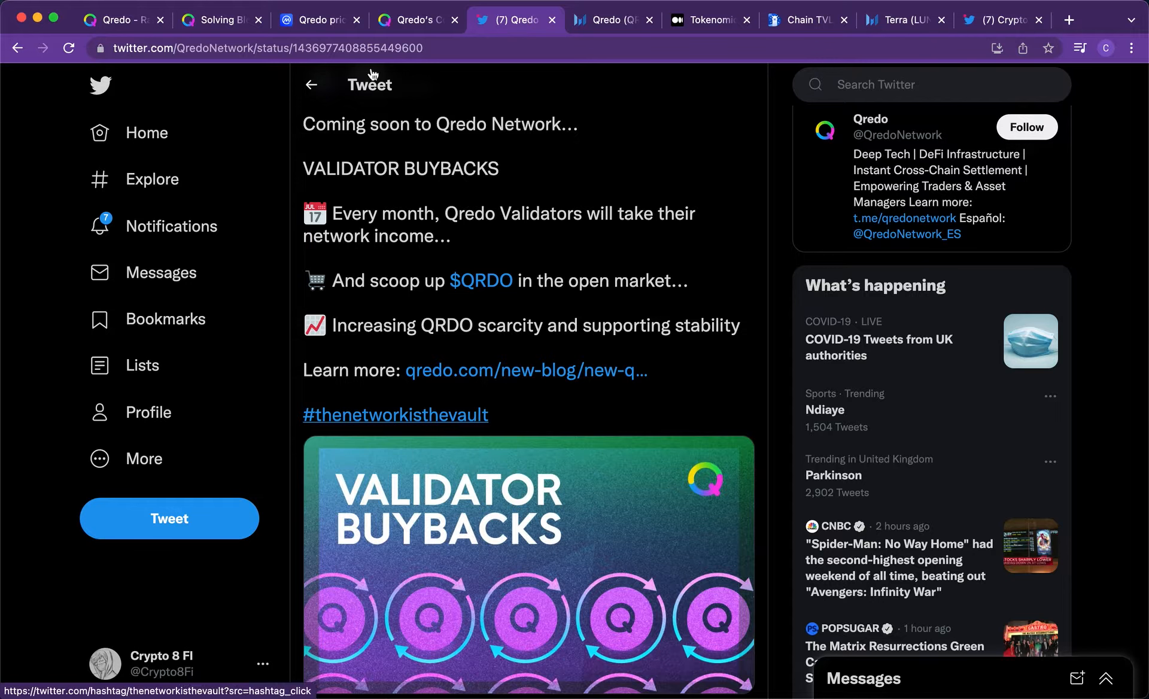
scroll(down, 3)
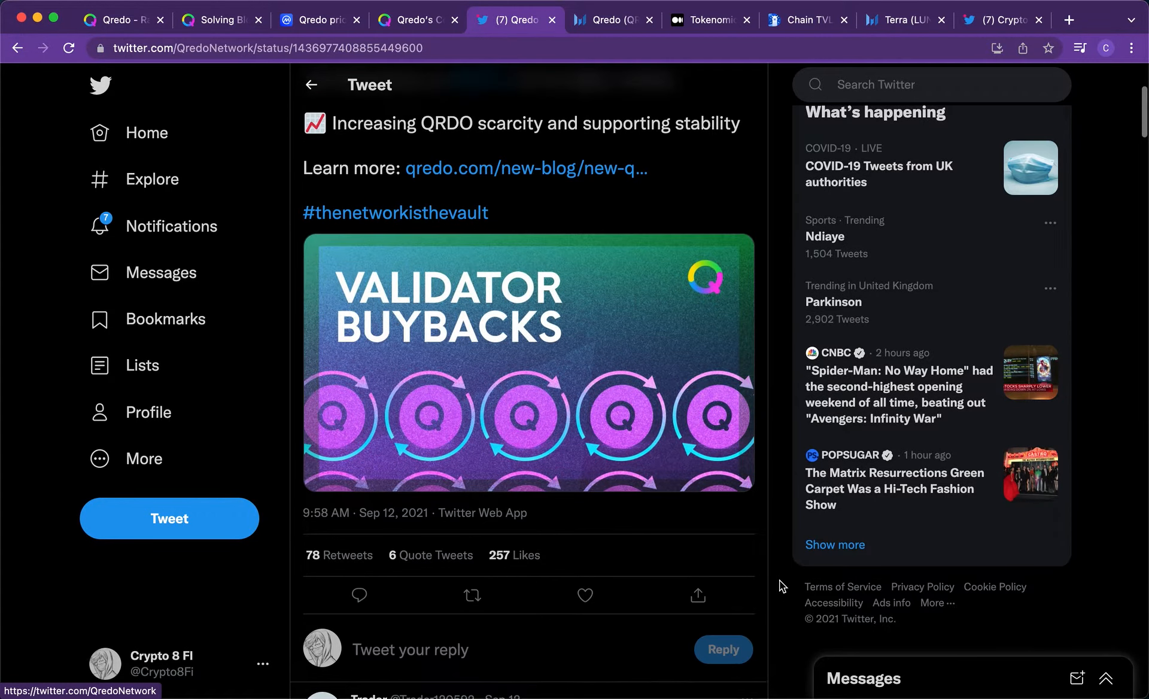
scroll(down, 3)
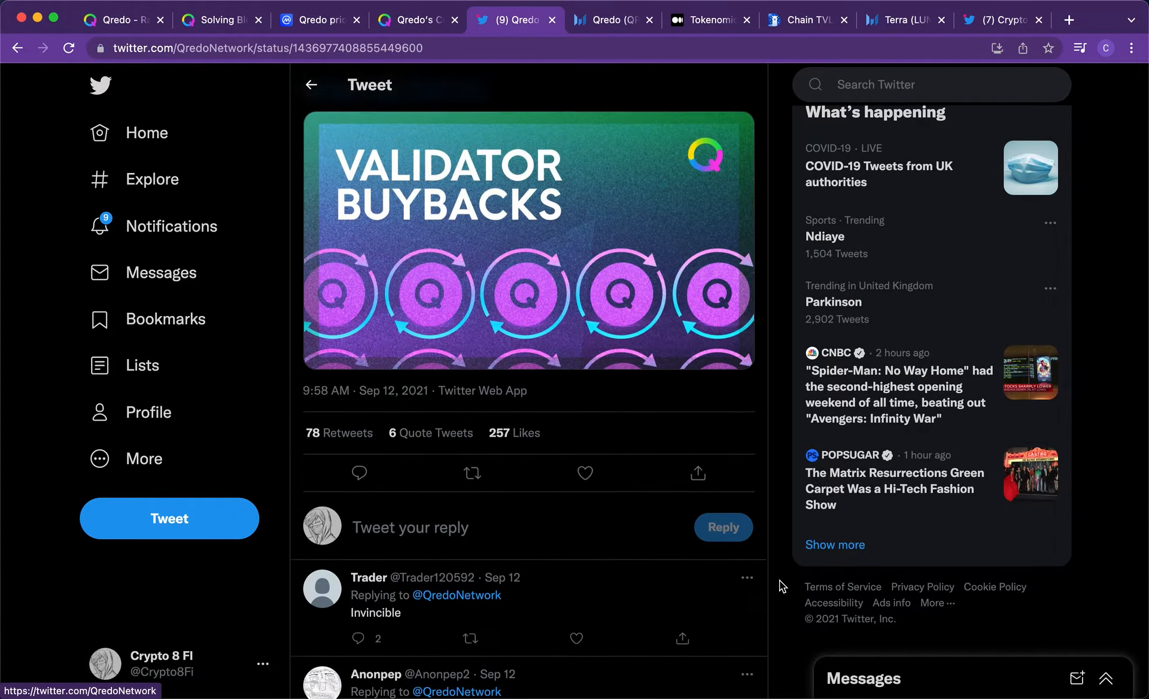
scroll(down, 3)
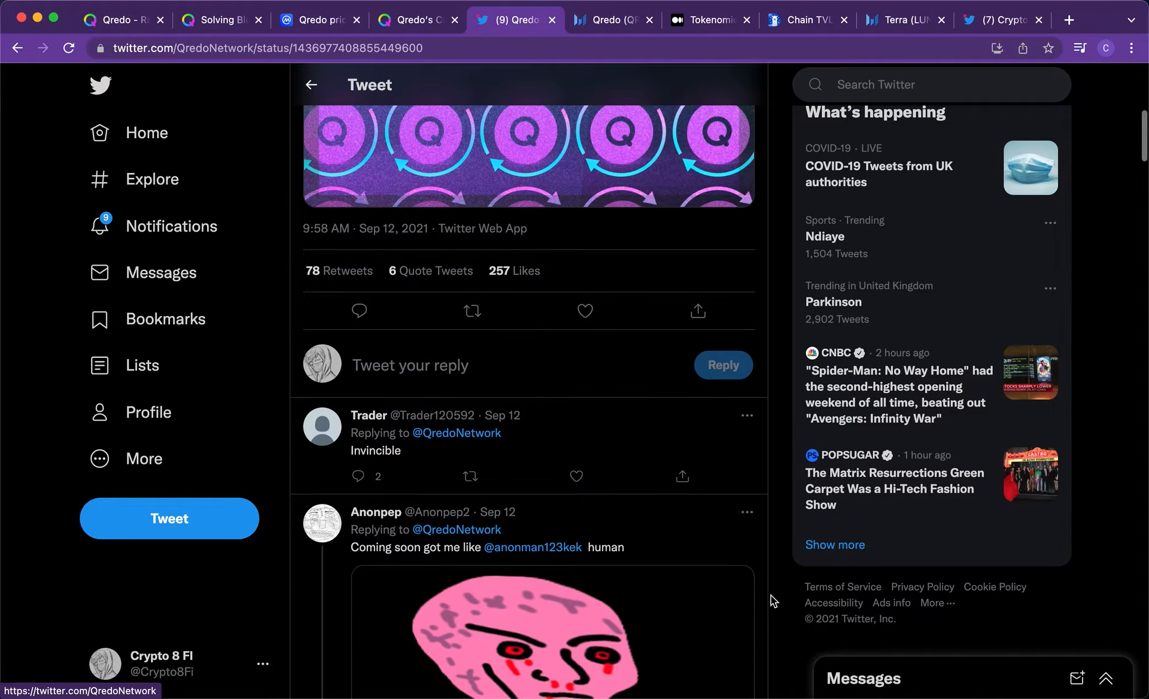
scroll(down, 3)
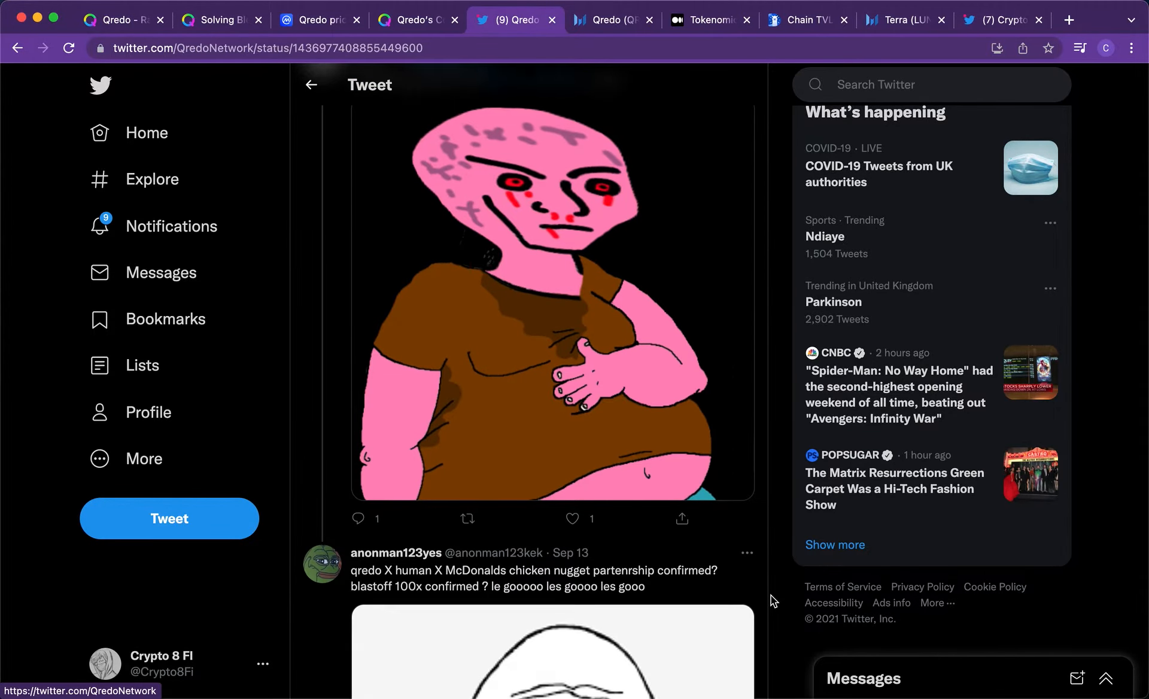
scroll(up, 3)
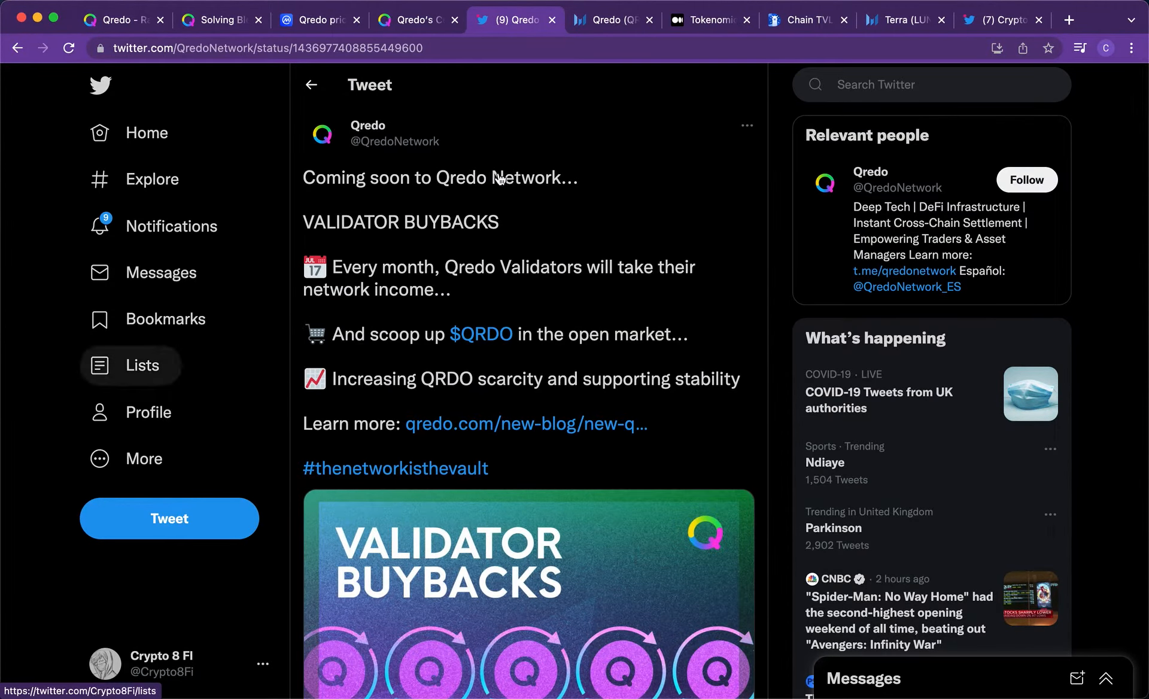
mouse_move(394, 185)
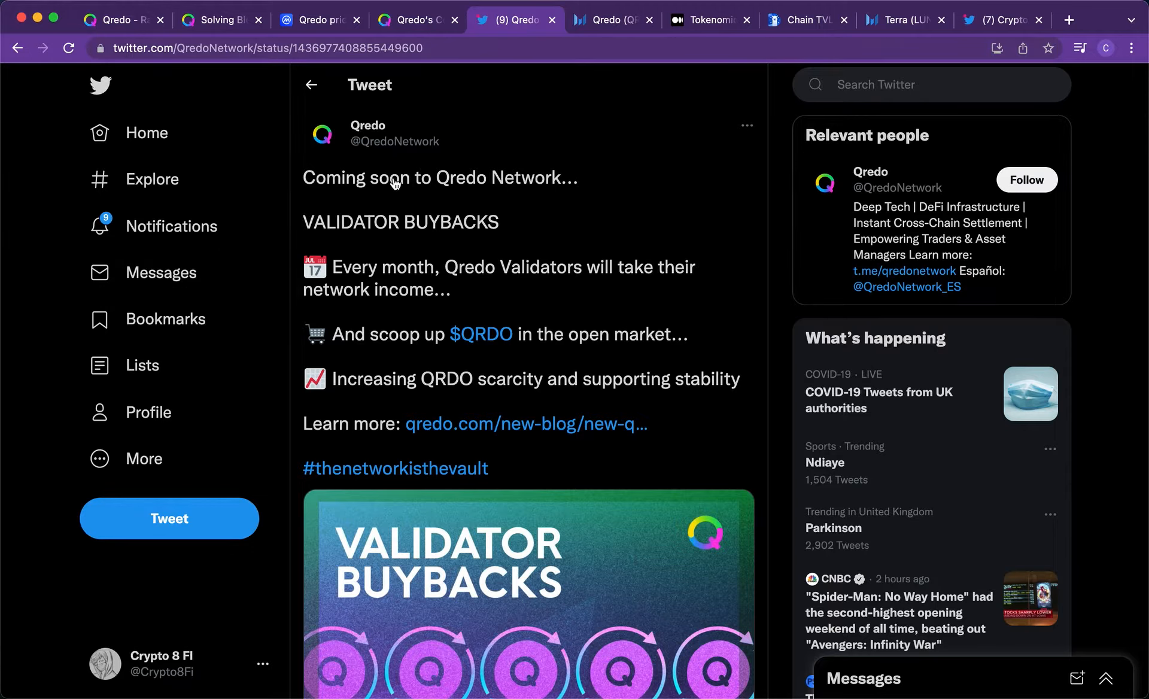
mouse_move(737, 185)
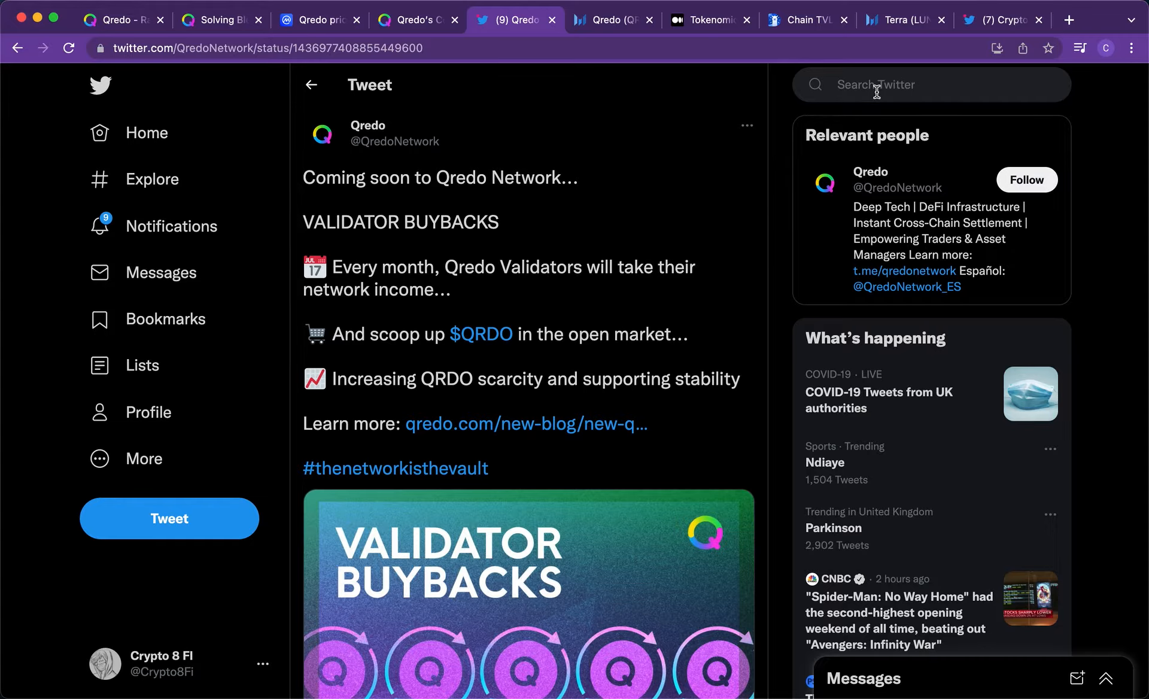
mouse_move(657, 511)
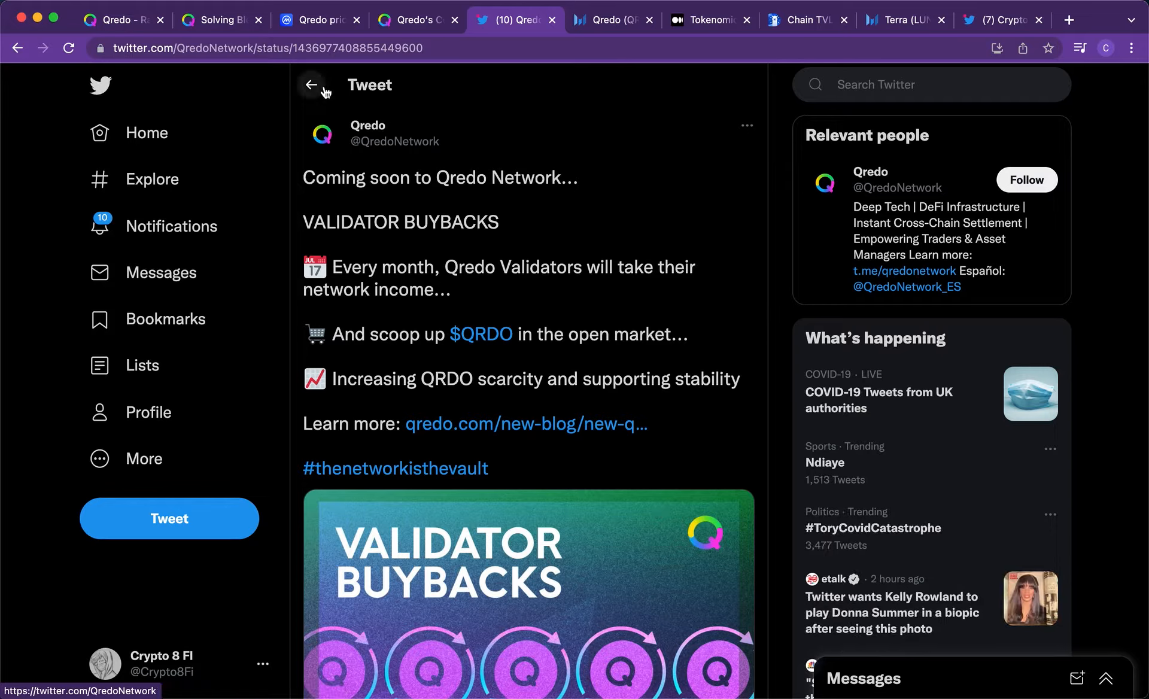
mouse_move(240, 200)
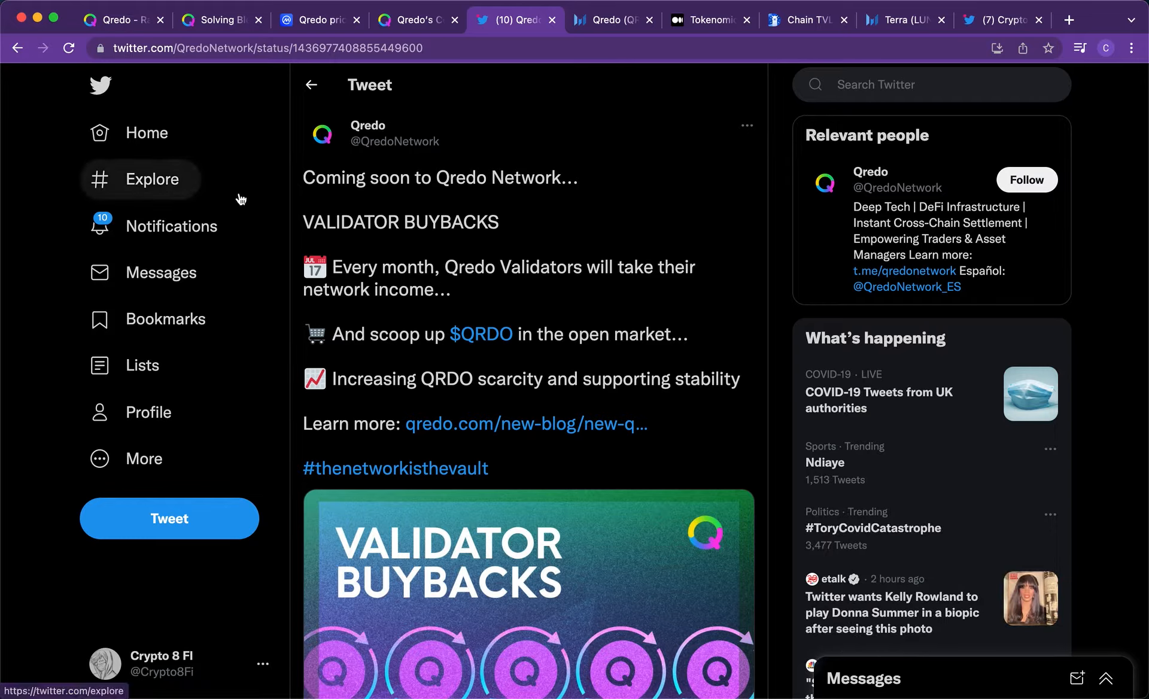
mouse_move(41, 101)
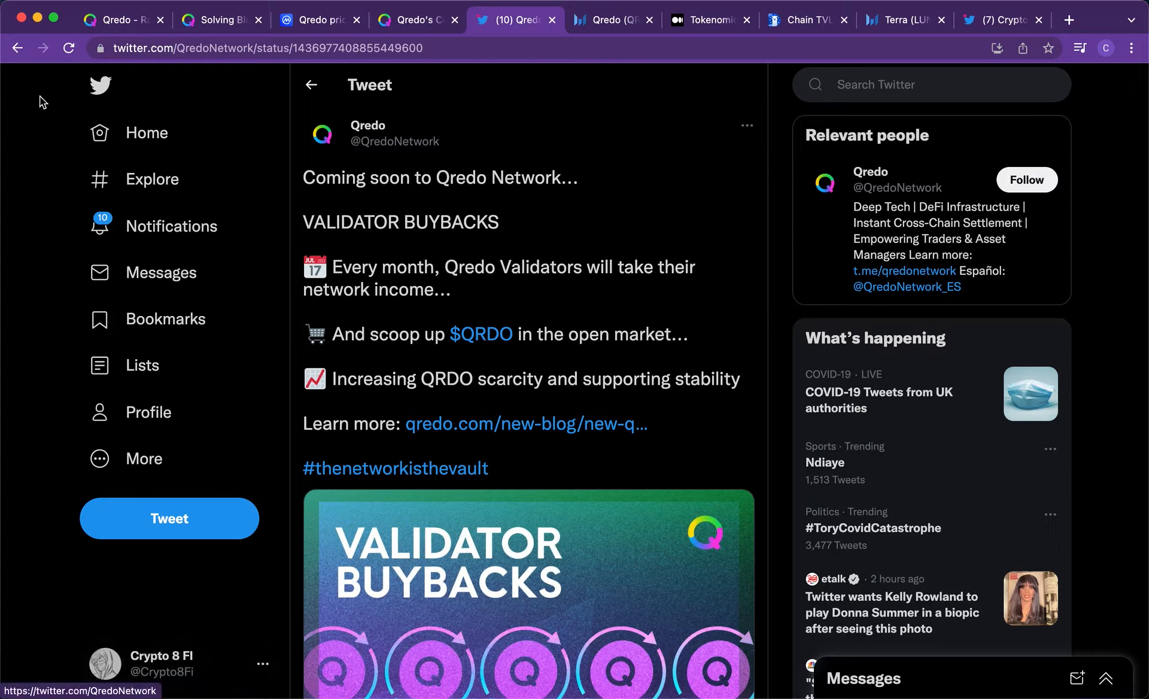
mouse_move(658, 162)
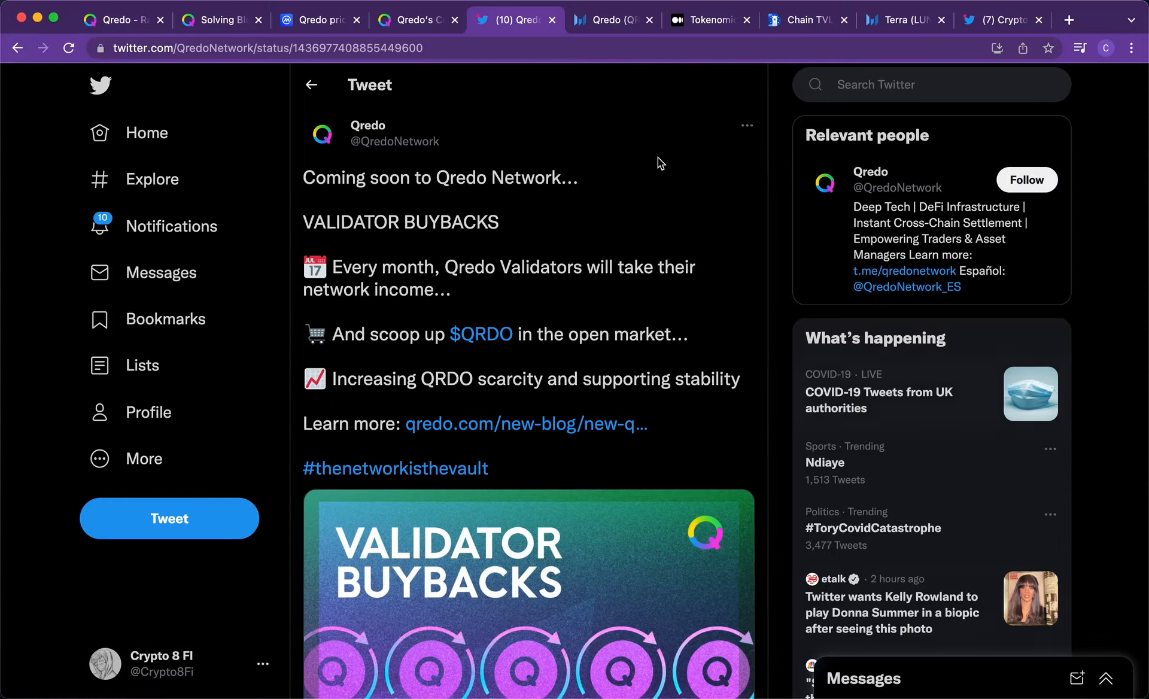
mouse_move(856, 236)
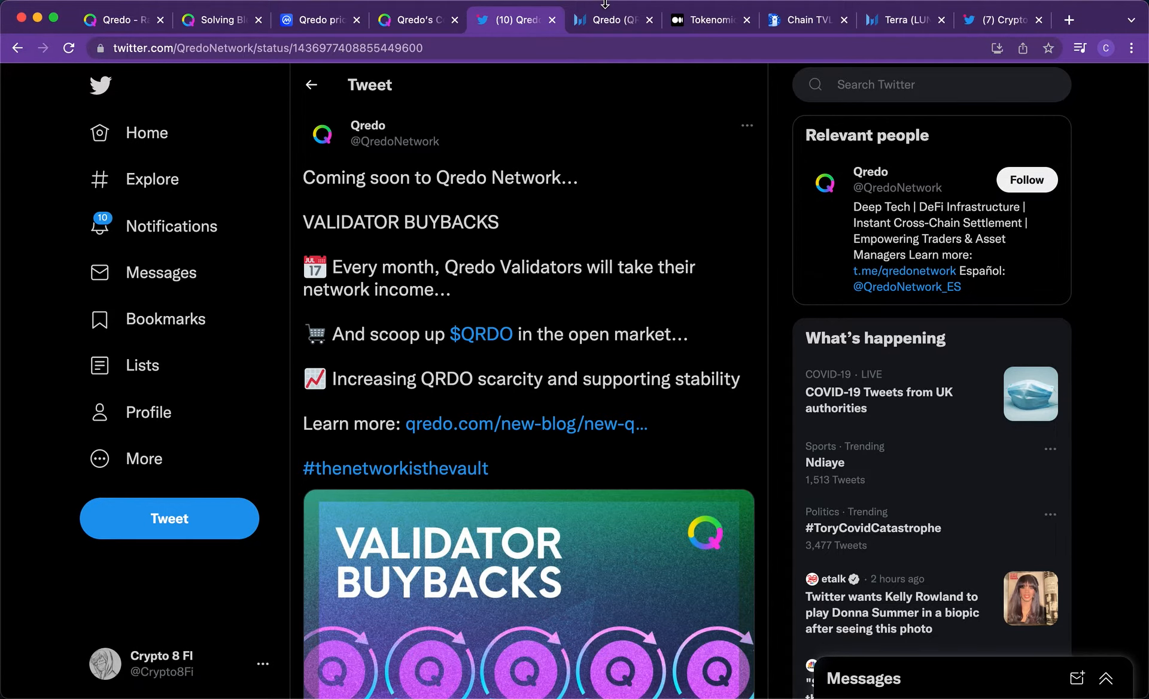
- On Messari's Qredo page, set the price chart range via 1Y and YTD to the last 3 months
click(612, 20)
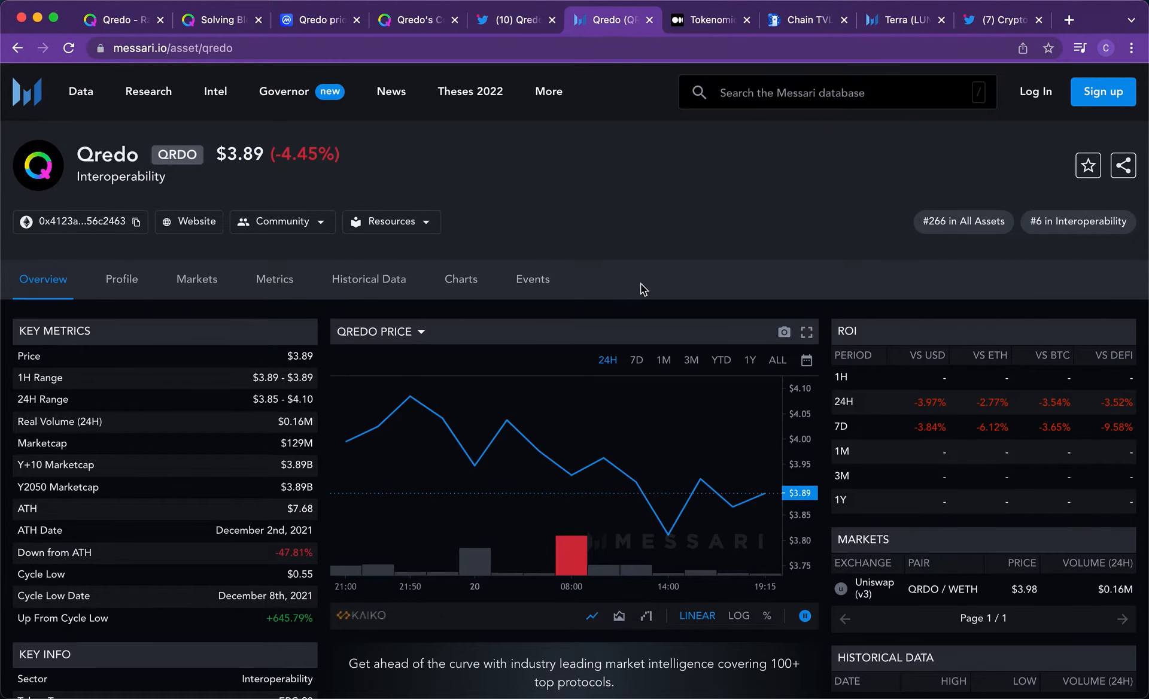
scroll(down, 3)
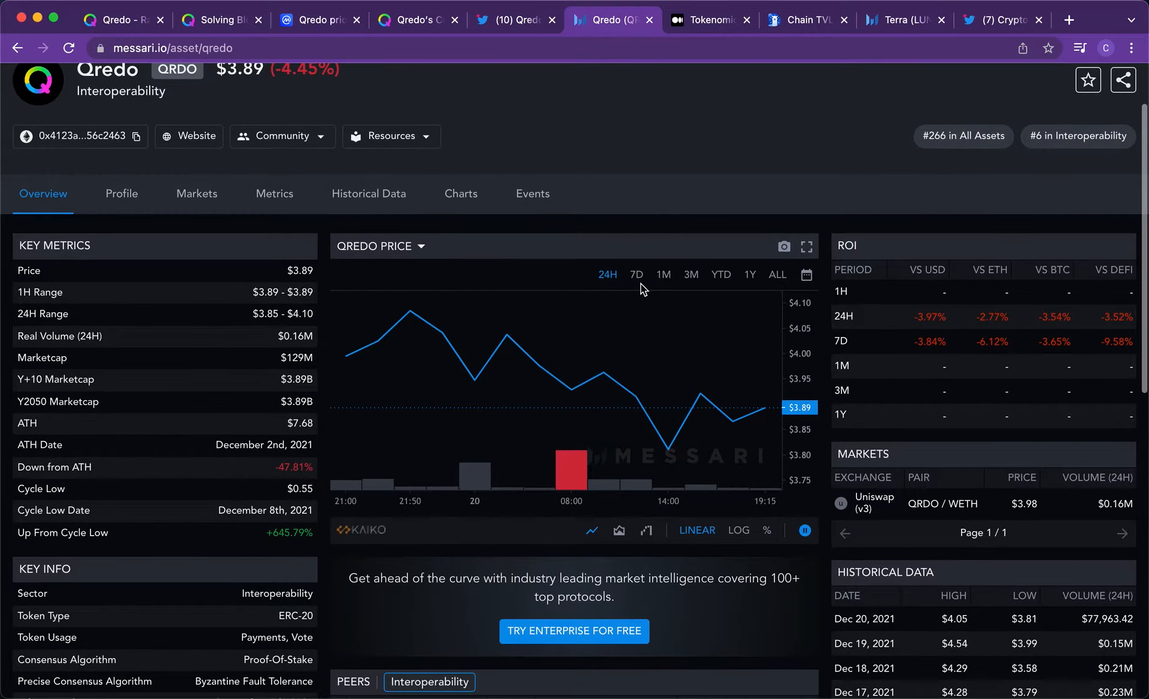
scroll(down, 3)
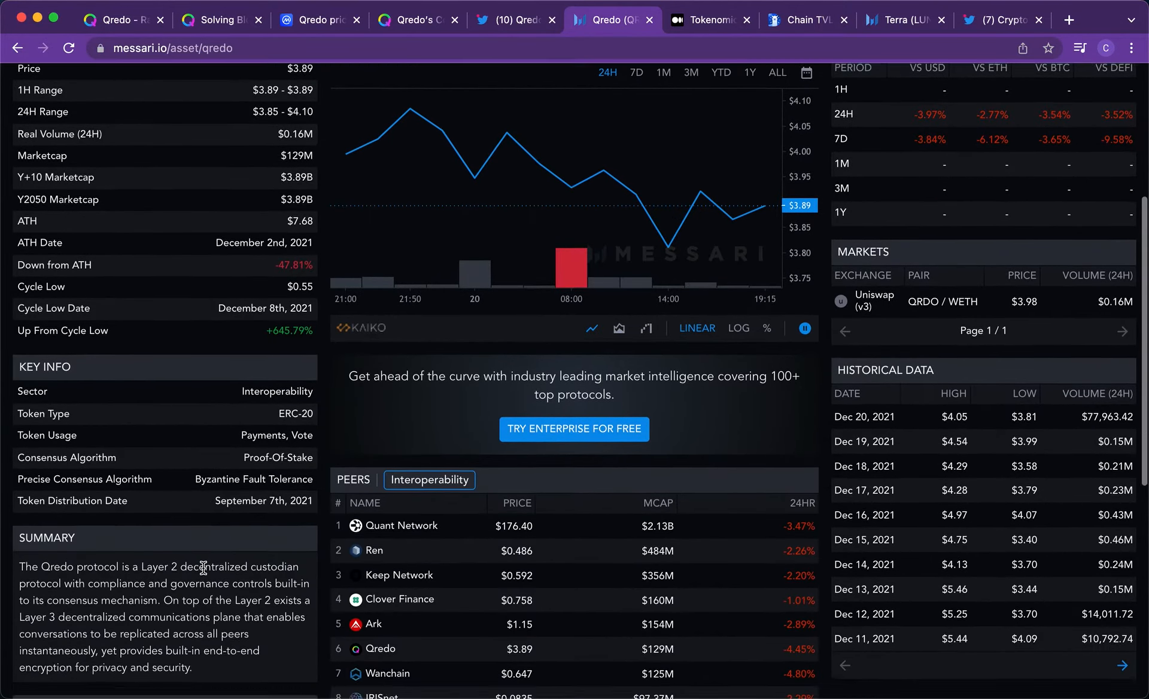
scroll(up, 3)
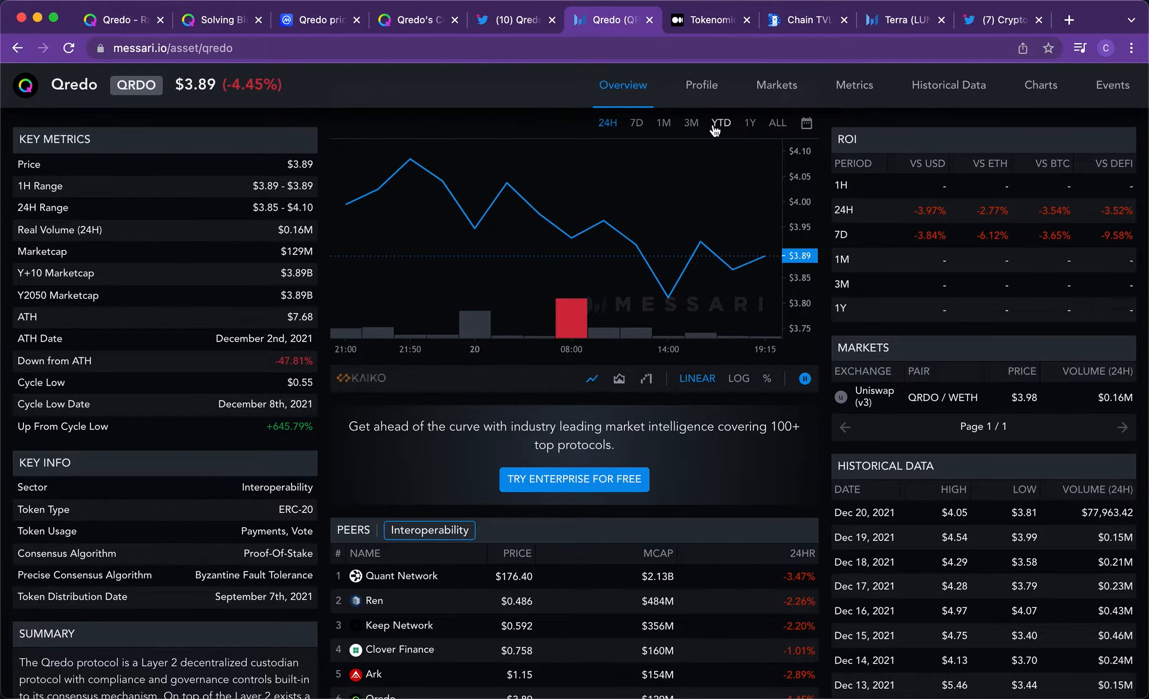
click(721, 122)
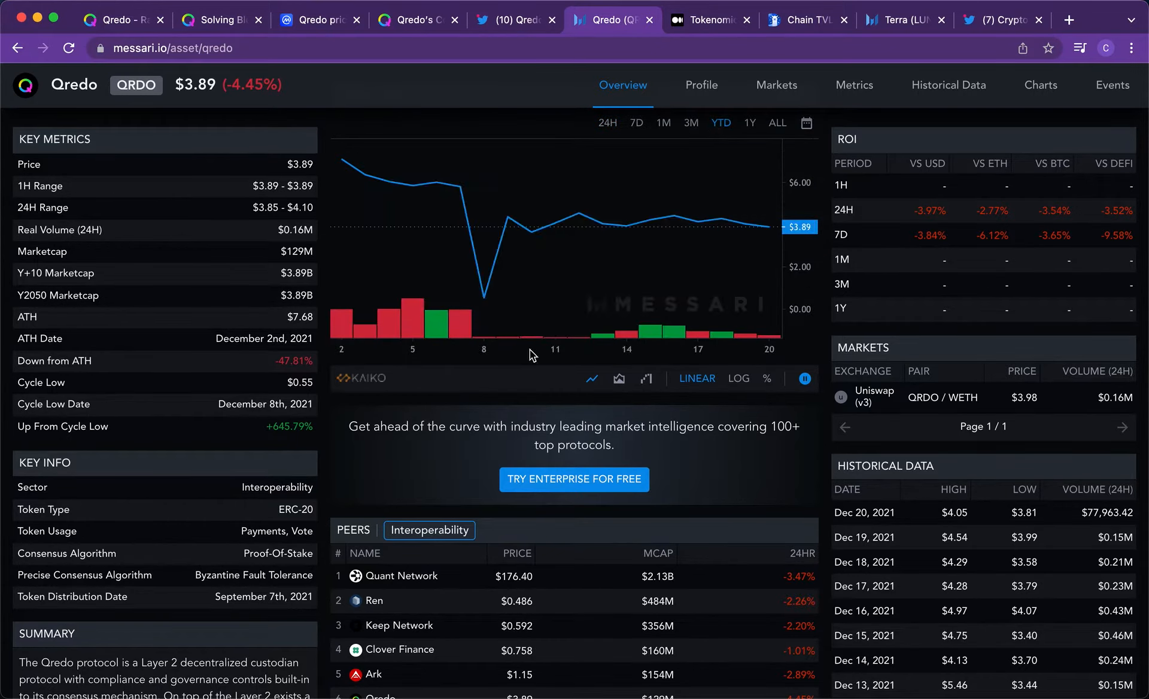
mouse_move(265, 383)
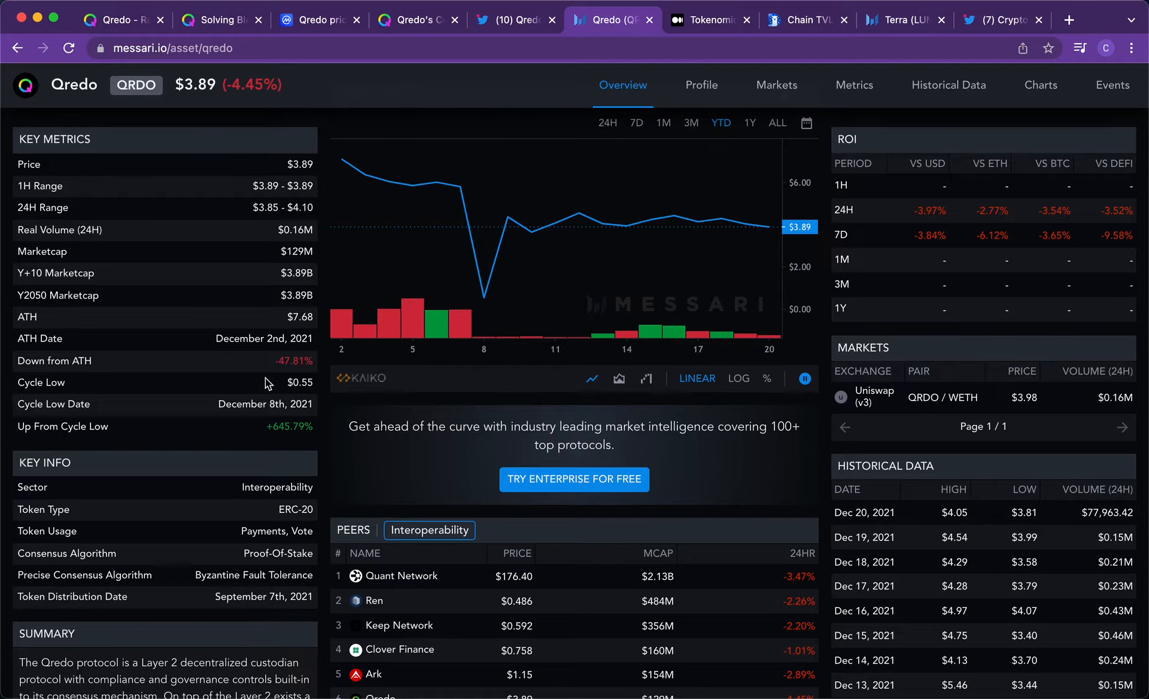
double_click(291, 360)
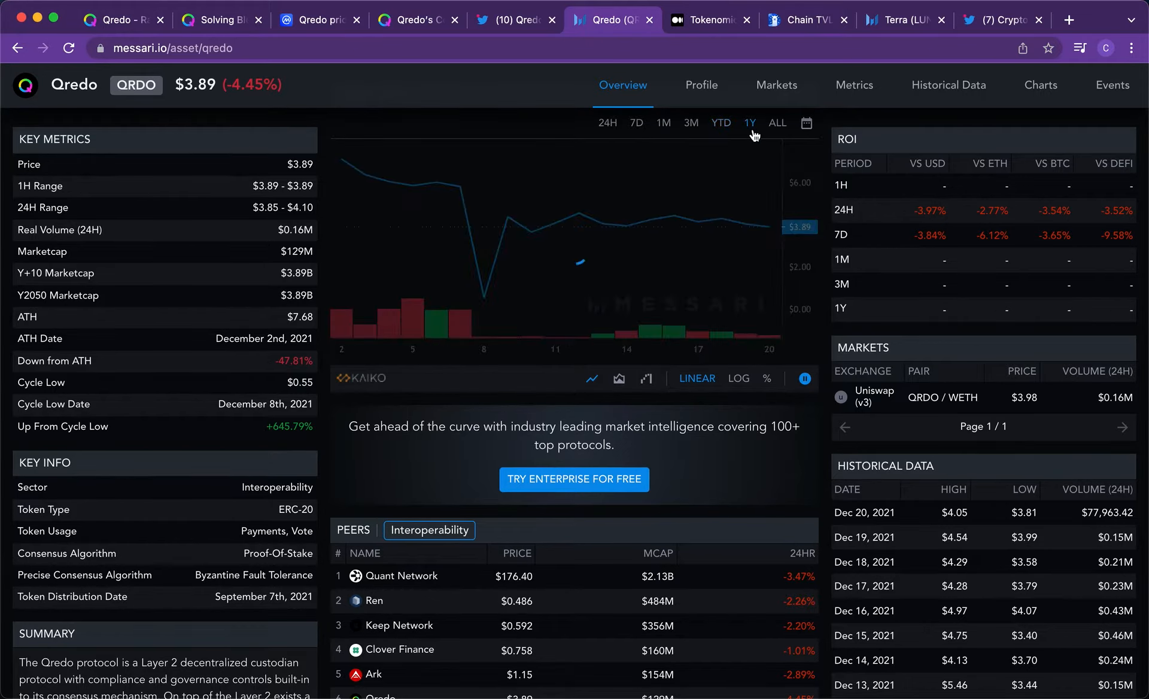
click(721, 122)
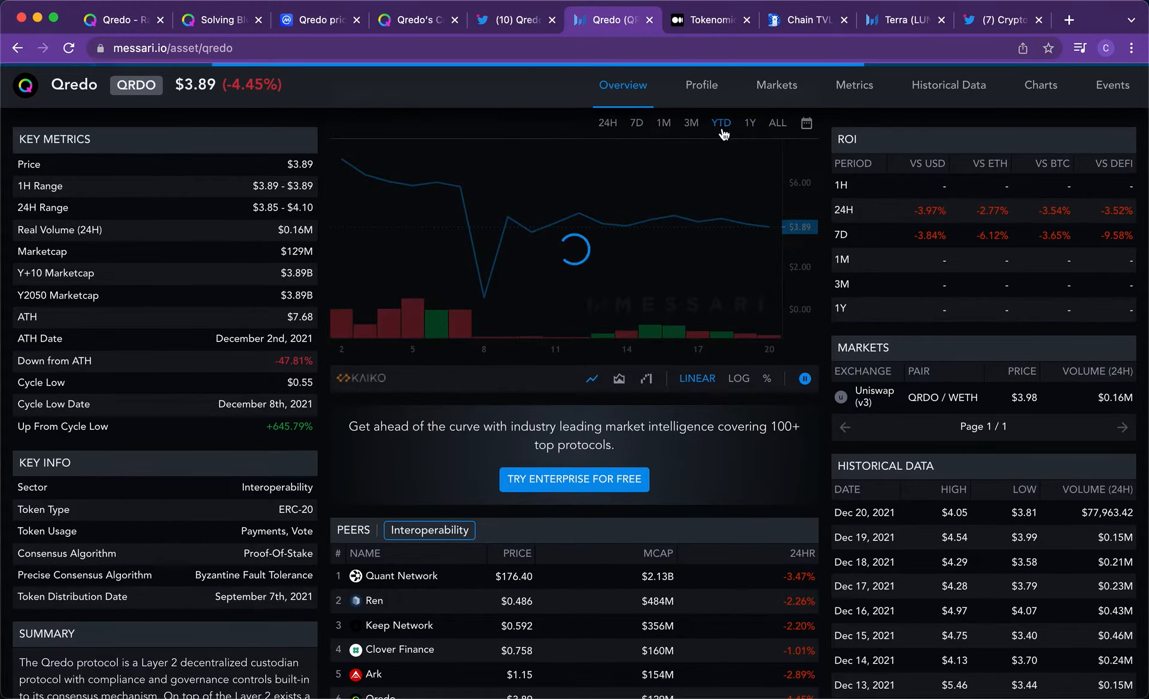
click(689, 122)
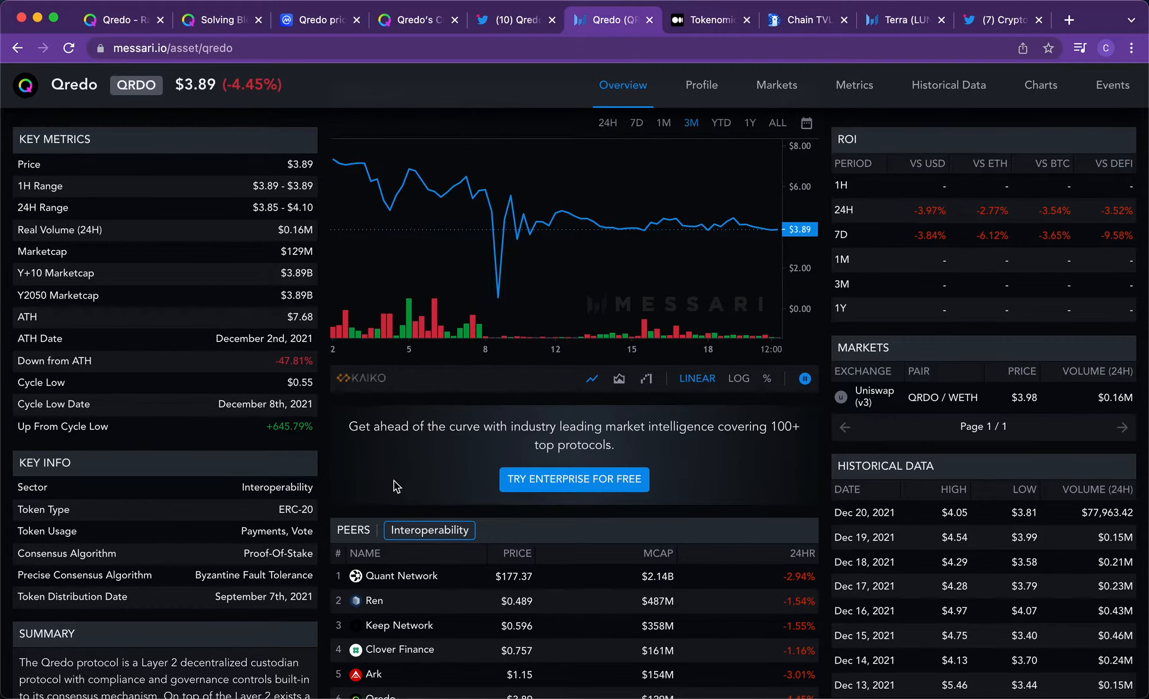
- Review the Peers table and historical data below the chart, then scroll back up
scroll(down, 3)
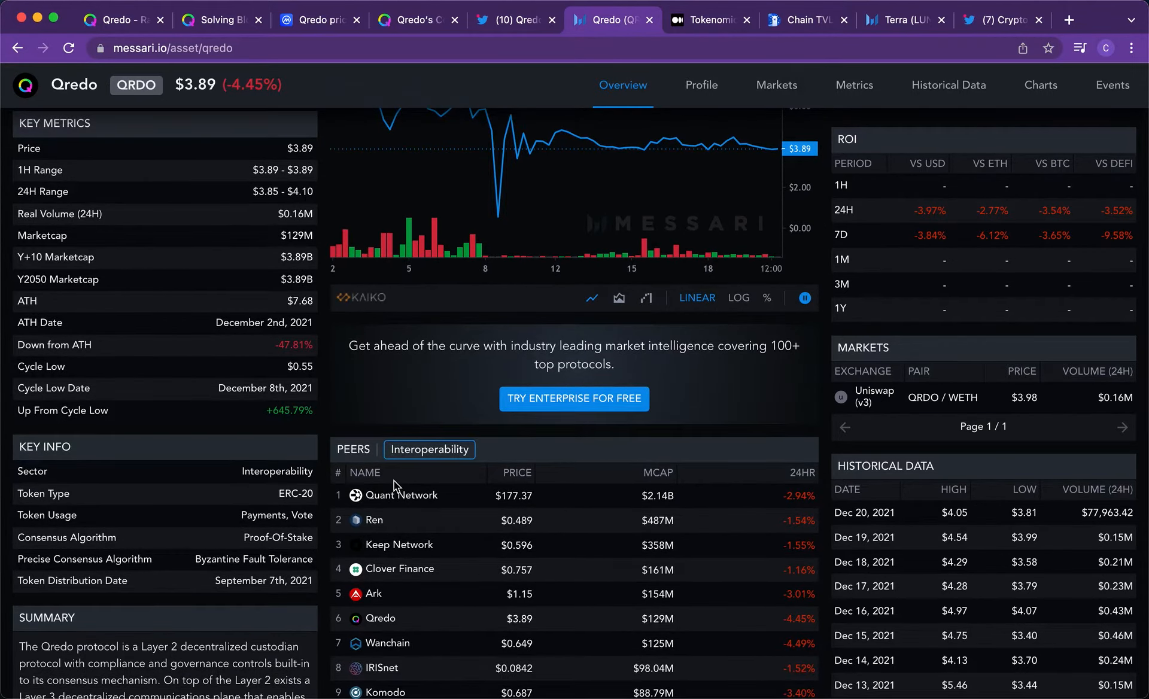
scroll(down, 3)
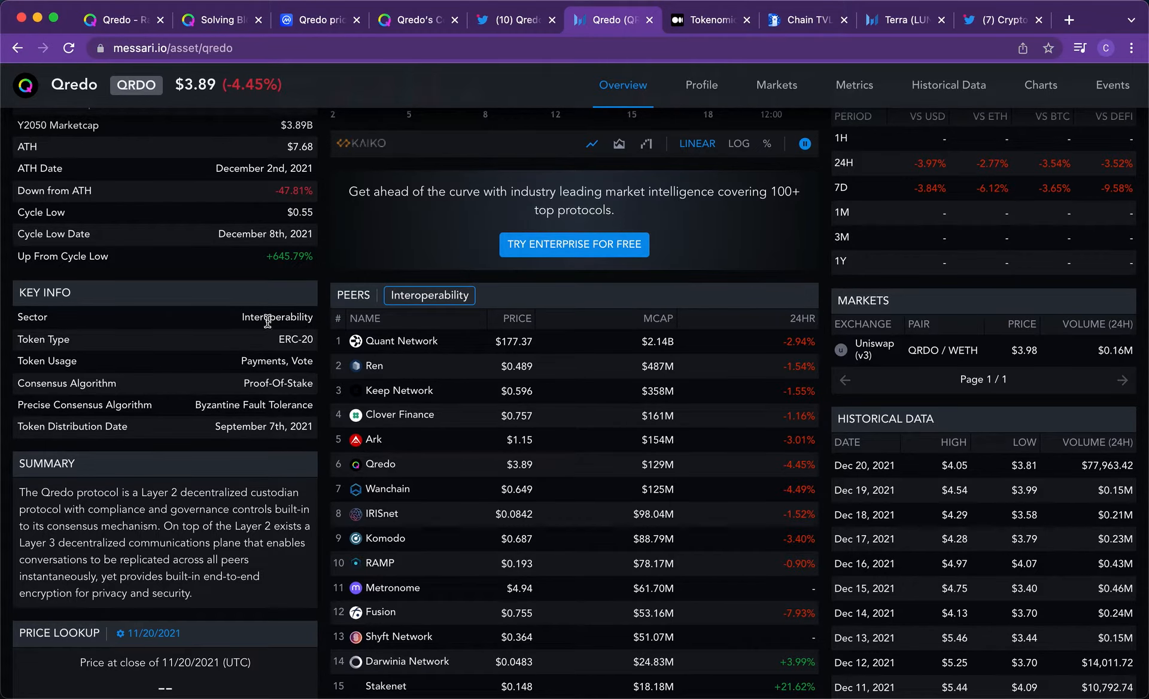
mouse_move(132, 535)
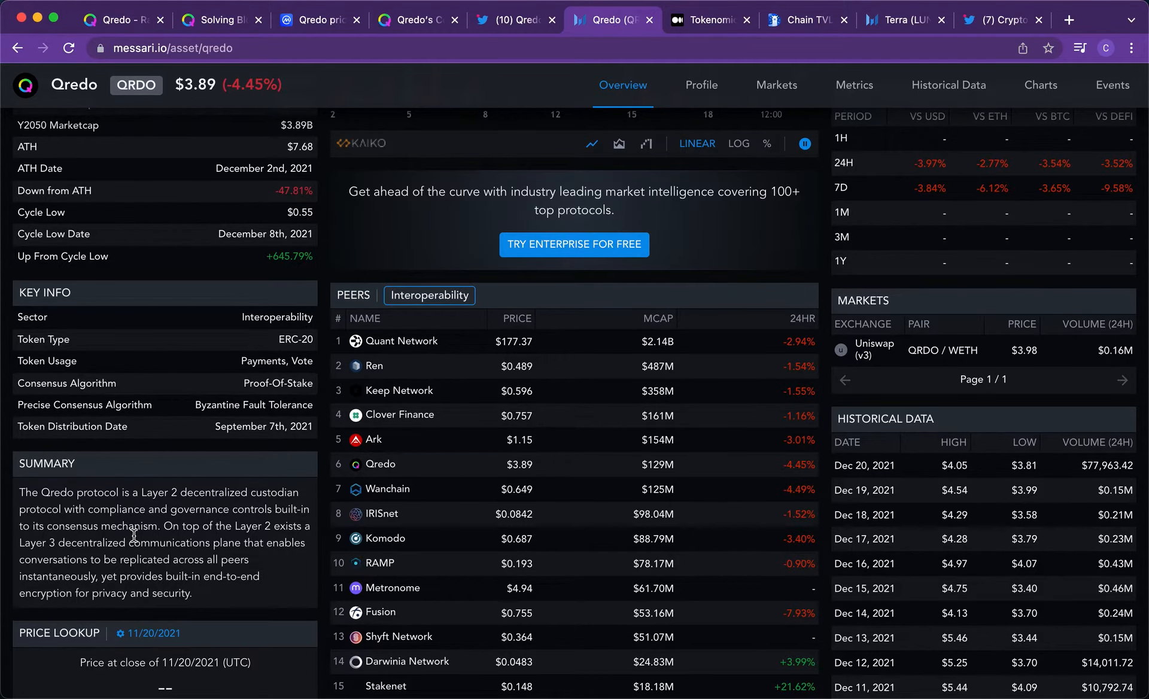
scroll(down, 3)
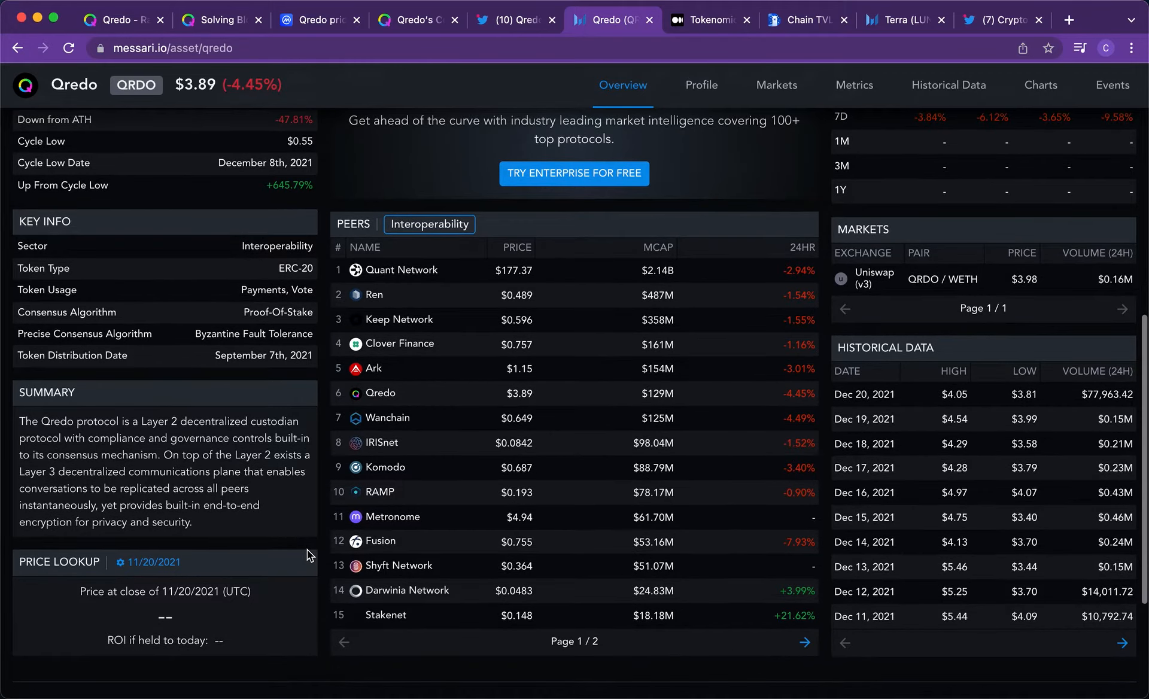
scroll(up, 3)
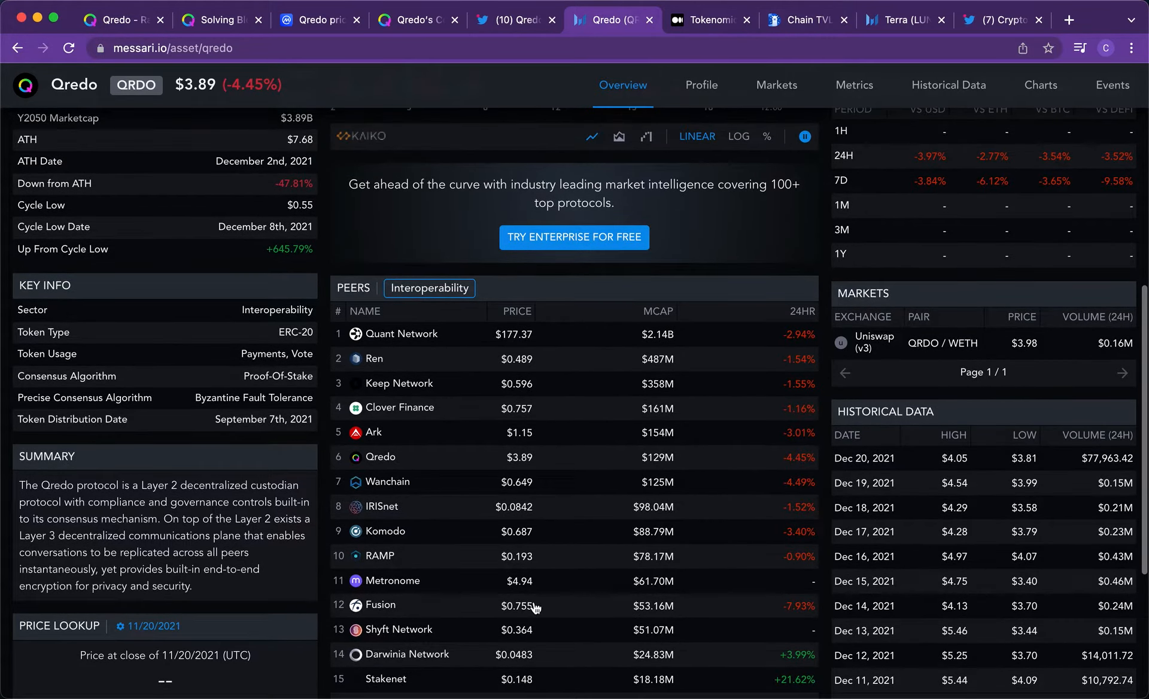
scroll(up, 3)
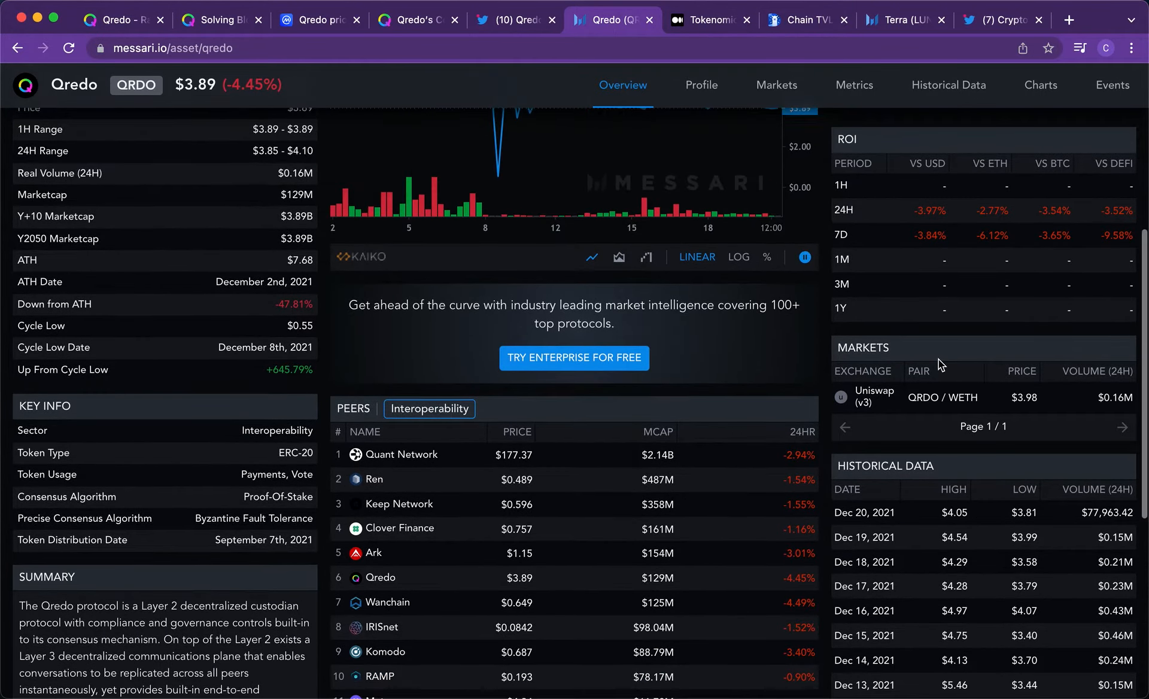
scroll(down, 3)
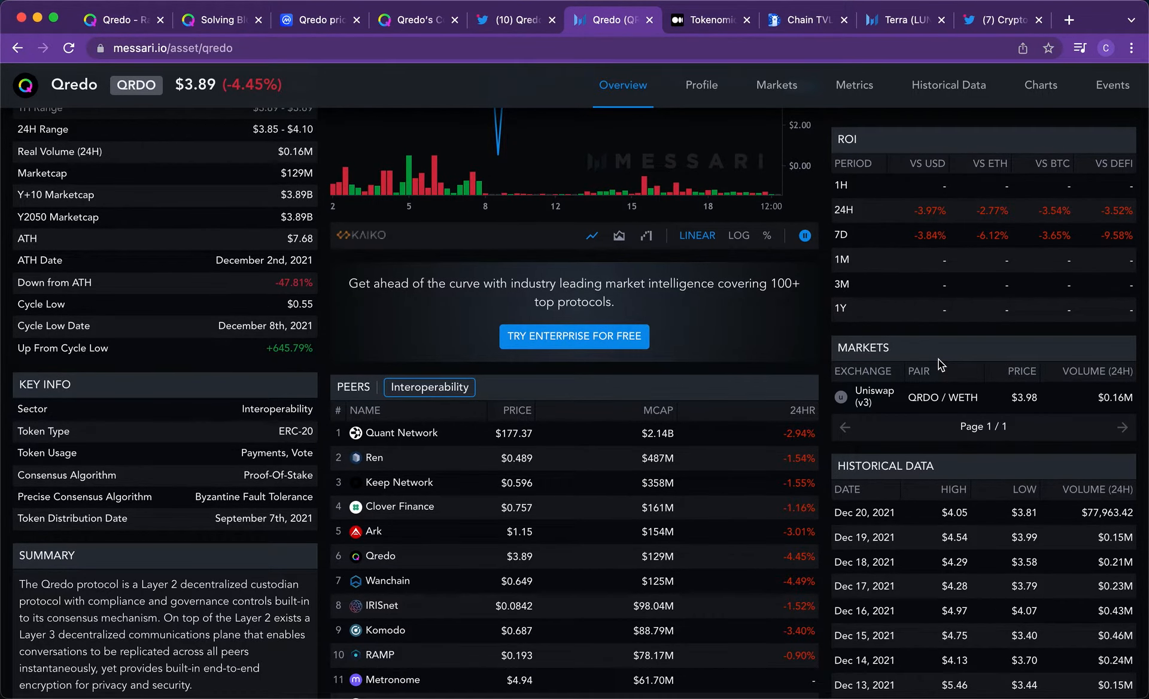
scroll(down, 3)
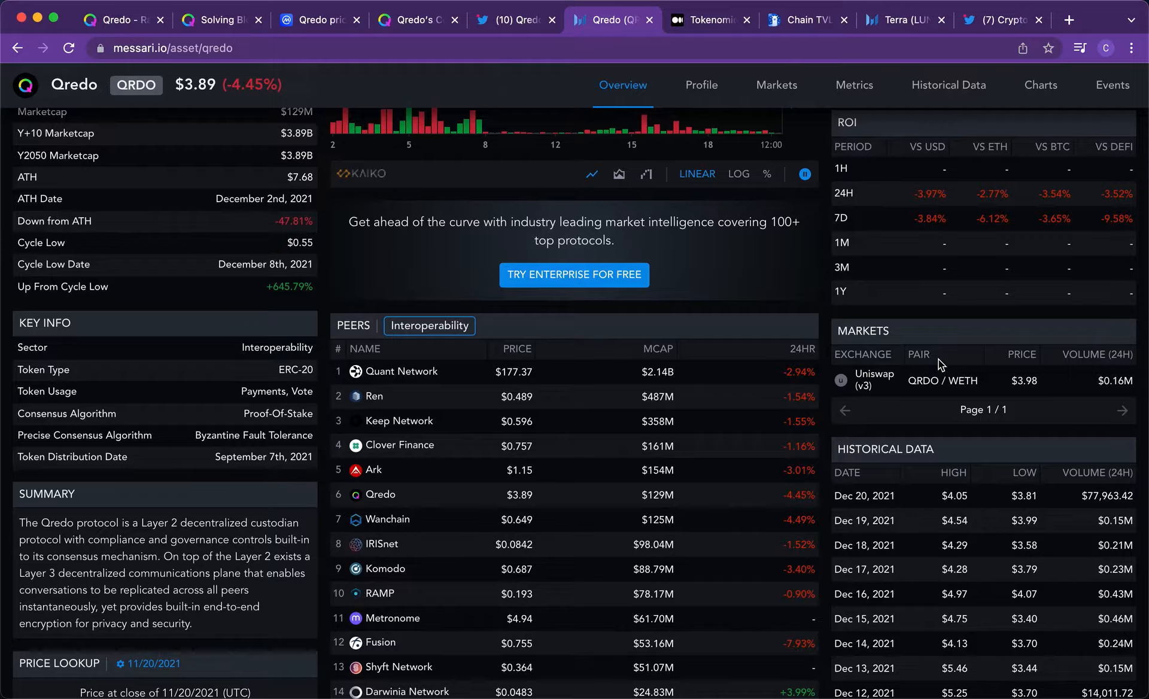
scroll(up, 3)
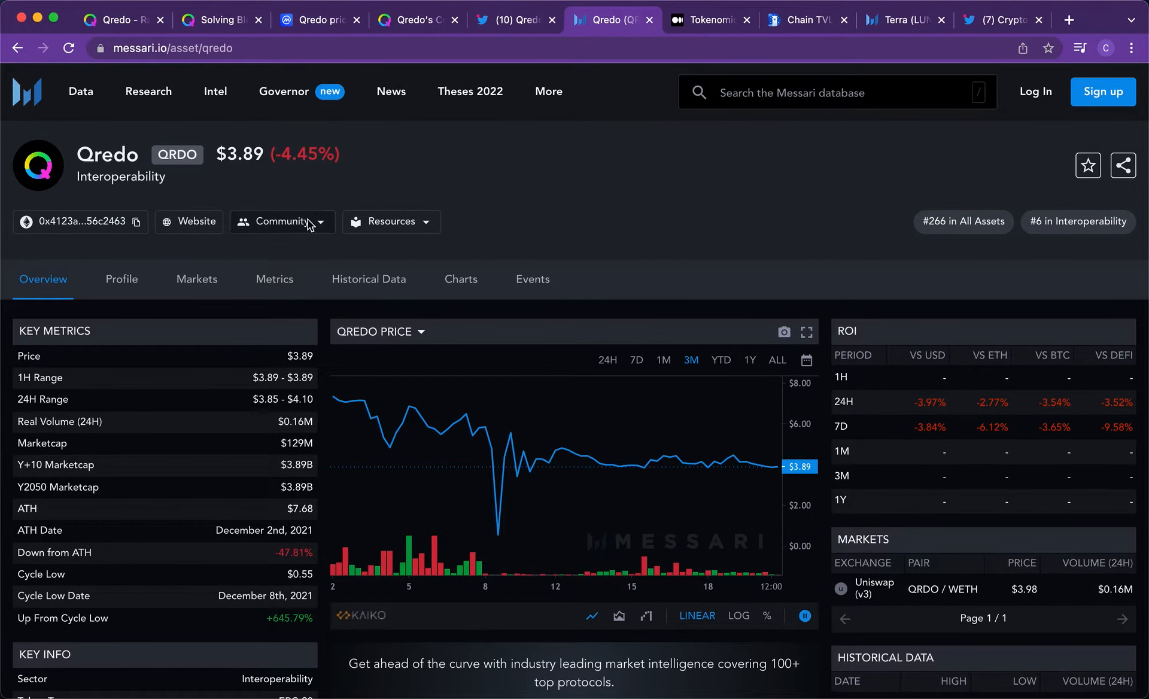
click(283, 222)
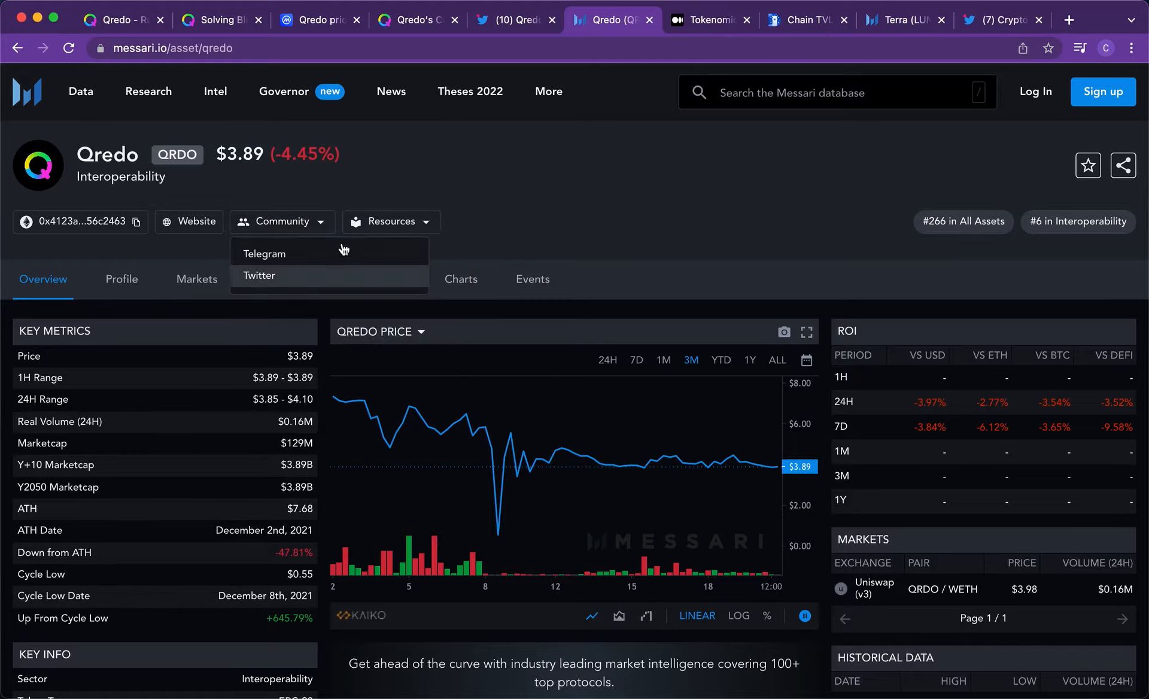
click(392, 221)
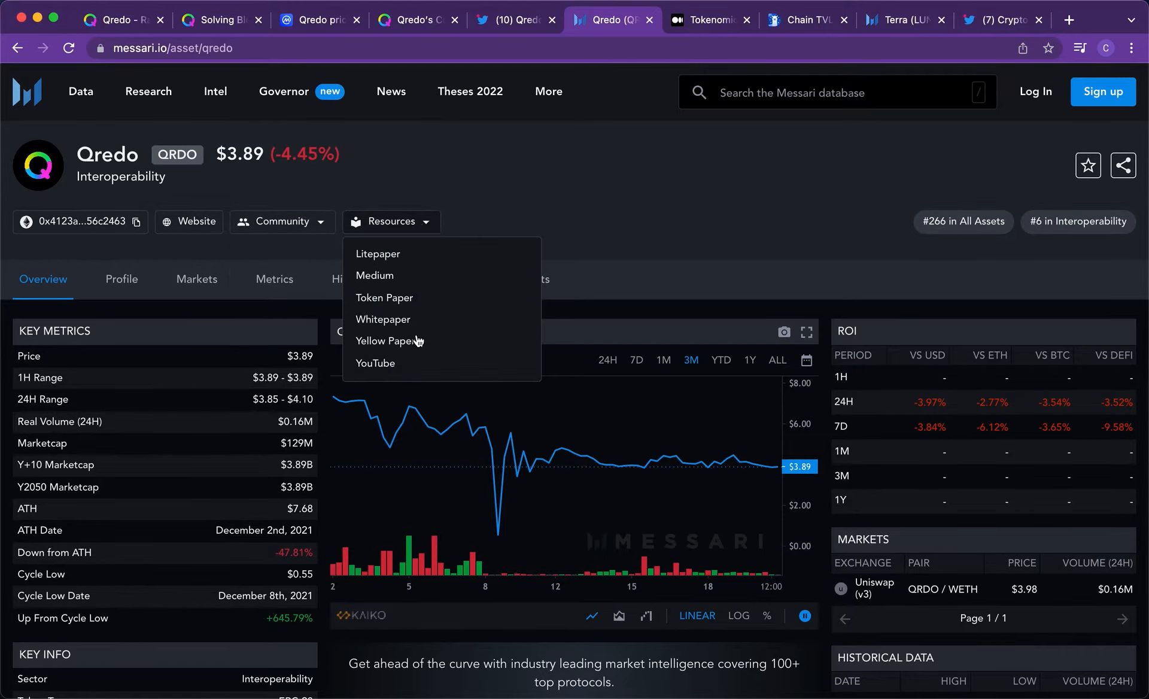
click(440, 233)
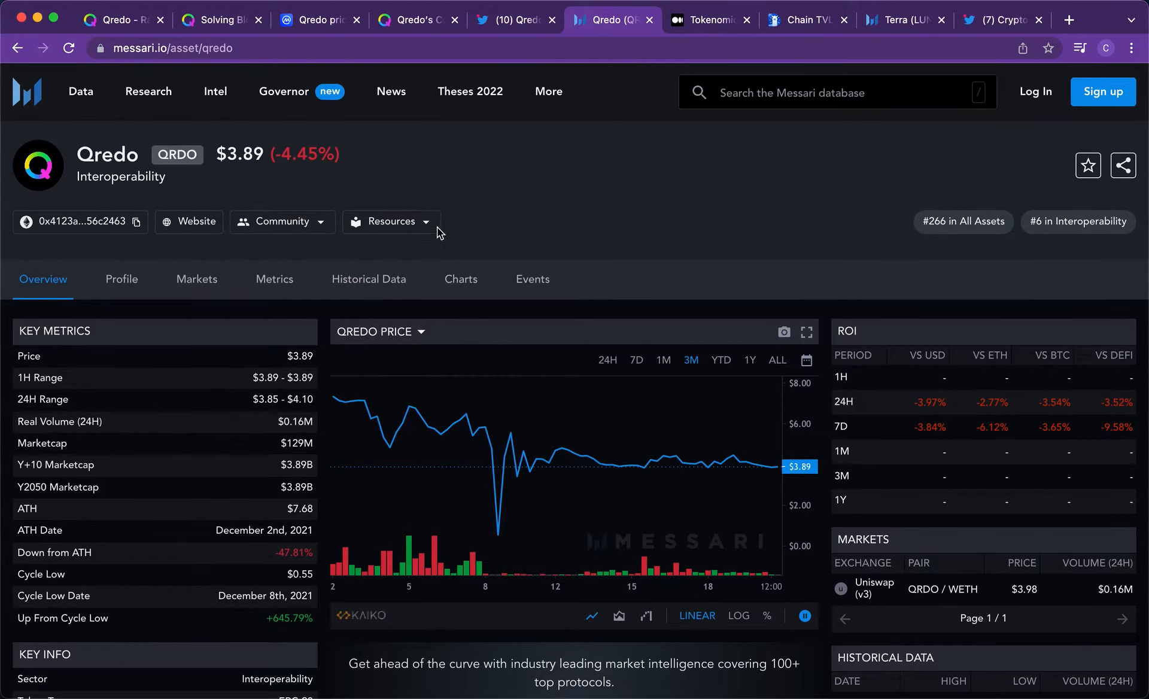
click(391, 222)
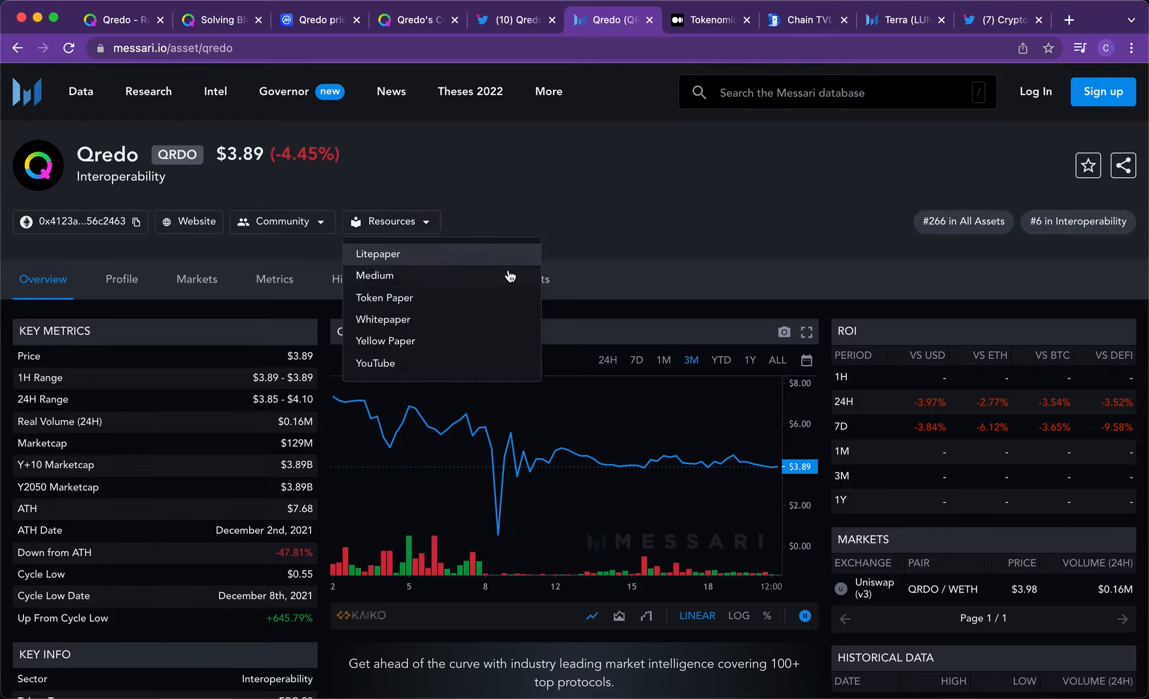
mouse_move(462, 322)
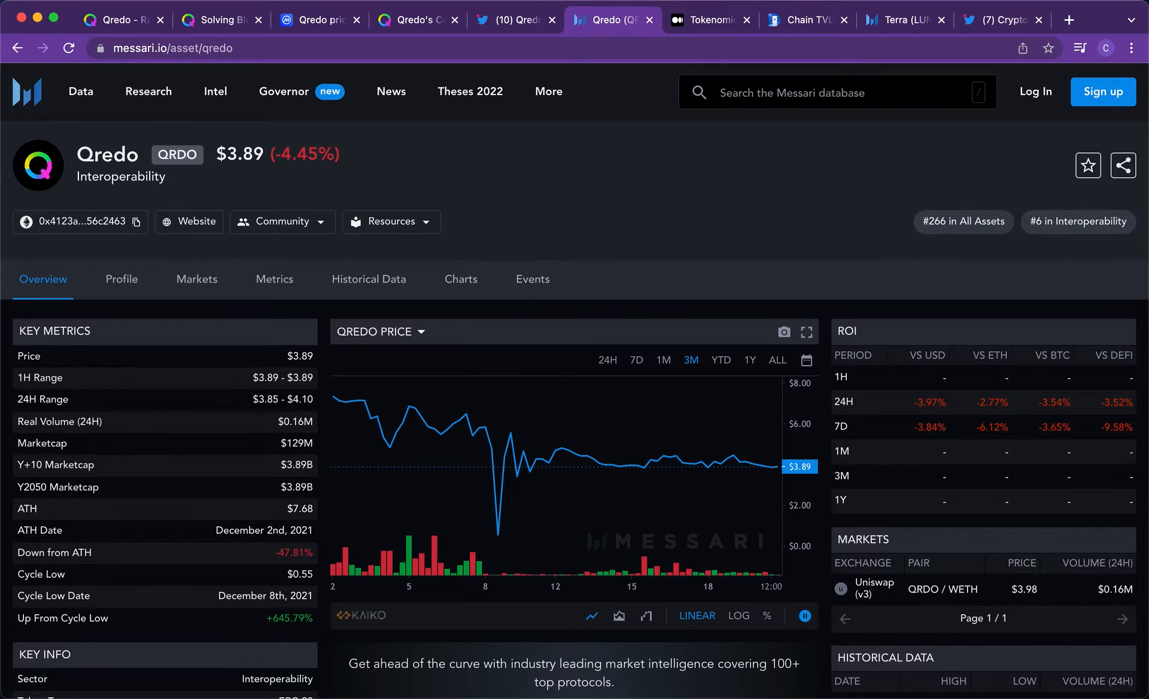
- Return to the Qredo home page and read down past the Explore section and technical papers
click(122, 21)
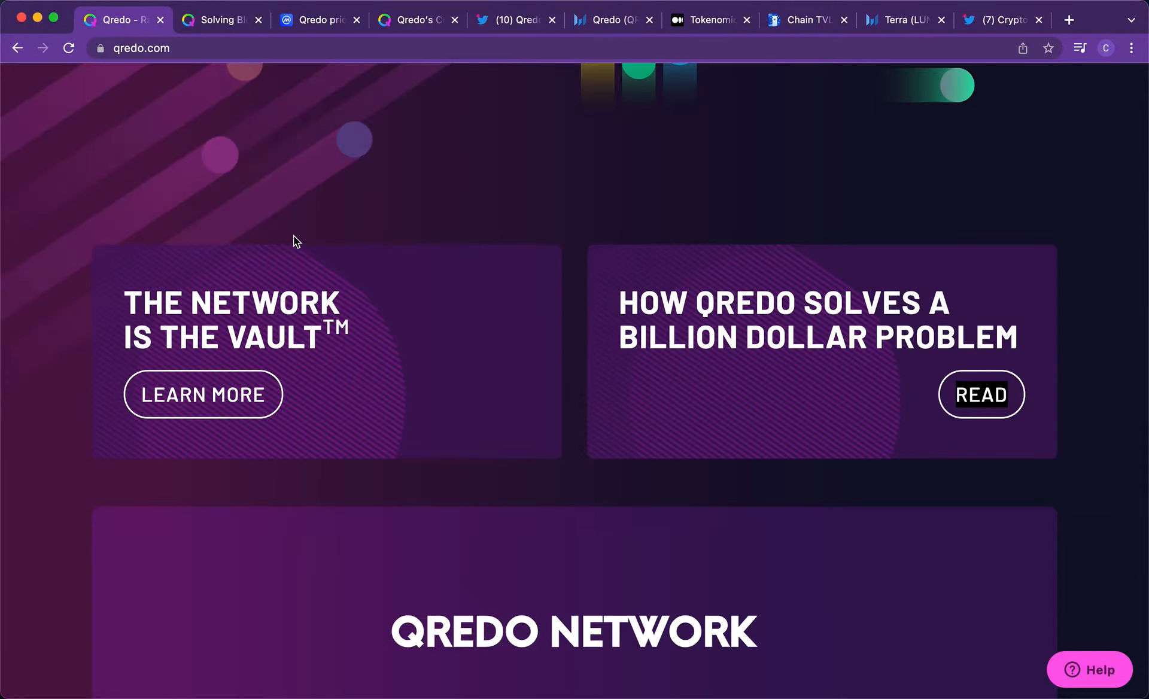
scroll(down, 3)
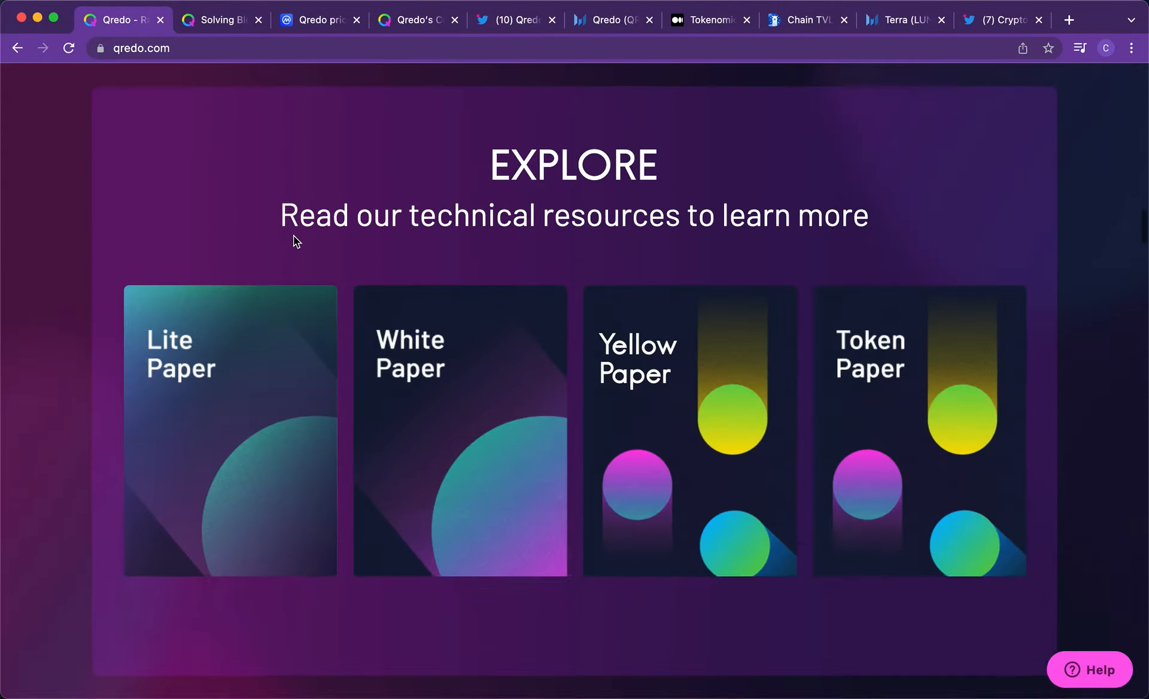
scroll(down, 3)
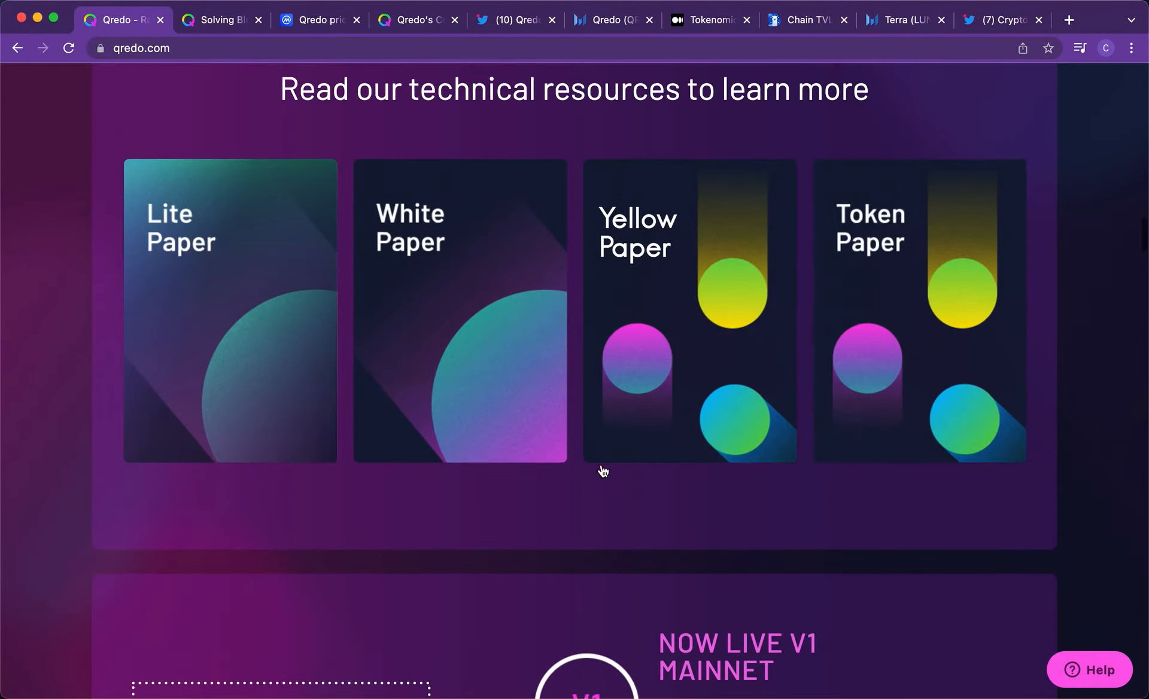
scroll(down, 3)
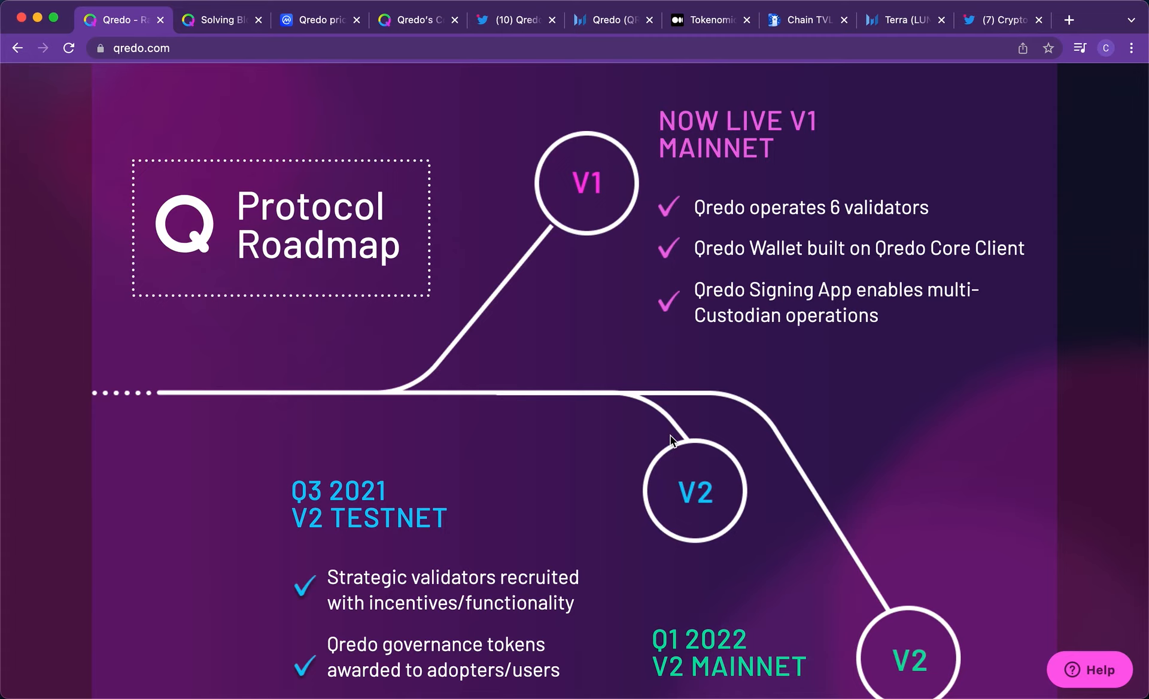
mouse_move(852, 275)
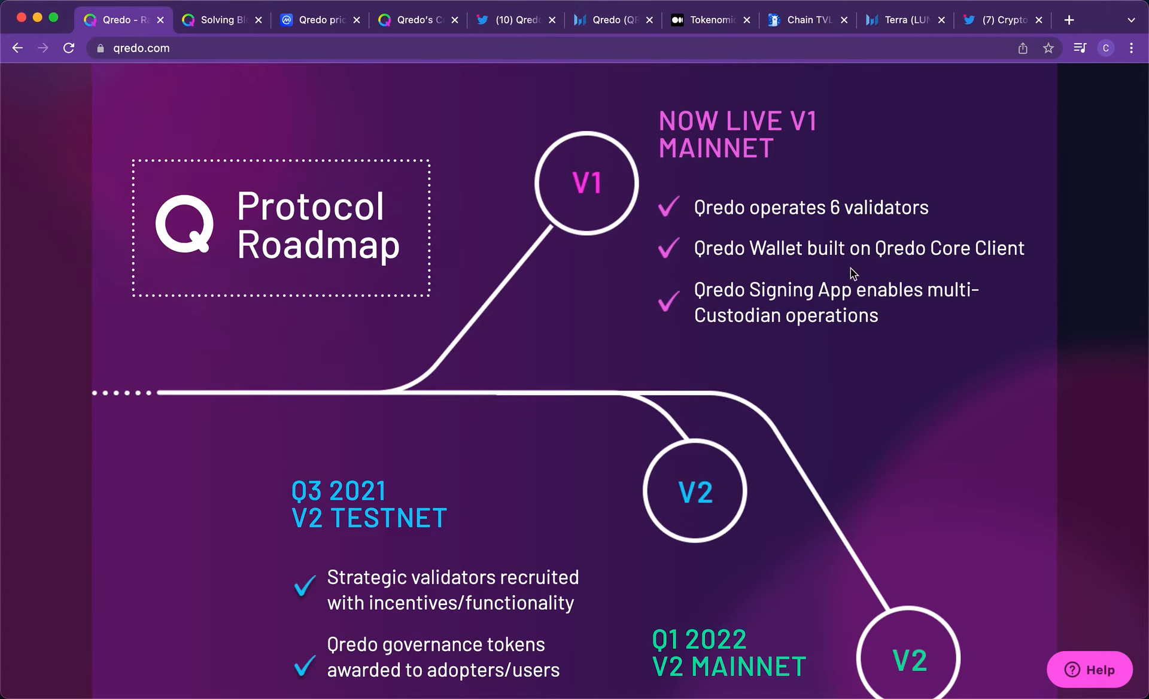
scroll(down, 3)
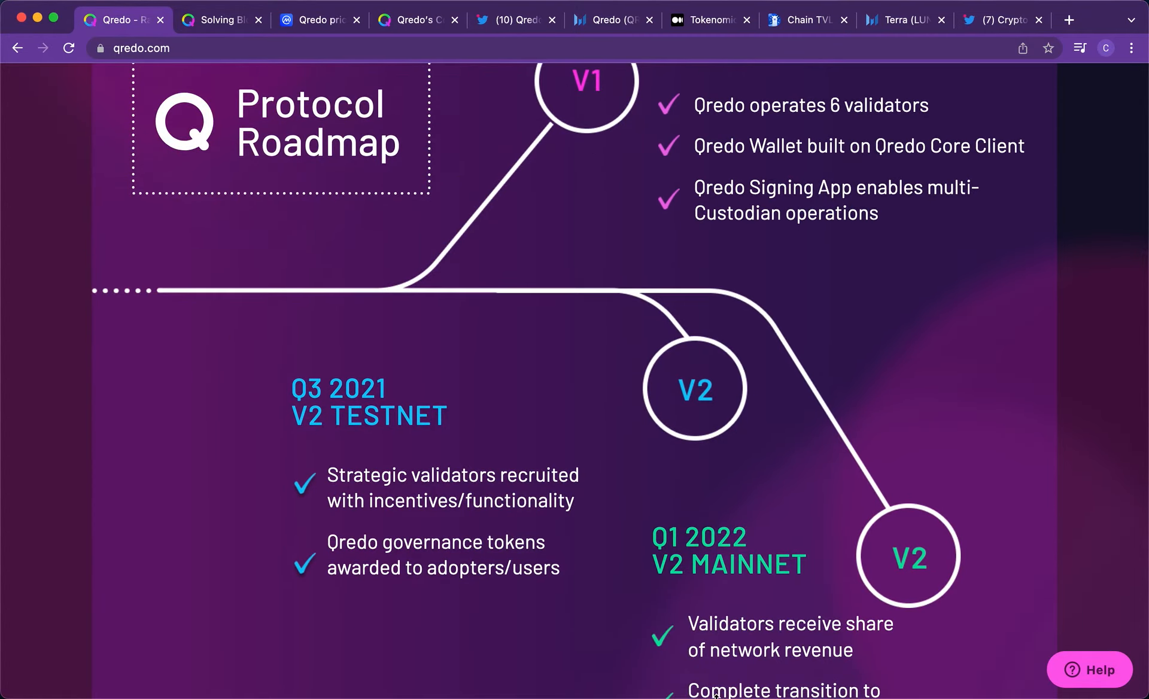
- Read through the Protocol Roadmap up to V2 mainnet and reach the fundraising history
scroll(down, 3)
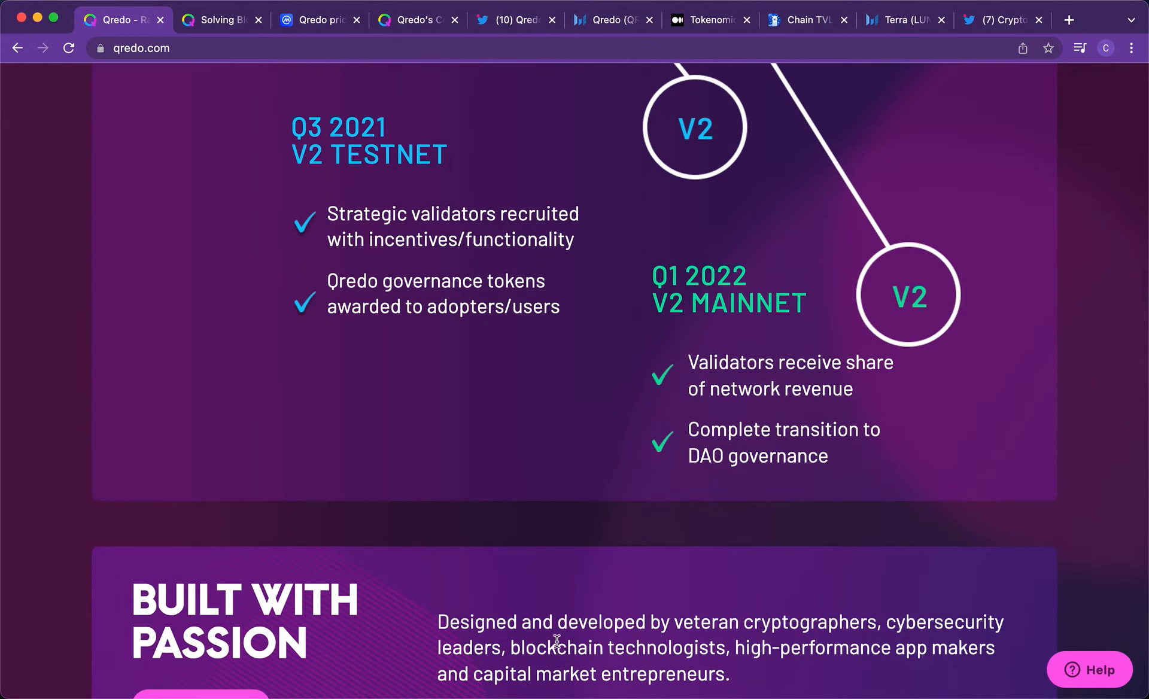
mouse_move(713, 305)
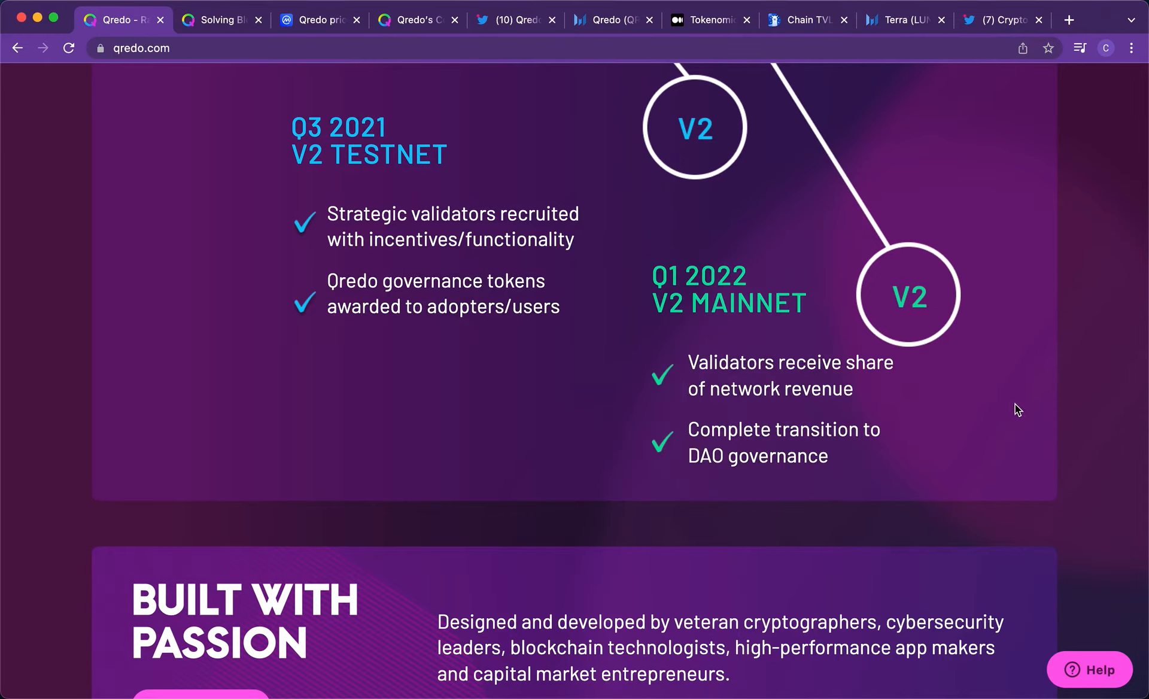
mouse_move(729, 518)
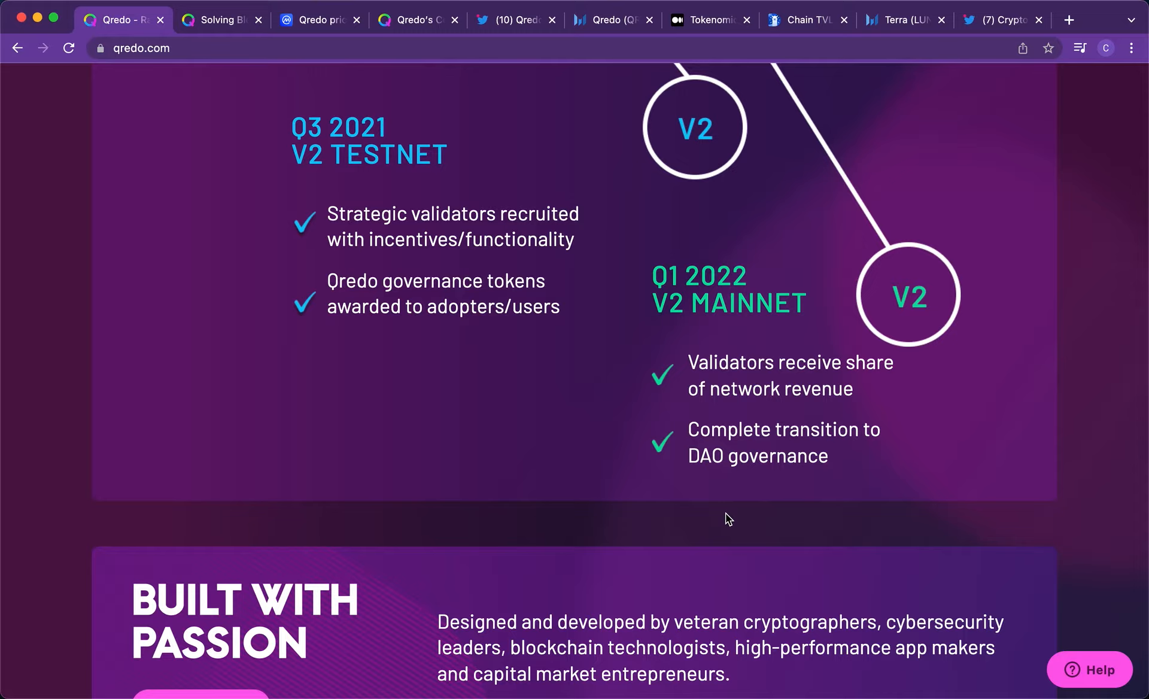
scroll(up, 3)
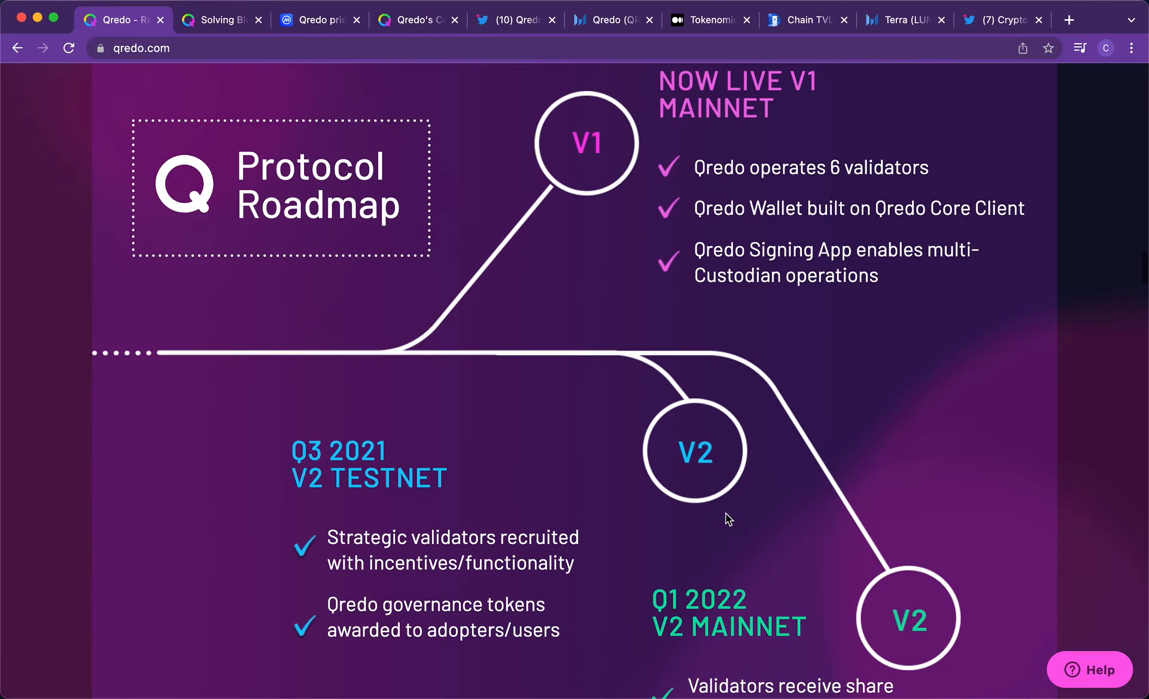
scroll(down, 3)
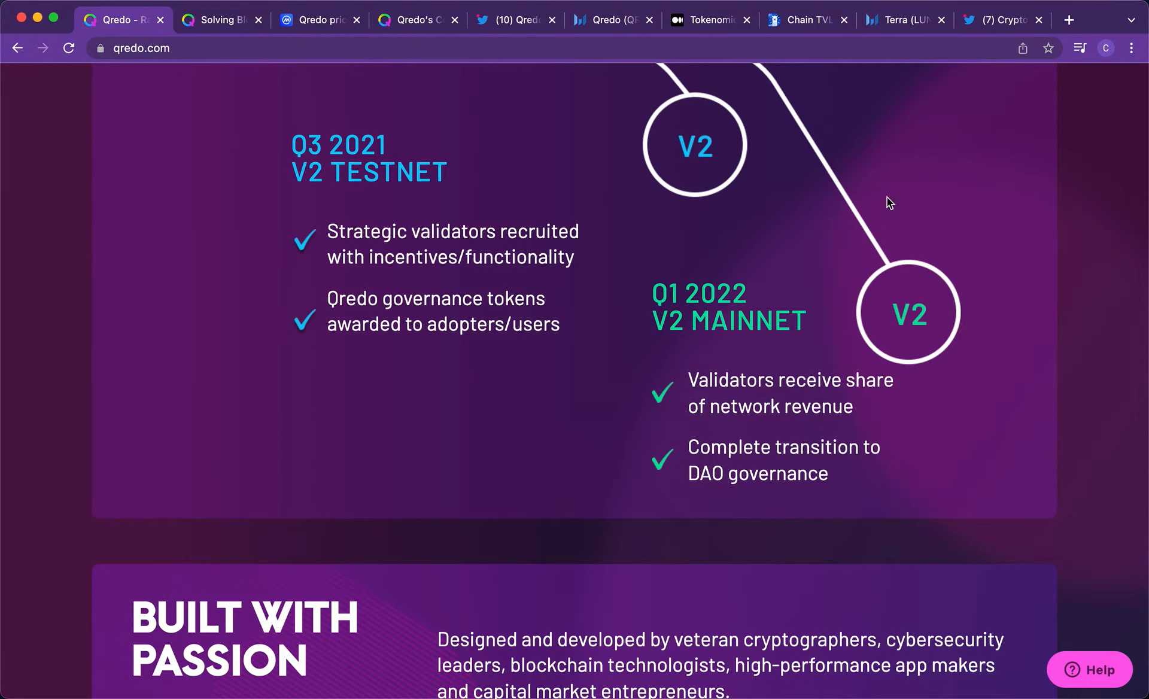
mouse_move(986, 285)
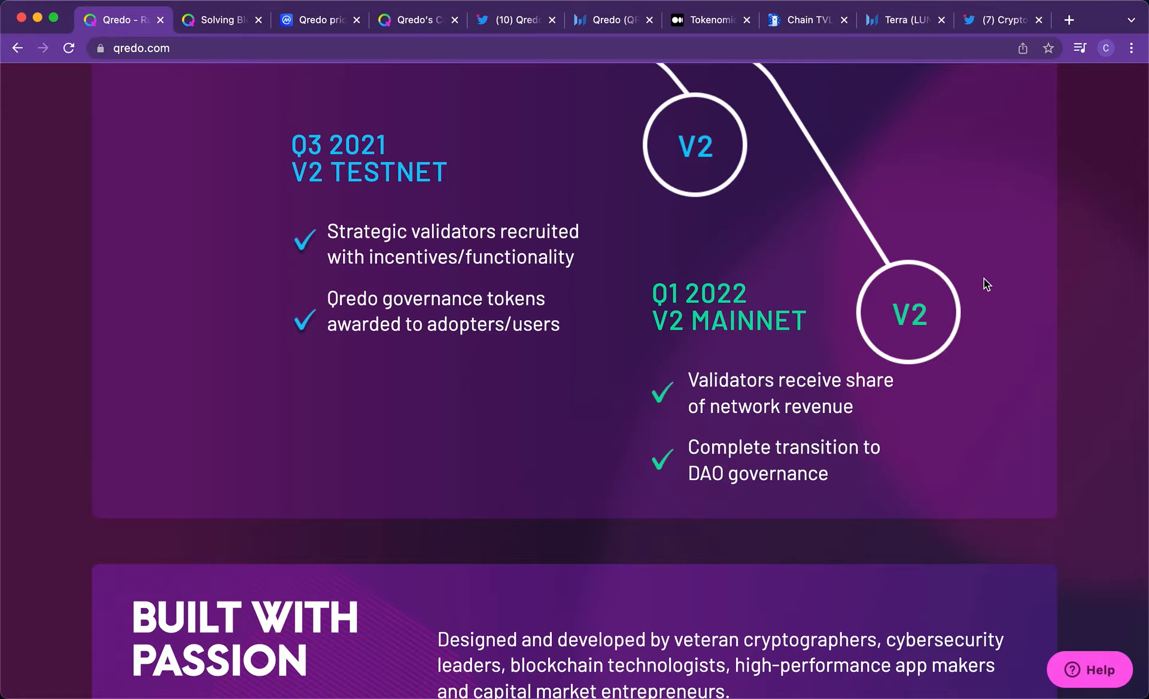
scroll(down, 3)
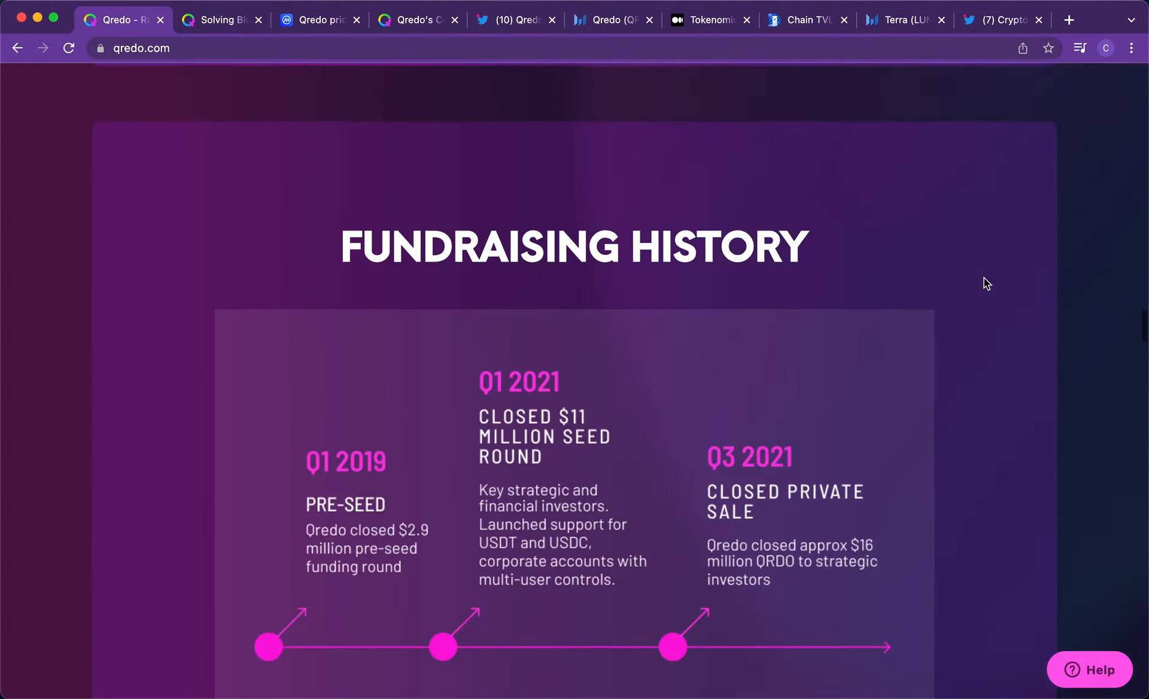
- Review the Fundraising History, then move back up to the article cards and Qredo Network section
scroll(down, 3)
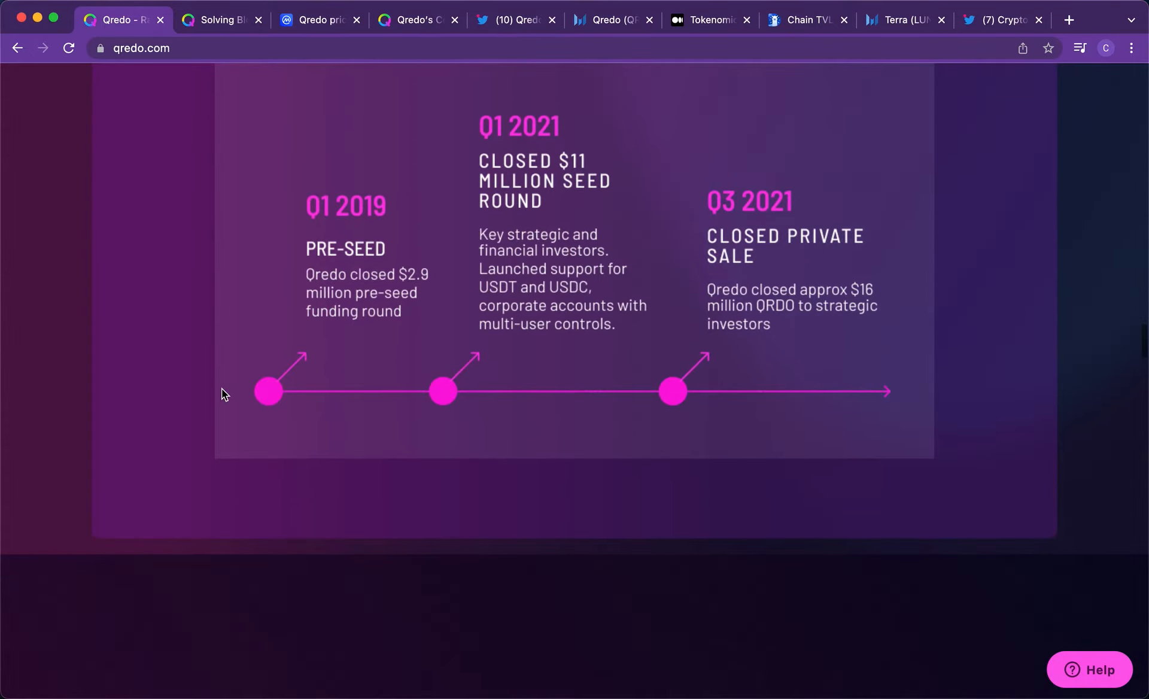
scroll(up, 3)
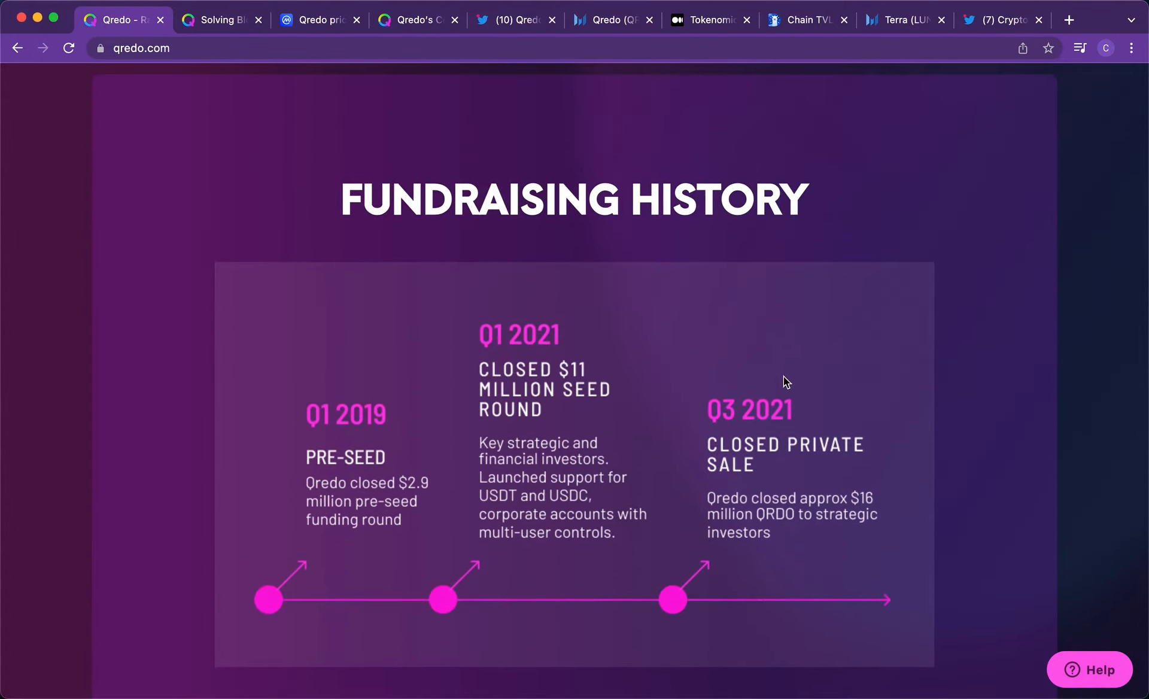
mouse_move(991, 272)
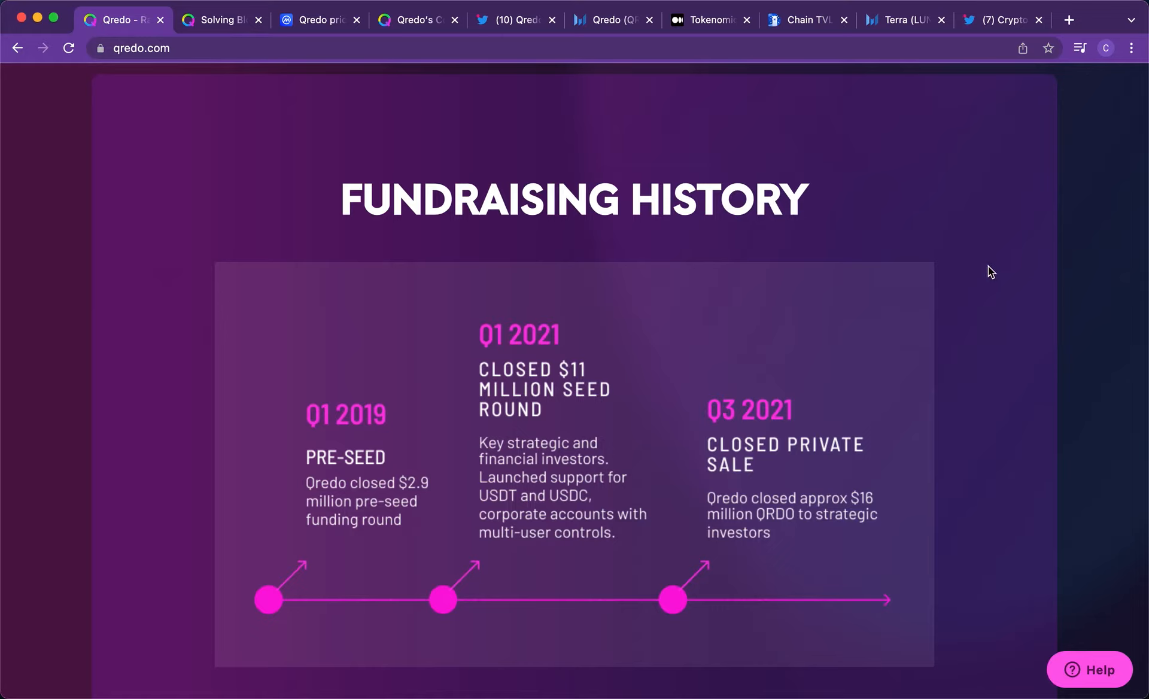
mouse_move(880, 452)
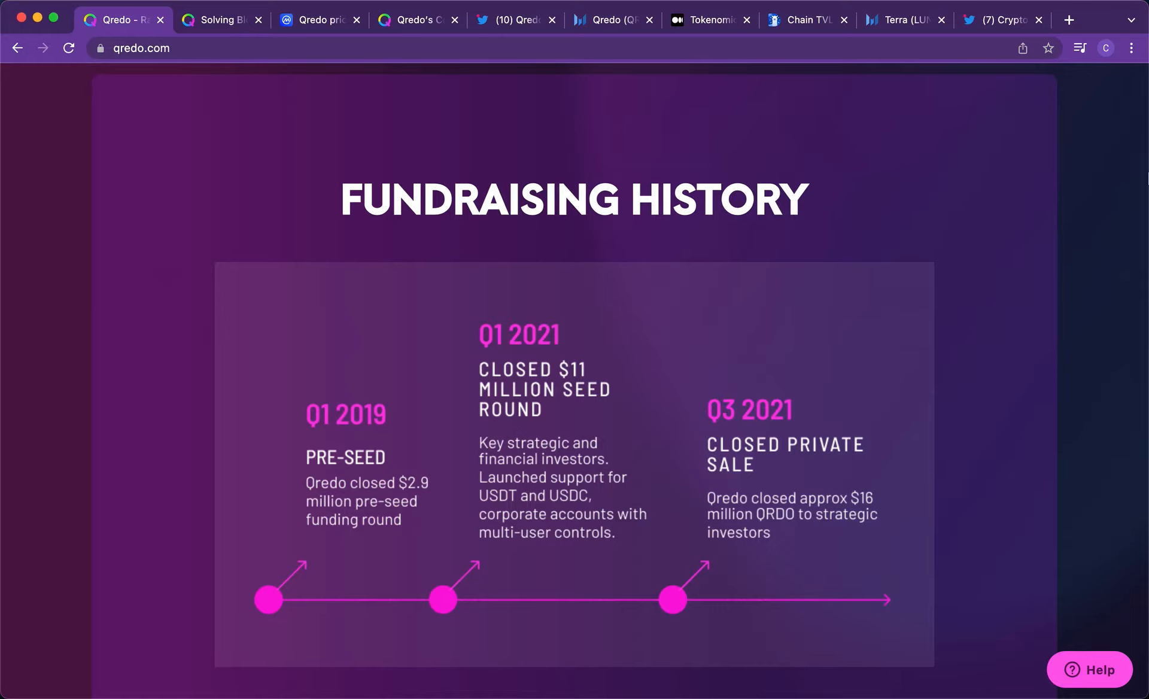
mouse_move(1017, 519)
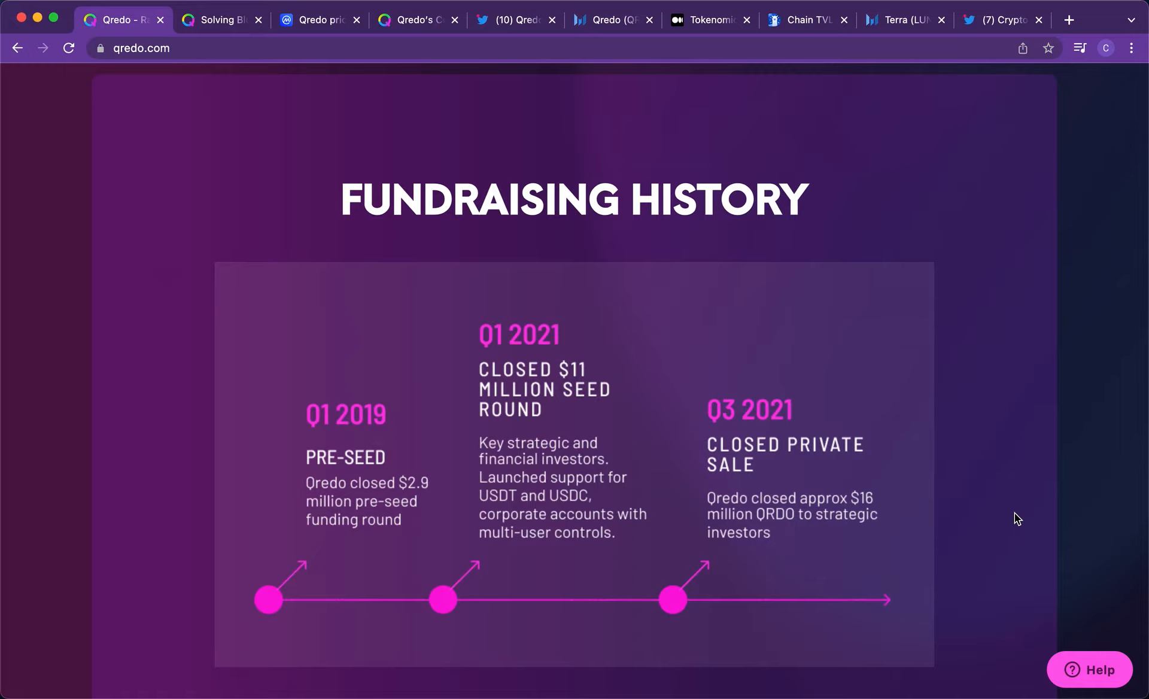
mouse_move(288, 374)
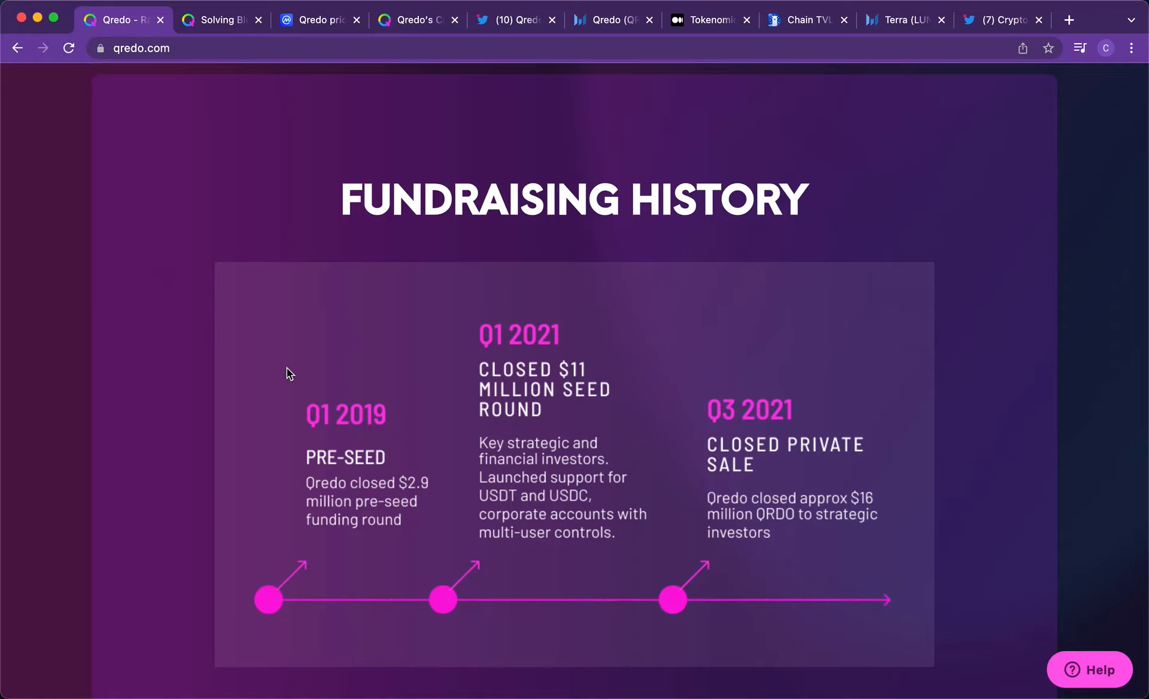
mouse_move(162, 224)
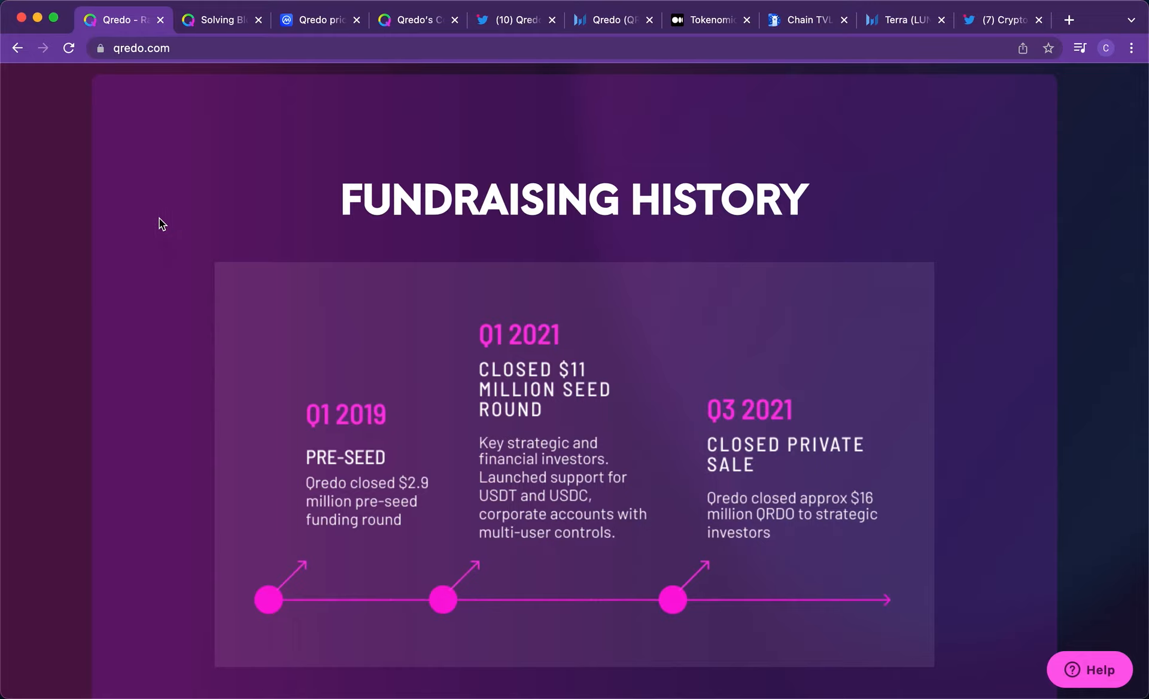
mouse_move(670, 166)
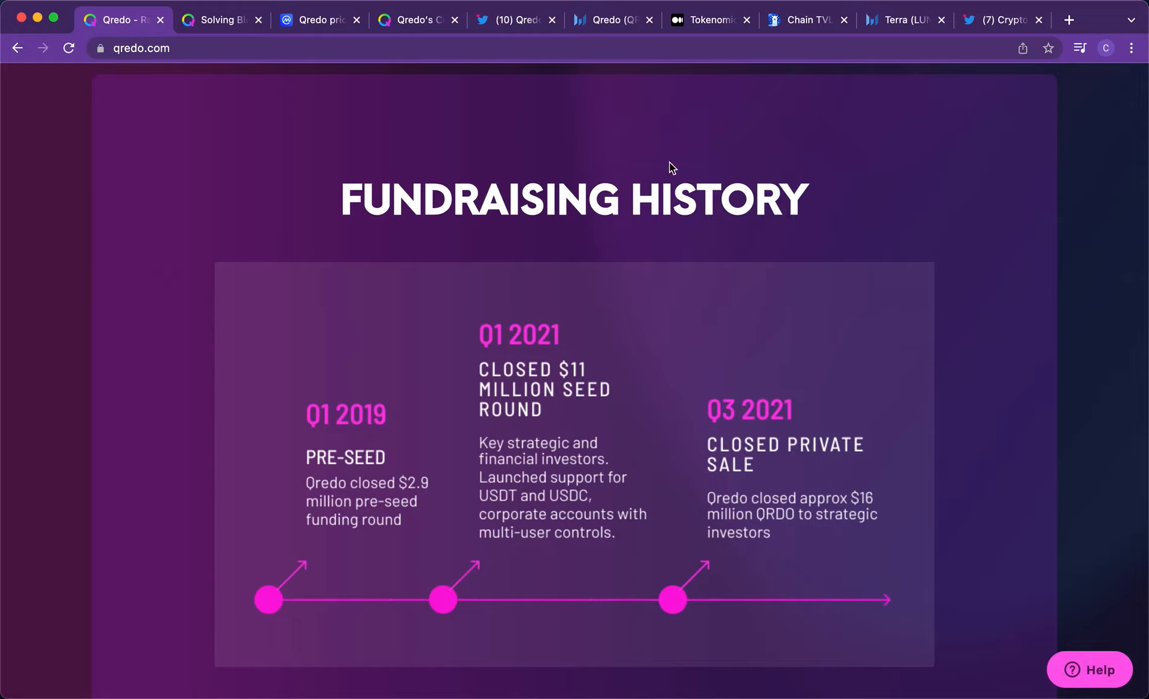
scroll(down, 3)
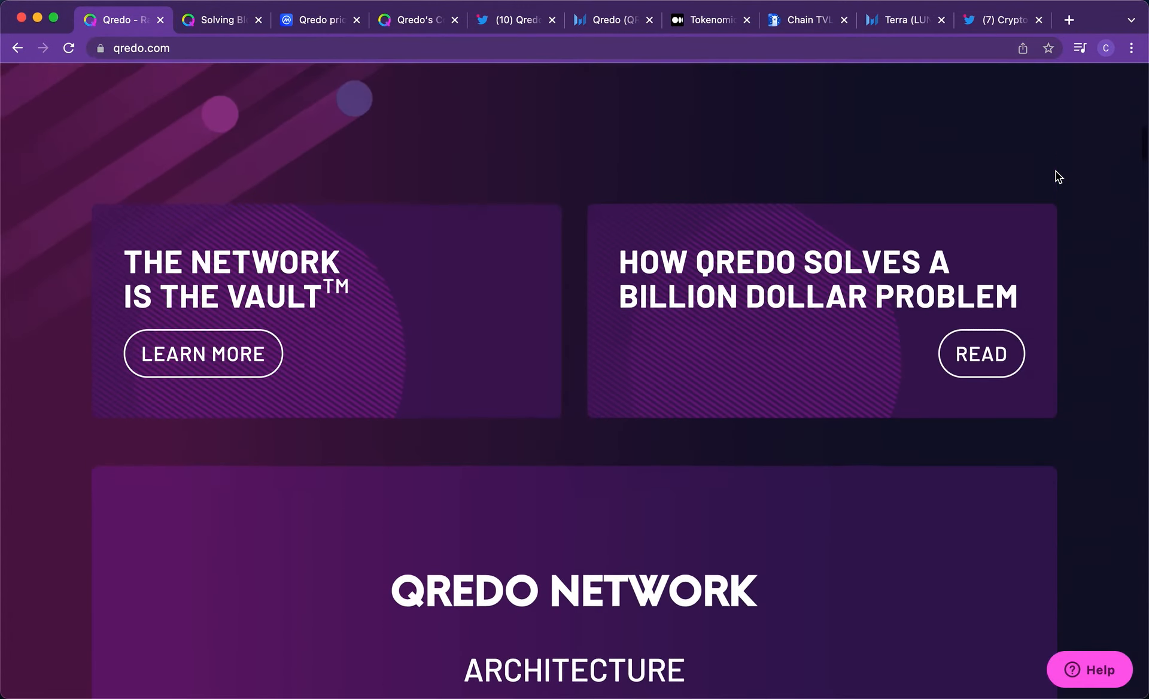
- Scroll back to the 'Radical New Infrastructure' hero and navigation links at the top of qredo.com
scroll(up, 3)
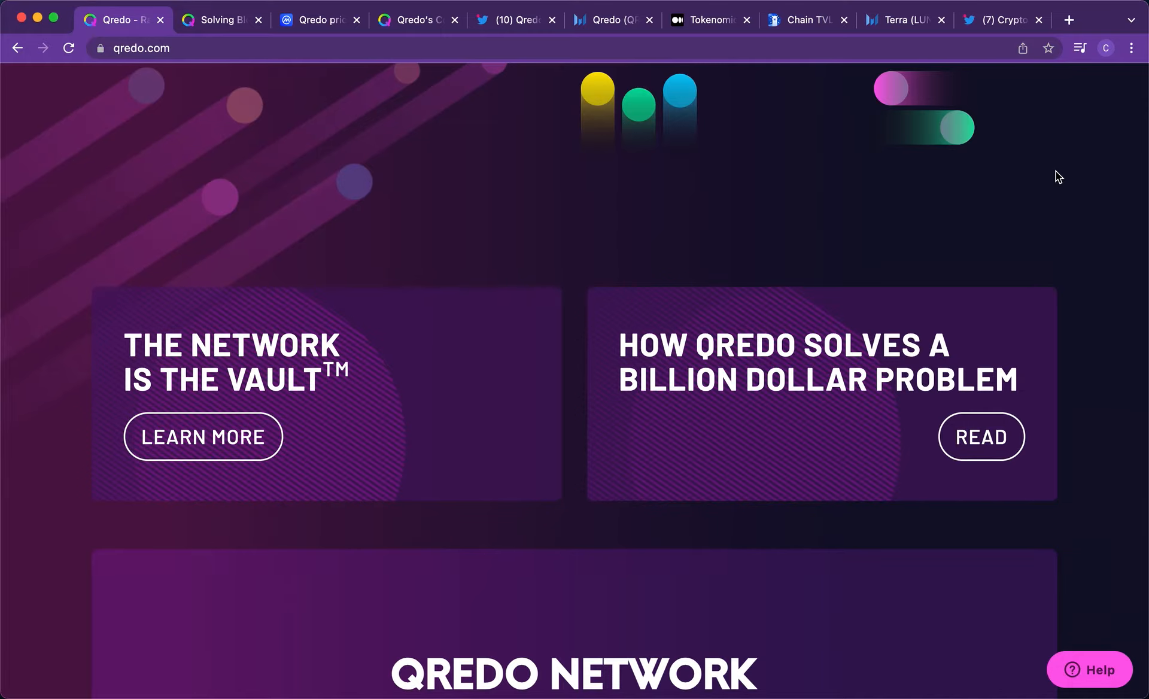
scroll(up, 3)
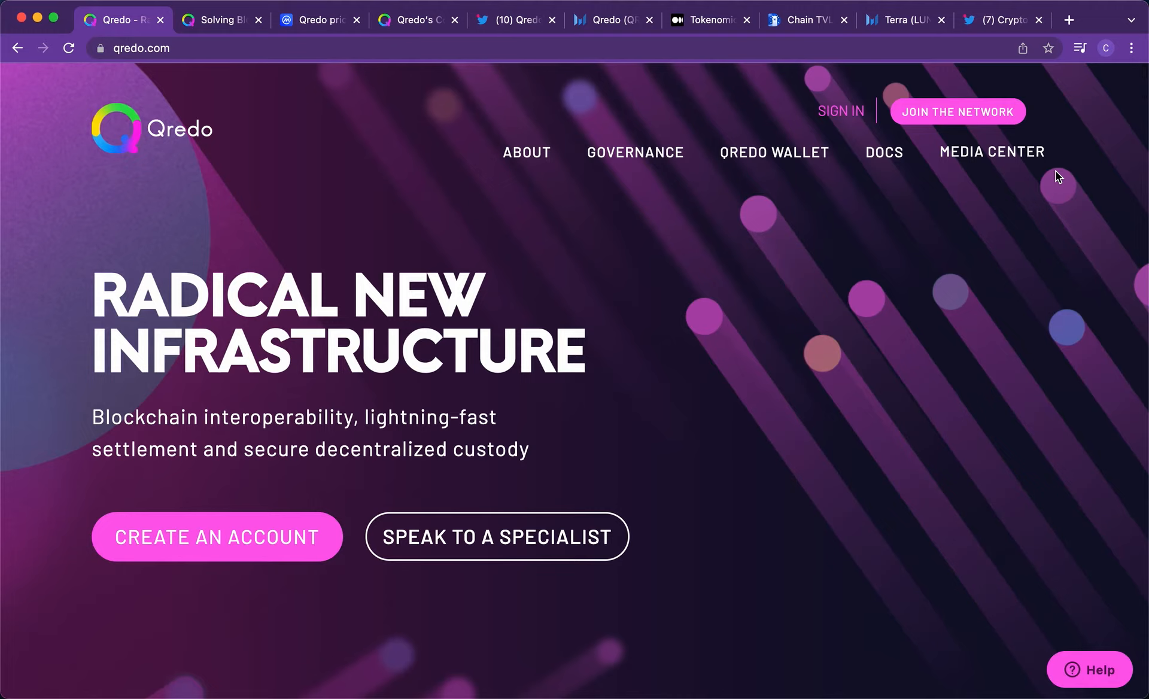
mouse_move(790, 409)
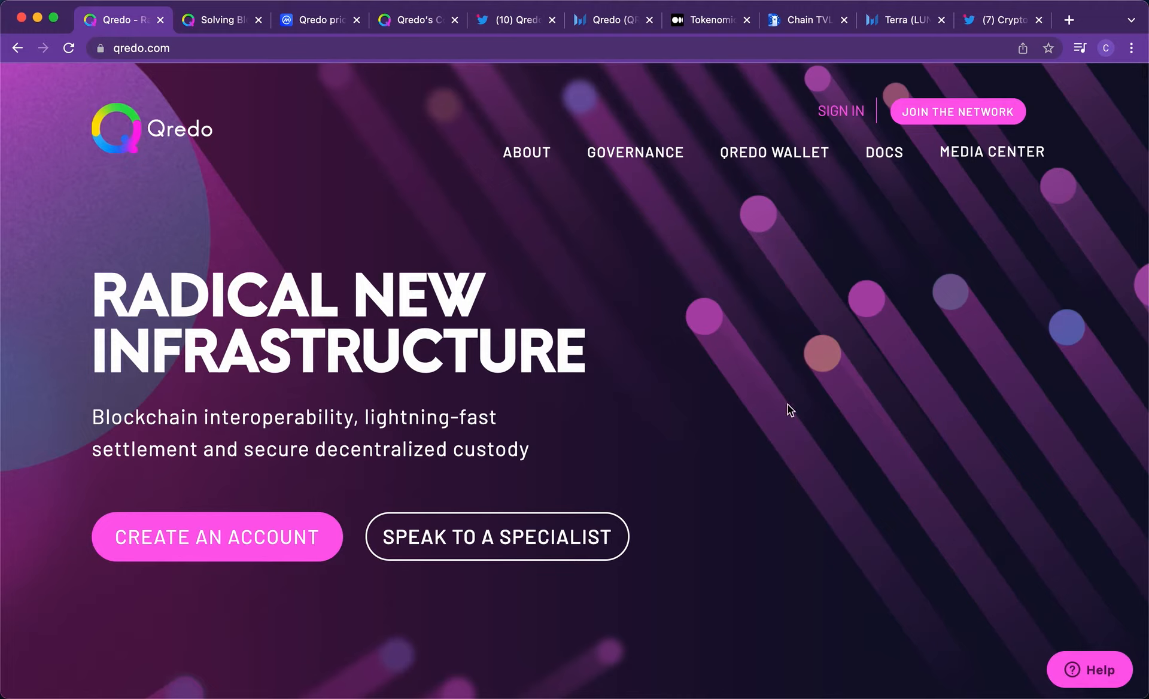
mouse_move(778, 638)
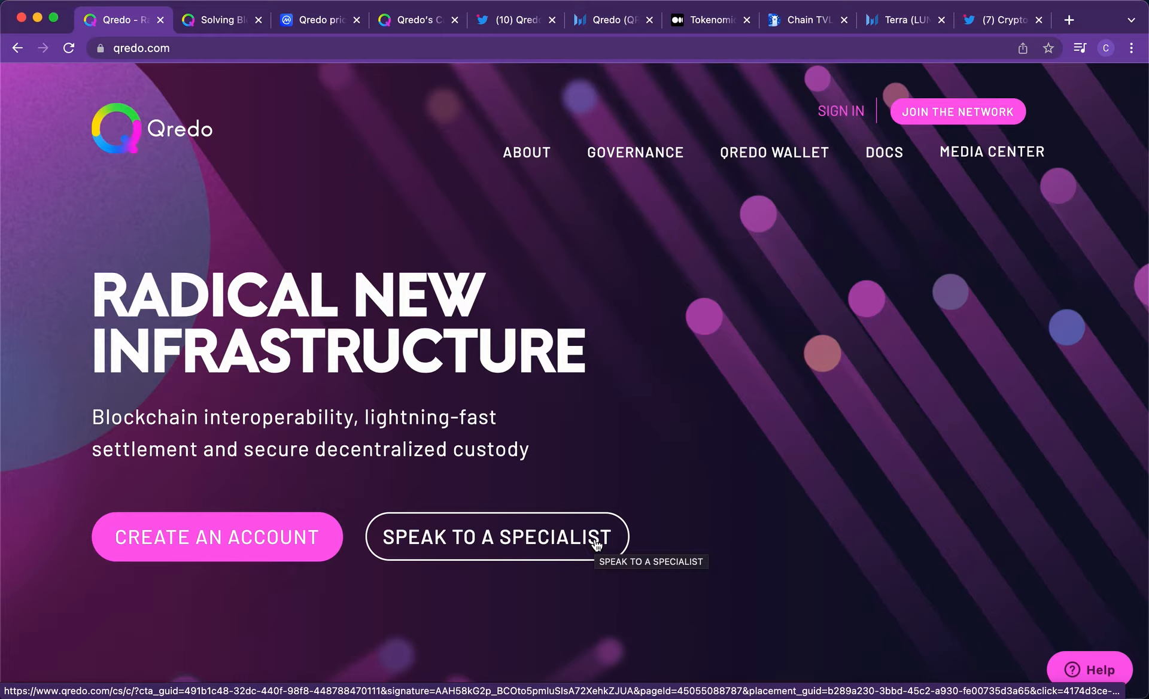
mouse_move(716, 213)
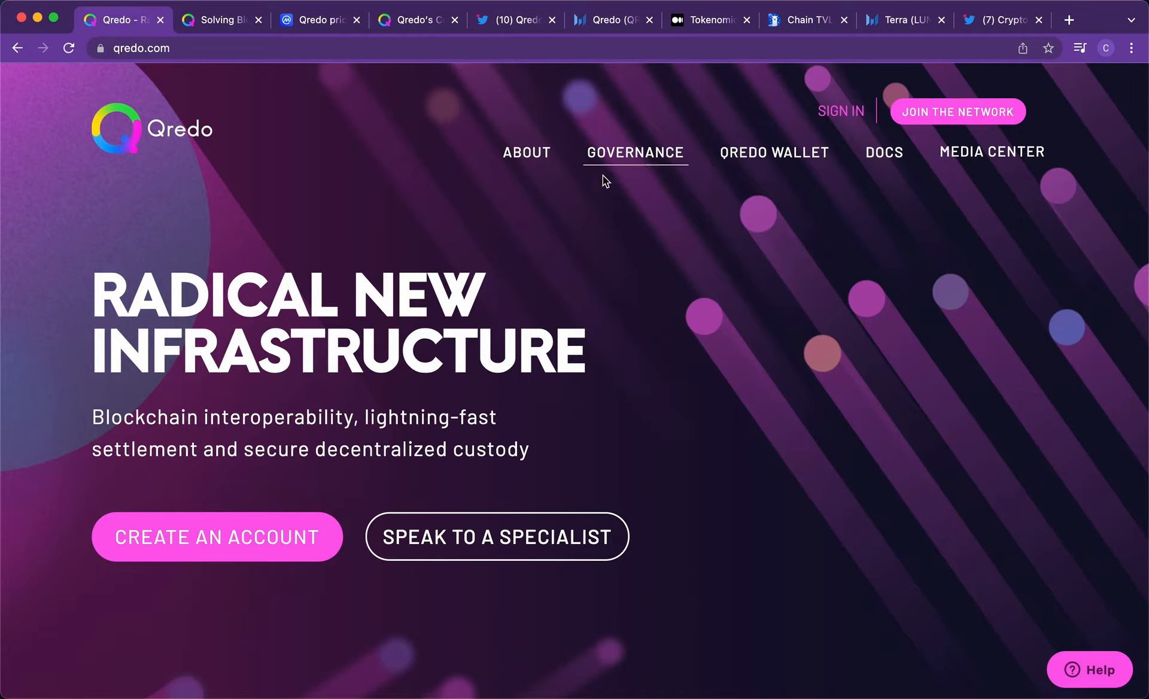
mouse_move(115, 247)
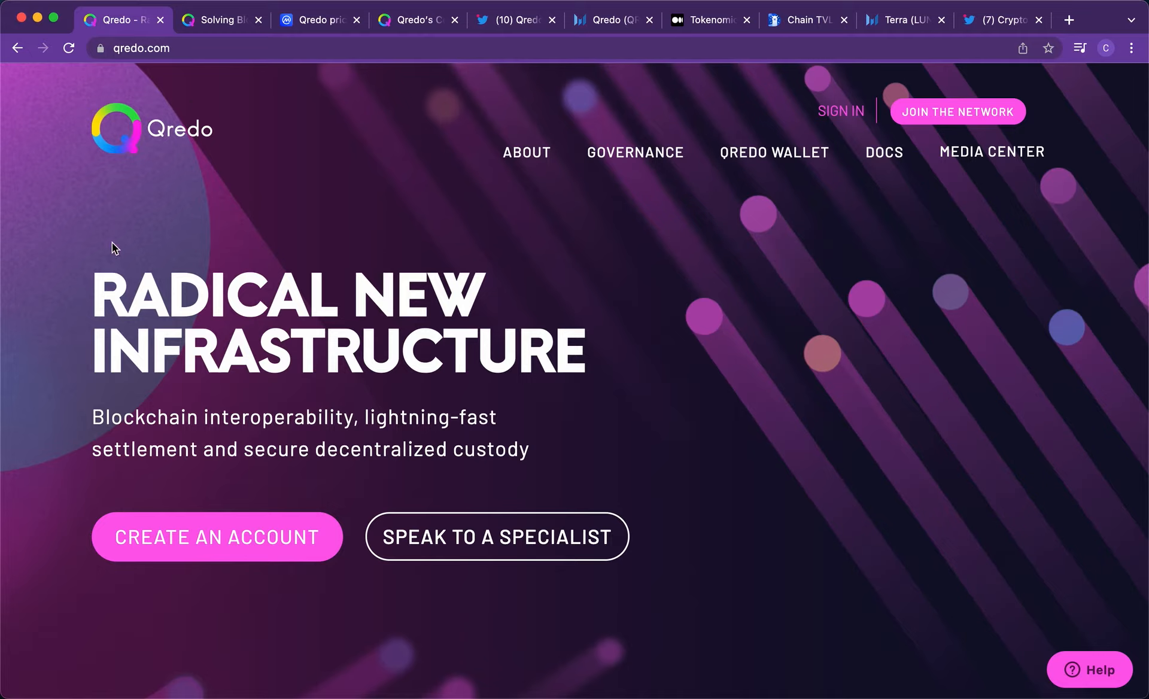
mouse_move(710, 20)
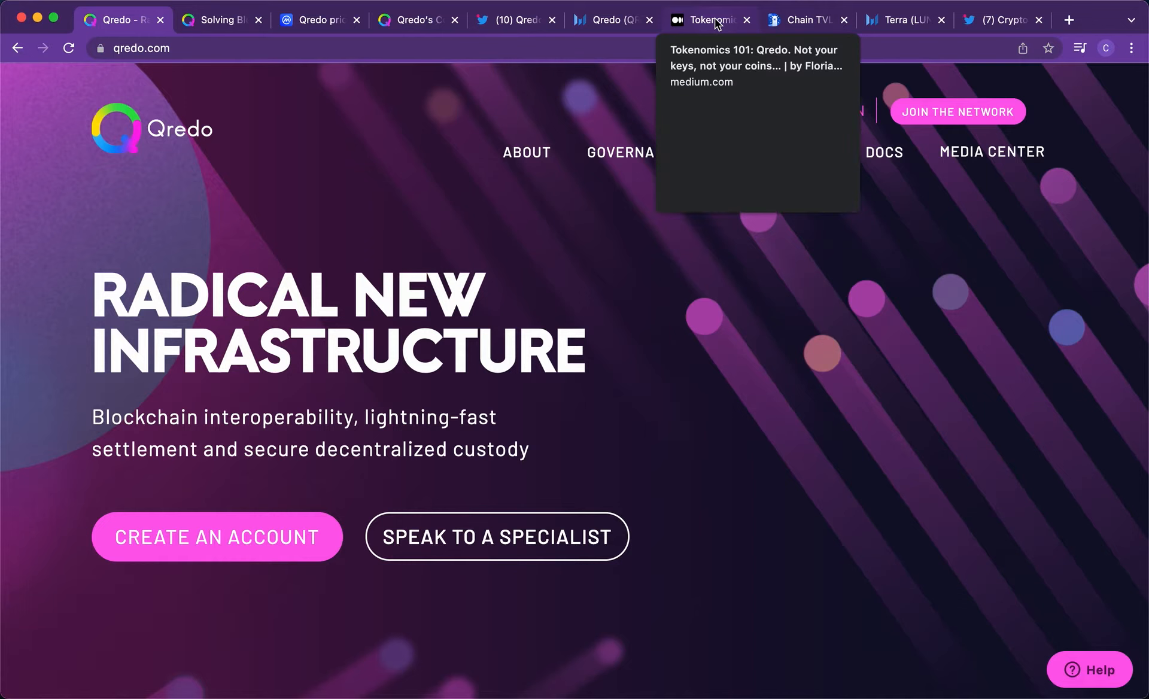
- Switch to Medium's 'Tokenomics 101: Qredo' article and read past Qredo basics to the MPC diagram
click(707, 20)
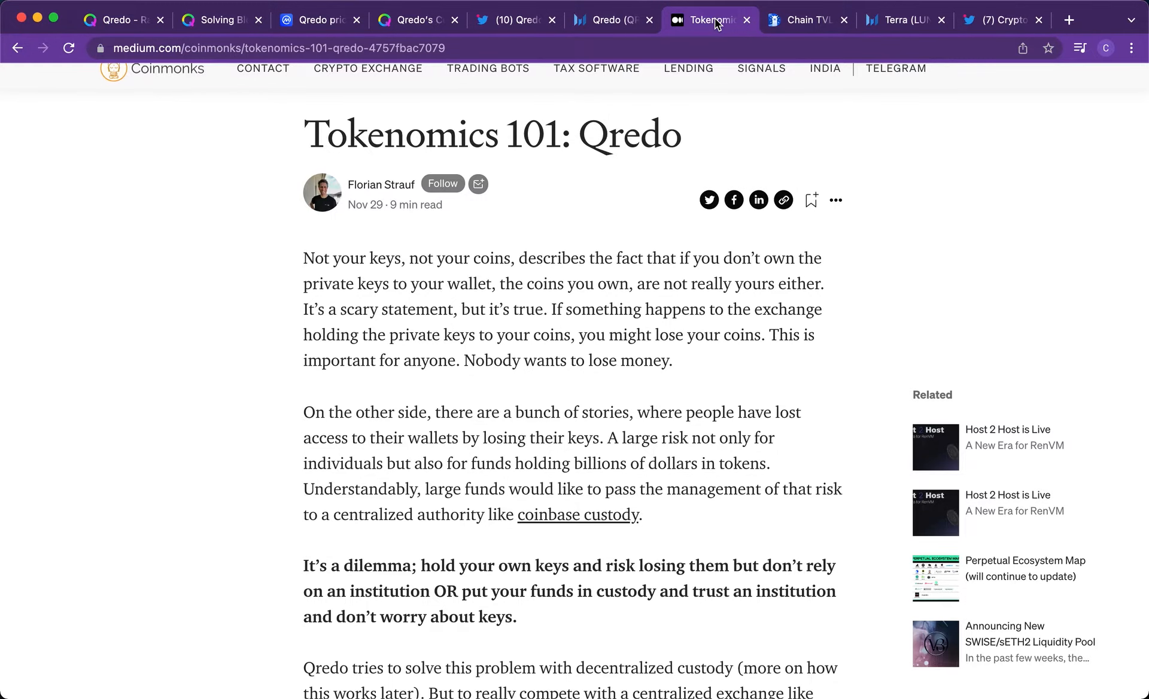
mouse_move(807, 20)
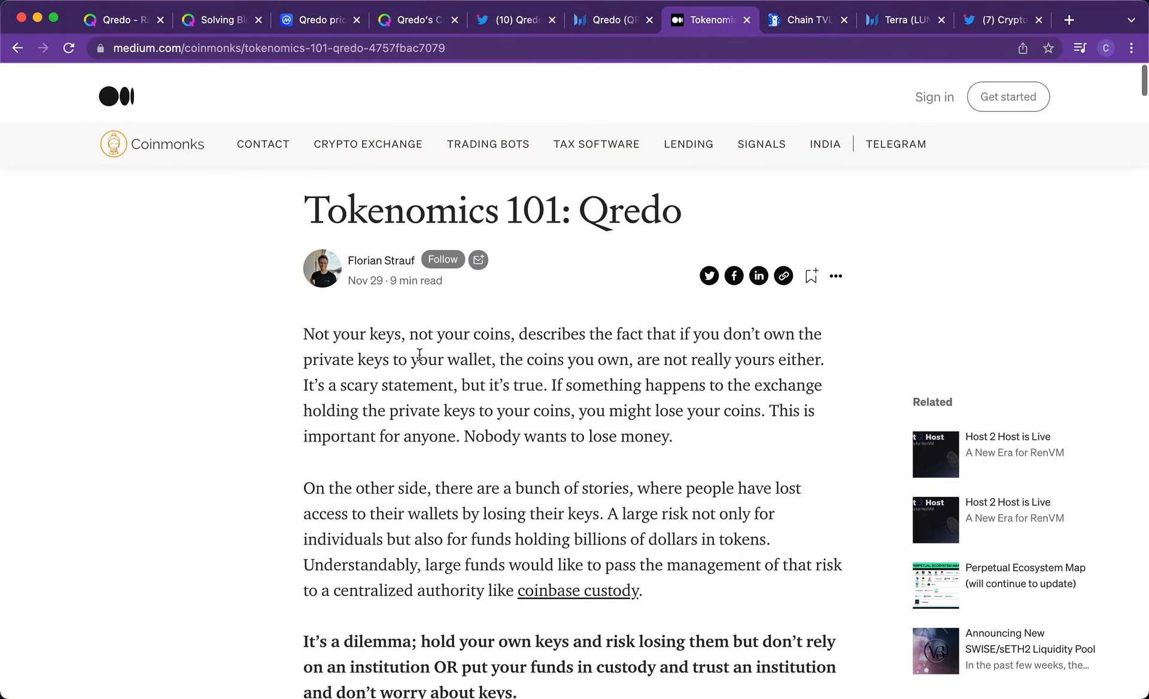
scroll(up, 3)
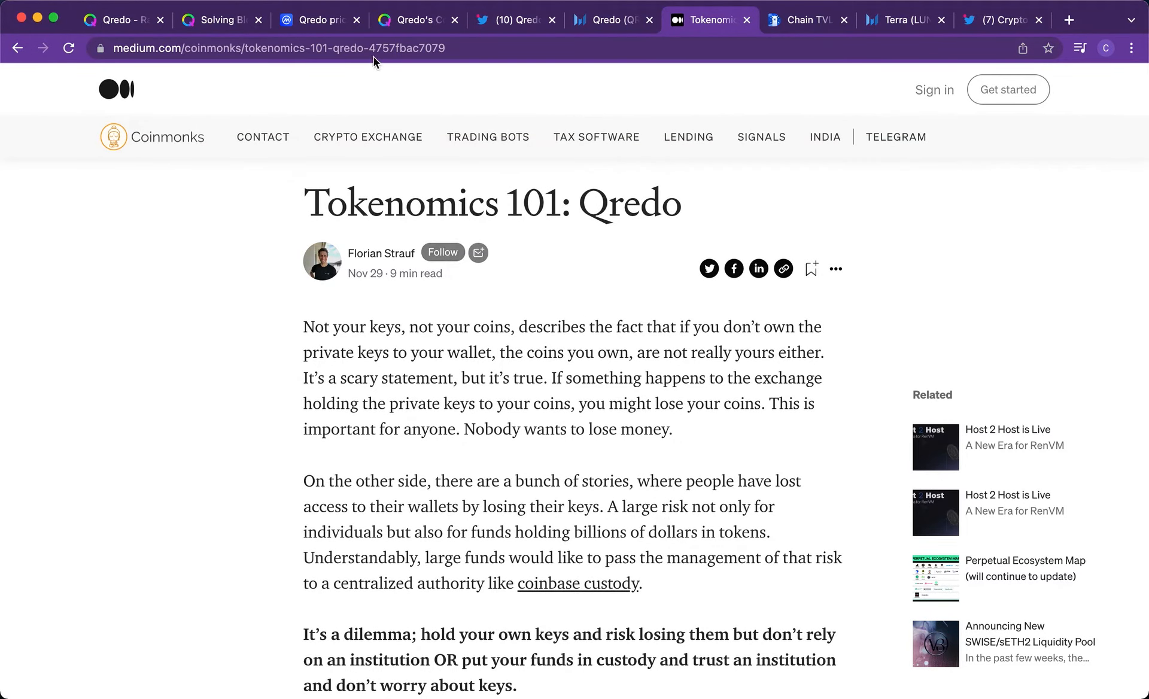
scroll(down, 3)
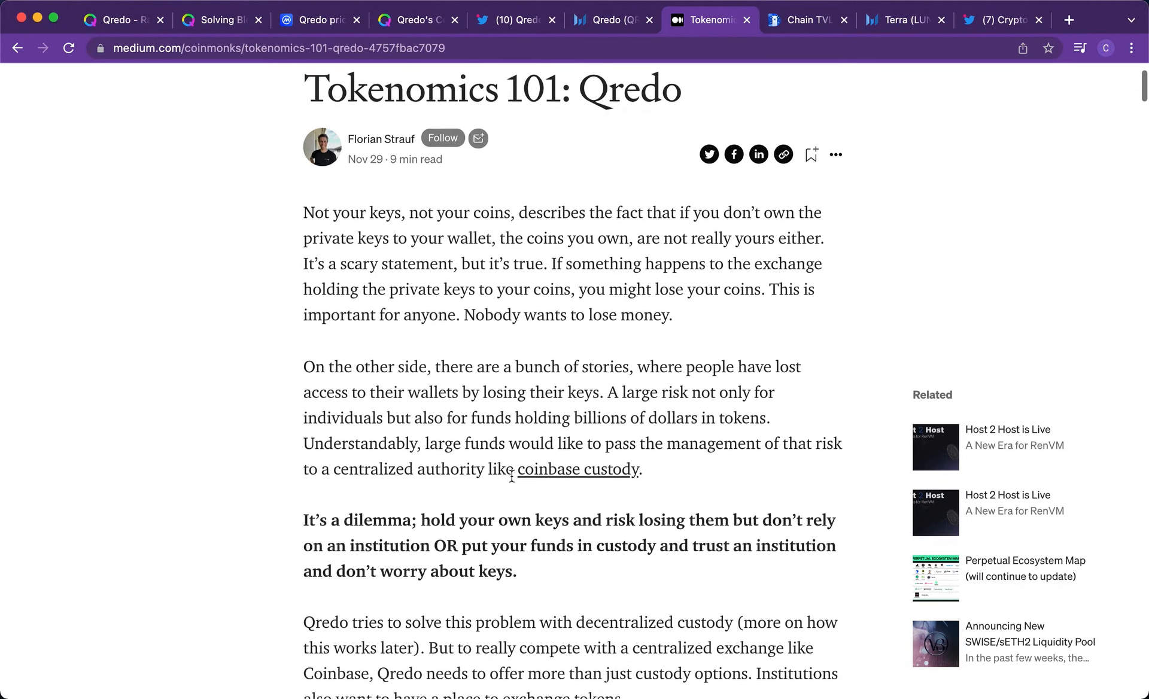
scroll(down, 3)
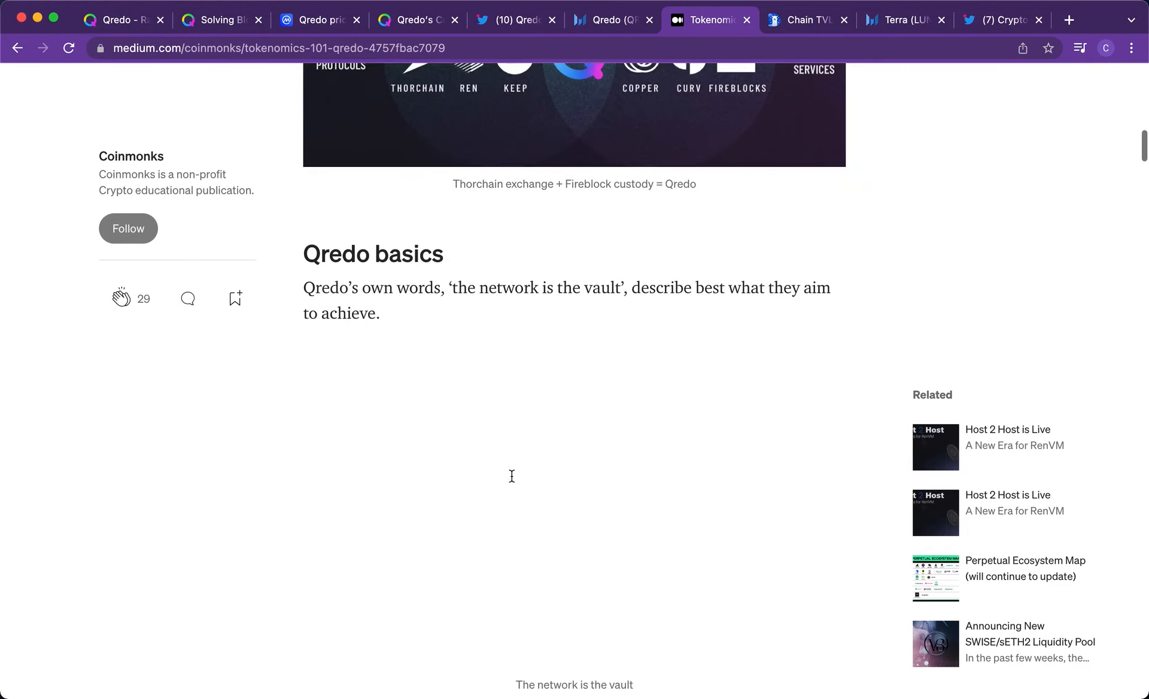
scroll(down, 3)
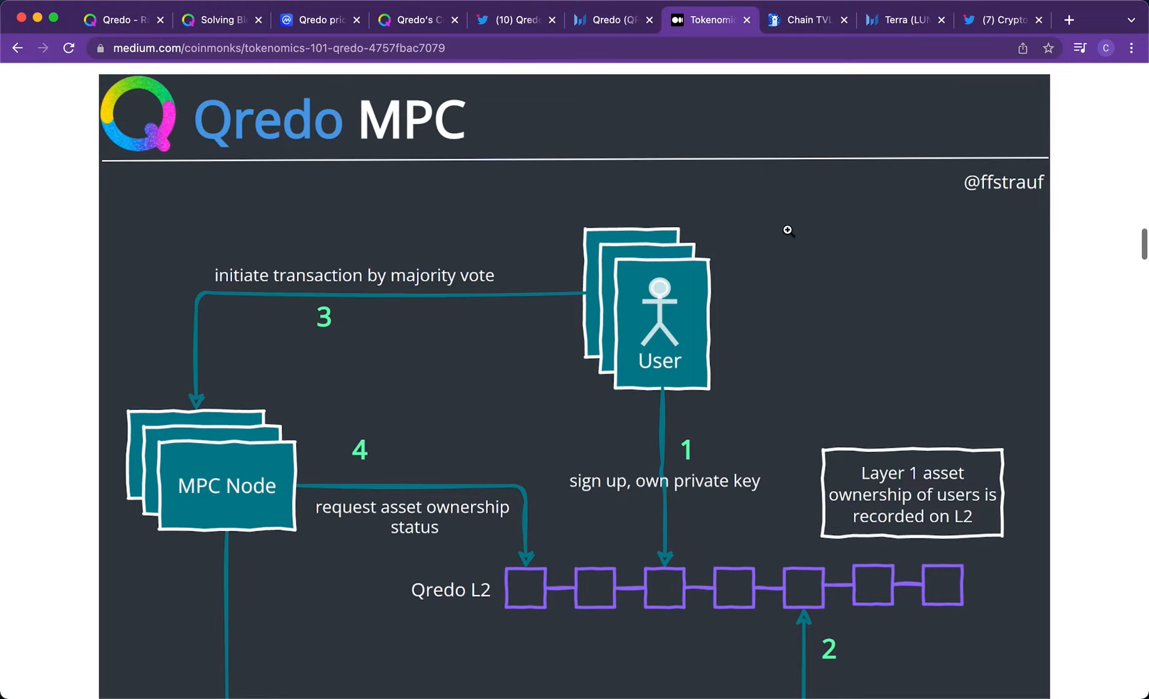
- Read on to the 'Qredo token' section and its tokenomics diagram with 2,000,000,000 QRDO total supply
scroll(down, 3)
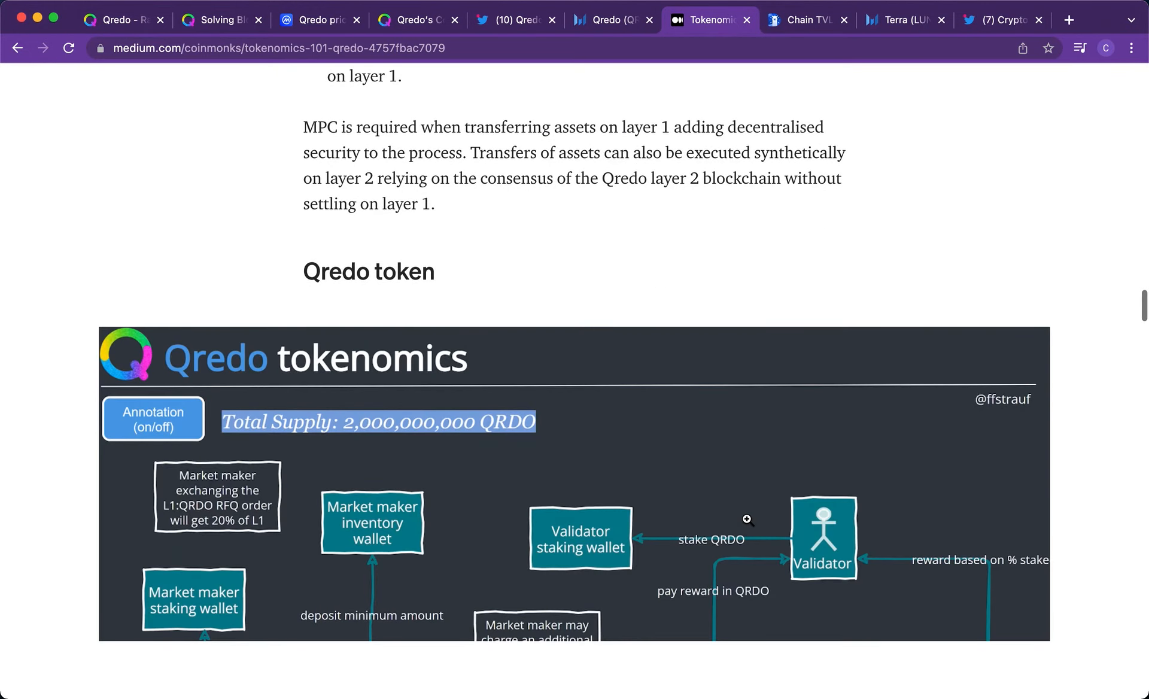
scroll(down, 3)
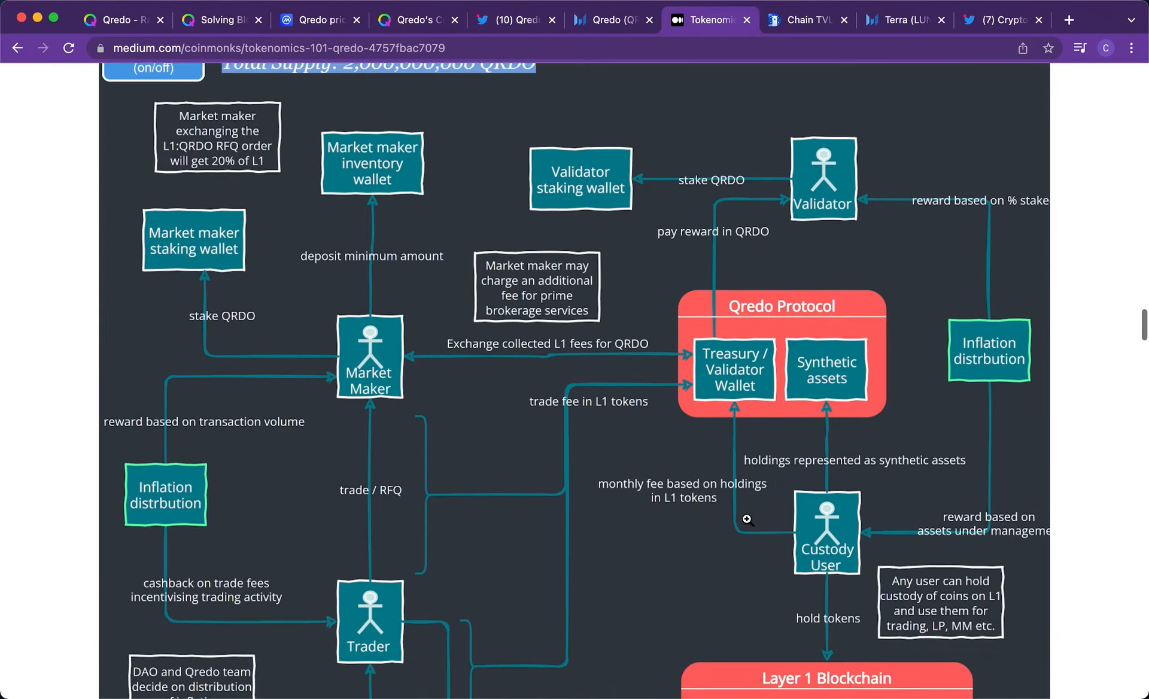
scroll(up, 3)
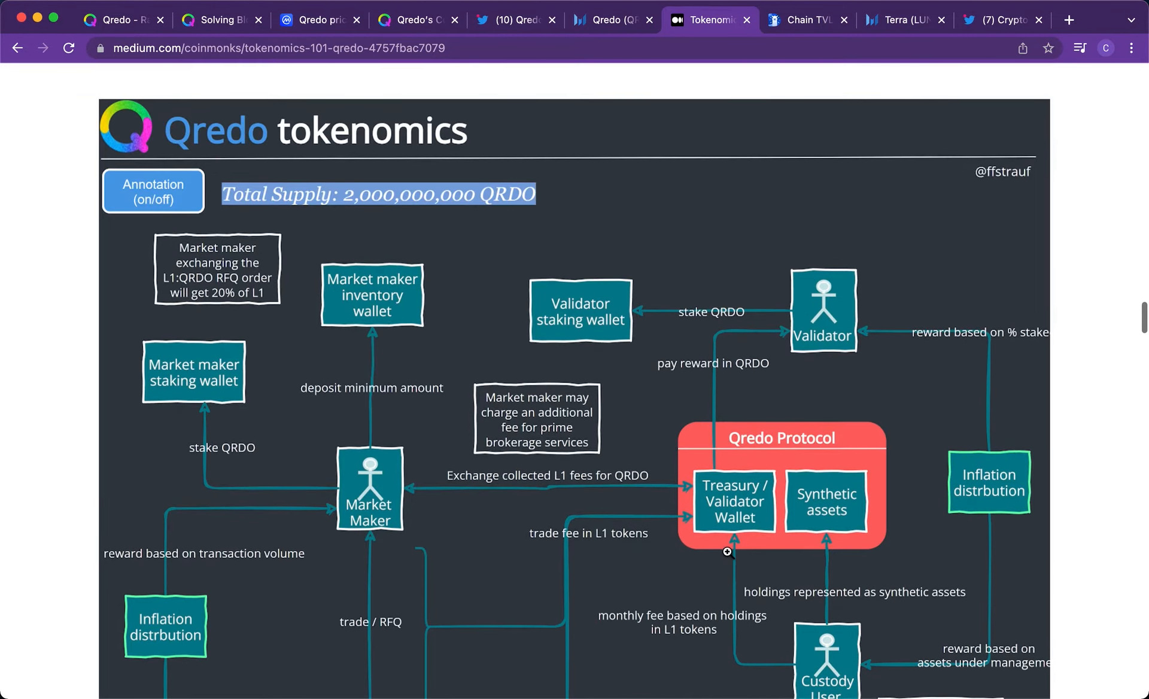
scroll(up, 3)
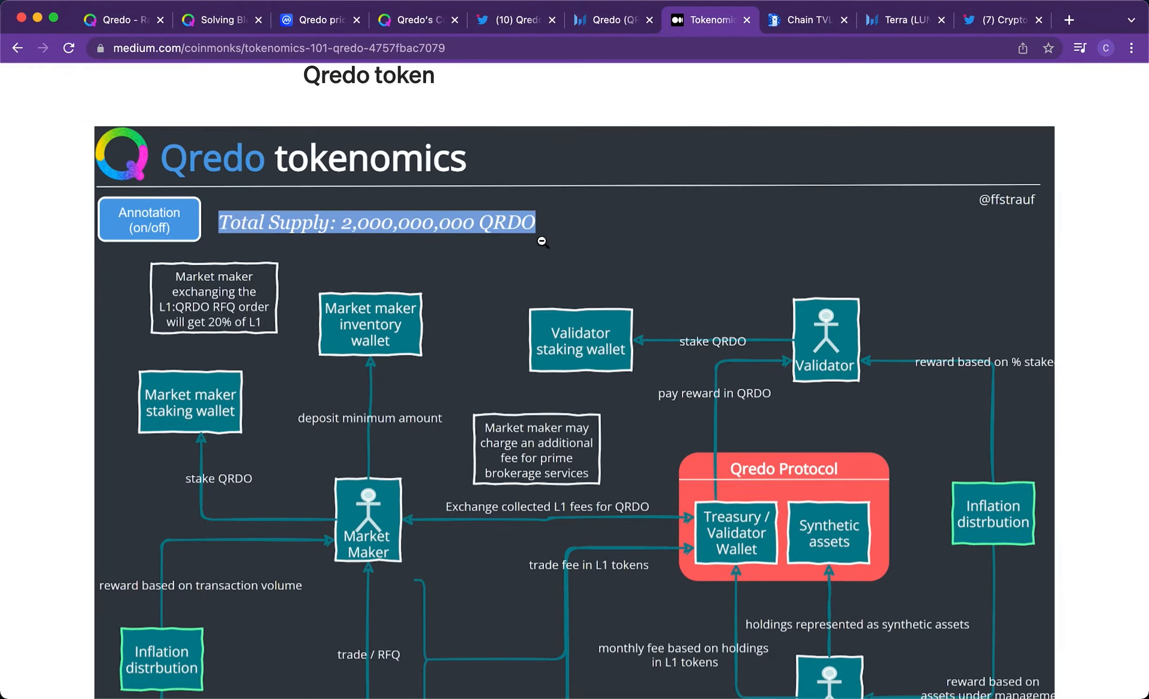
scroll(down, 3)
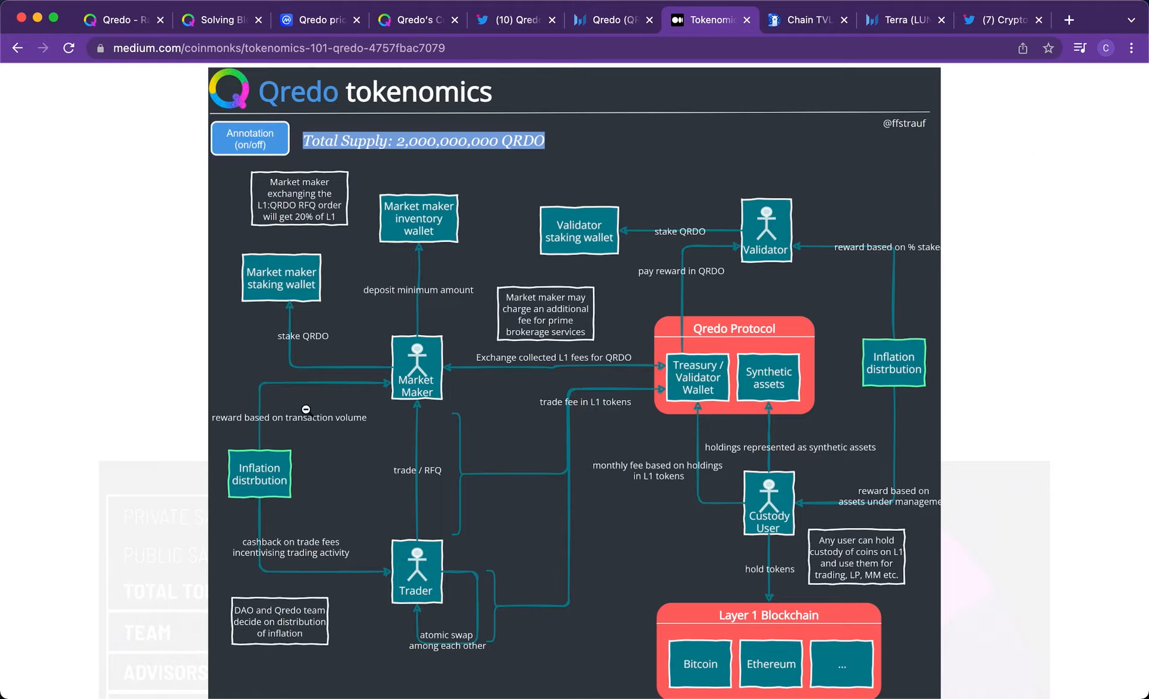
mouse_move(434, 288)
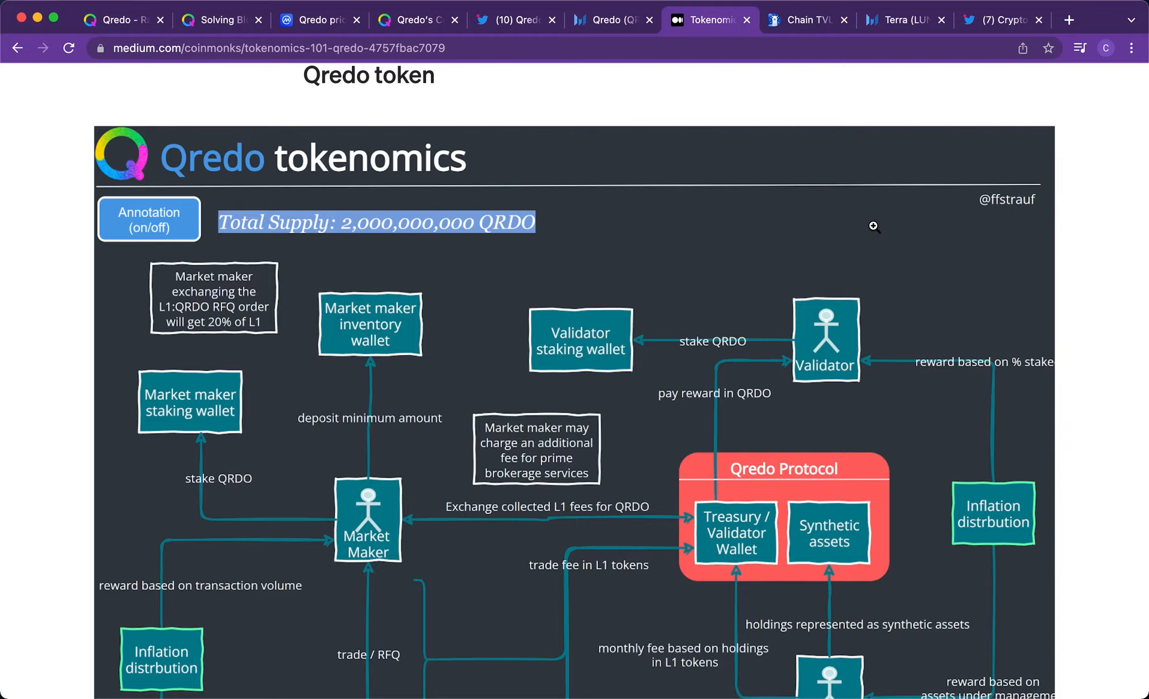
mouse_move(811, 71)
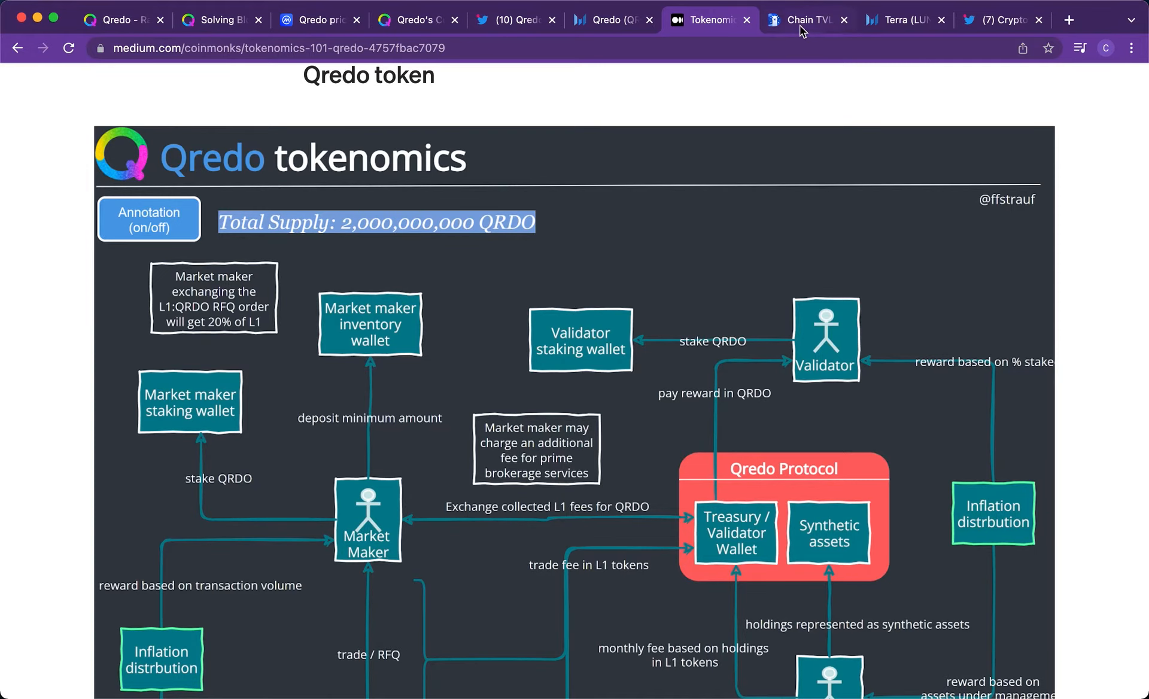
- Switch to DefiLlama's Chains TVL page and view the chain dominance donut charts
click(807, 20)
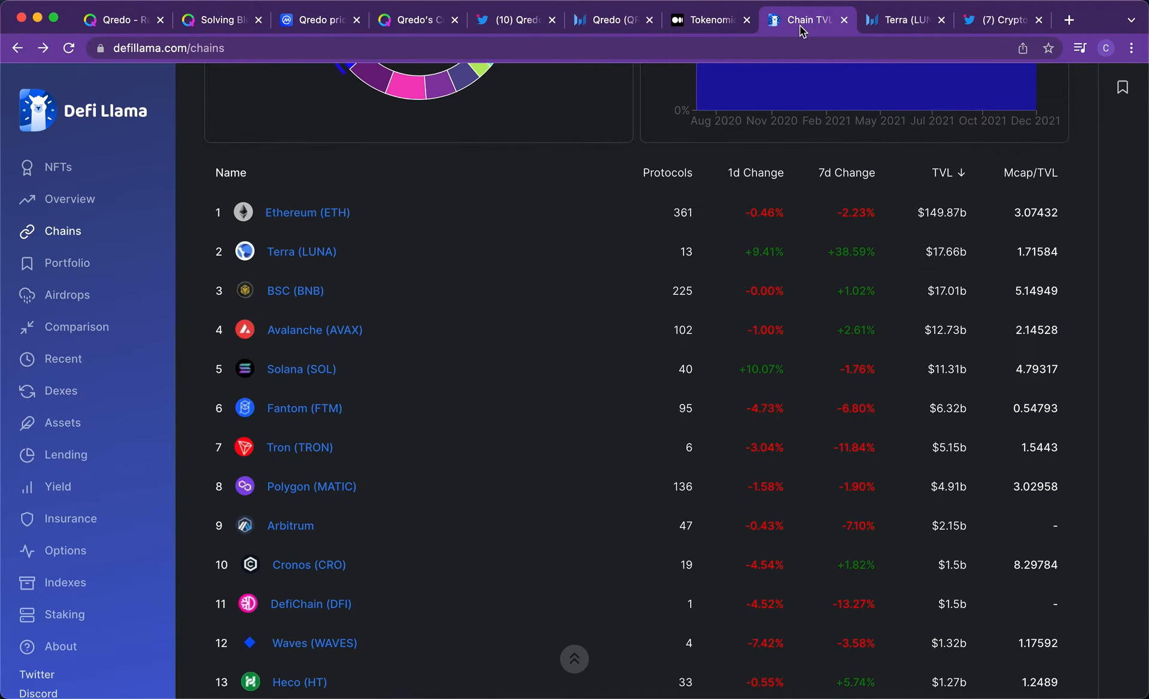
scroll(up, 3)
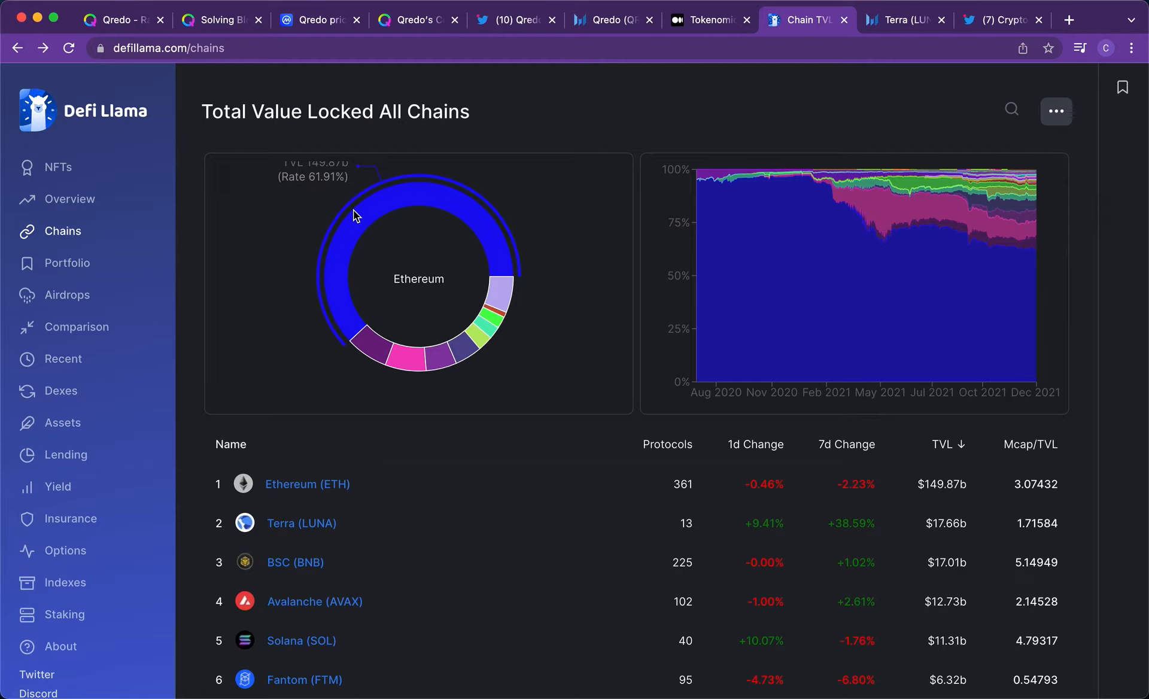
mouse_move(635, 530)
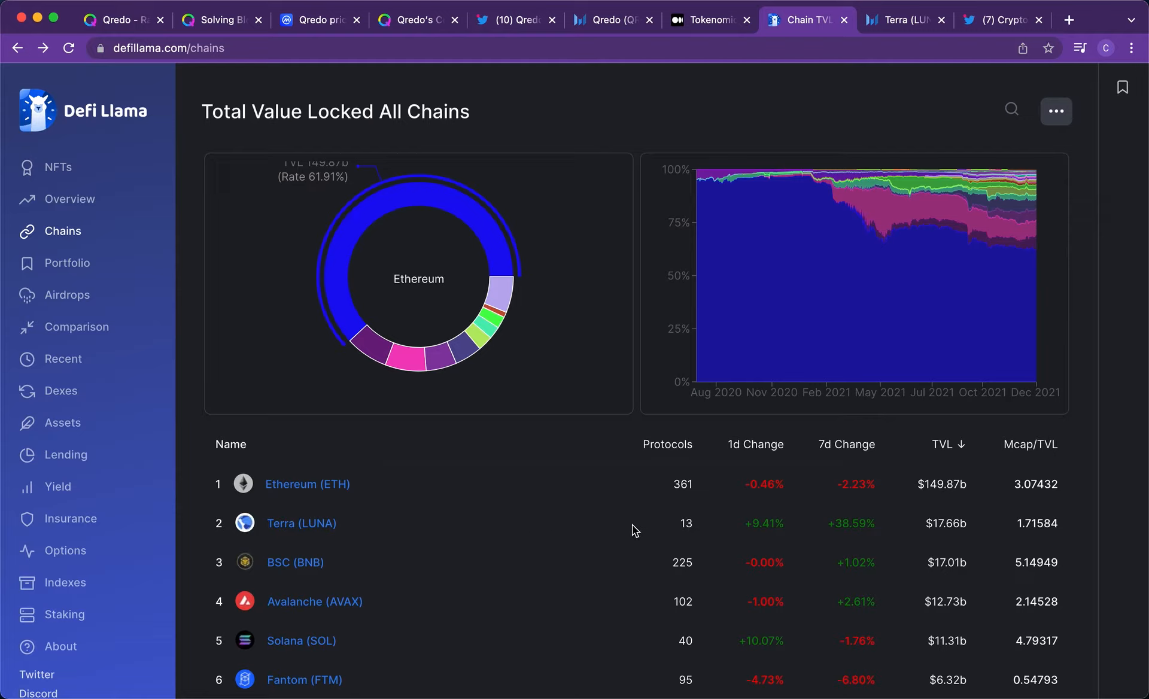
mouse_move(355, 529)
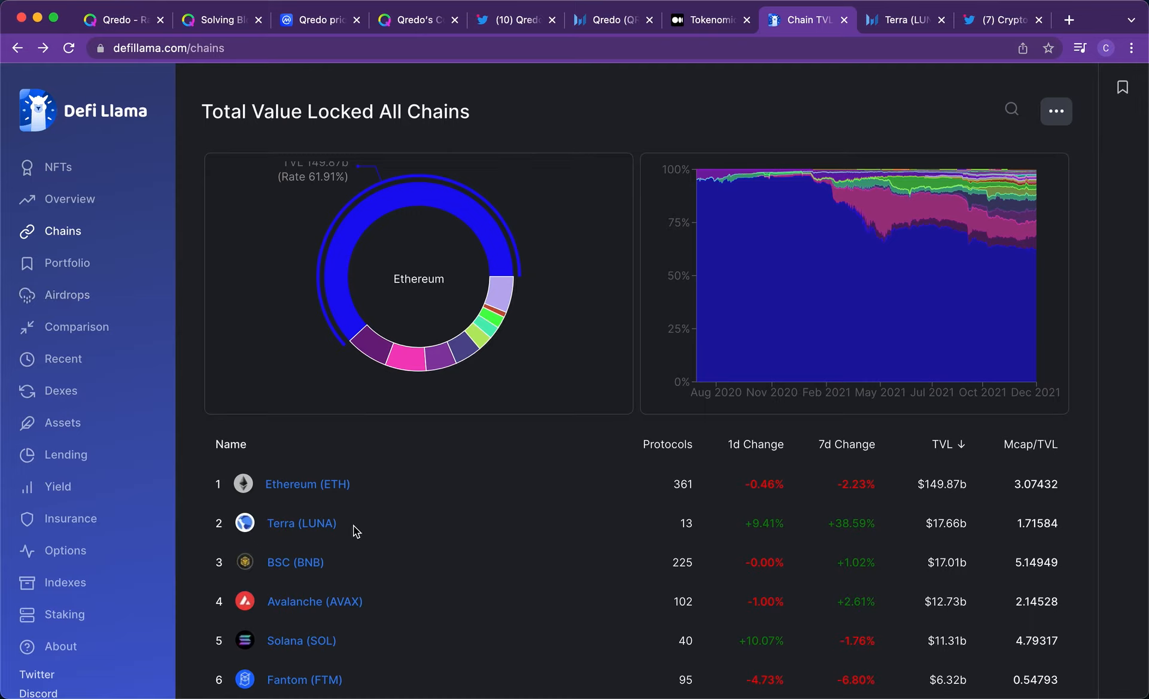
mouse_move(462, 359)
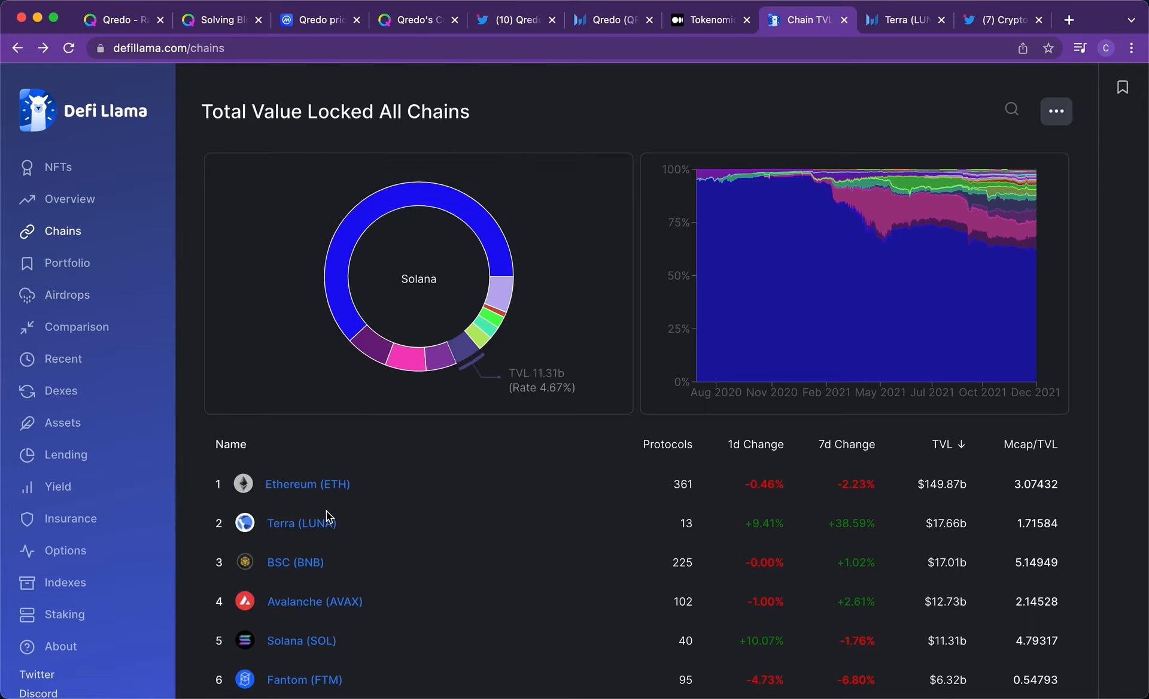
mouse_move(636, 383)
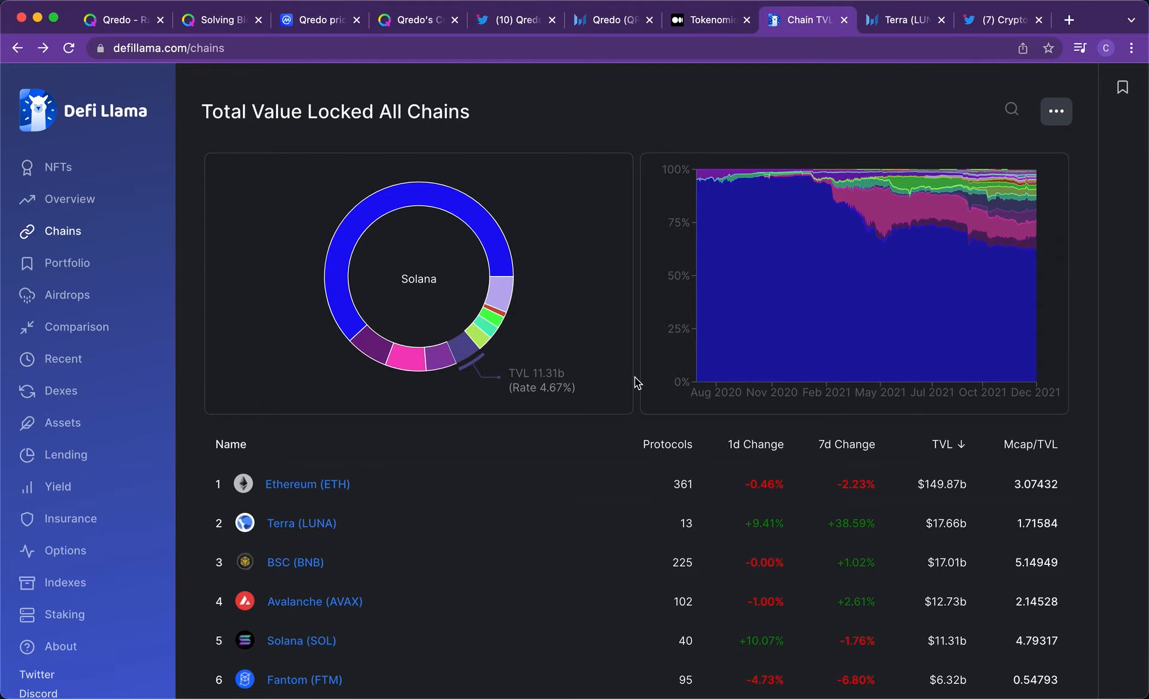
scroll(down, 3)
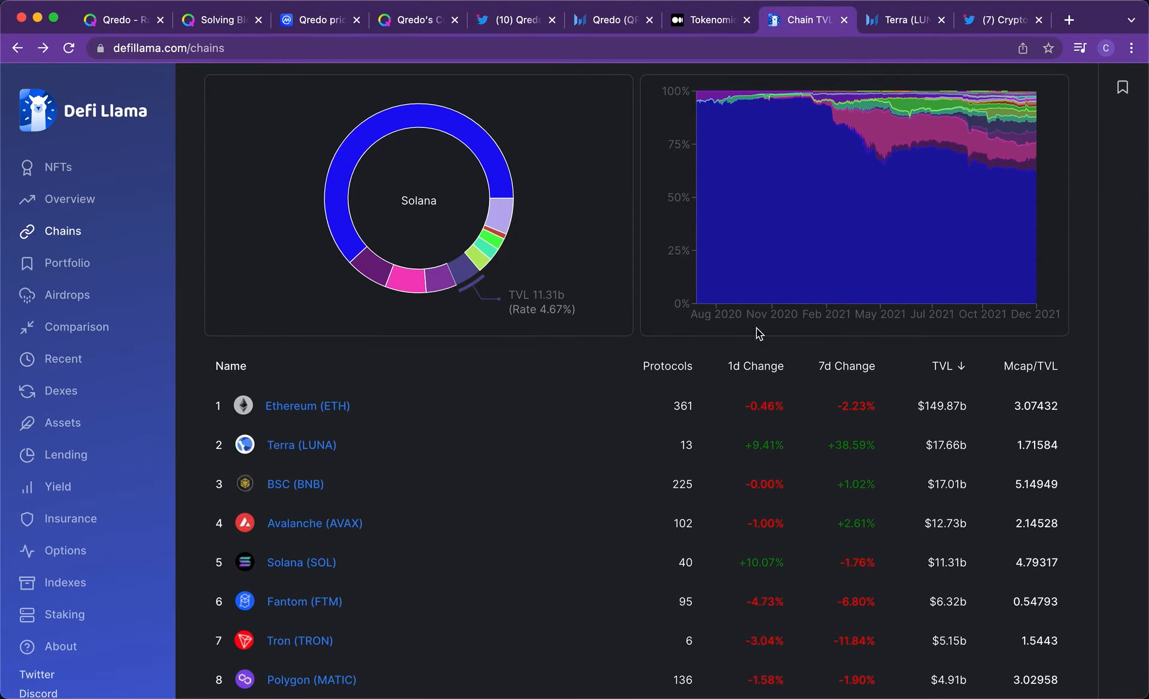
mouse_move(914, 435)
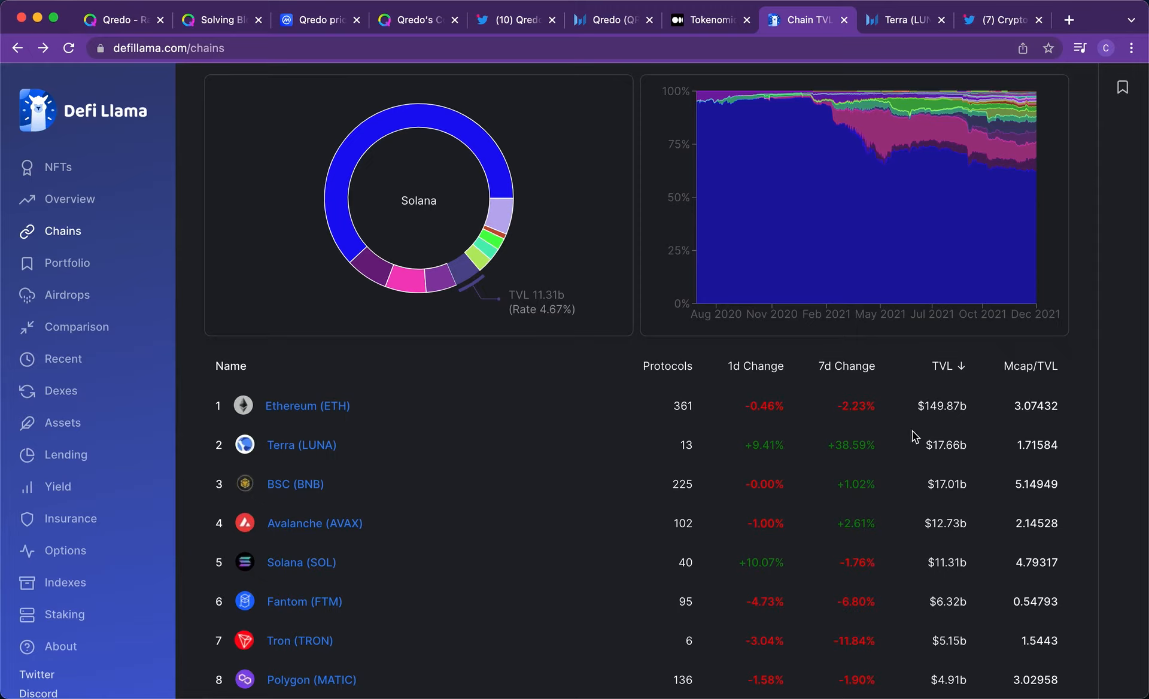
mouse_move(909, 490)
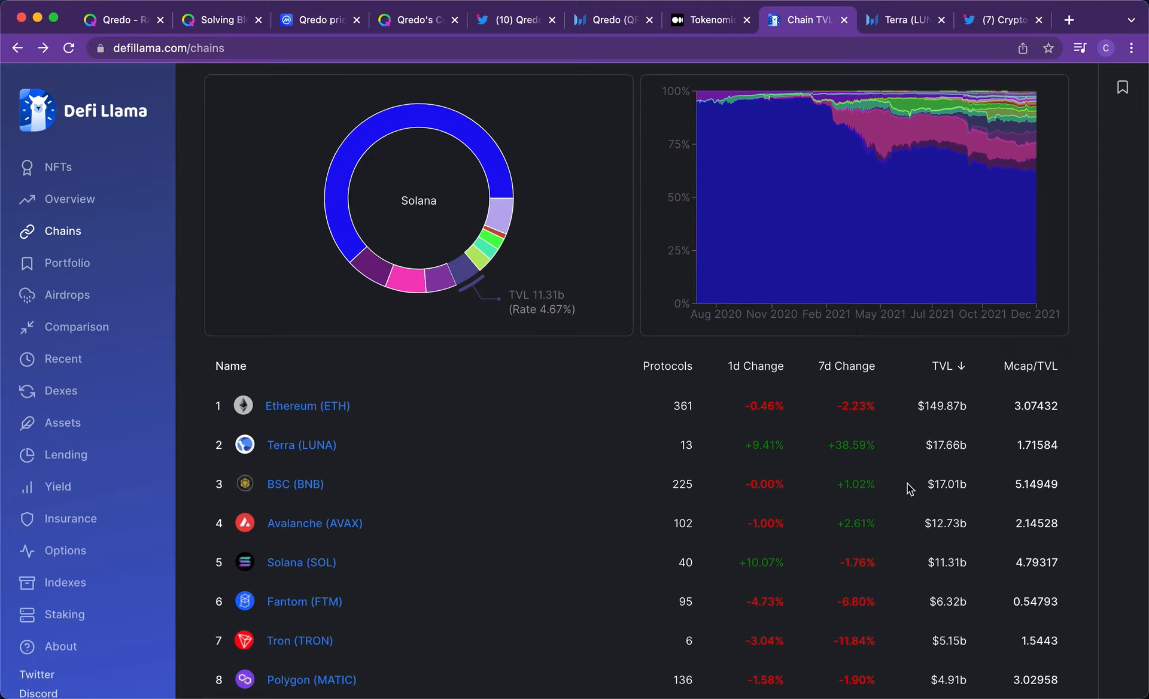
mouse_move(933, 515)
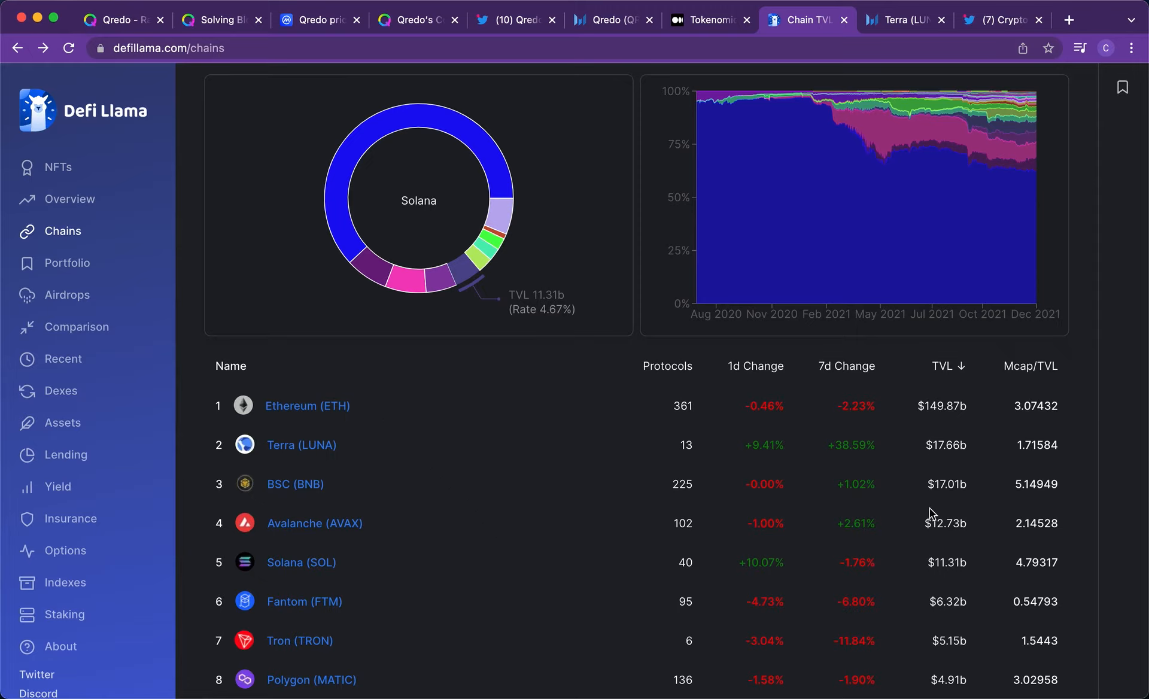
mouse_move(1070, 506)
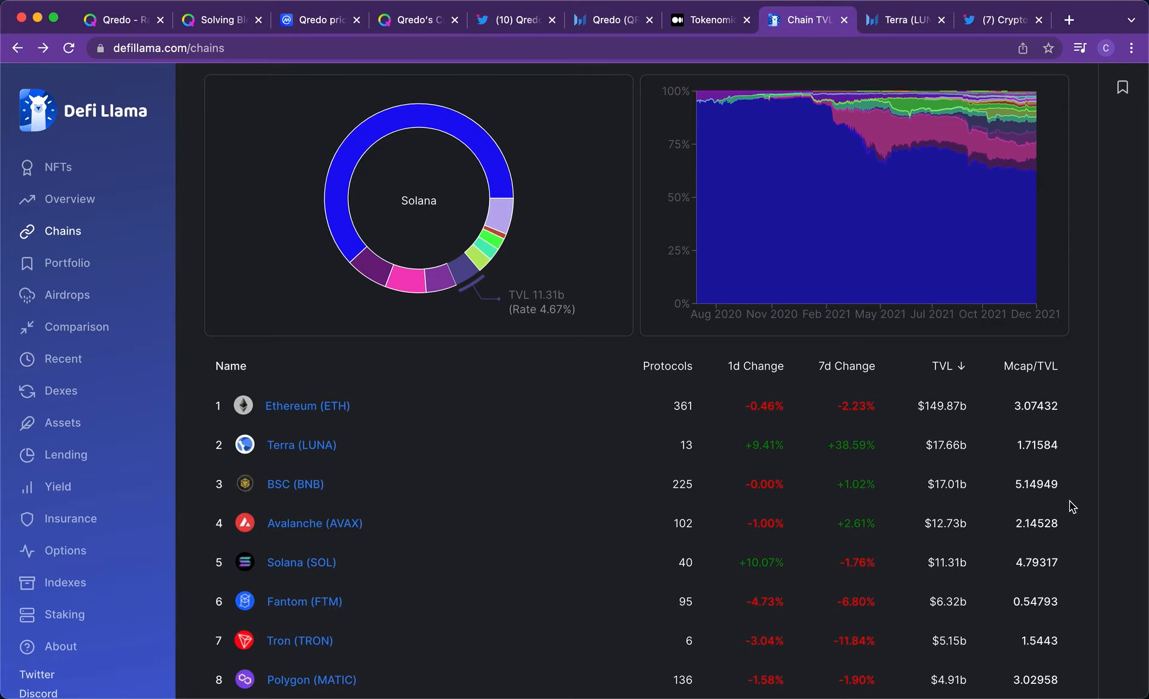
- View the ranked chains table led by Ethereum, Terra, BSC and Avalanche, then return to the charts
scroll(down, 3)
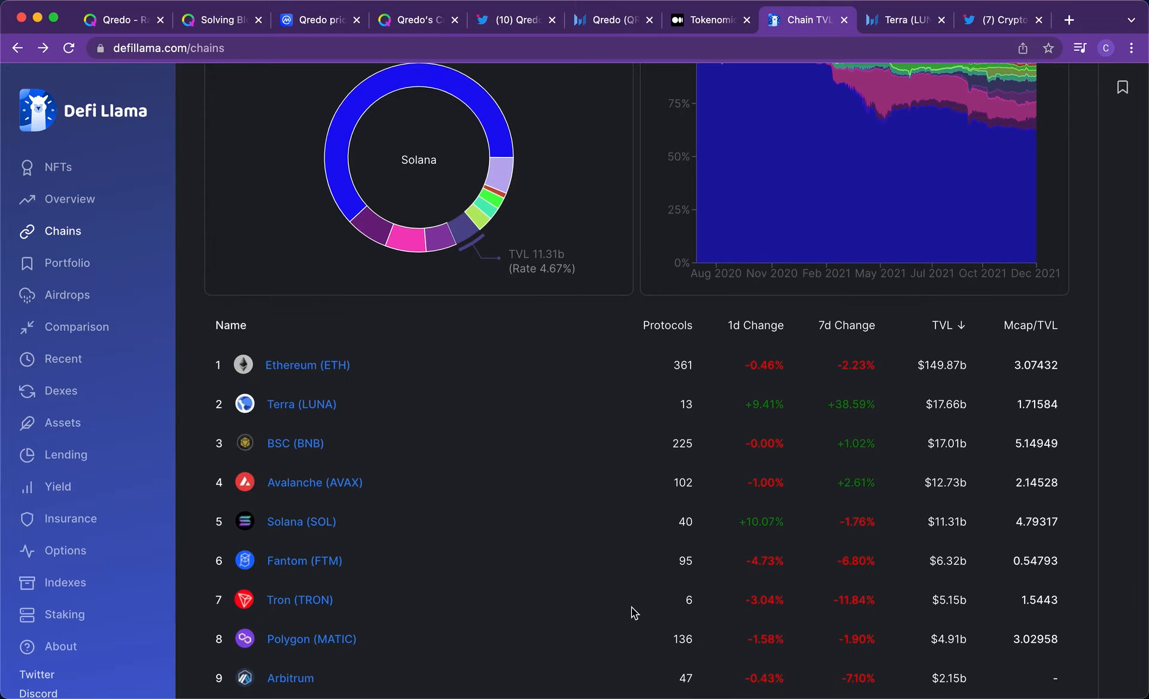
scroll(down, 3)
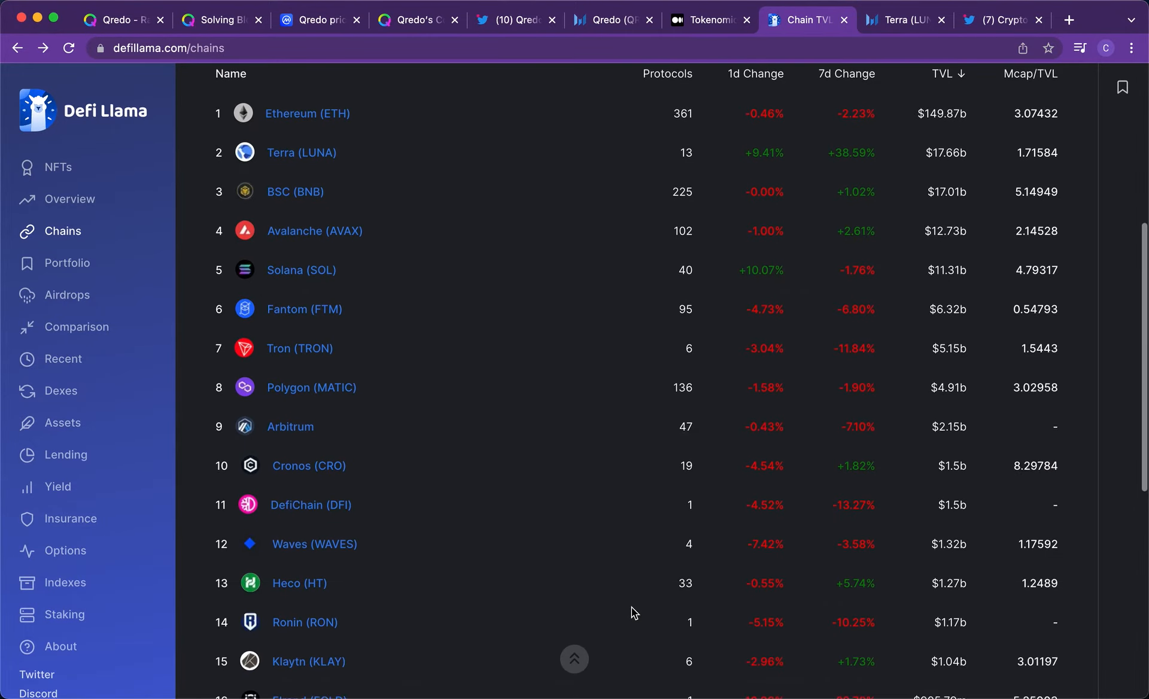
scroll(up, 3)
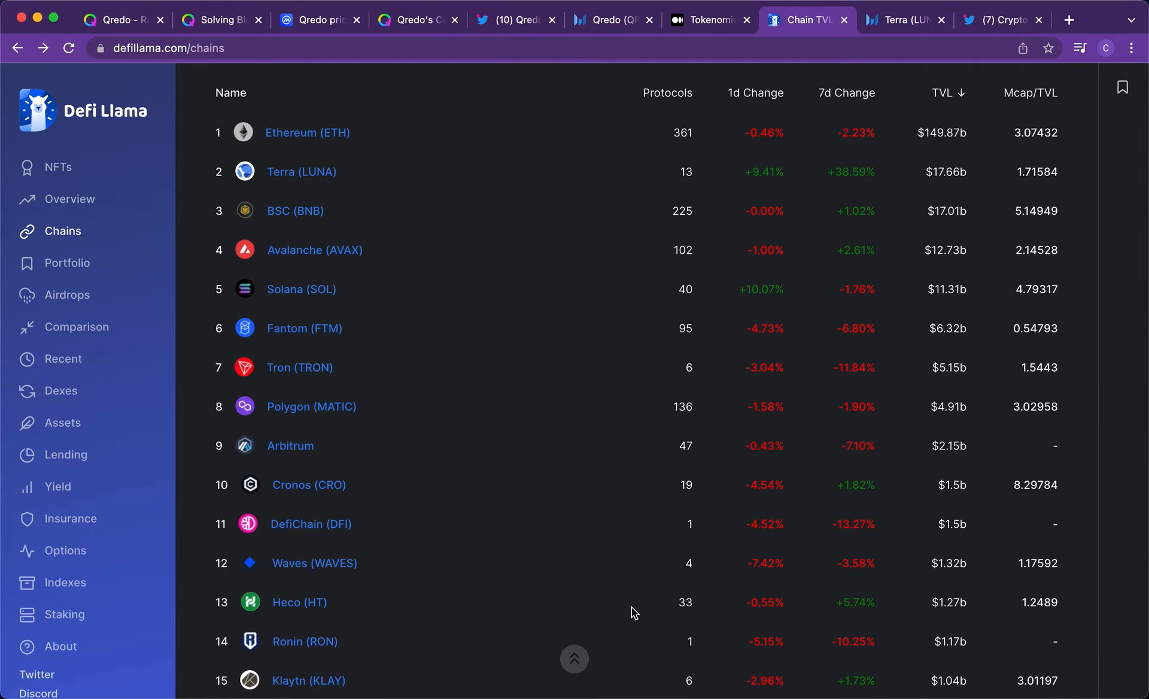
mouse_move(450, 635)
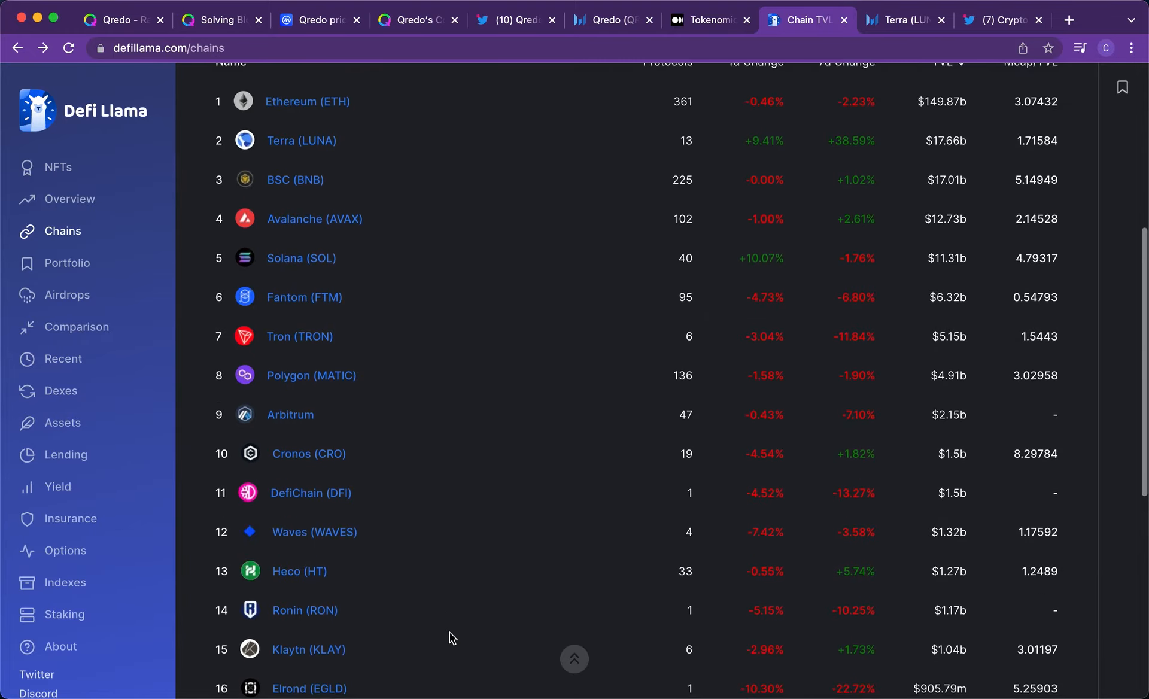
scroll(up, 3)
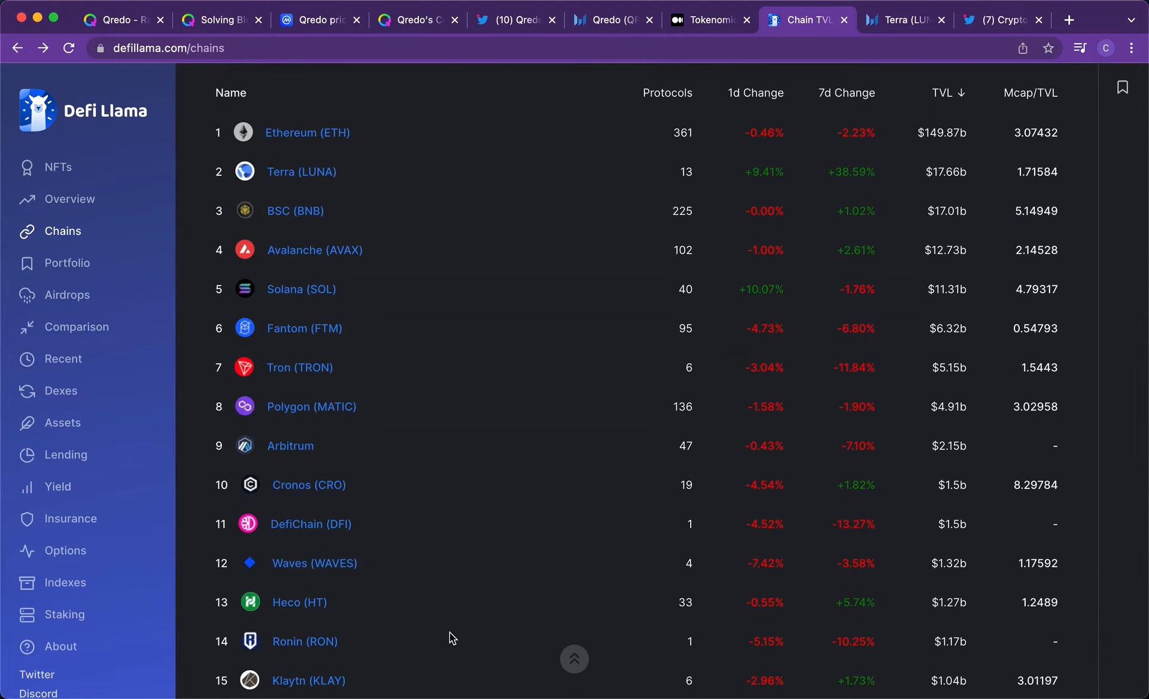
scroll(down, 3)
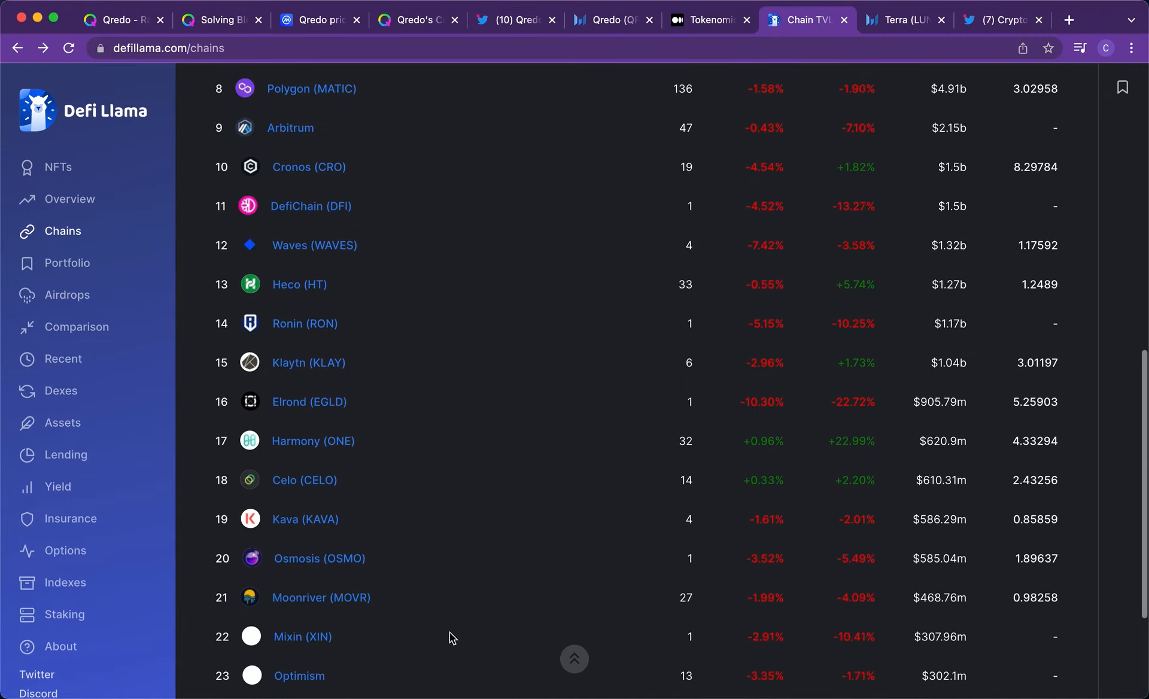
scroll(up, 3)
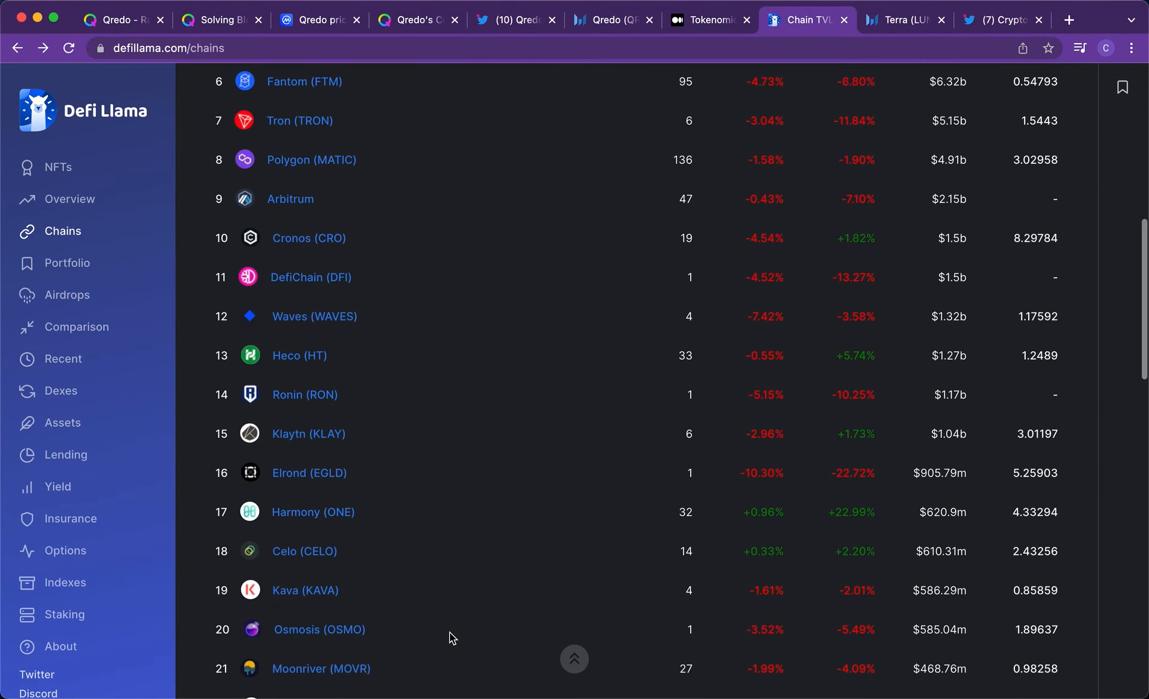
scroll(down, 3)
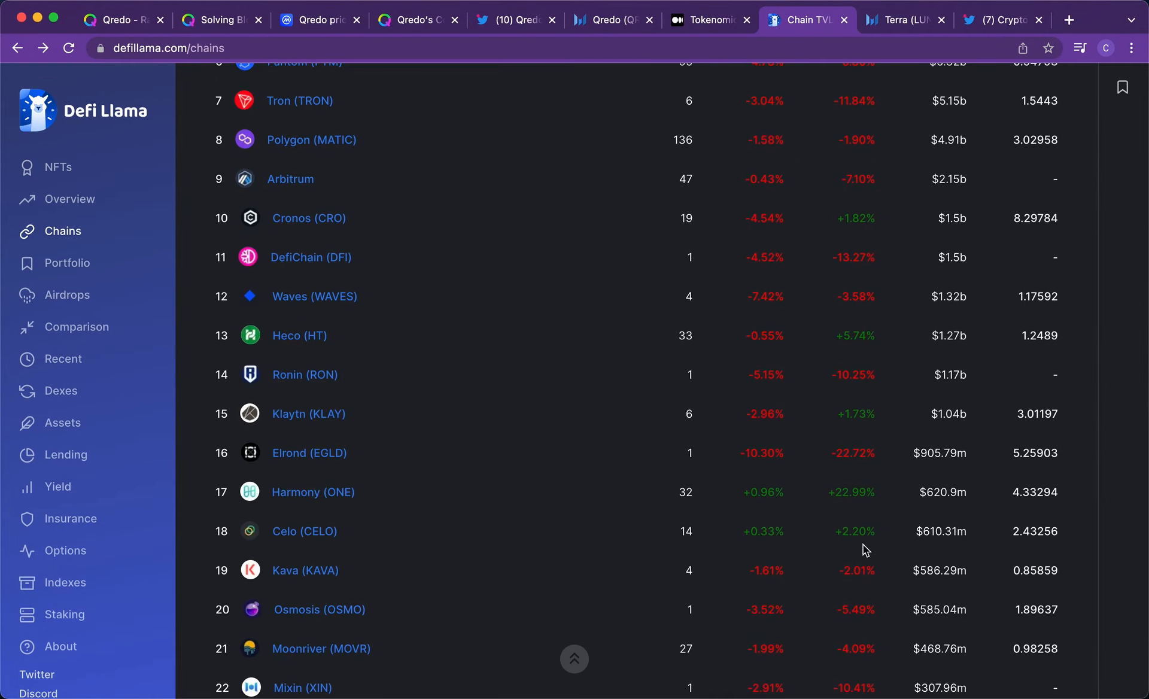
scroll(down, 3)
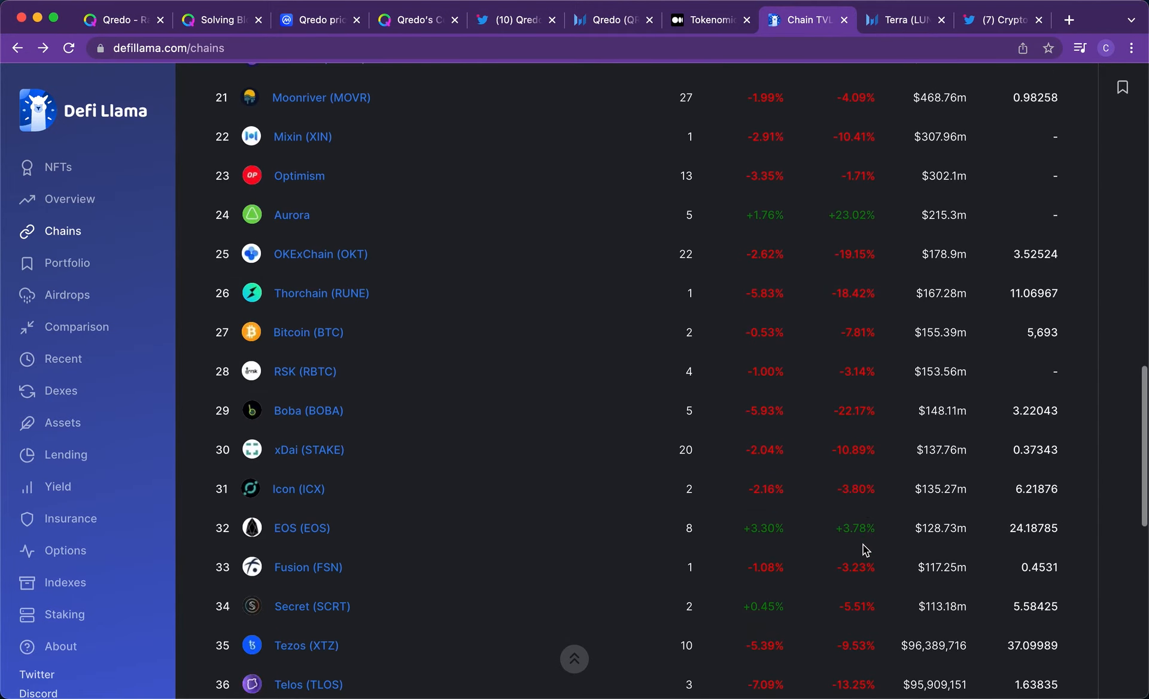
scroll(up, 3)
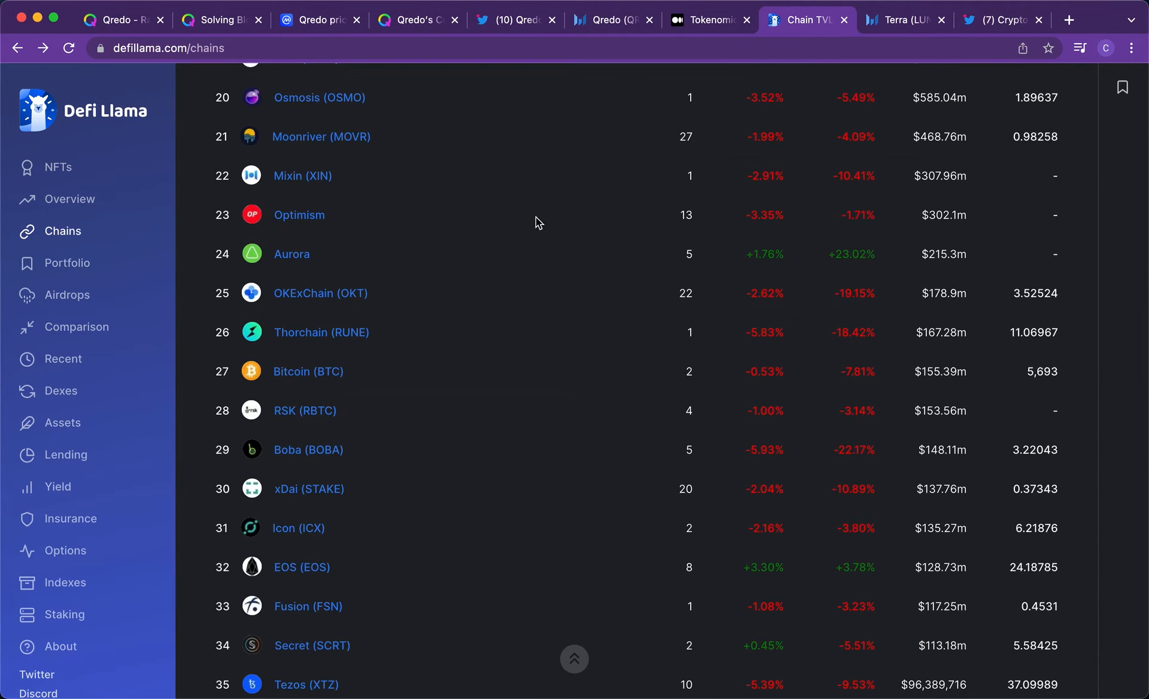
double_click(291, 254)
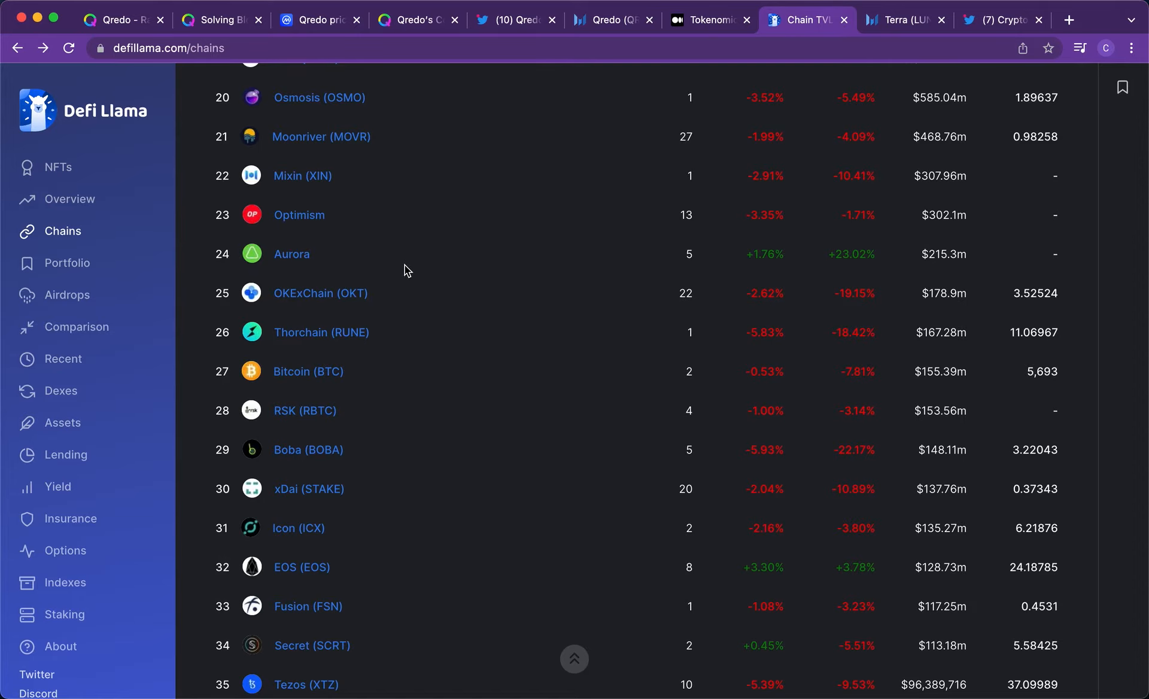
scroll(down, 3)
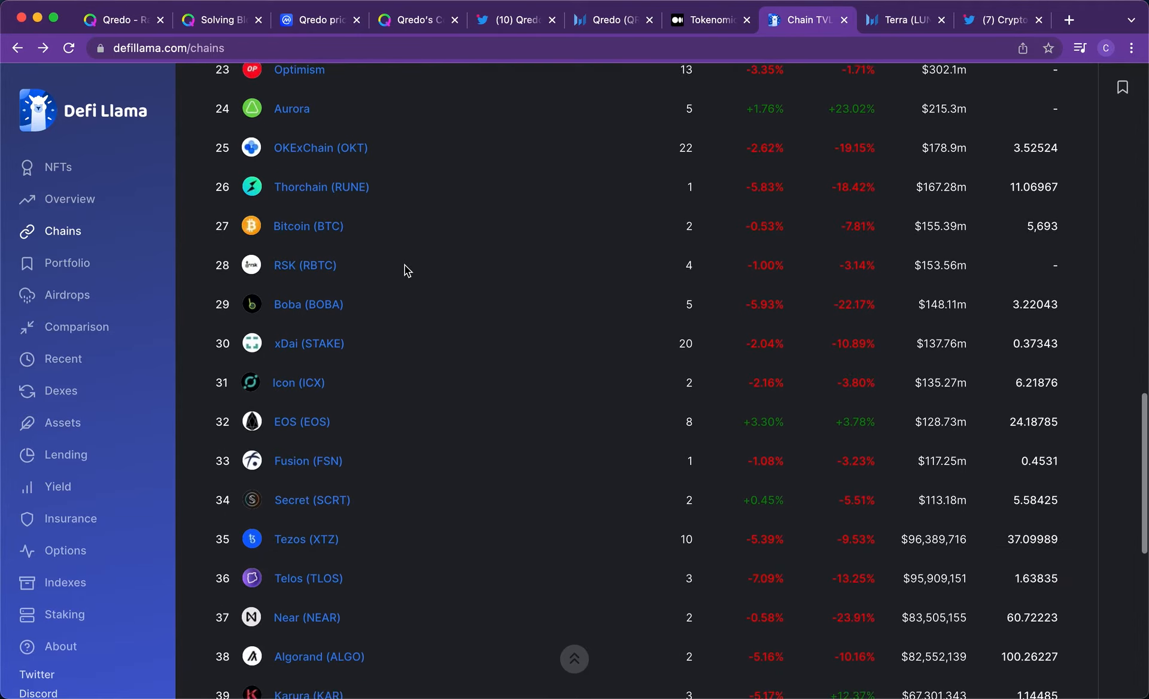
scroll(down, 3)
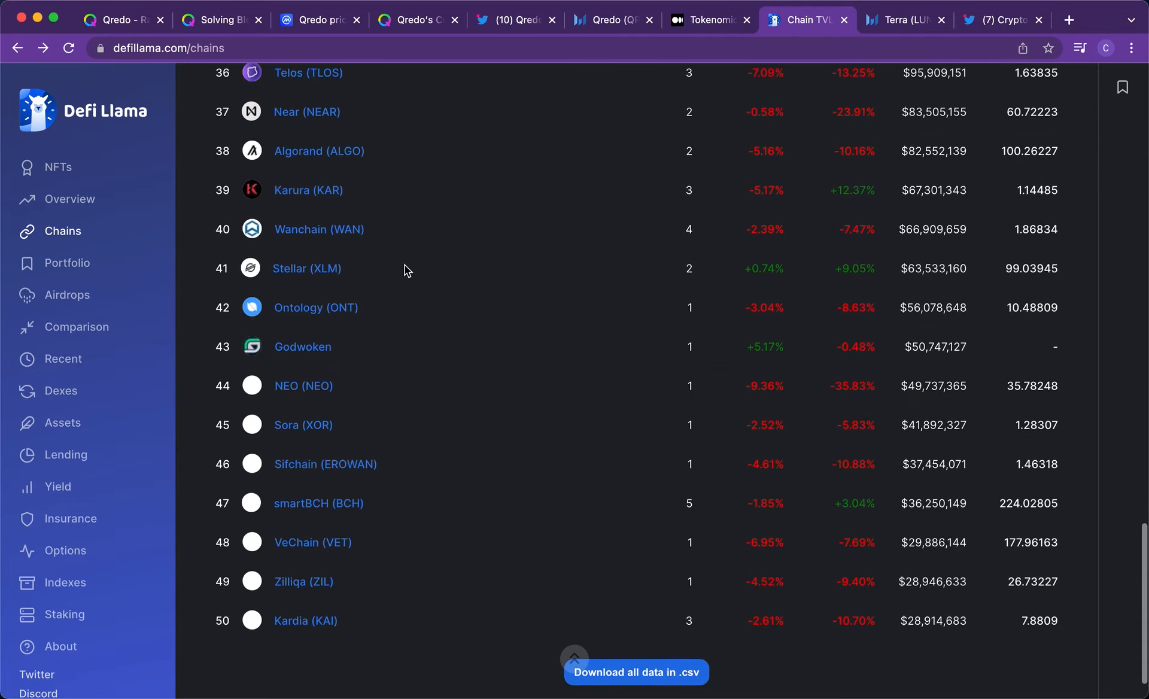
scroll(up, 3)
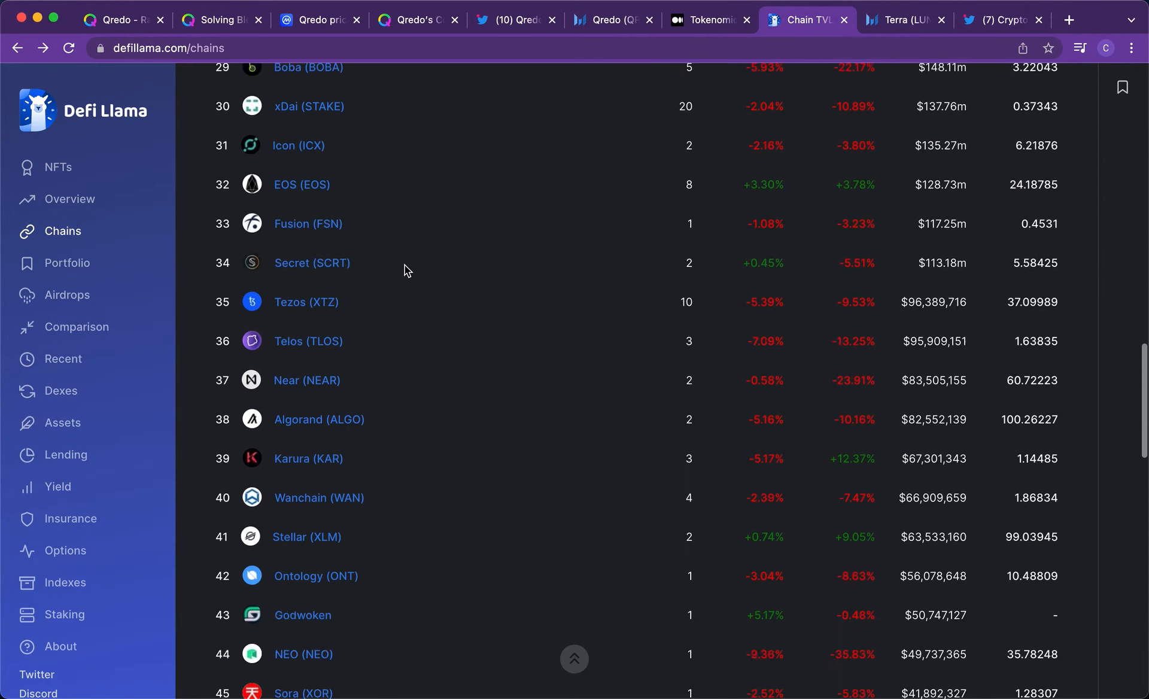
scroll(up, 3)
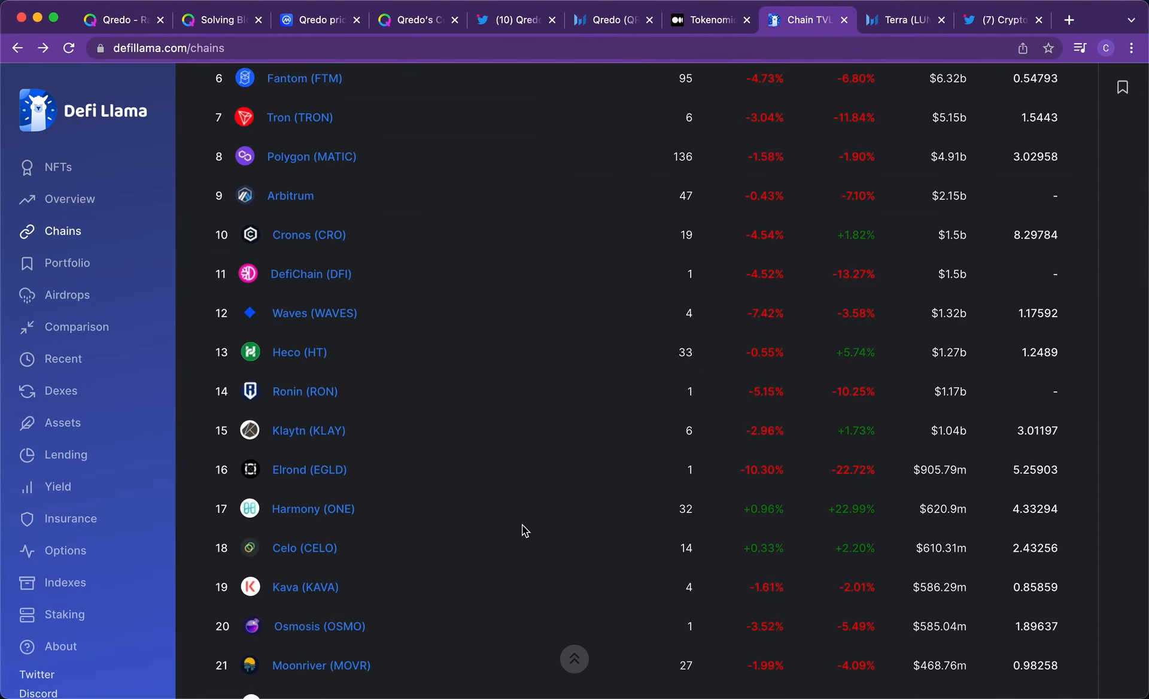
scroll(down, 3)
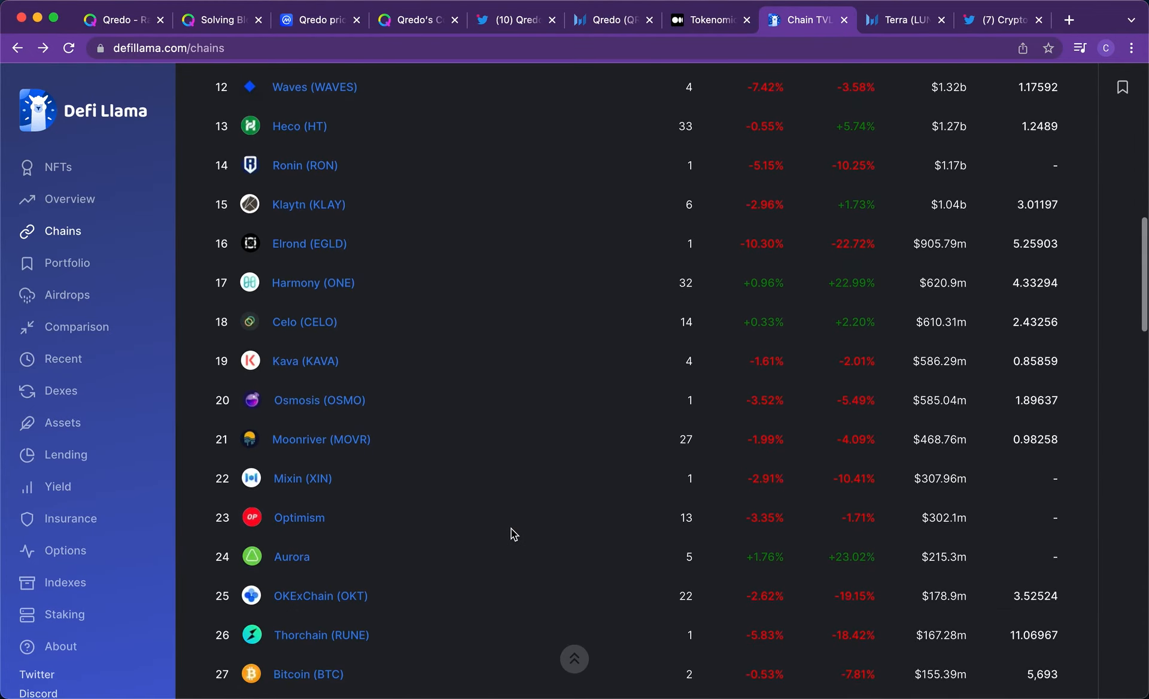
scroll(up, 3)
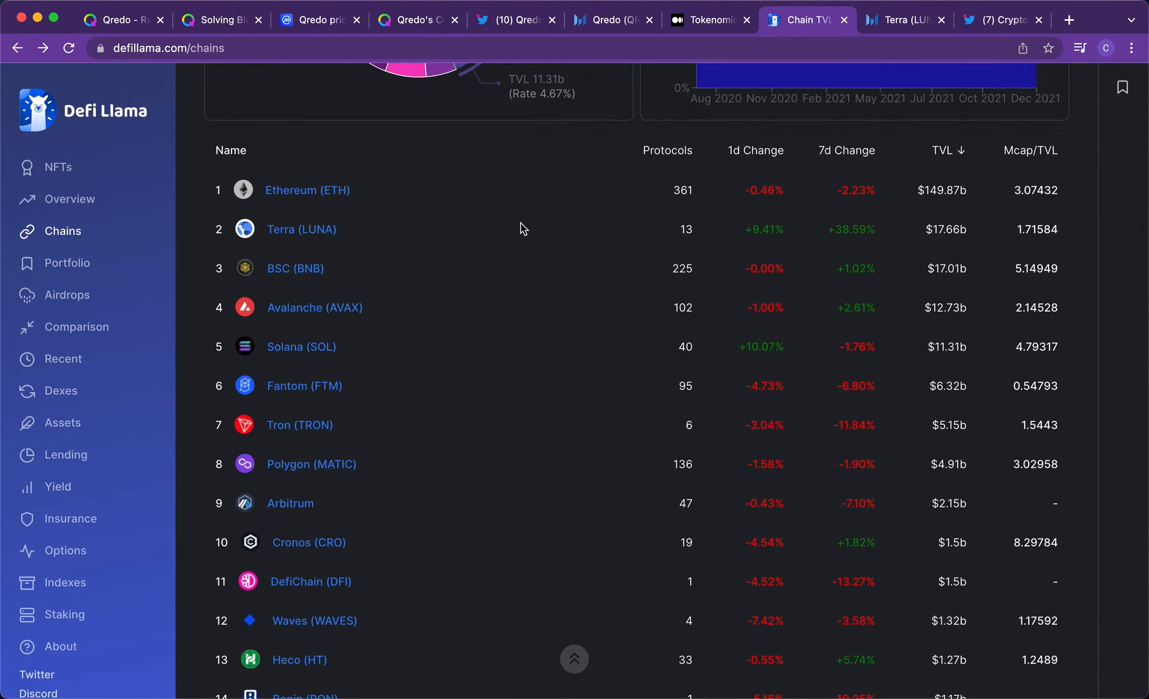
scroll(down, 3)
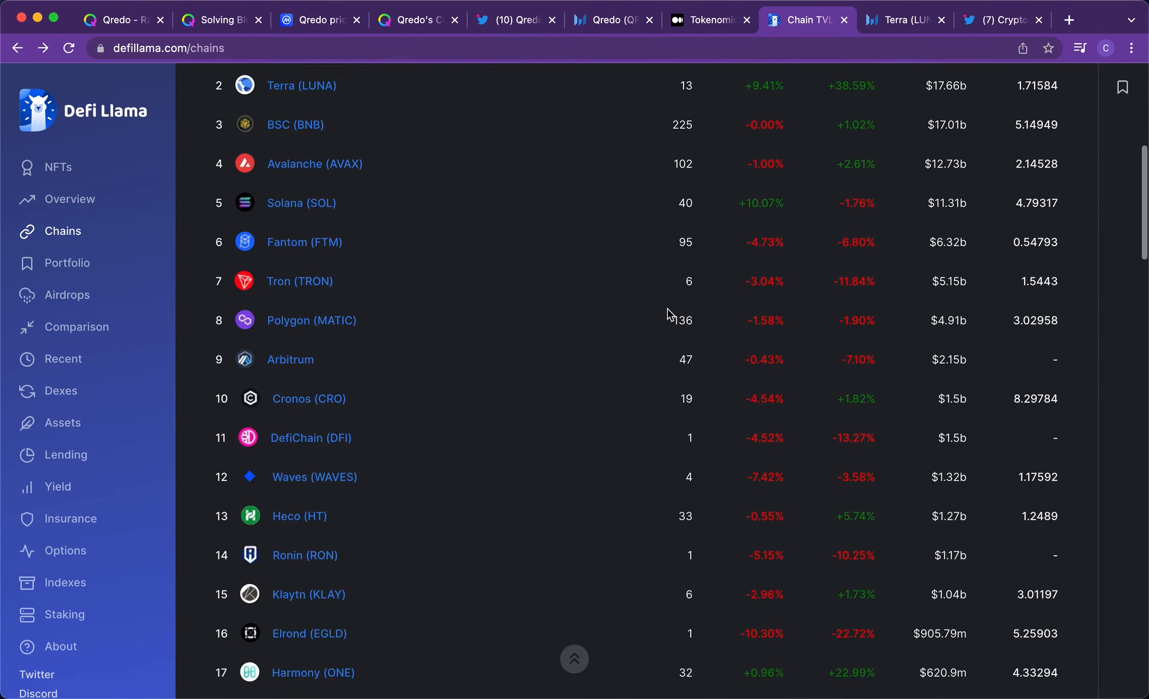
scroll(down, 3)
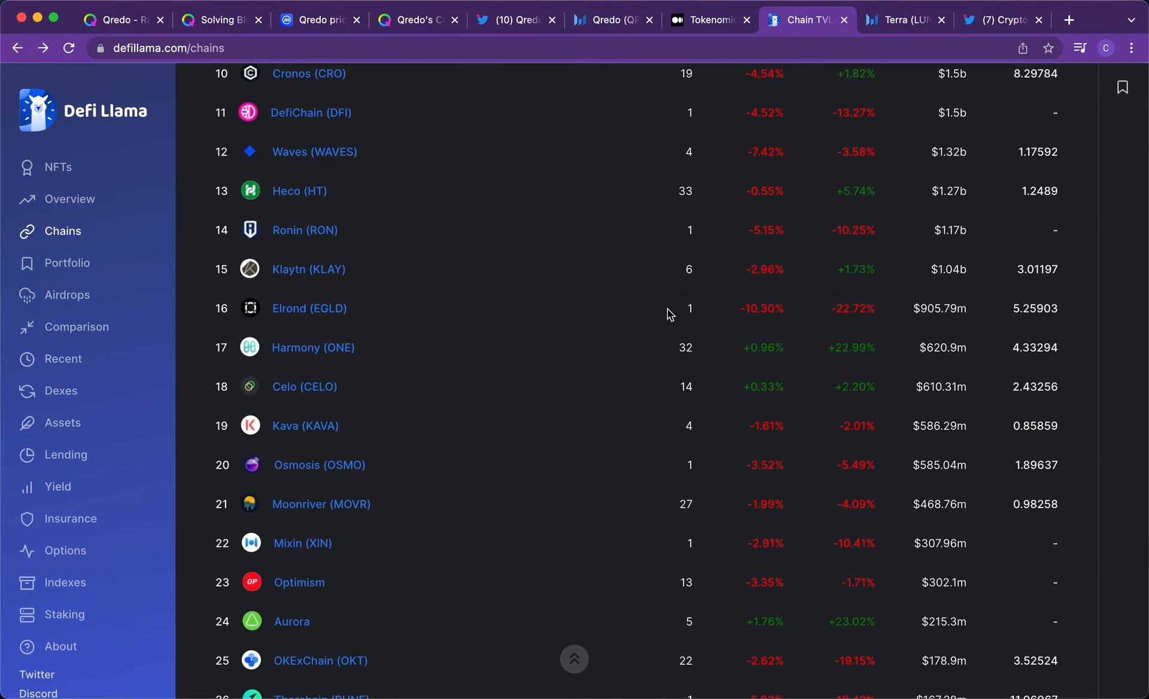
mouse_move(950, 5)
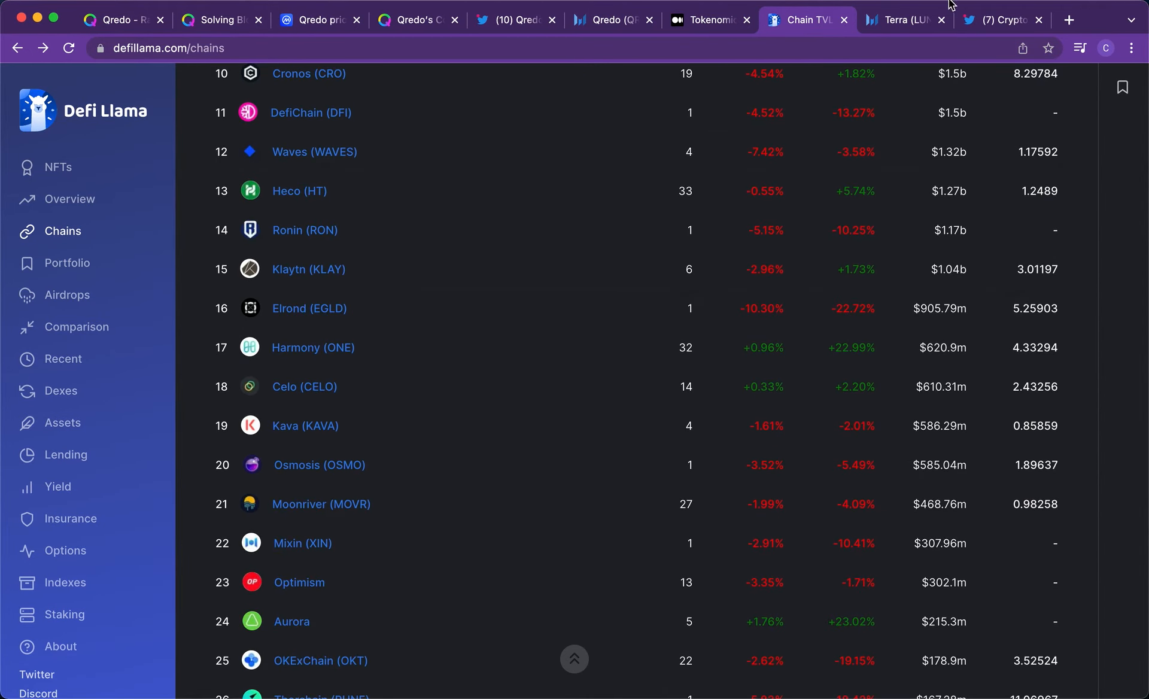
mouse_move(905, 20)
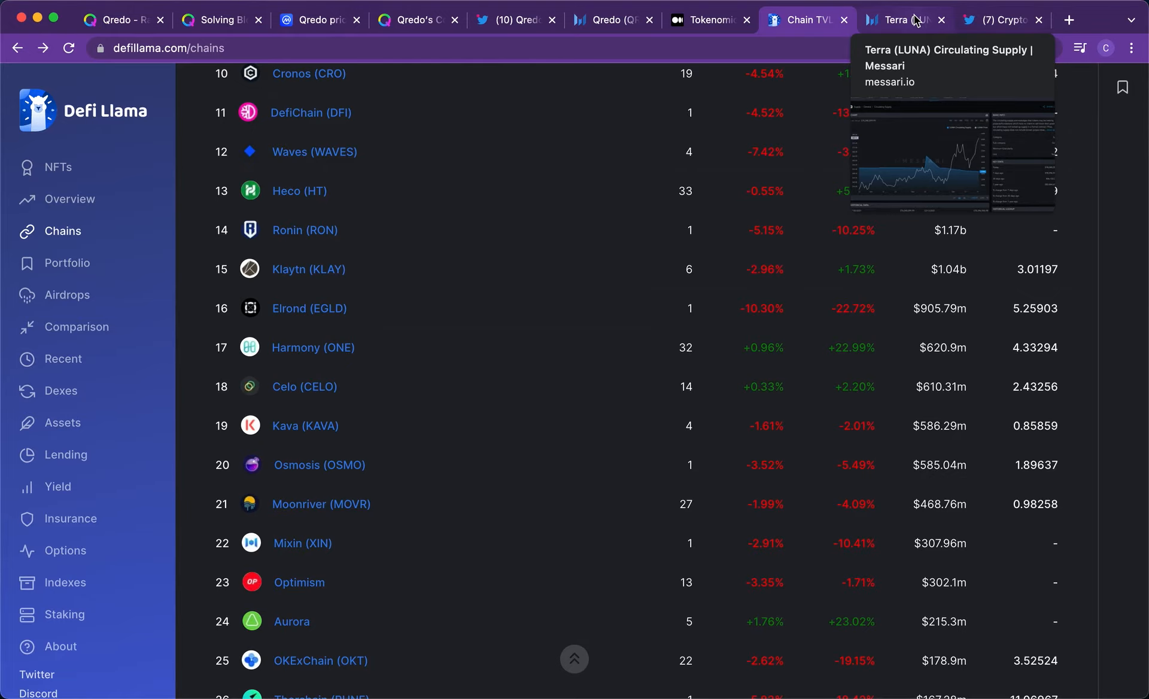
- Switch to Messari's Terra (LUNA) circulating supply page showing about 374 million LUNA
click(901, 20)
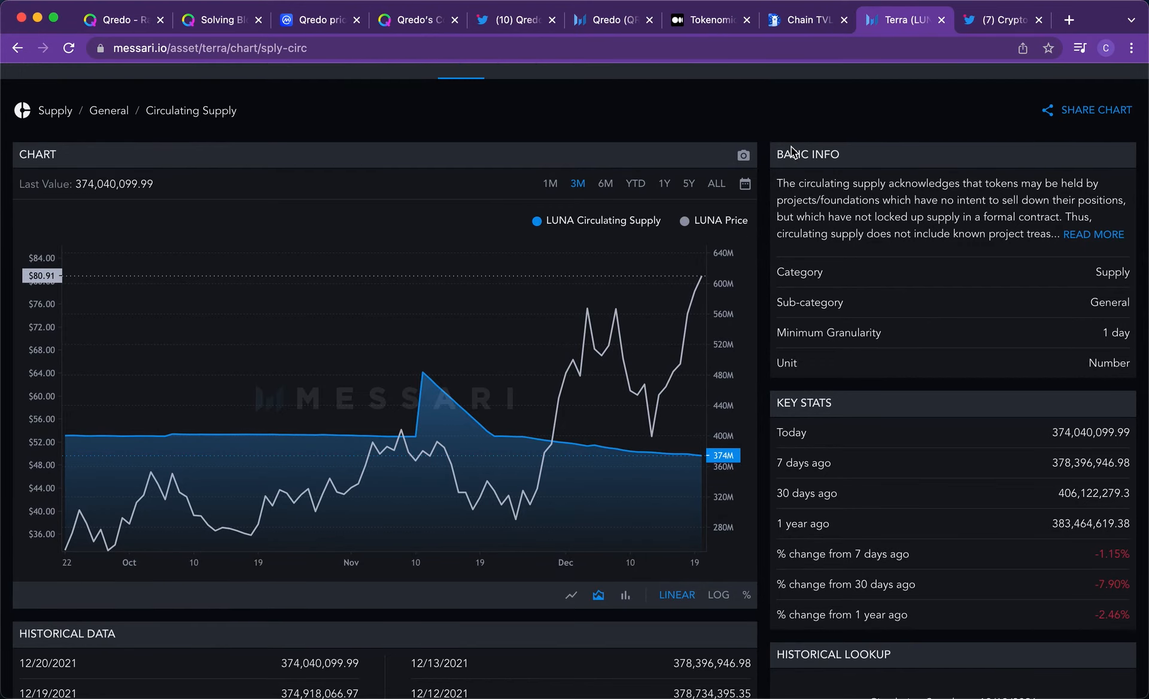
scroll(down, 3)
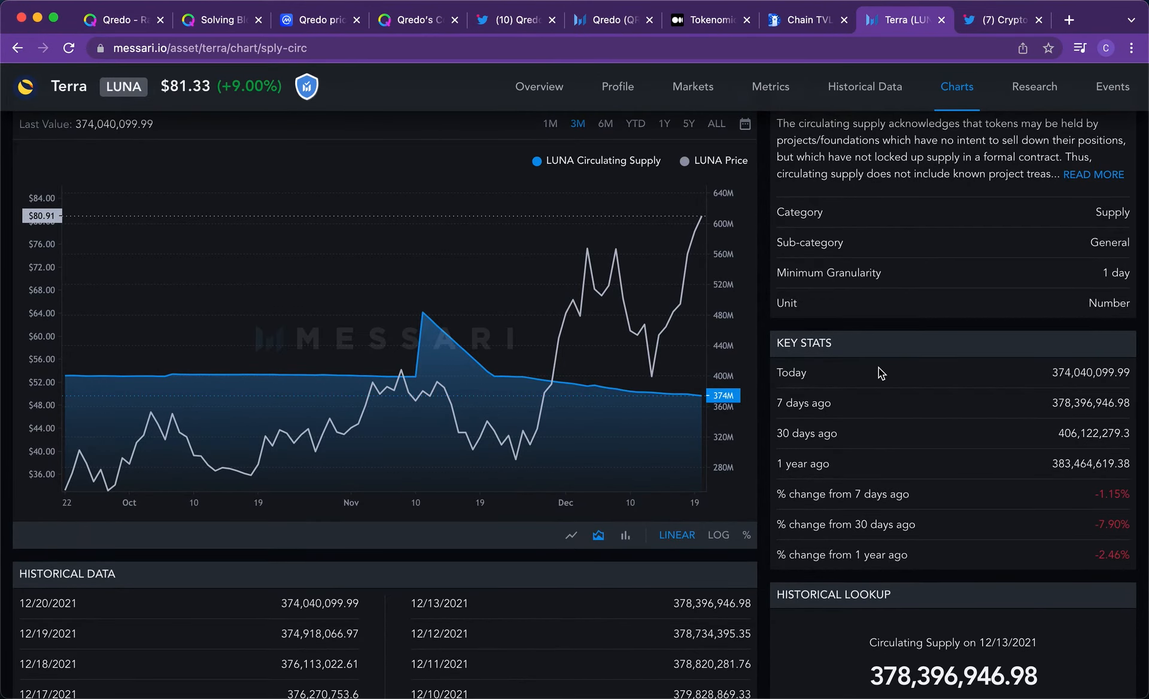
scroll(down, 3)
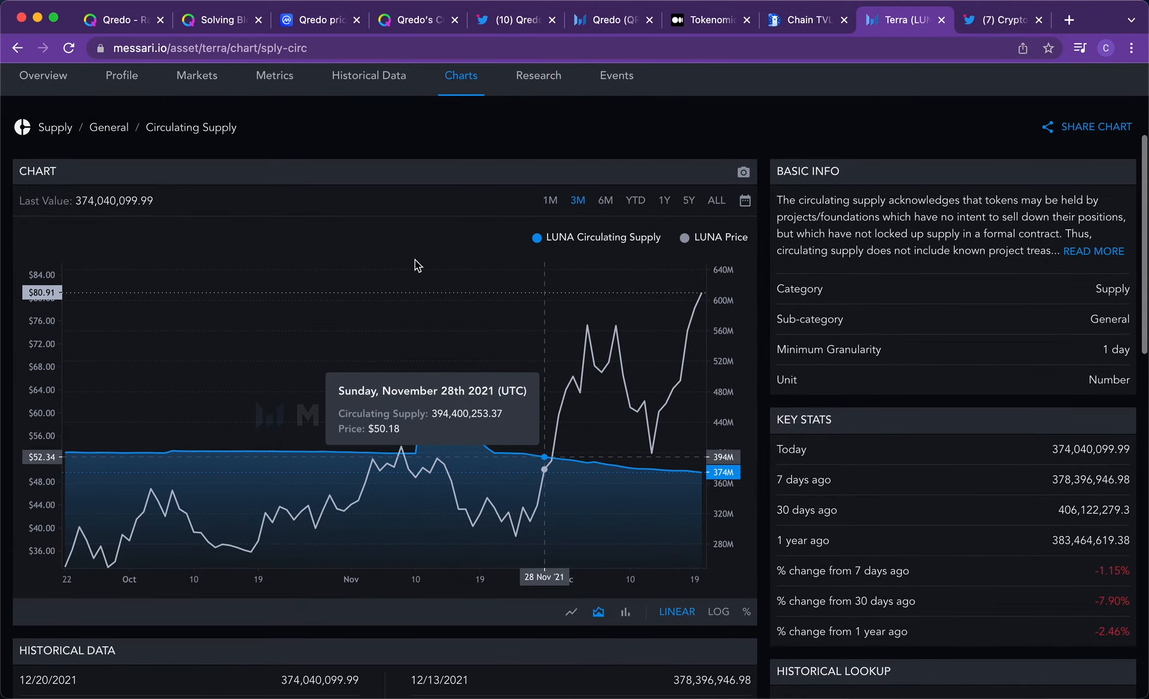
scroll(down, 3)
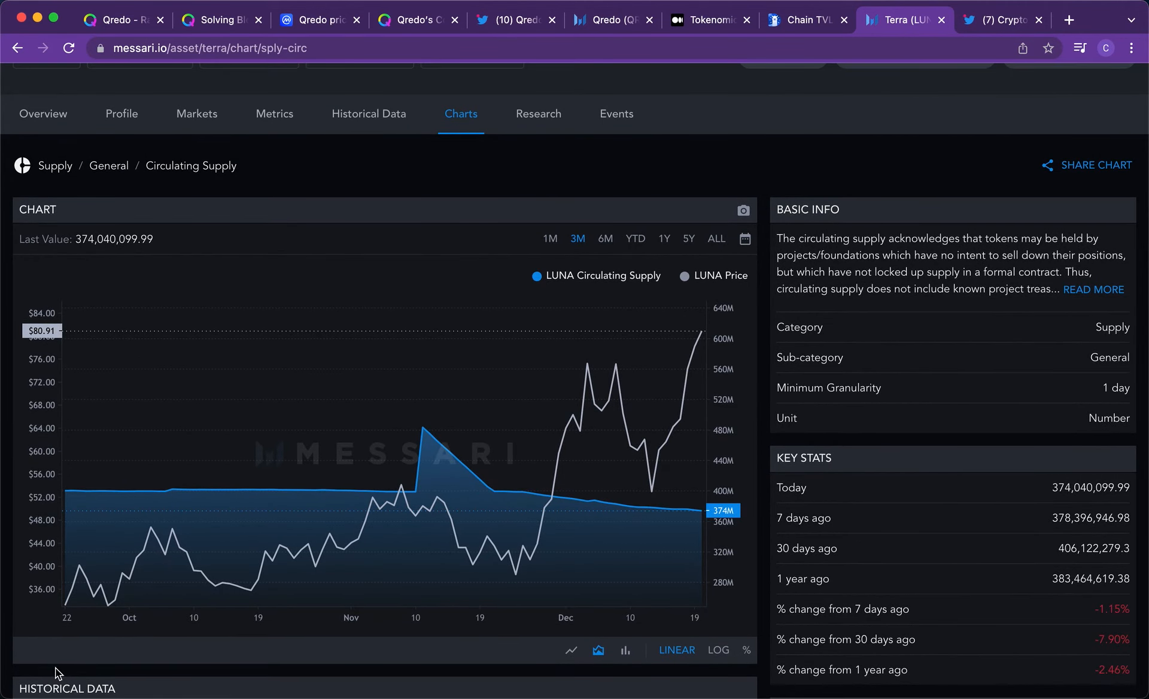
mouse_move(846, 609)
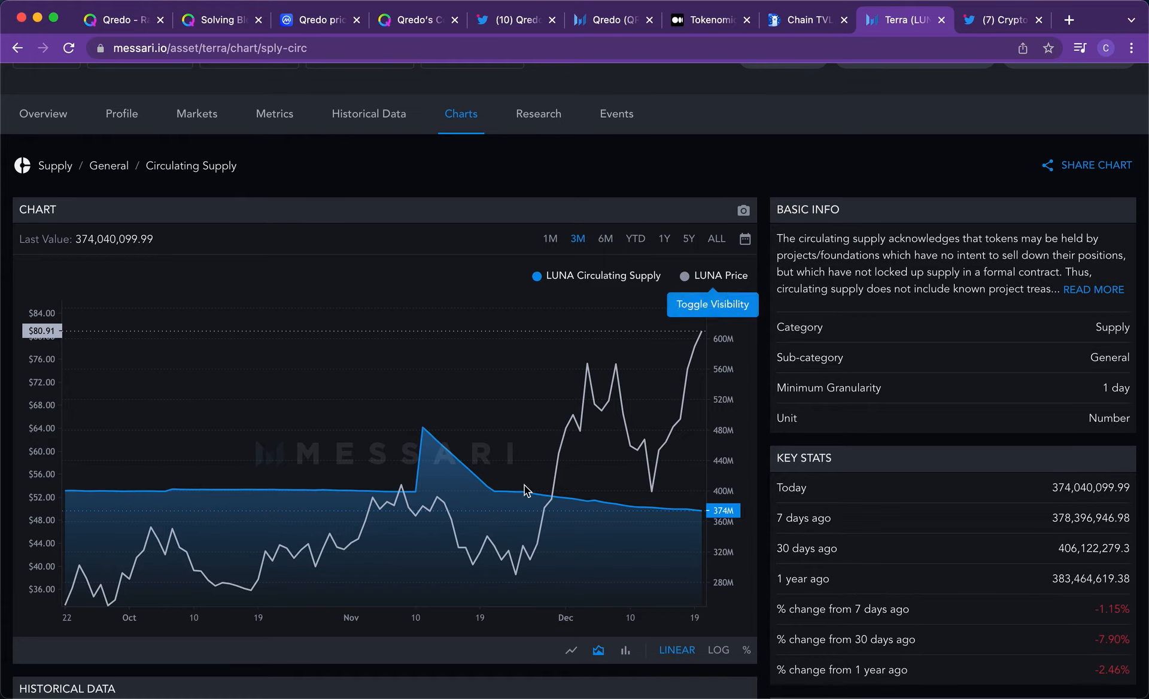
mouse_move(681, 417)
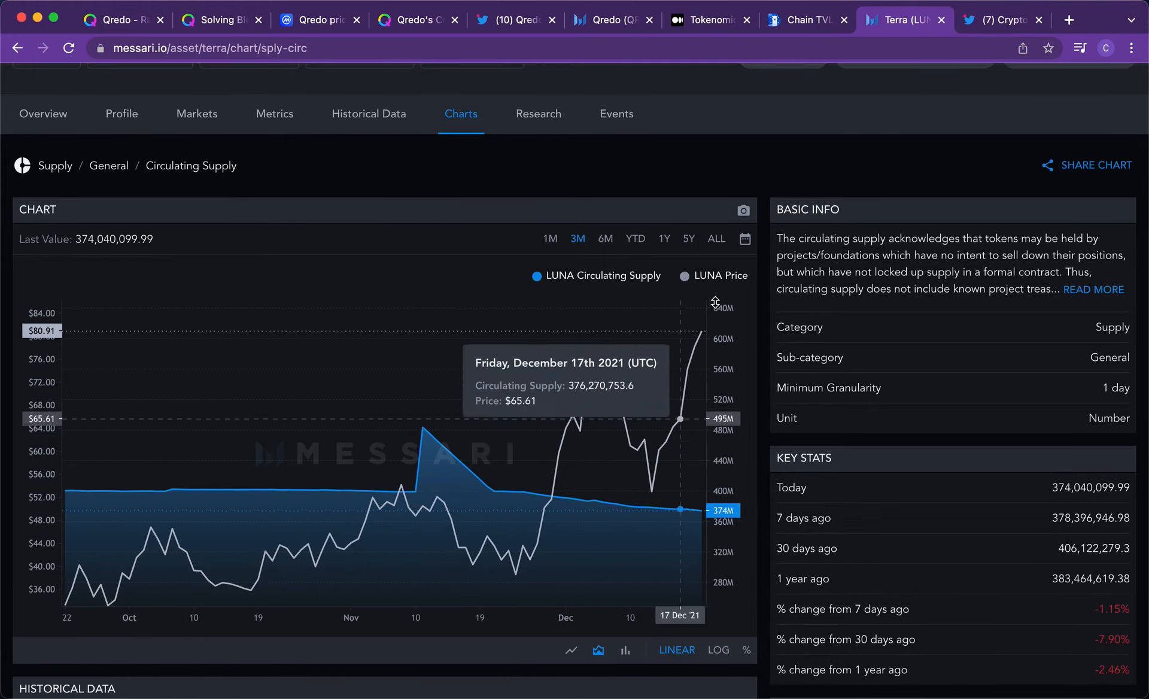
mouse_move(628, 252)
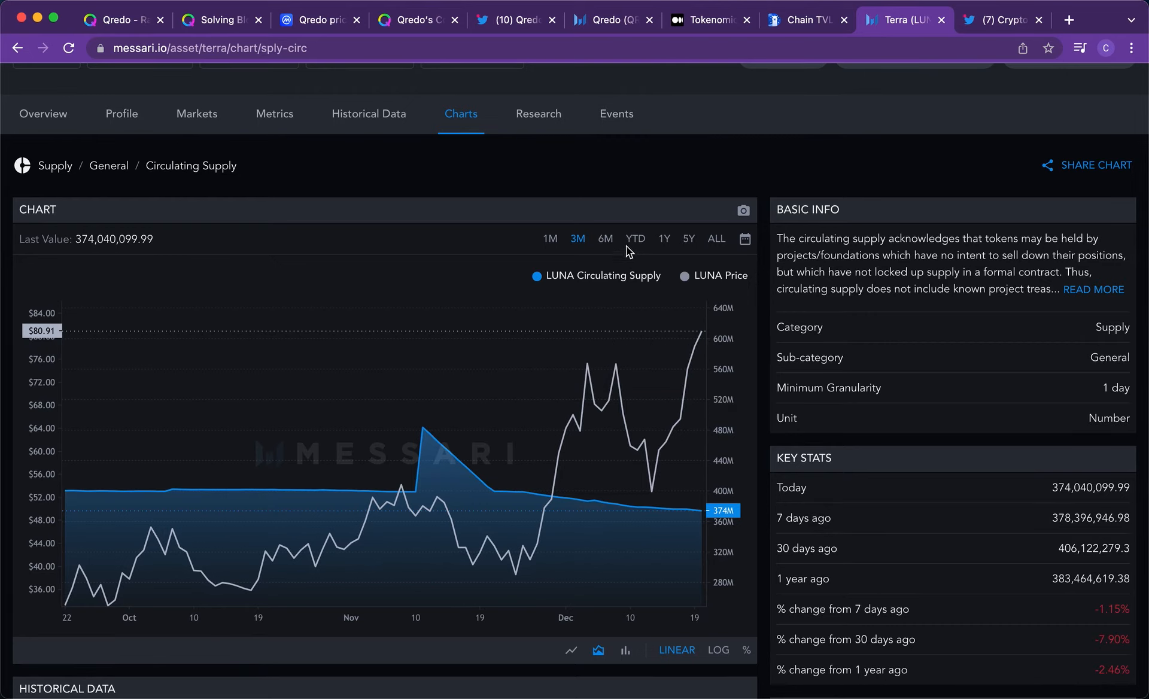
- Show LUNA supply over the last 6M, then read down to the daily Historical Data table
click(604, 239)
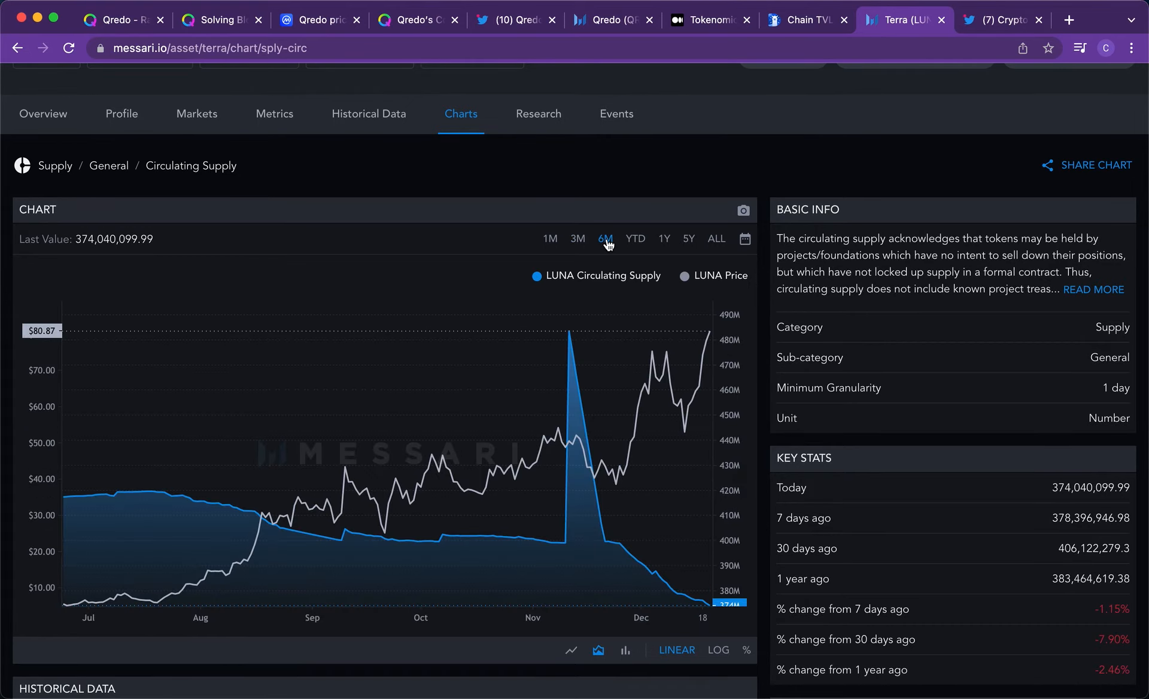
mouse_move(668, 455)
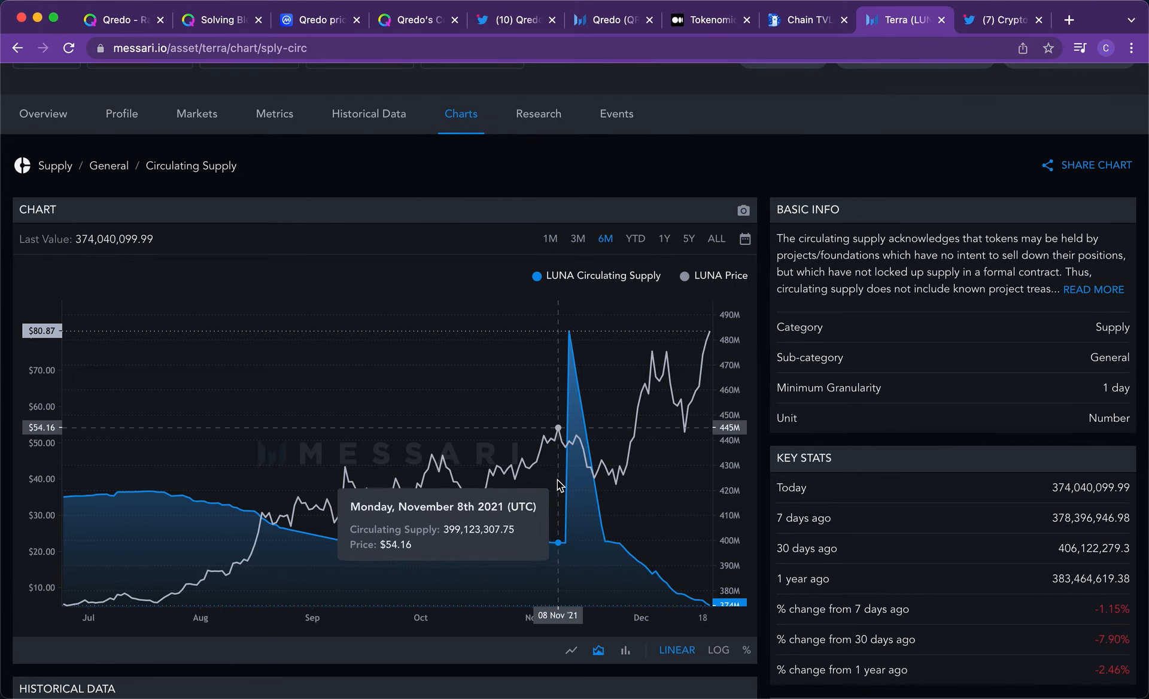
mouse_move(566, 364)
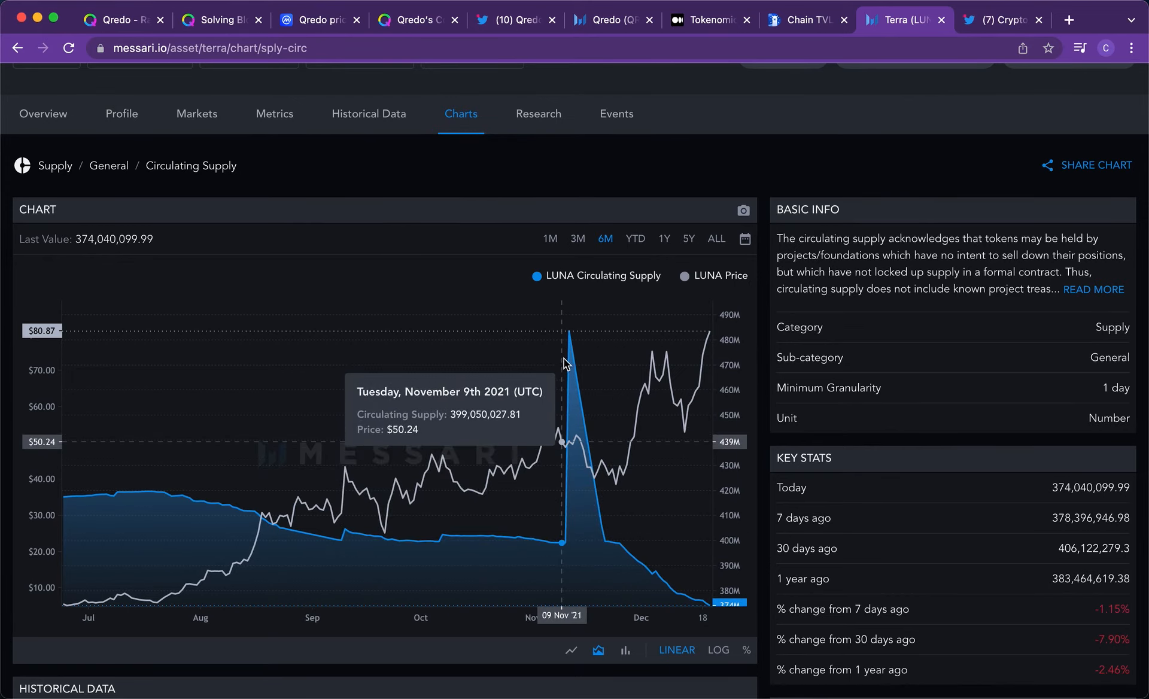
mouse_move(573, 374)
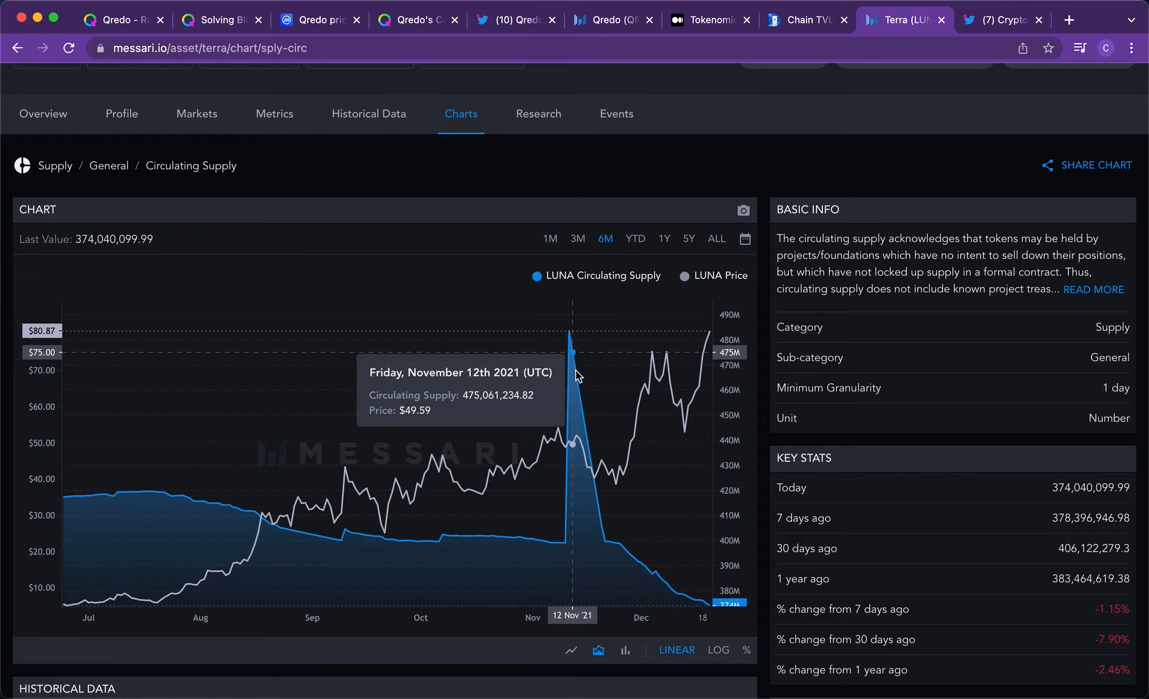
mouse_move(612, 534)
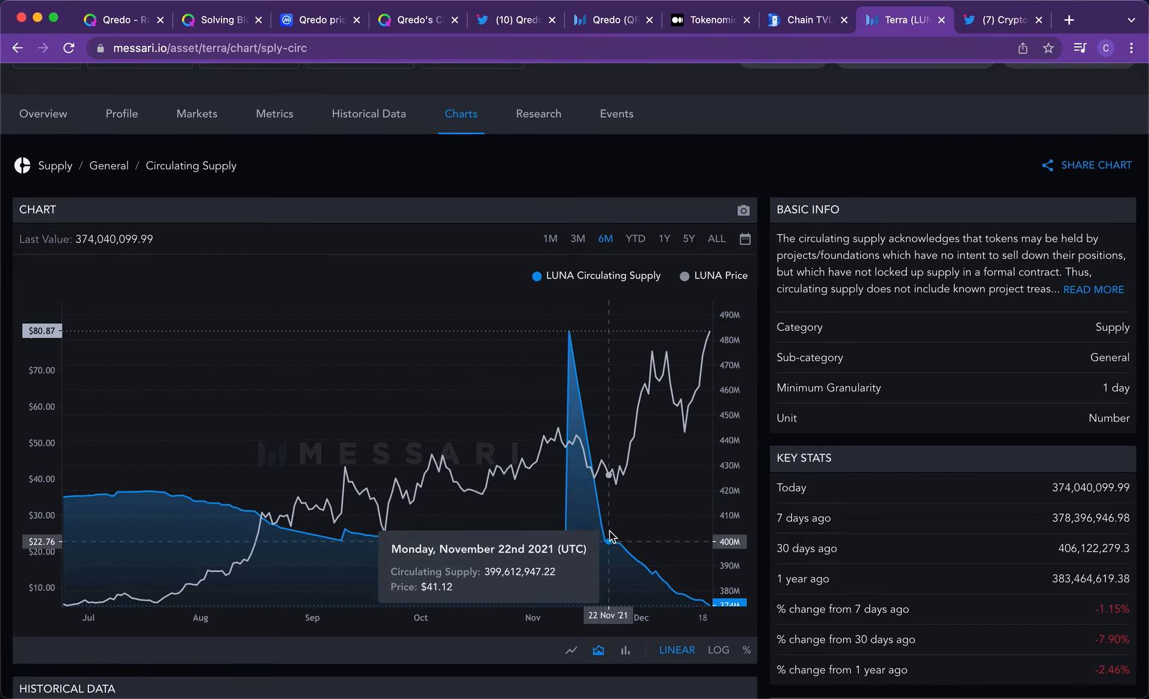
mouse_move(682, 583)
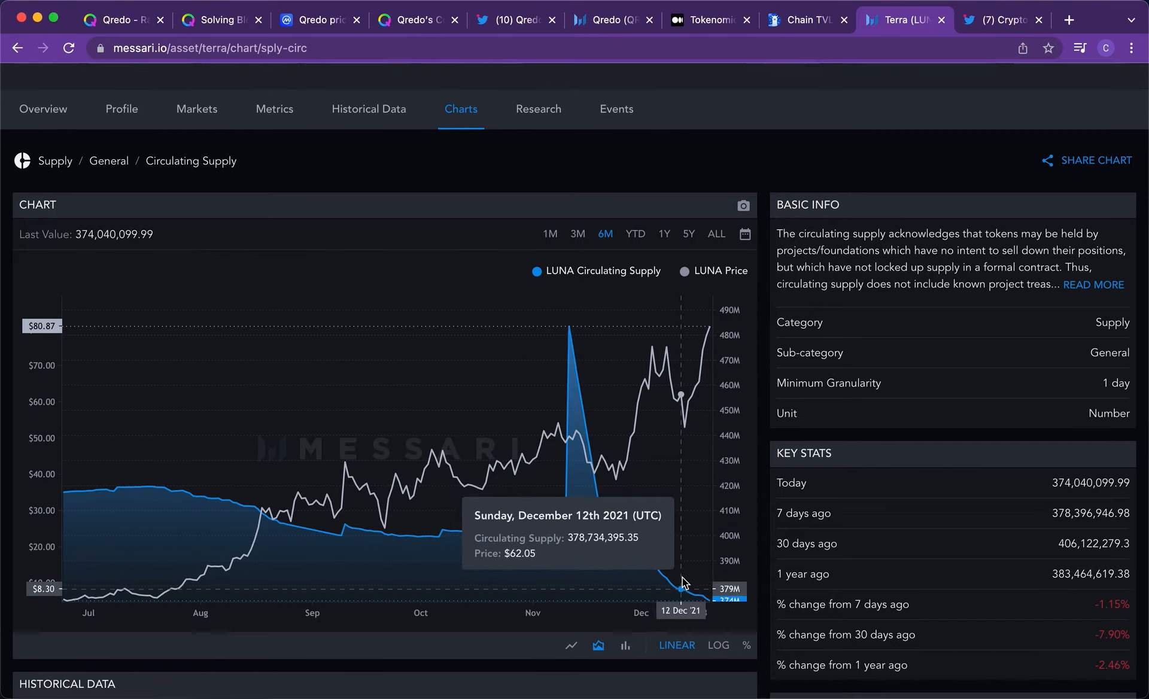
scroll(down, 3)
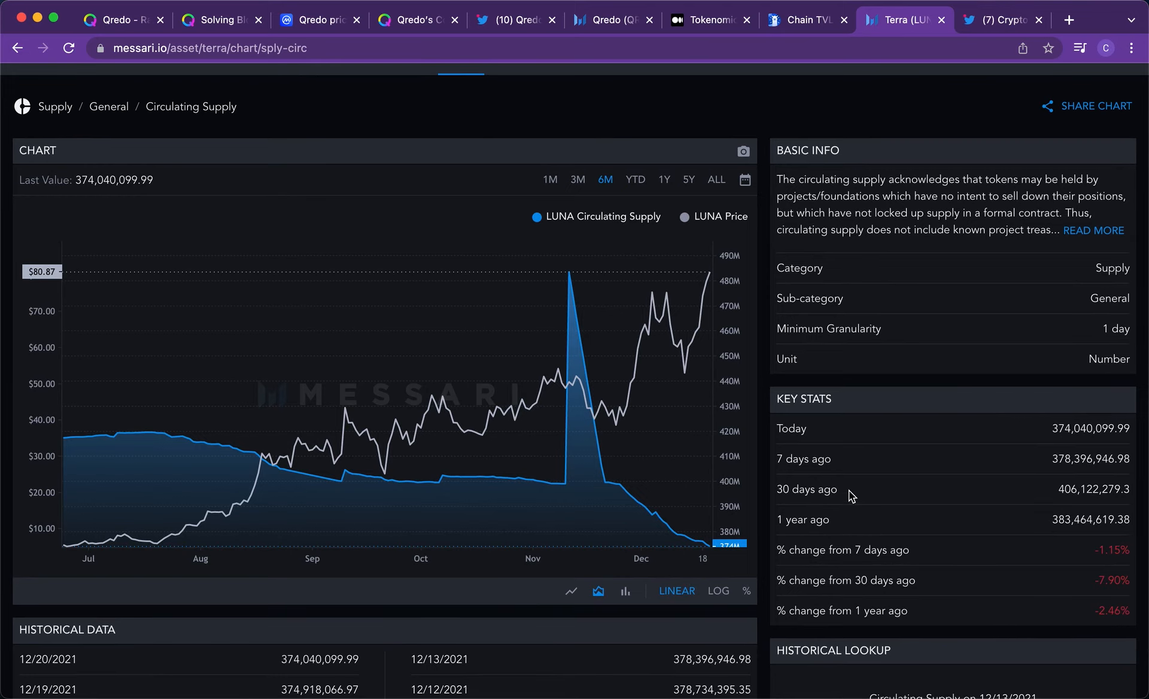
mouse_move(567, 484)
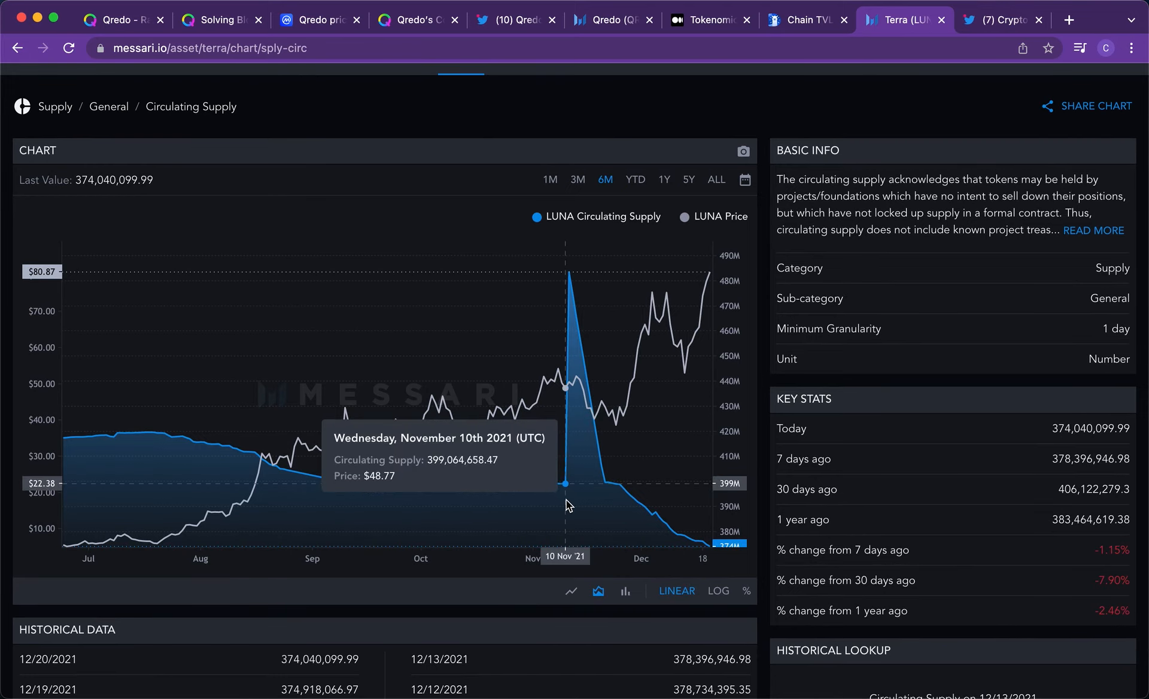
scroll(down, 3)
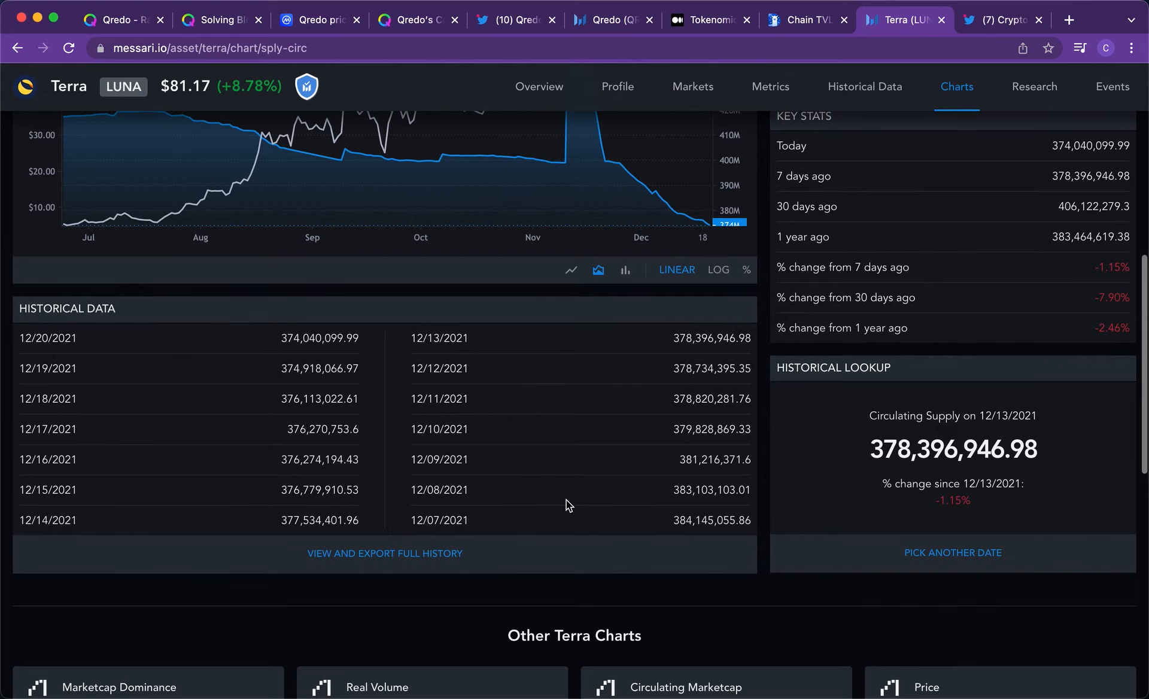
scroll(down, 3)
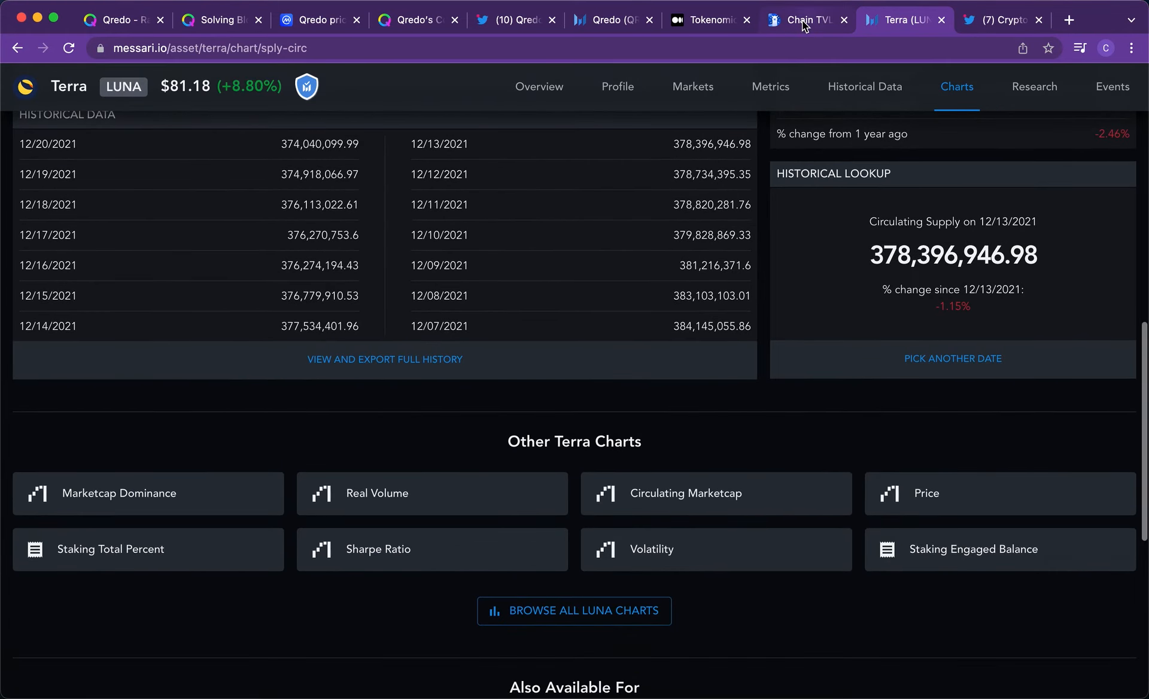
click(804, 20)
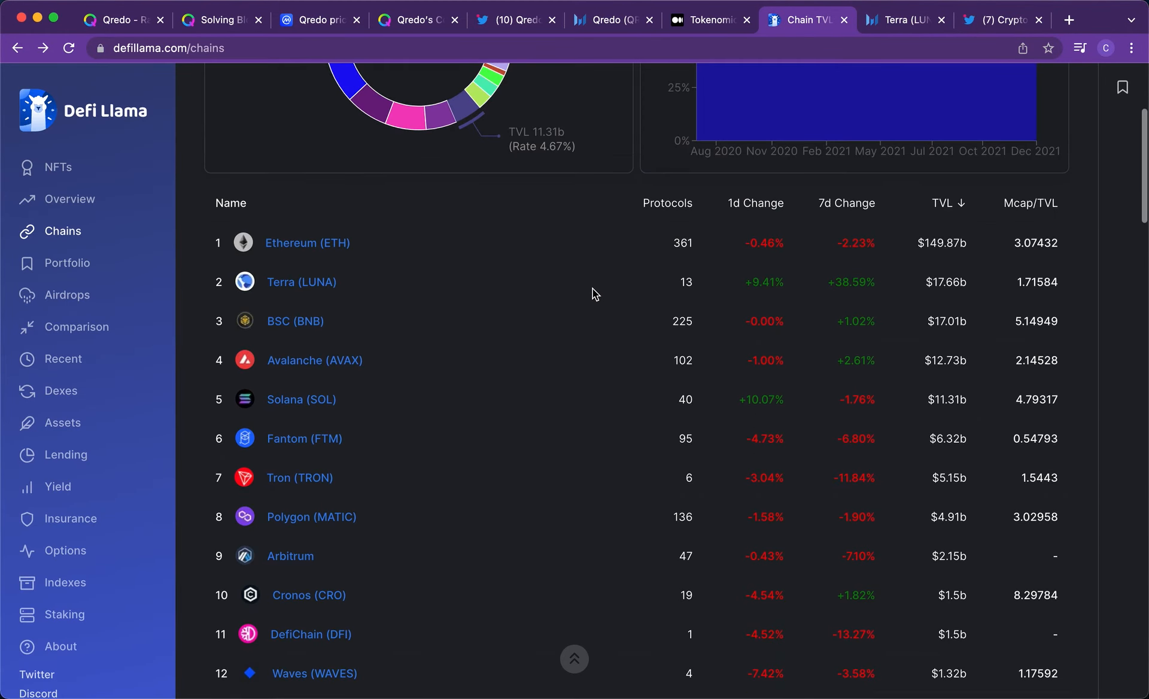
mouse_move(718, 220)
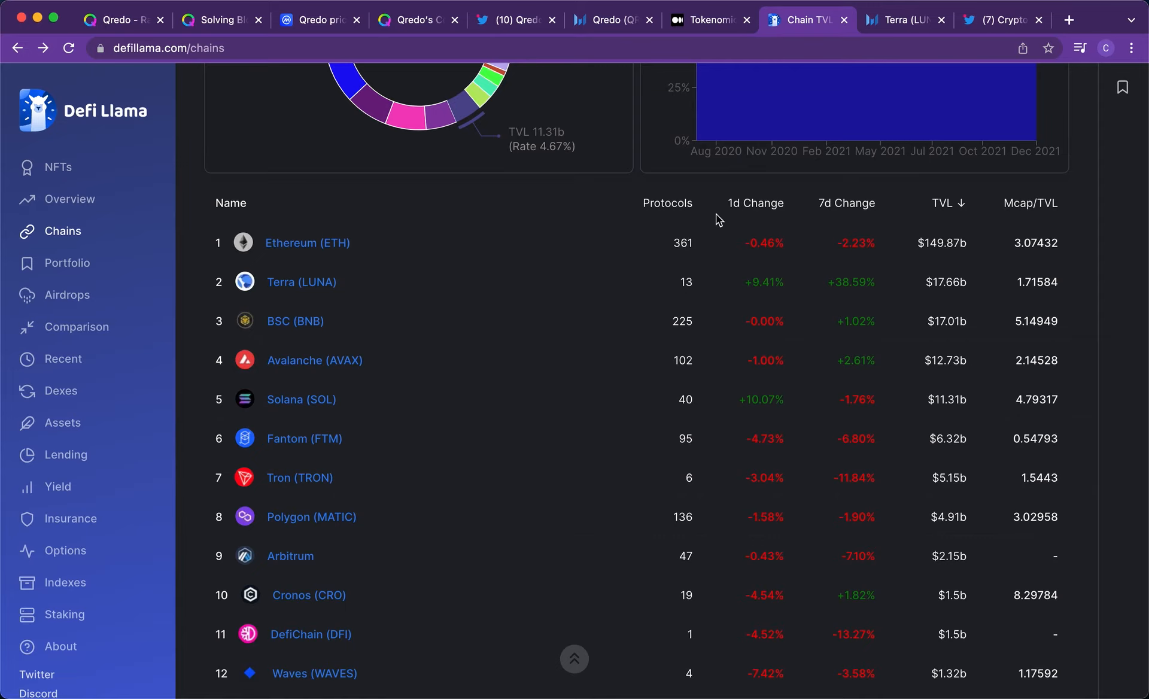
mouse_move(765, 110)
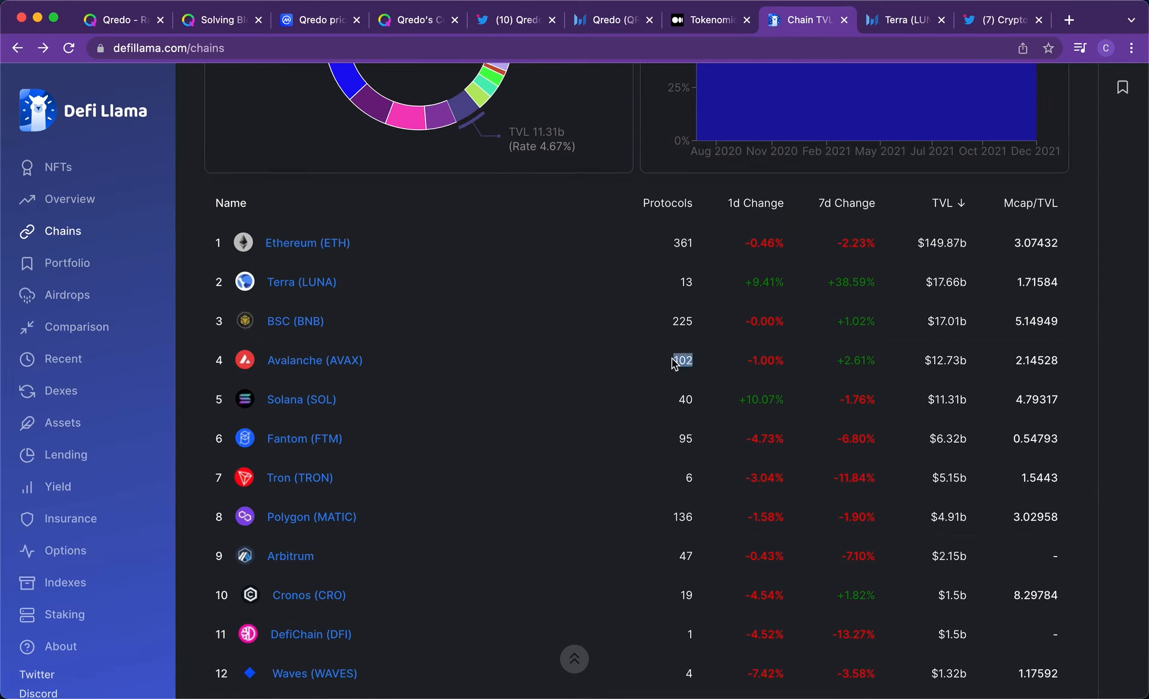
mouse_move(551, 357)
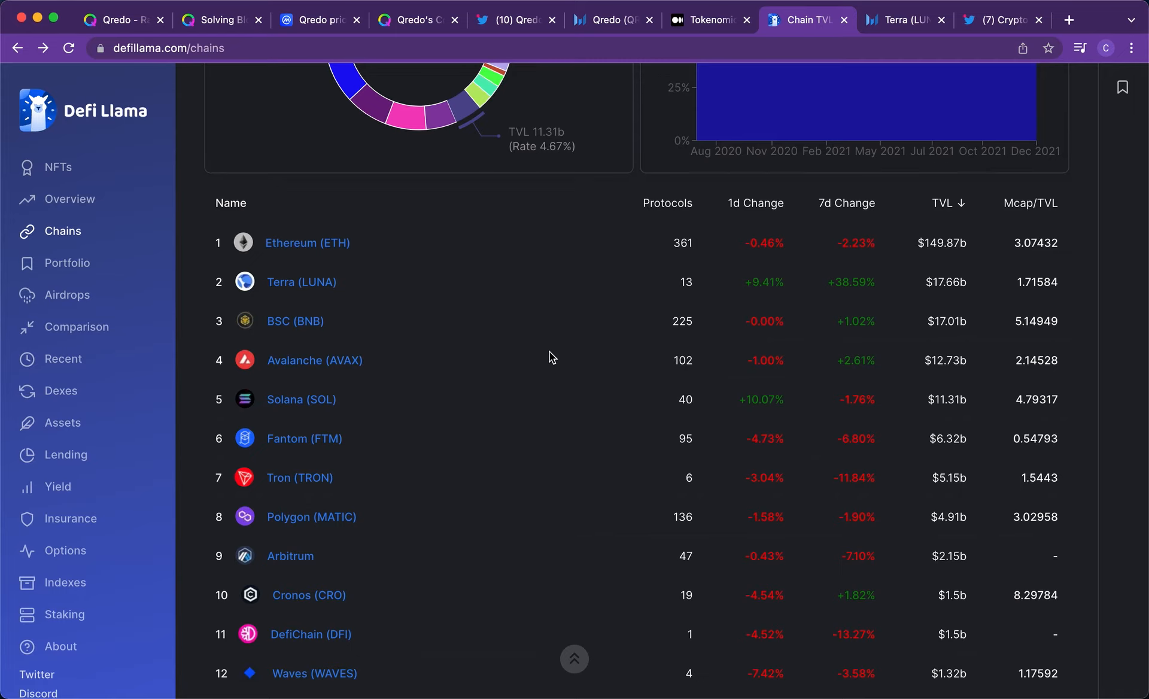
scroll(up, 3)
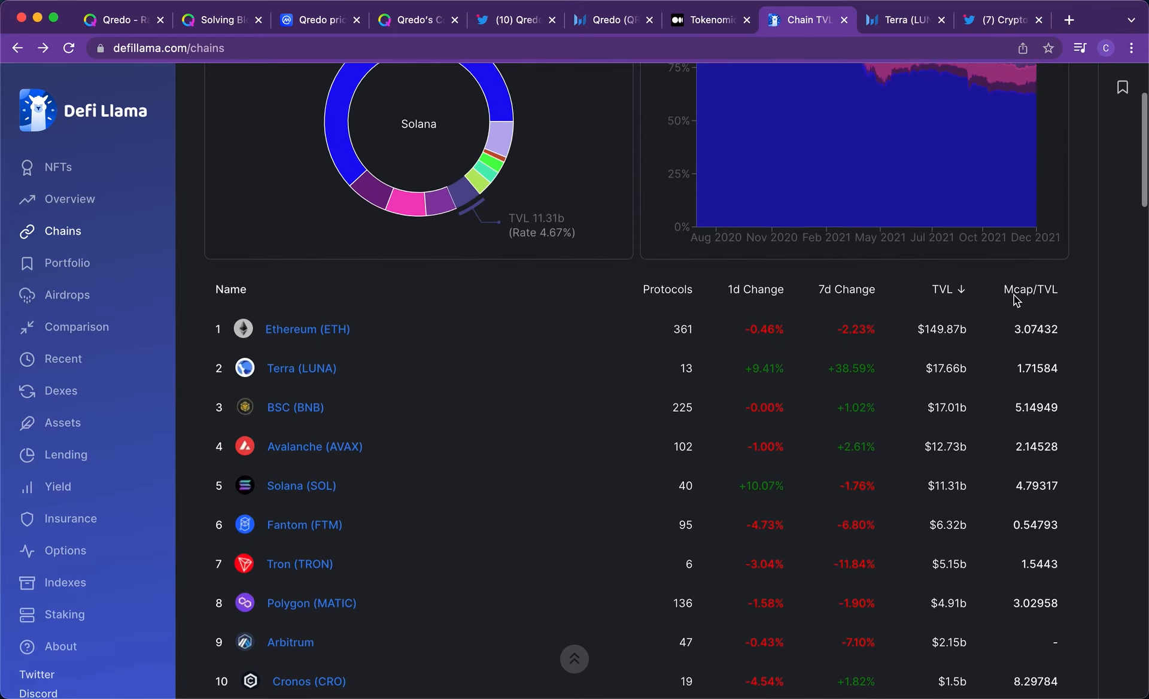
scroll(down, 3)
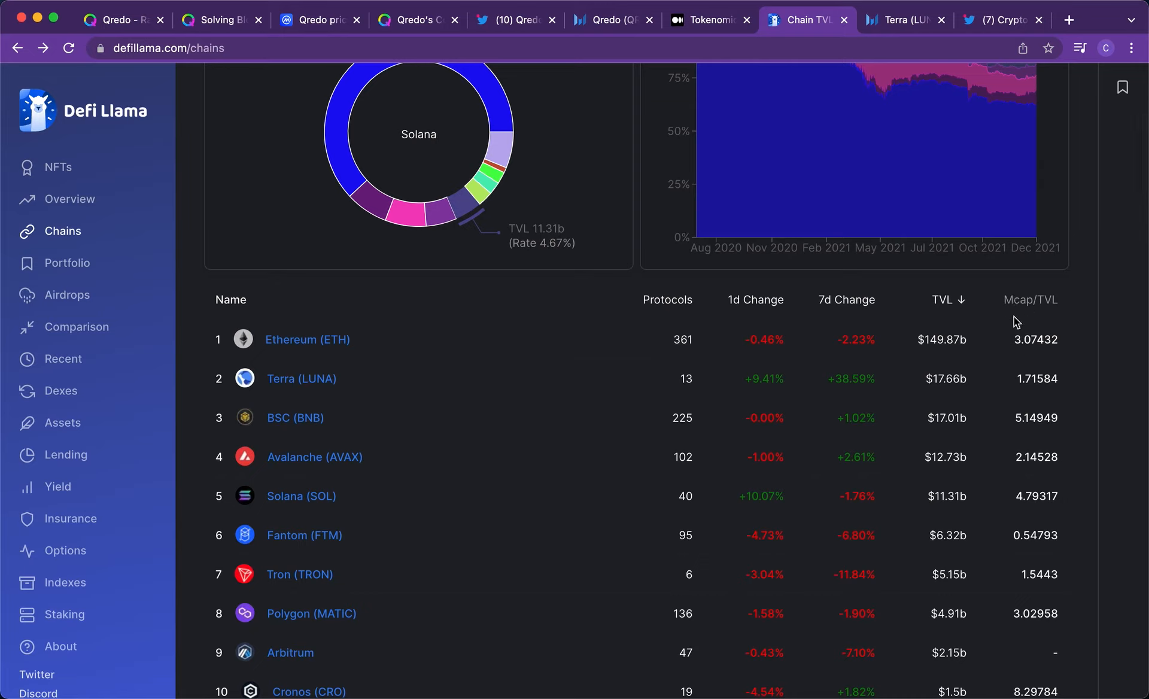
mouse_move(955, 382)
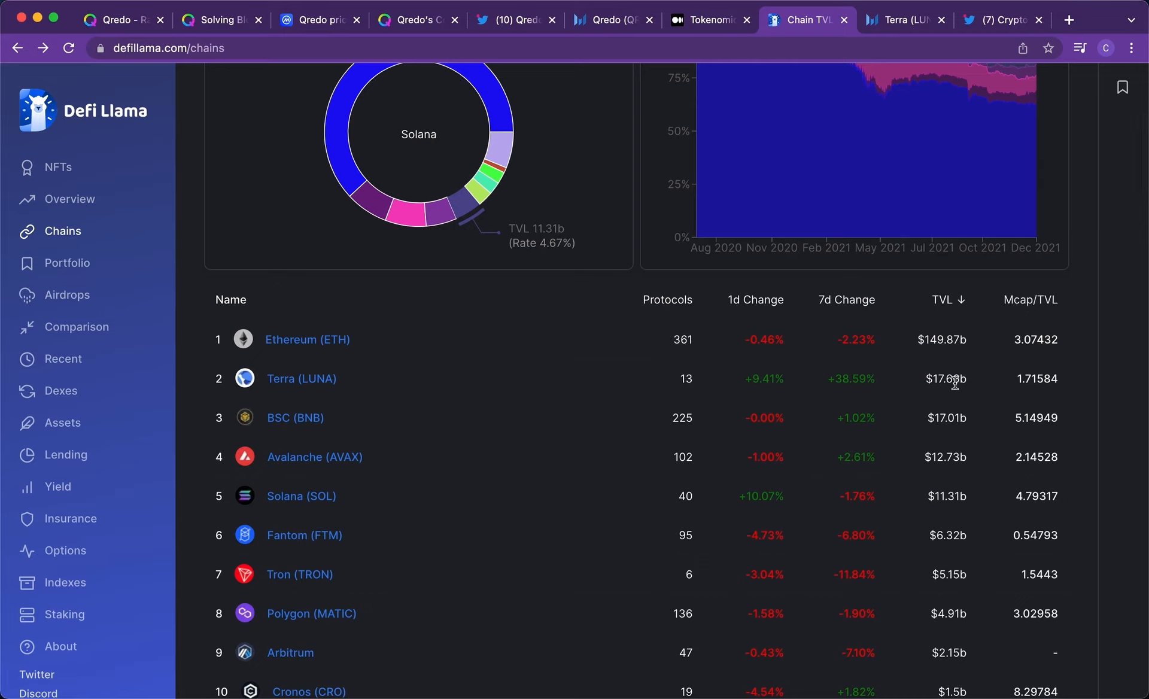
mouse_move(974, 88)
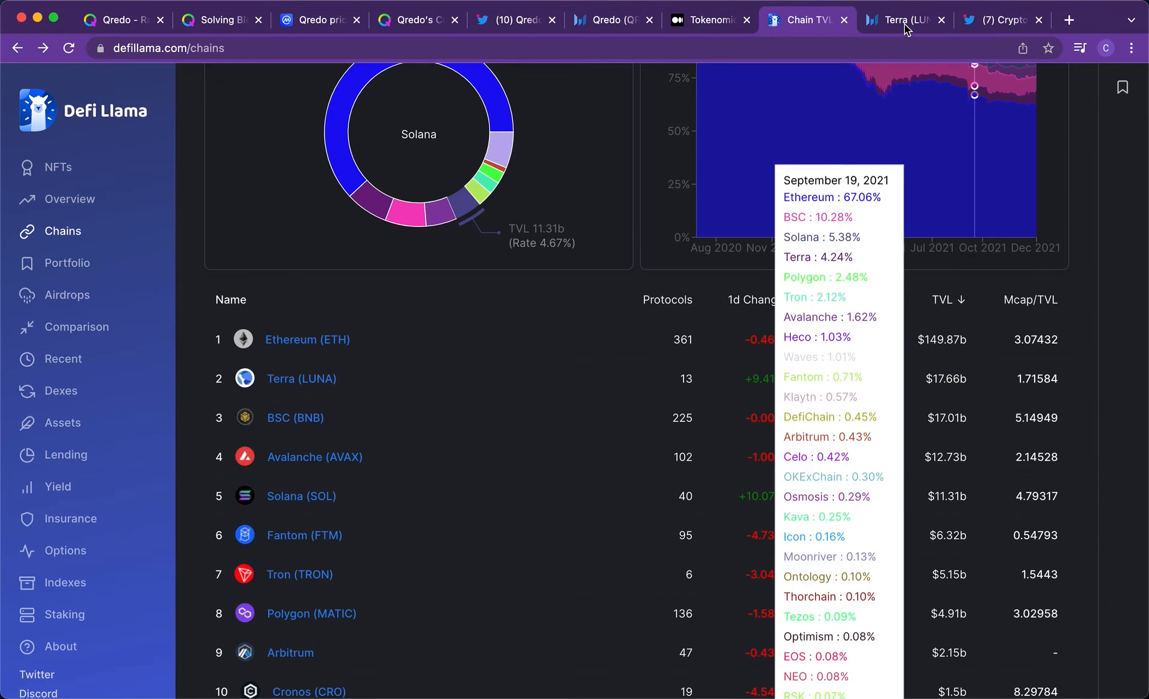
click(904, 21)
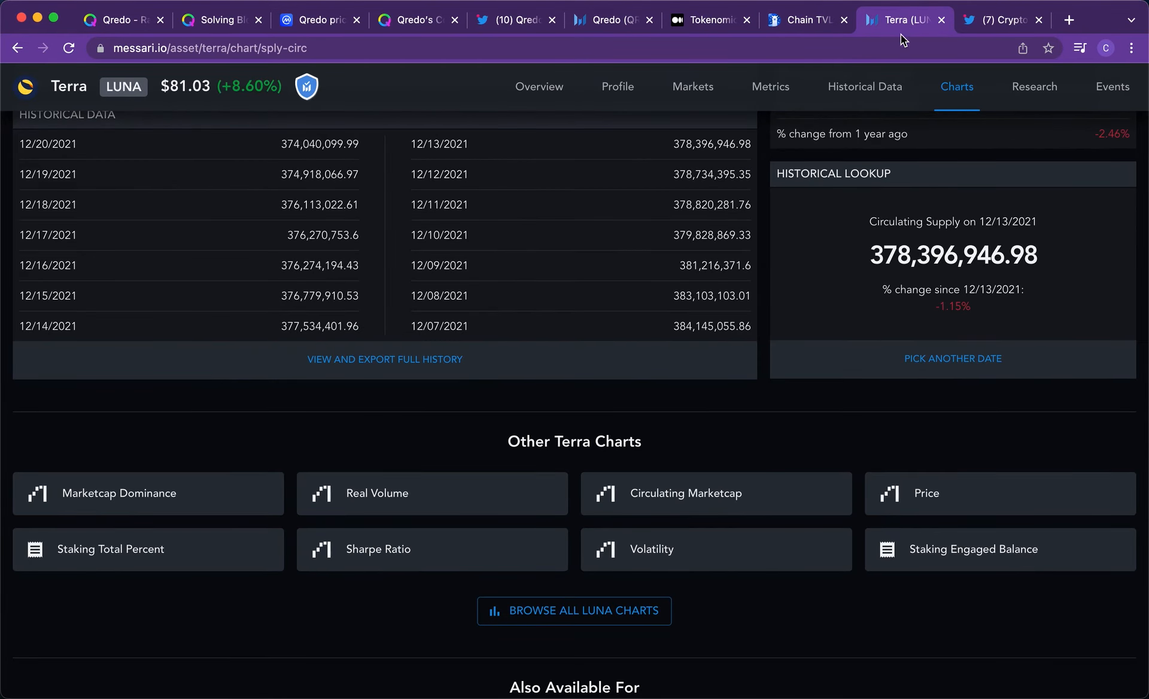
- Review the six-month LUNA chart, then switch over toward the Qredo billion-dollar-problem article
scroll(up, 3)
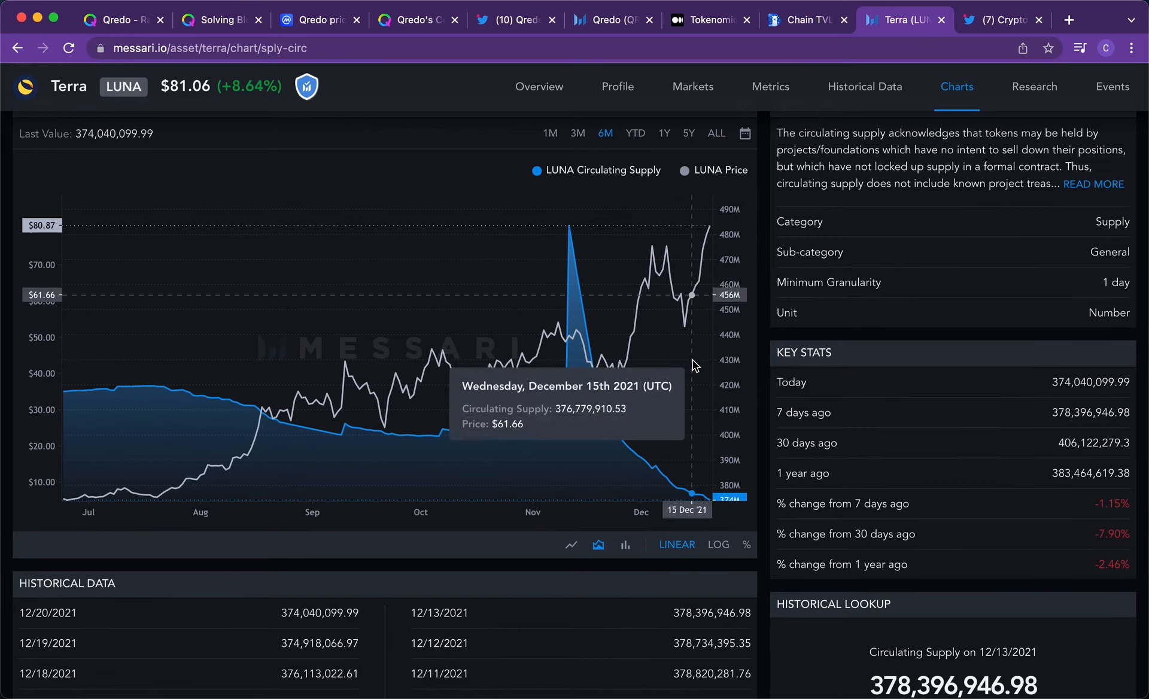
mouse_move(802, 367)
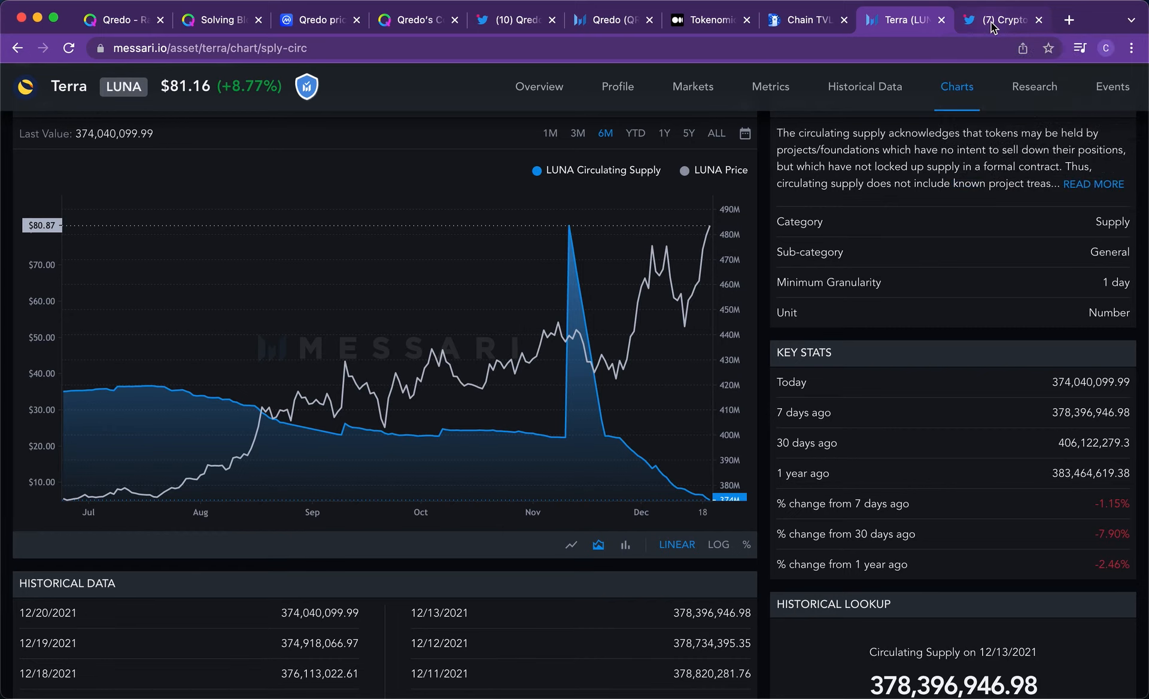
click(1002, 20)
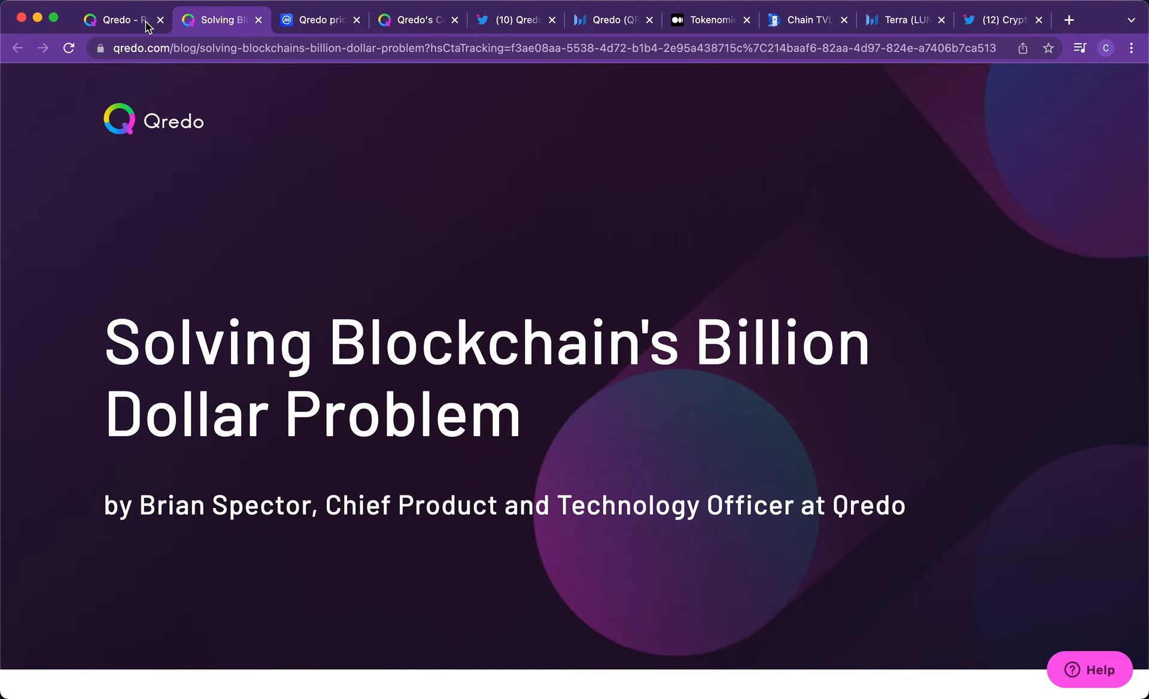
- Stop briefly at the Qredo homepage, then bring the Crypto 8 FI Qredo thread on Twitter back in front
click(120, 20)
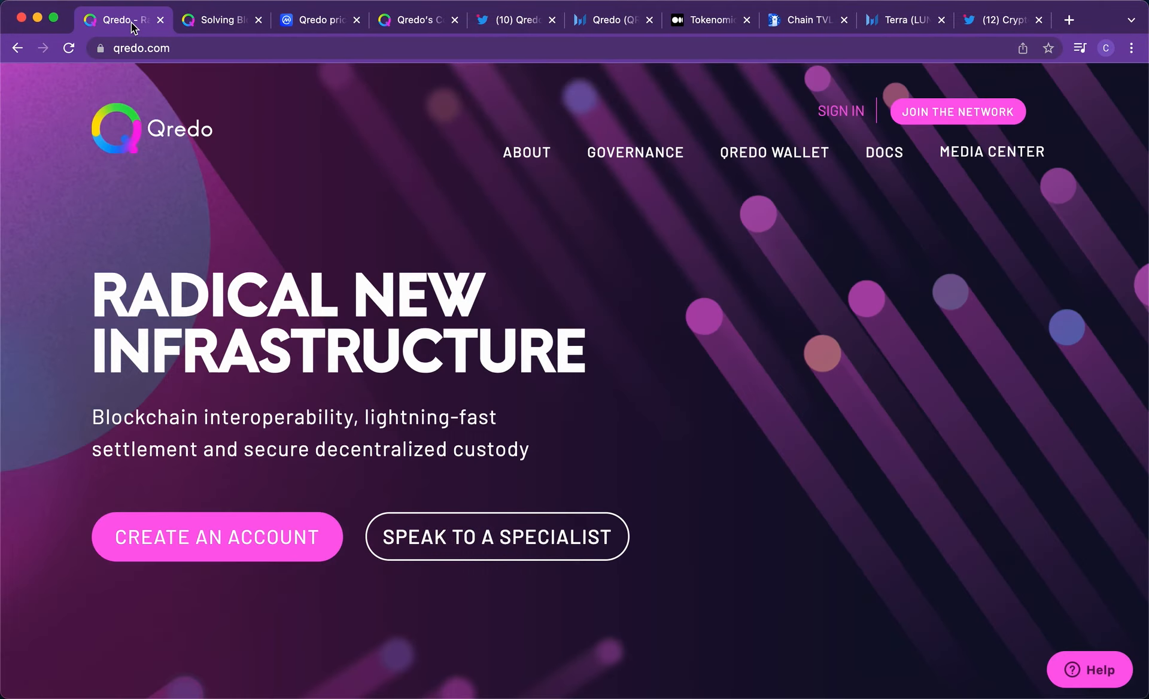
mouse_move(413, 186)
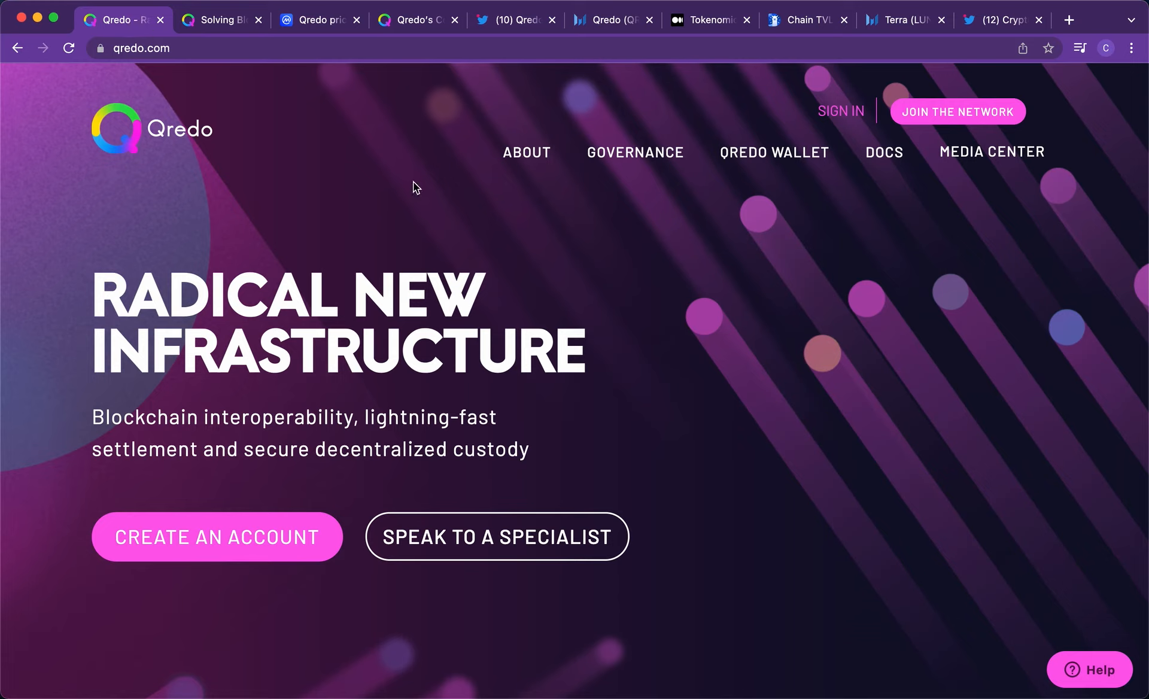
mouse_move(426, 201)
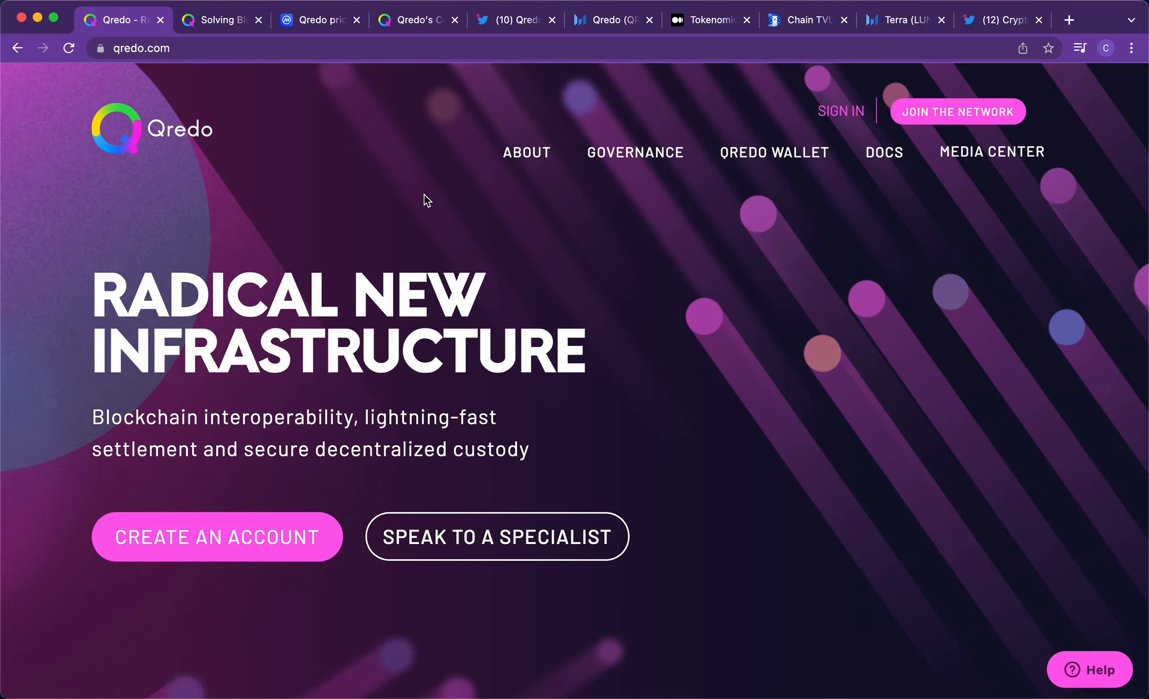
mouse_move(1014, 4)
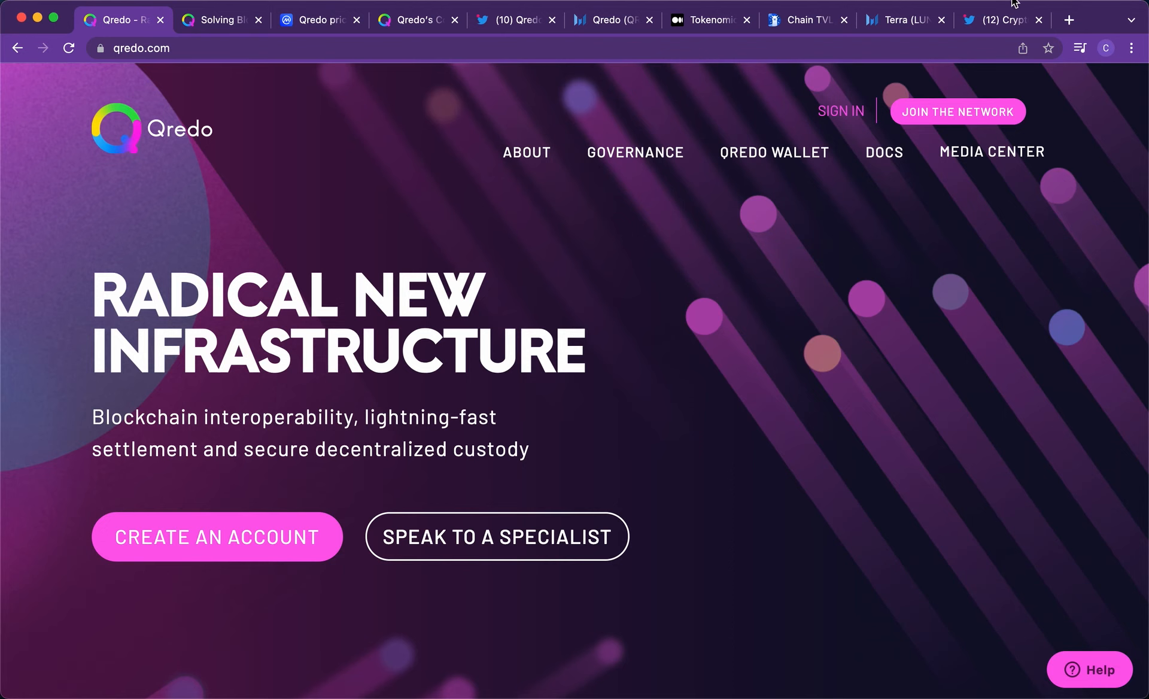
click(1001, 20)
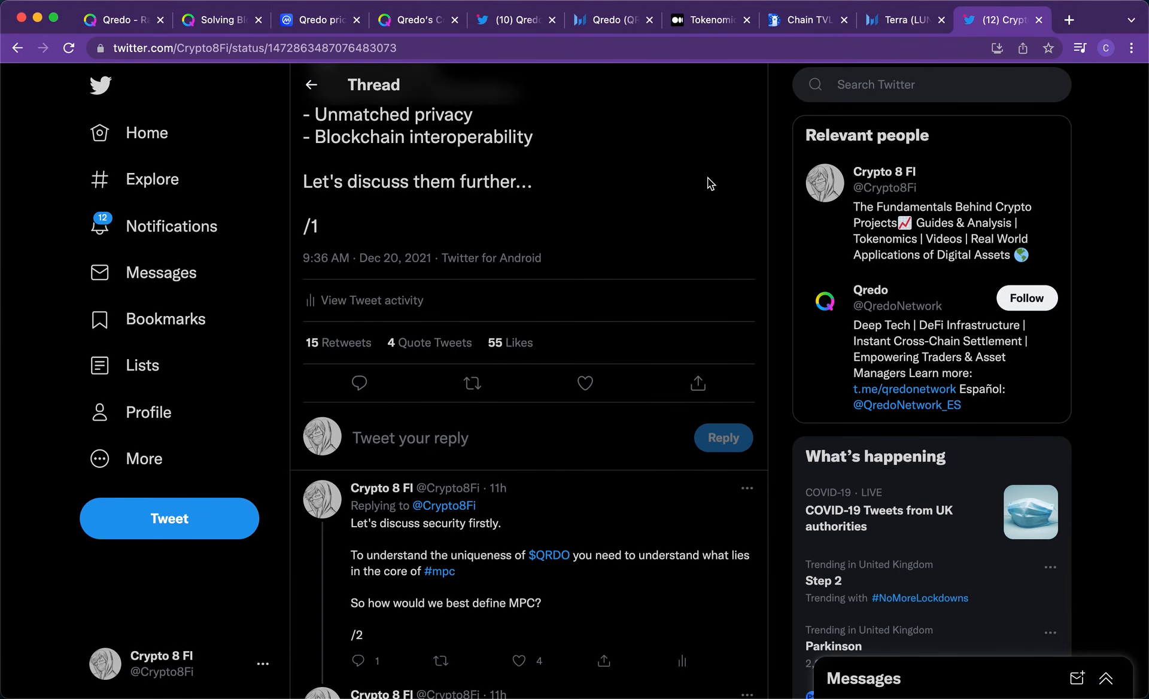
- Return to the thread's opening tweet and go to the Crypto 8 FI author profile
scroll(up, 3)
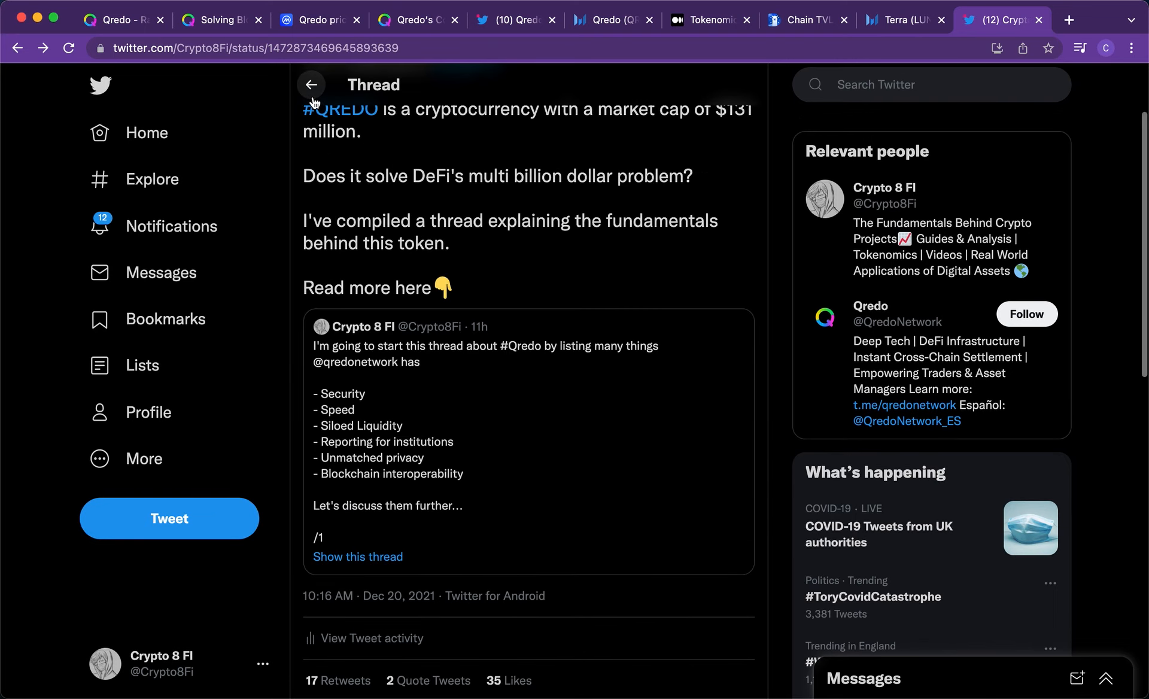
scroll(up, 3)
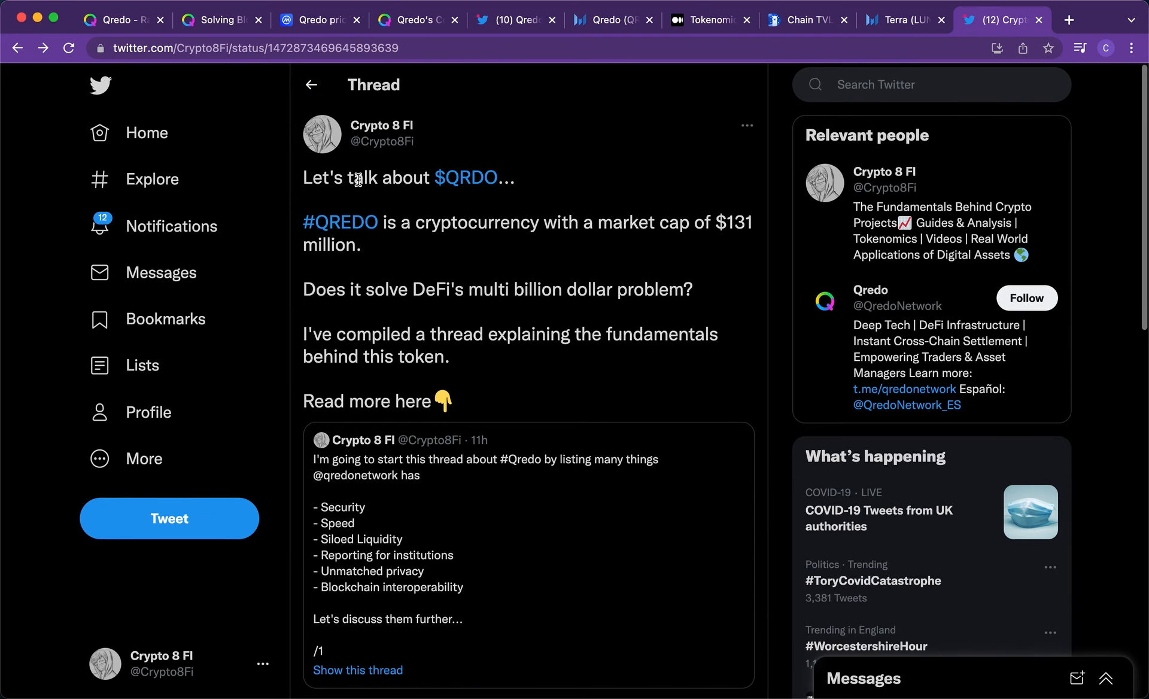
click(311, 85)
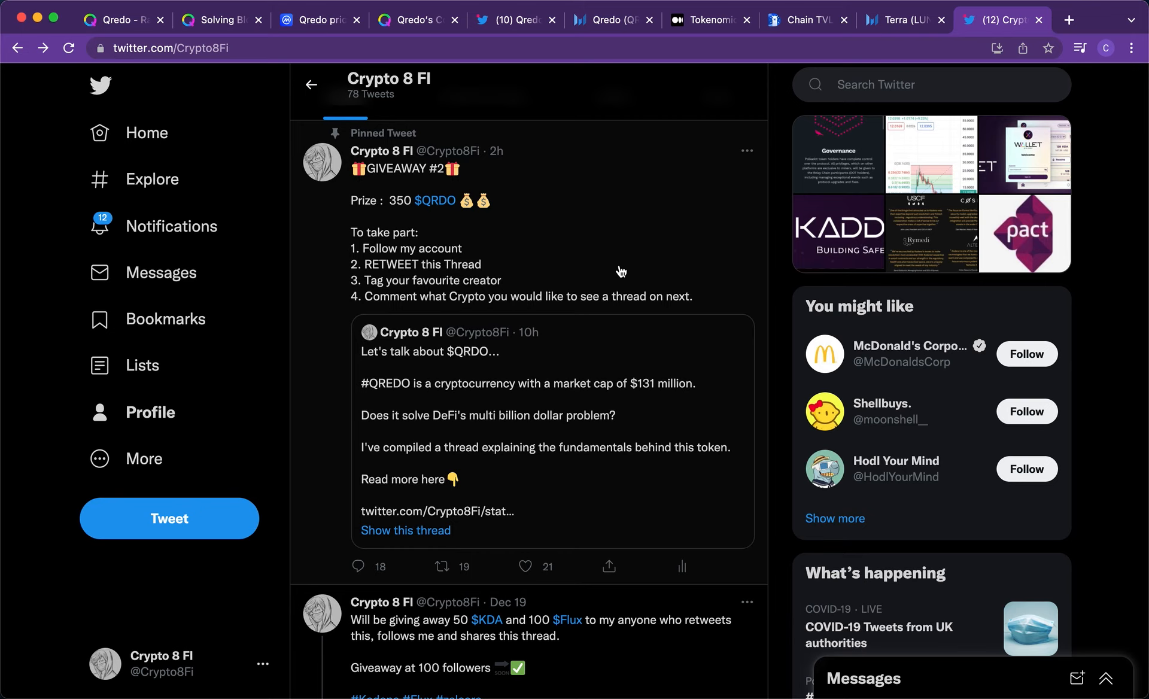
mouse_move(612, 116)
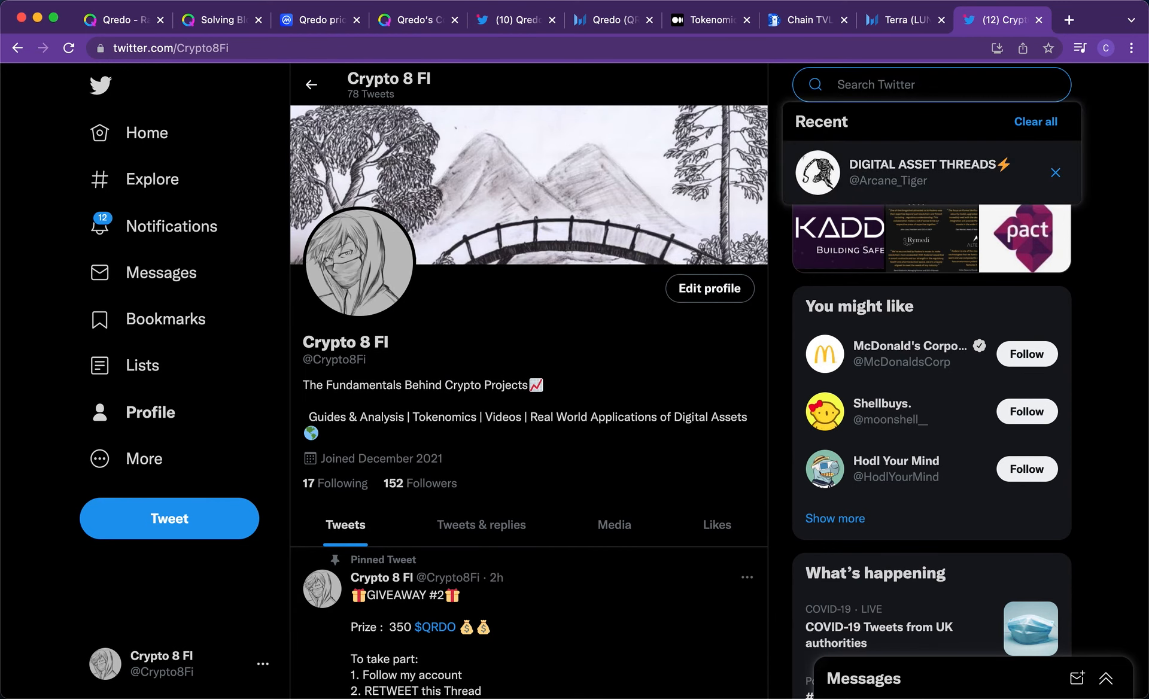
- Search Twitter for 'scallop defi', correcting a typo, and choose the Scallop account
text(scallop)
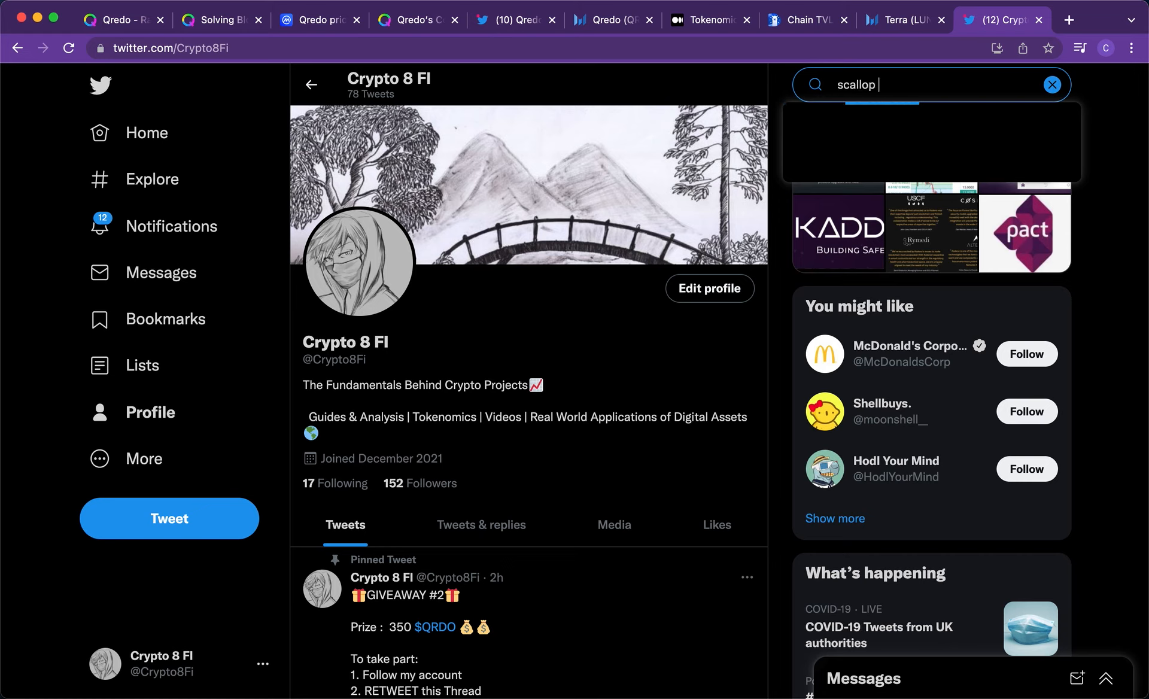
text(deef)
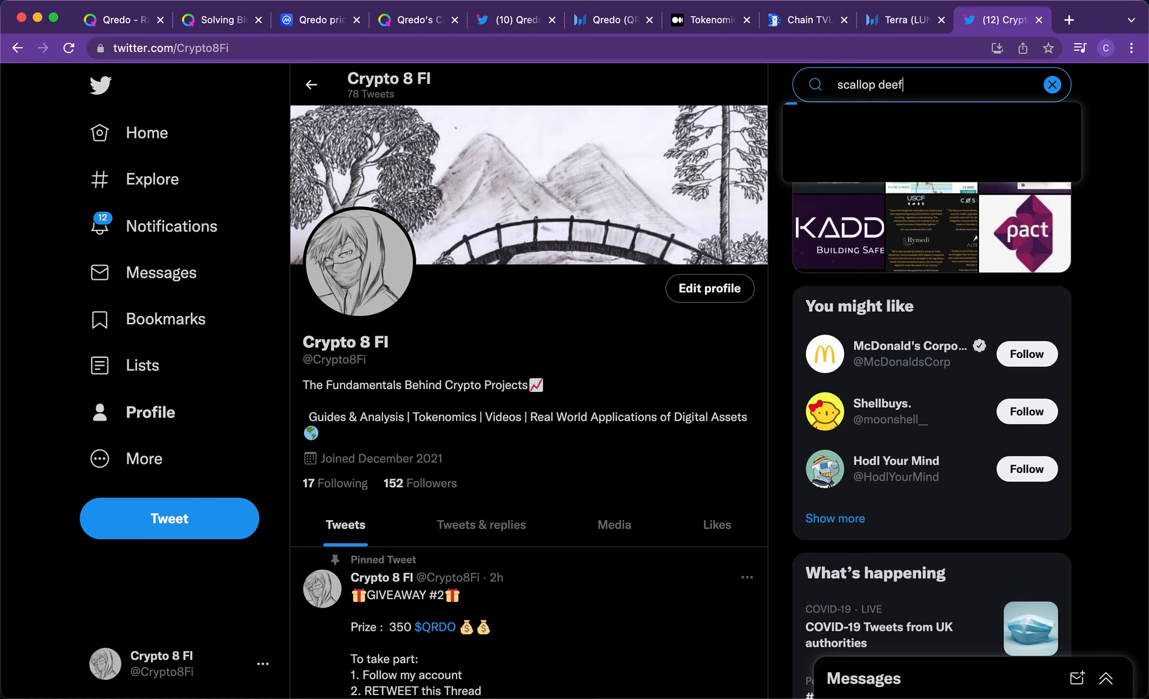
key(Backspace)
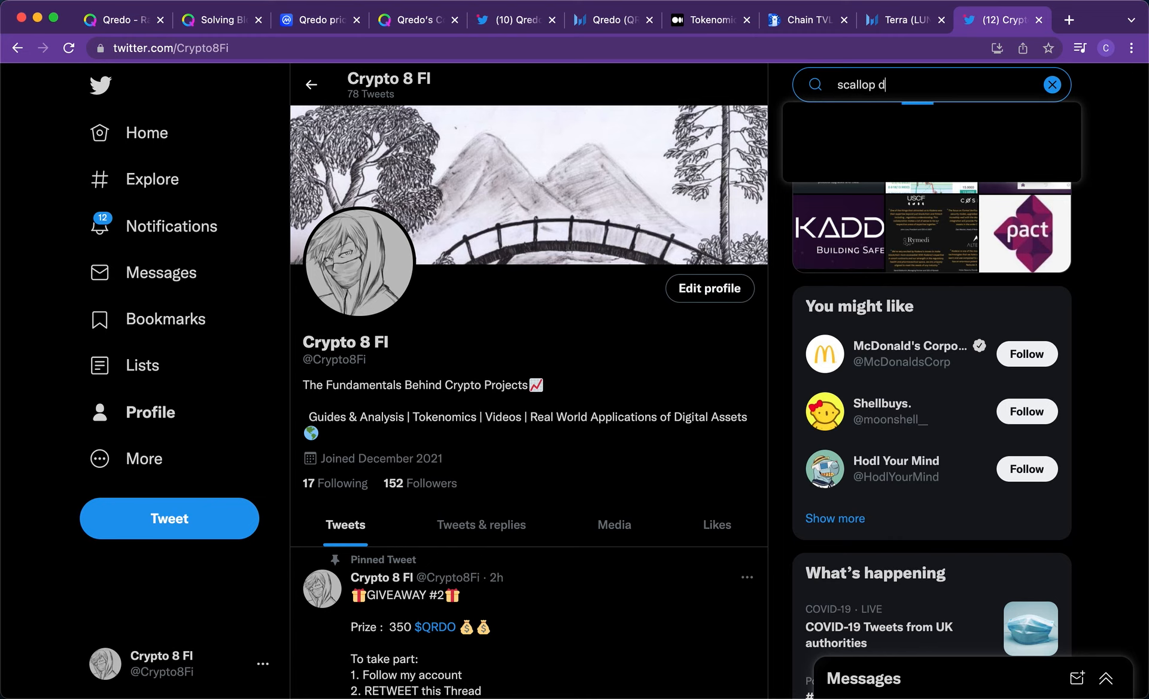
text(efi)
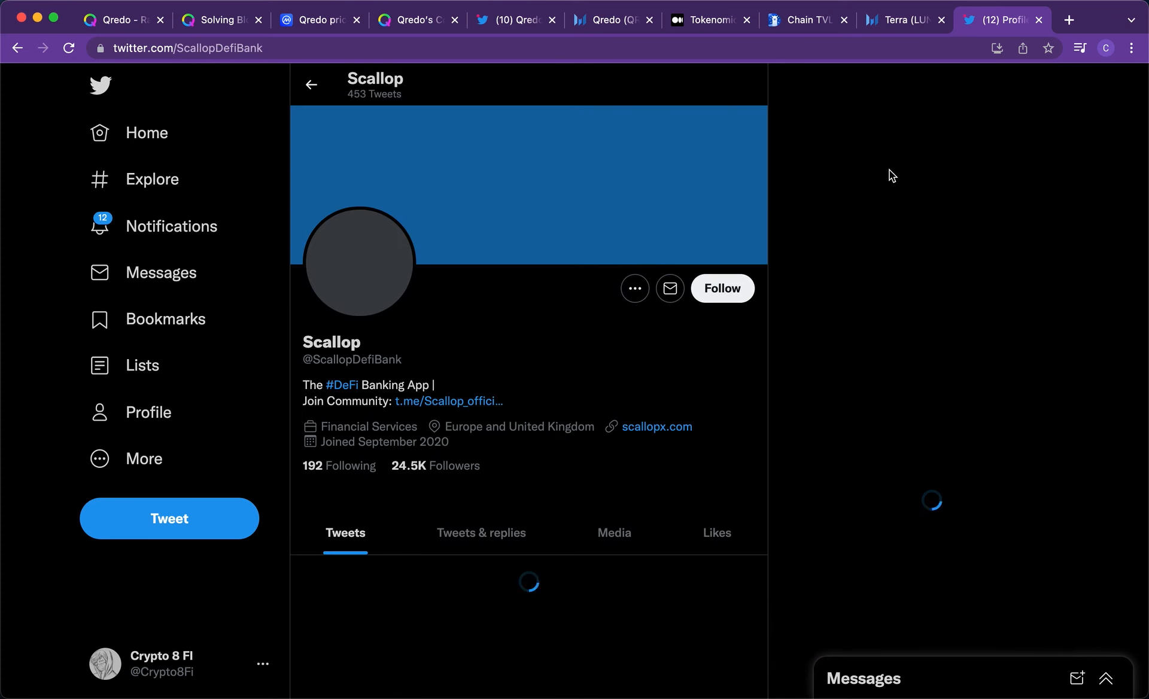
- Read through Scallop's pinned app-launch tweet and recent posts on its profile
scroll(down, 3)
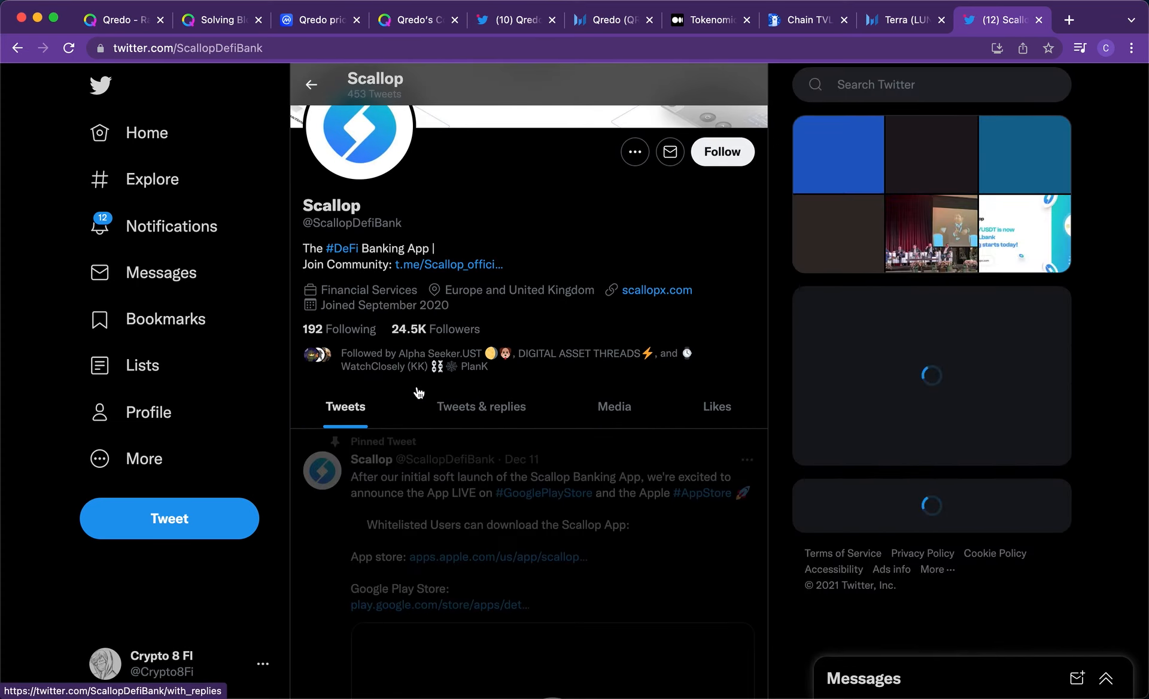
scroll(down, 3)
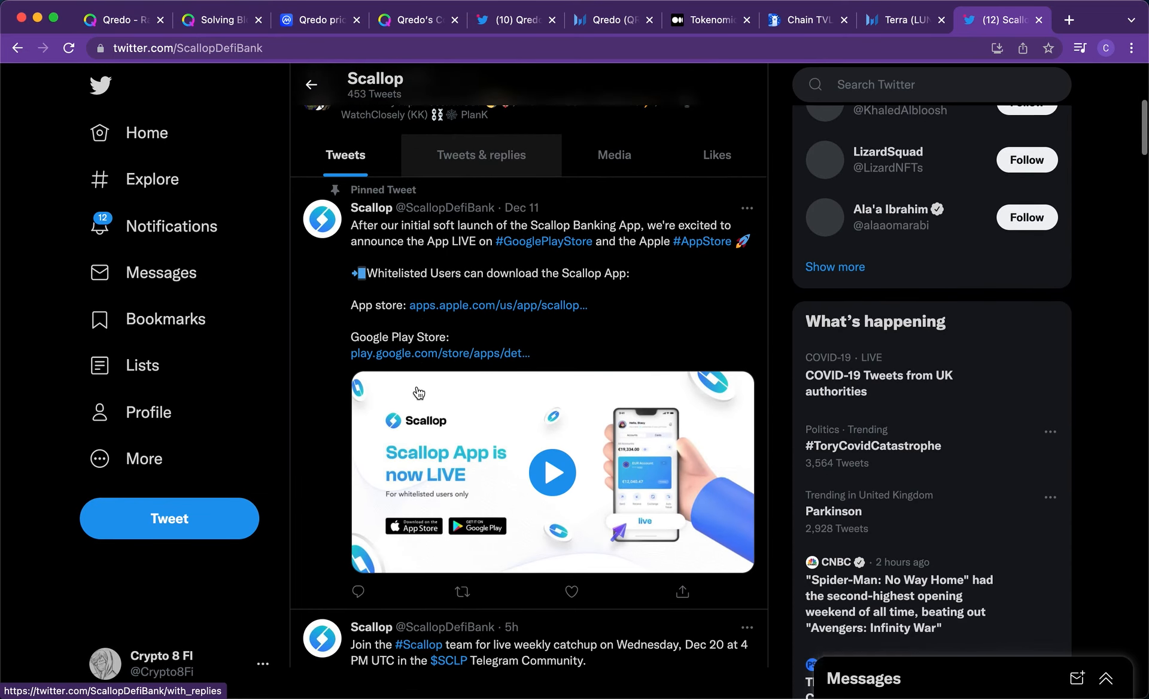
scroll(up, 3)
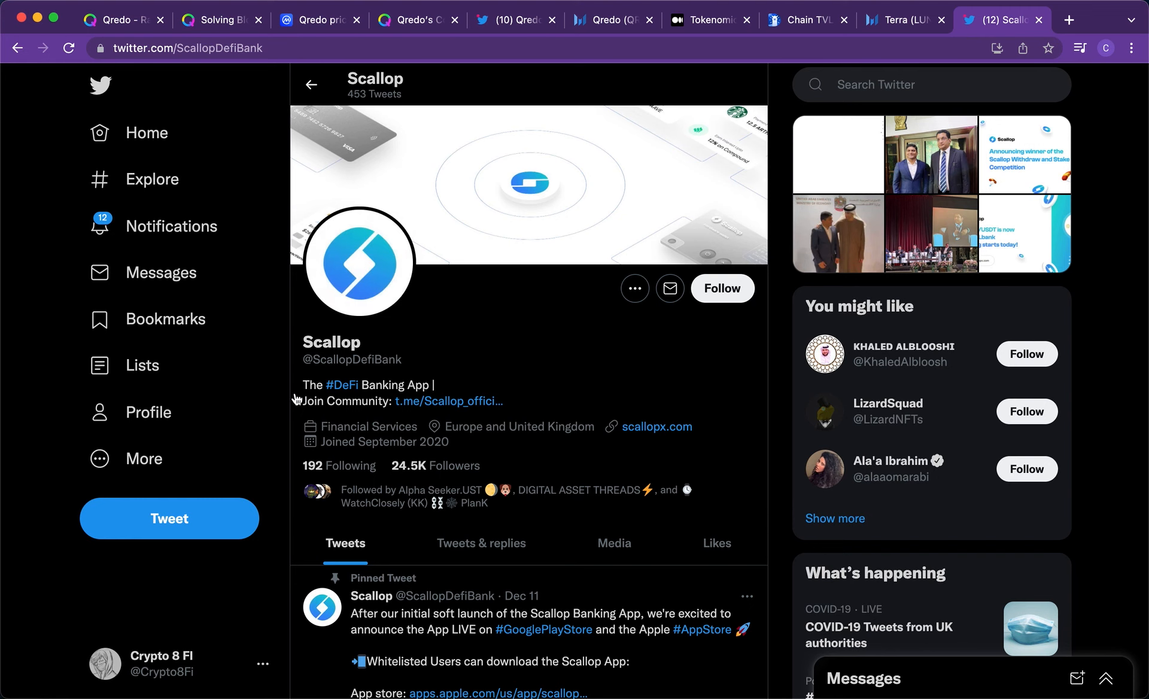
scroll(down, 3)
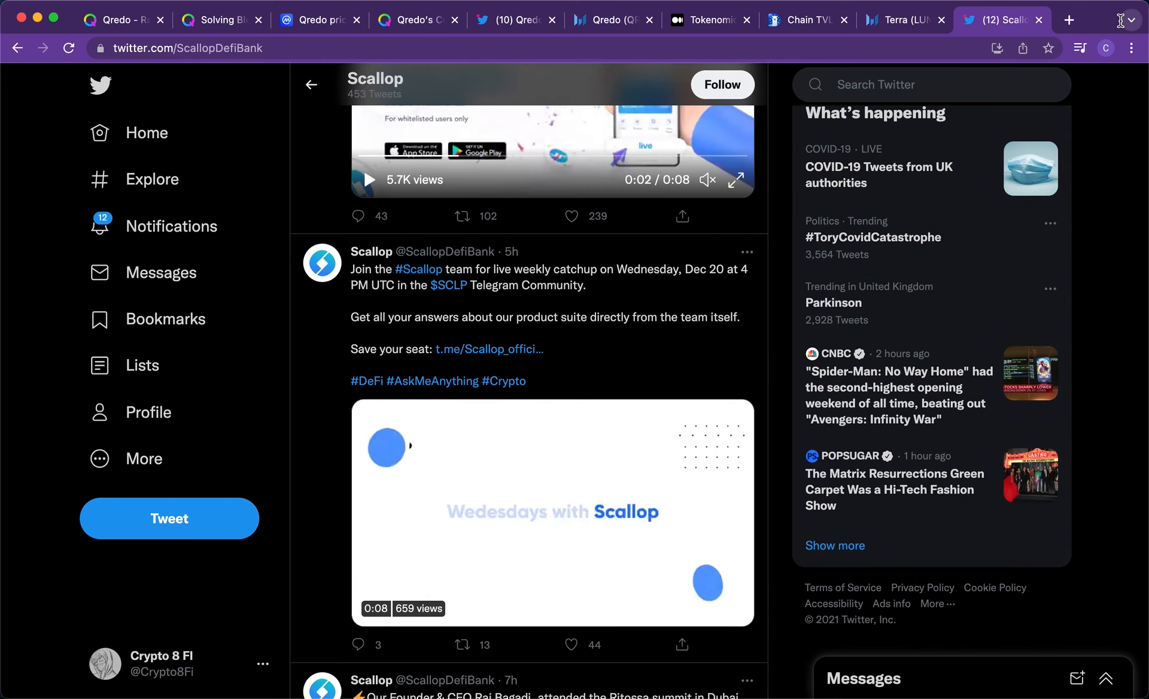
scroll(up, 3)
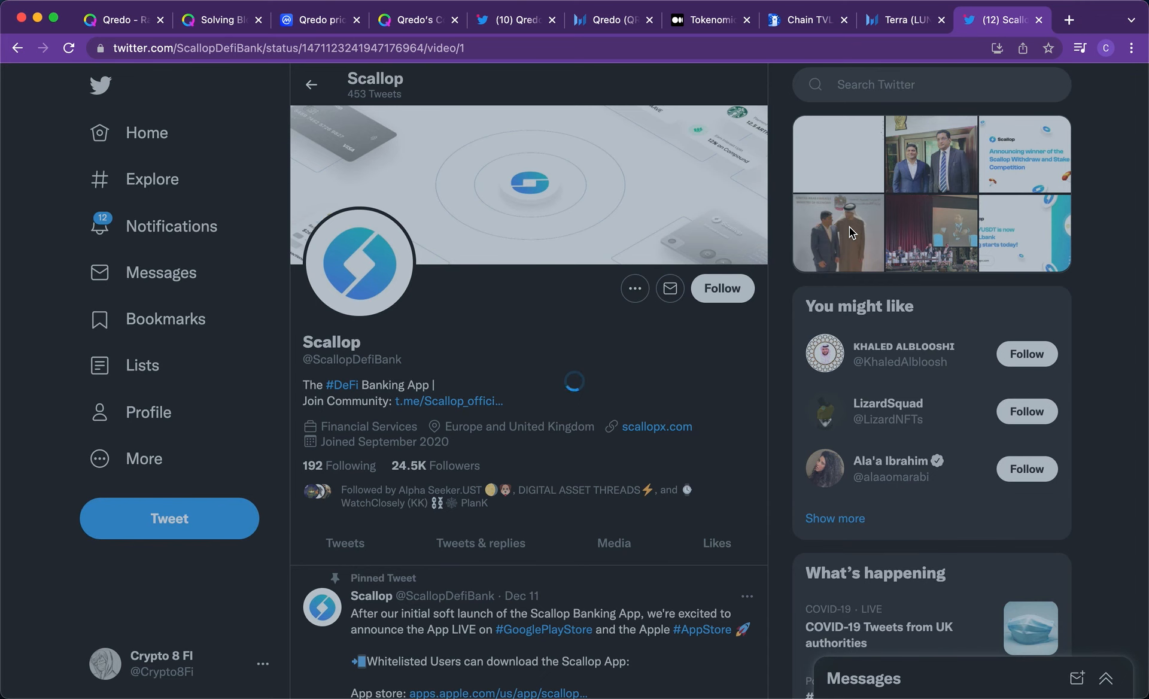
- View Scallop's UAE minister visit and staking-winner photo posts, then return to the Qredo homepage
click(837, 234)
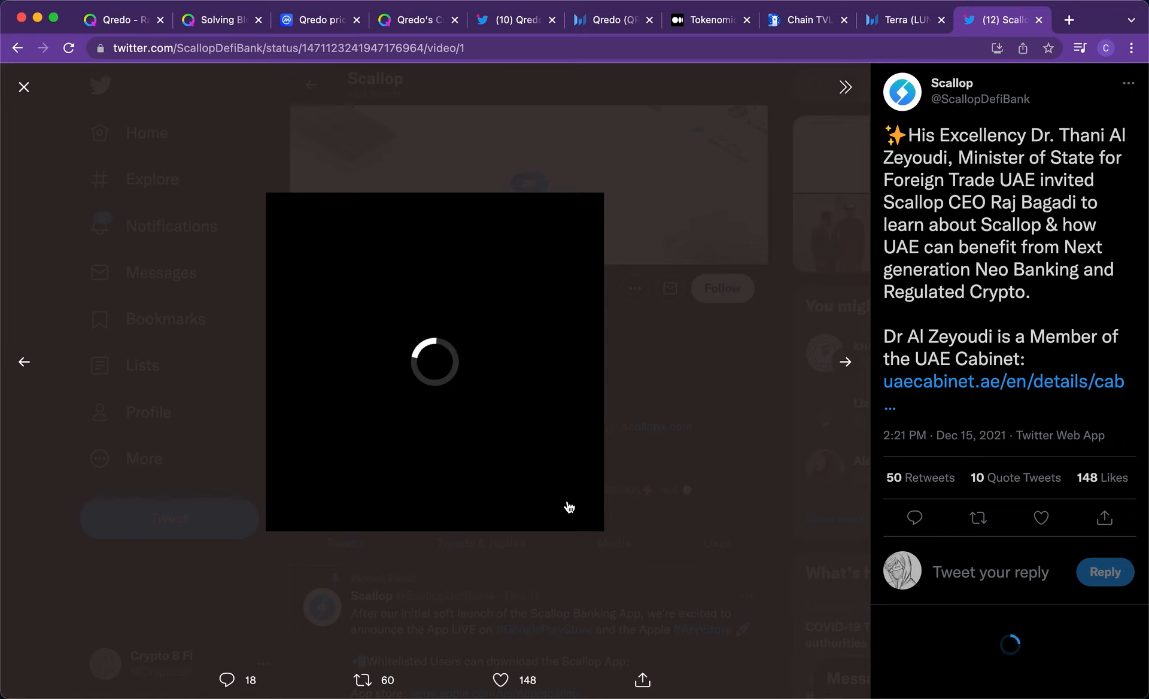
mouse_move(27, 359)
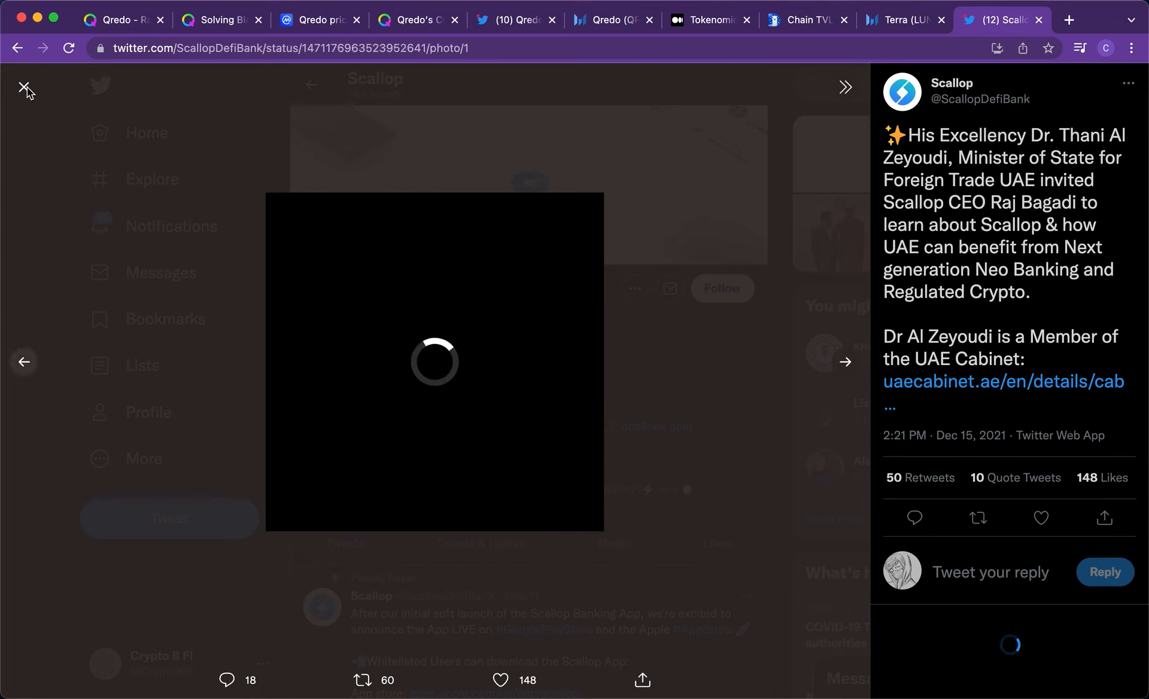
mouse_move(1001, 186)
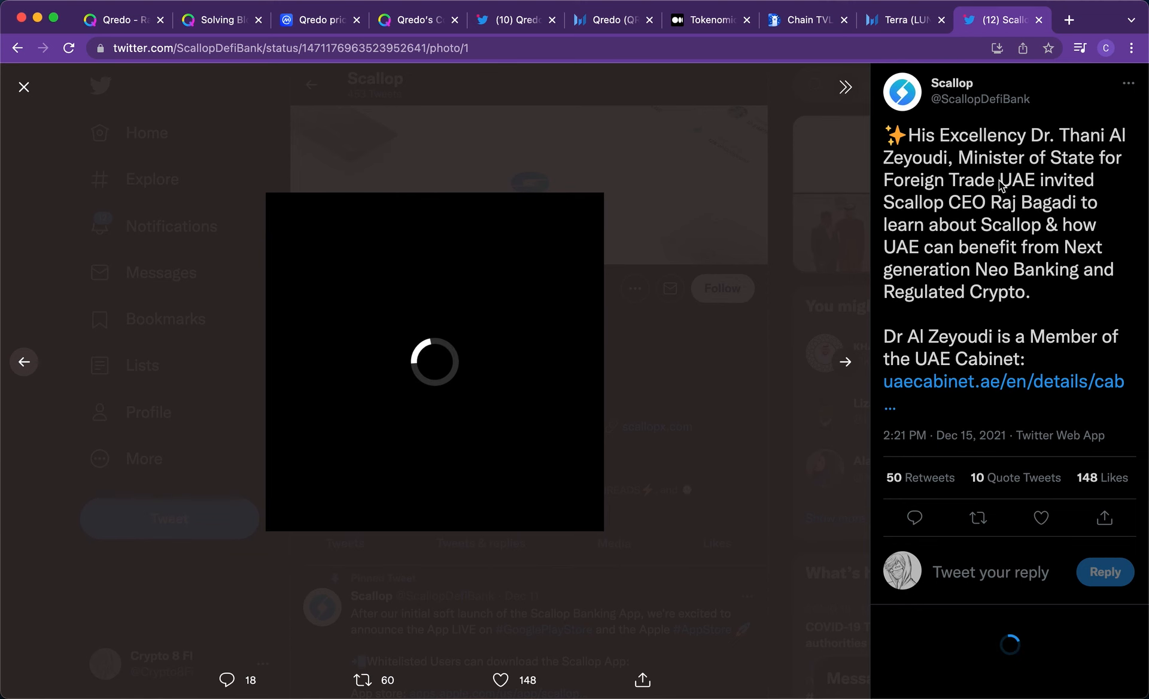
click(843, 361)
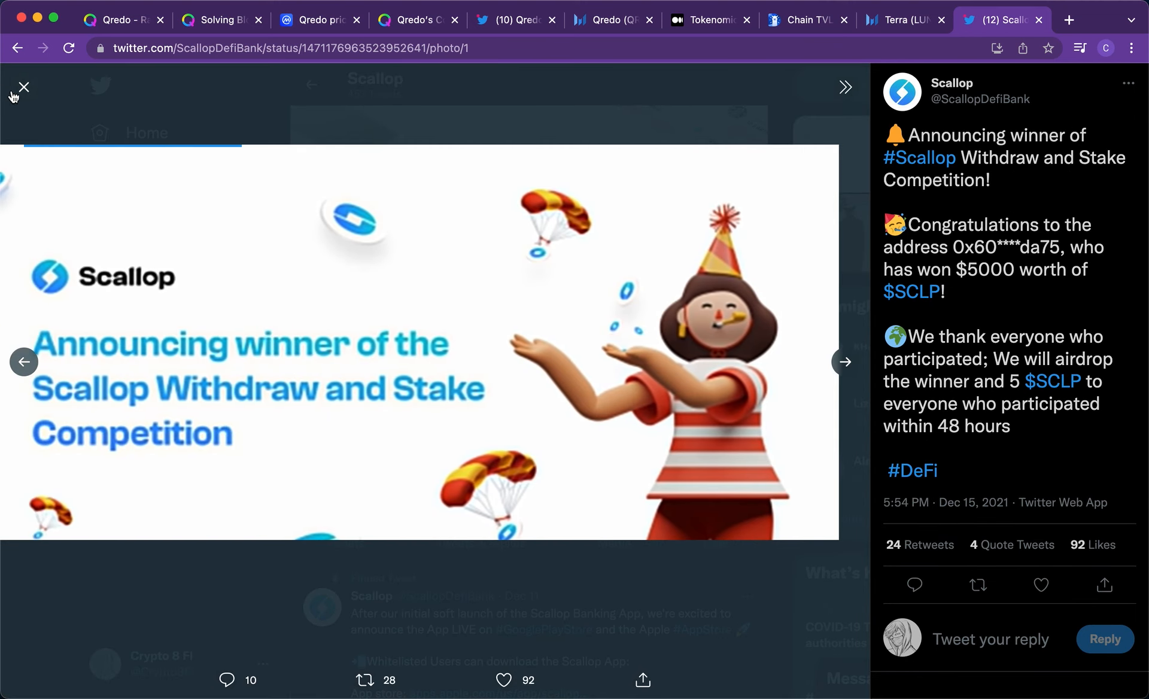
click(21, 86)
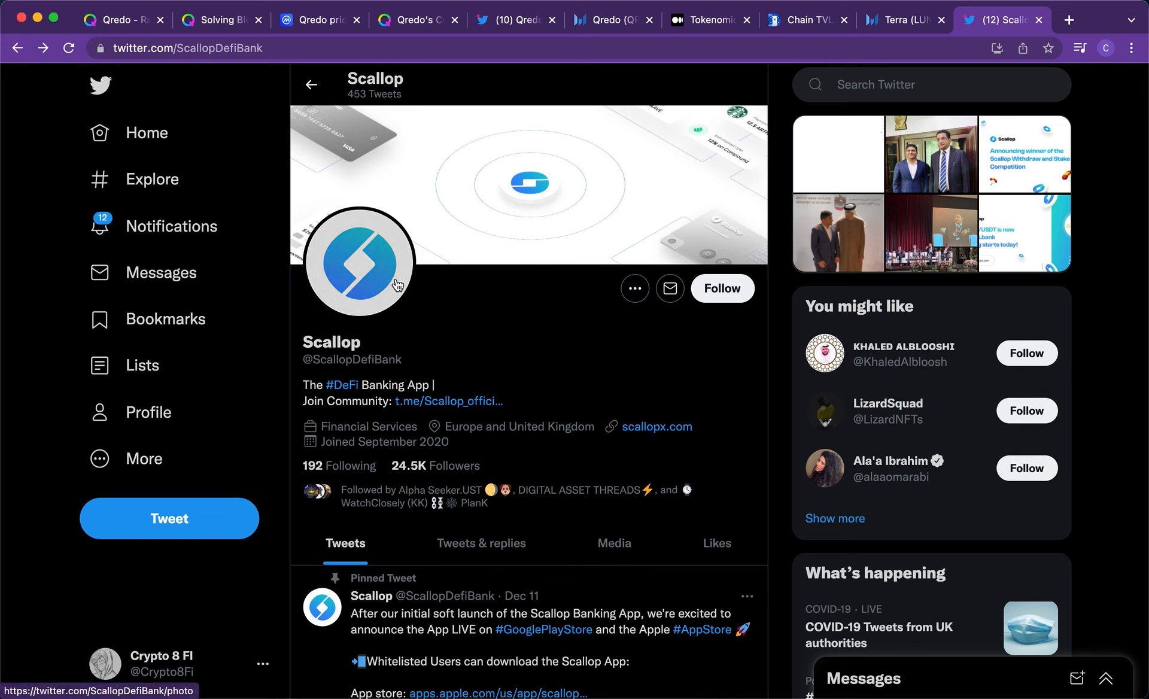
mouse_move(85, 28)
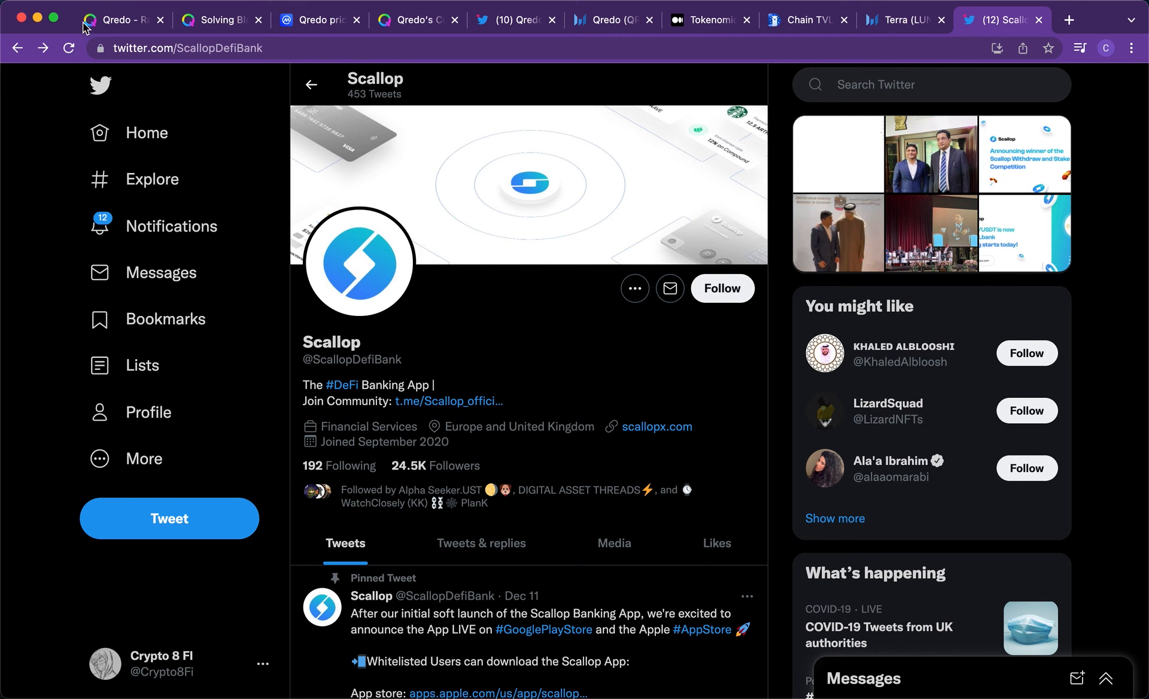
click(122, 19)
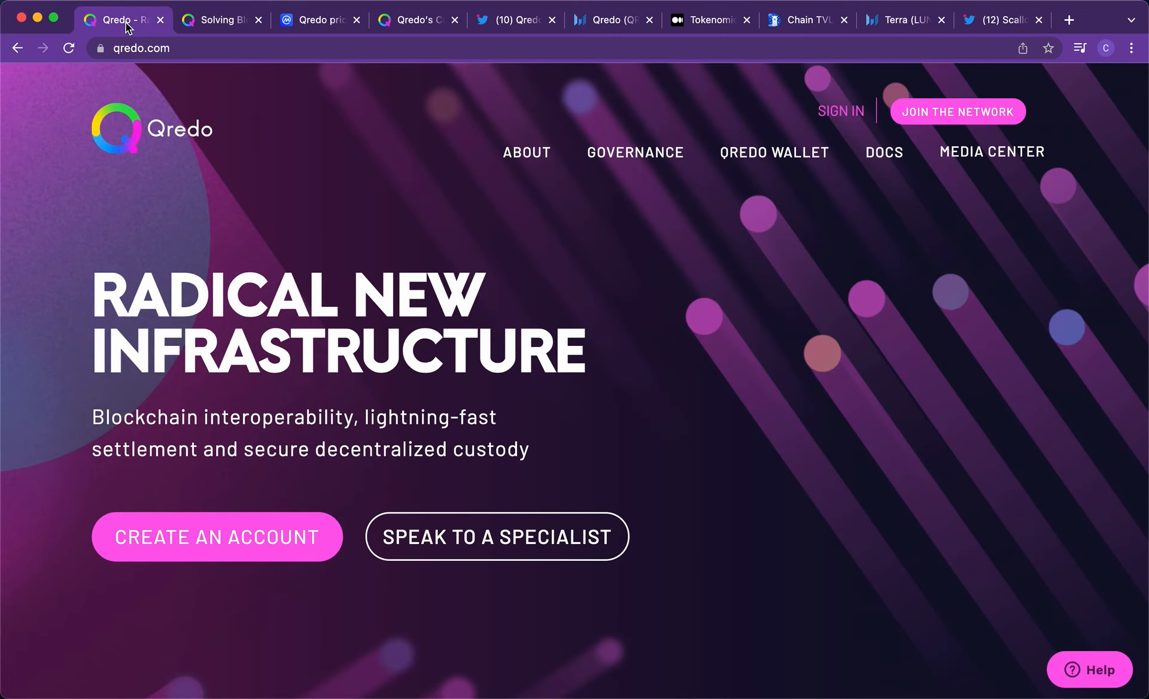
mouse_move(790, 430)
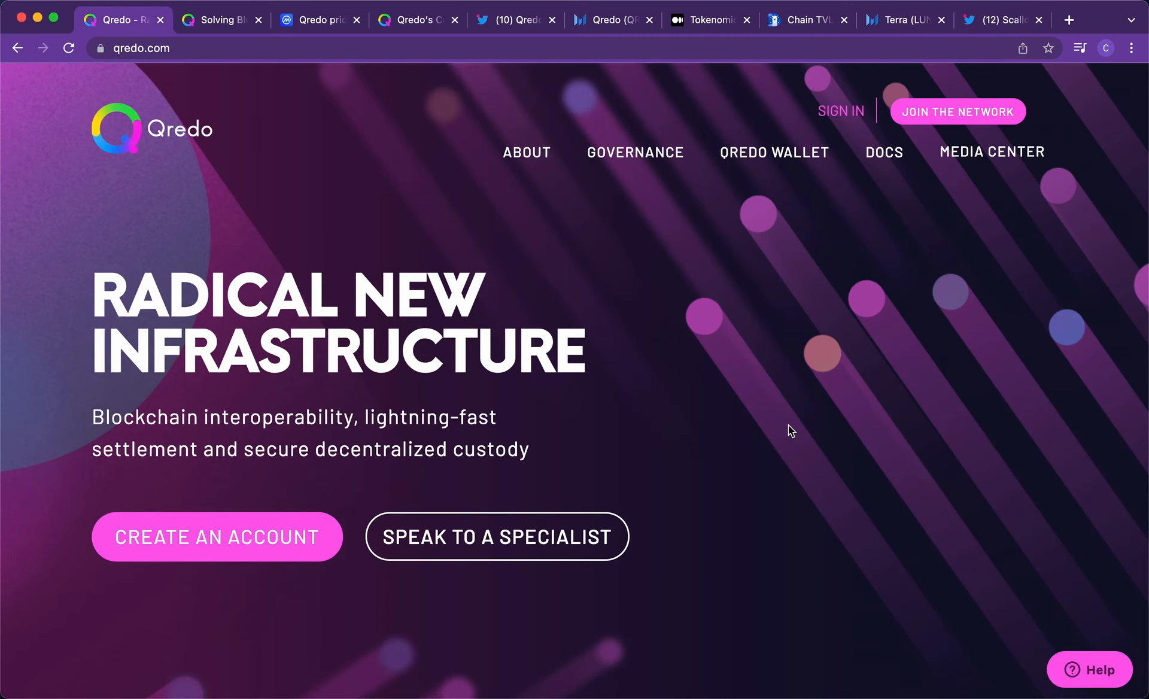